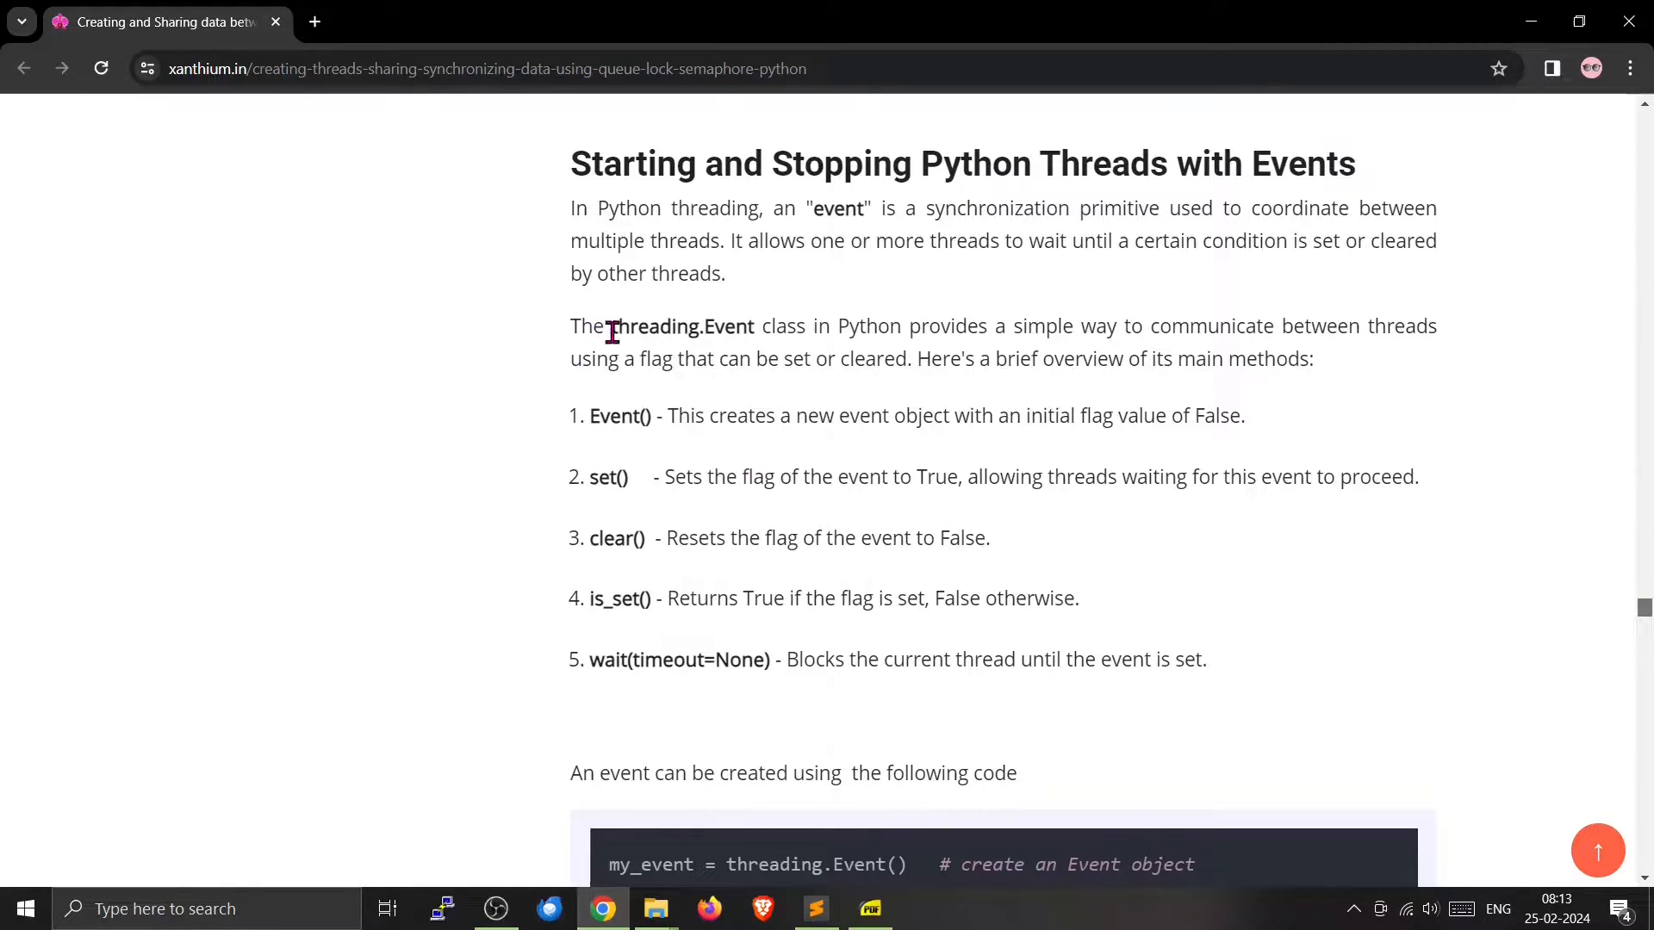
{"action": "mouse_move", "coordinate": [767, 324]}
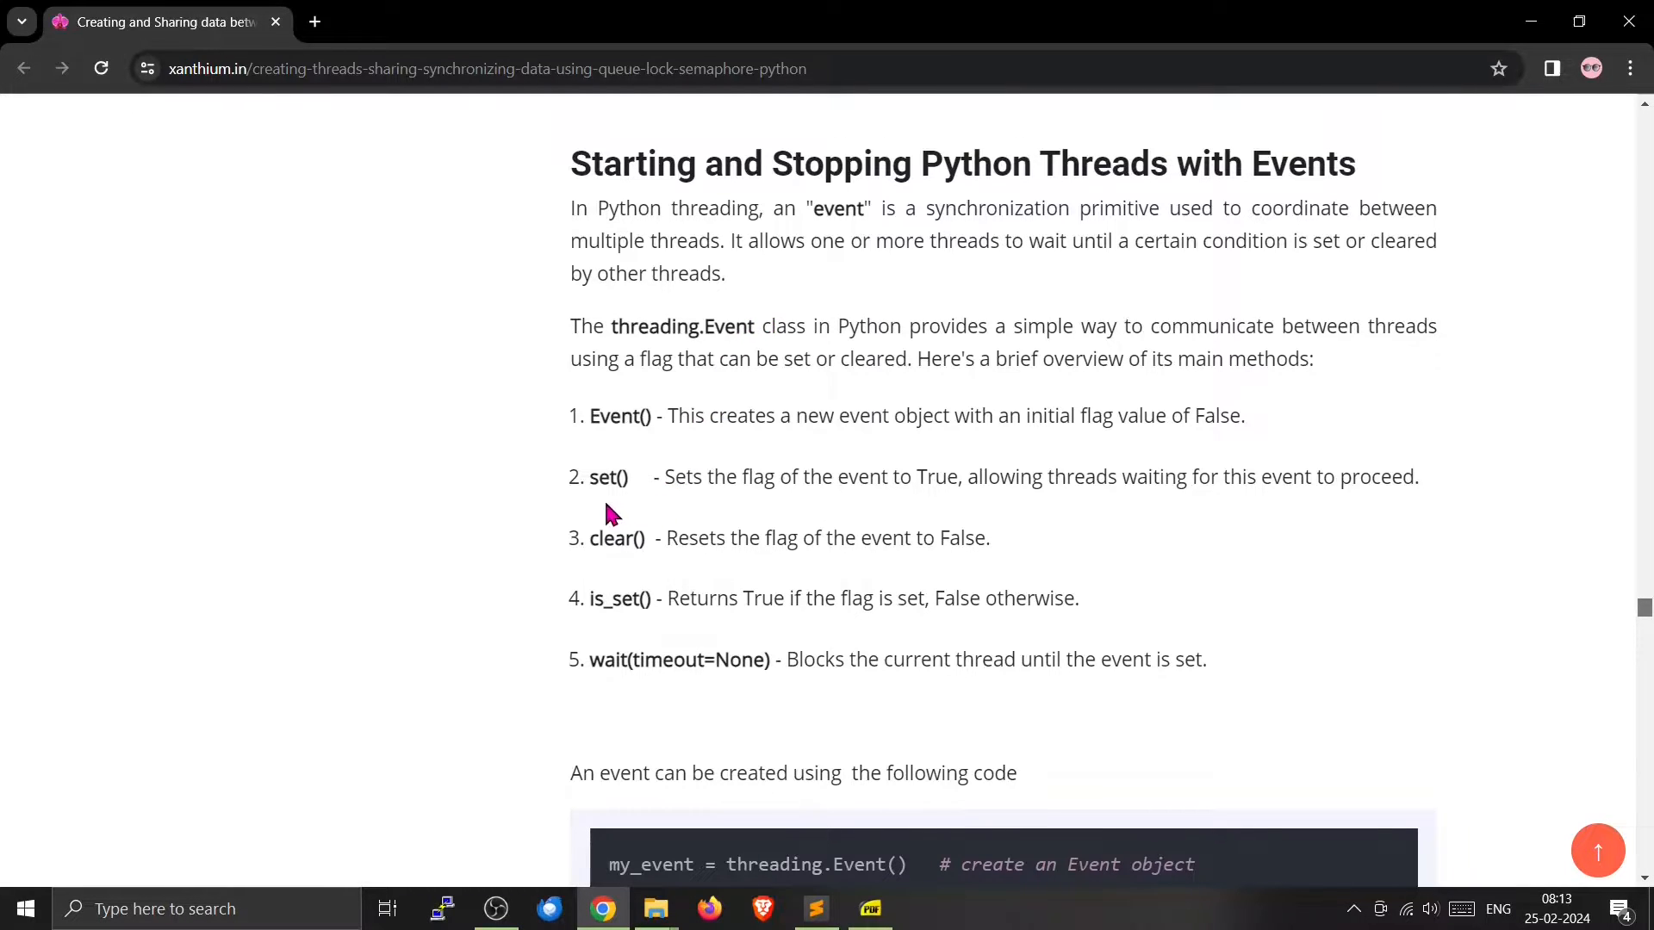
- Highlight set(), clear() and the my_event.set() example in the tutorial, then switch to Python
{"action": "double_click", "coordinate": [608, 476]}
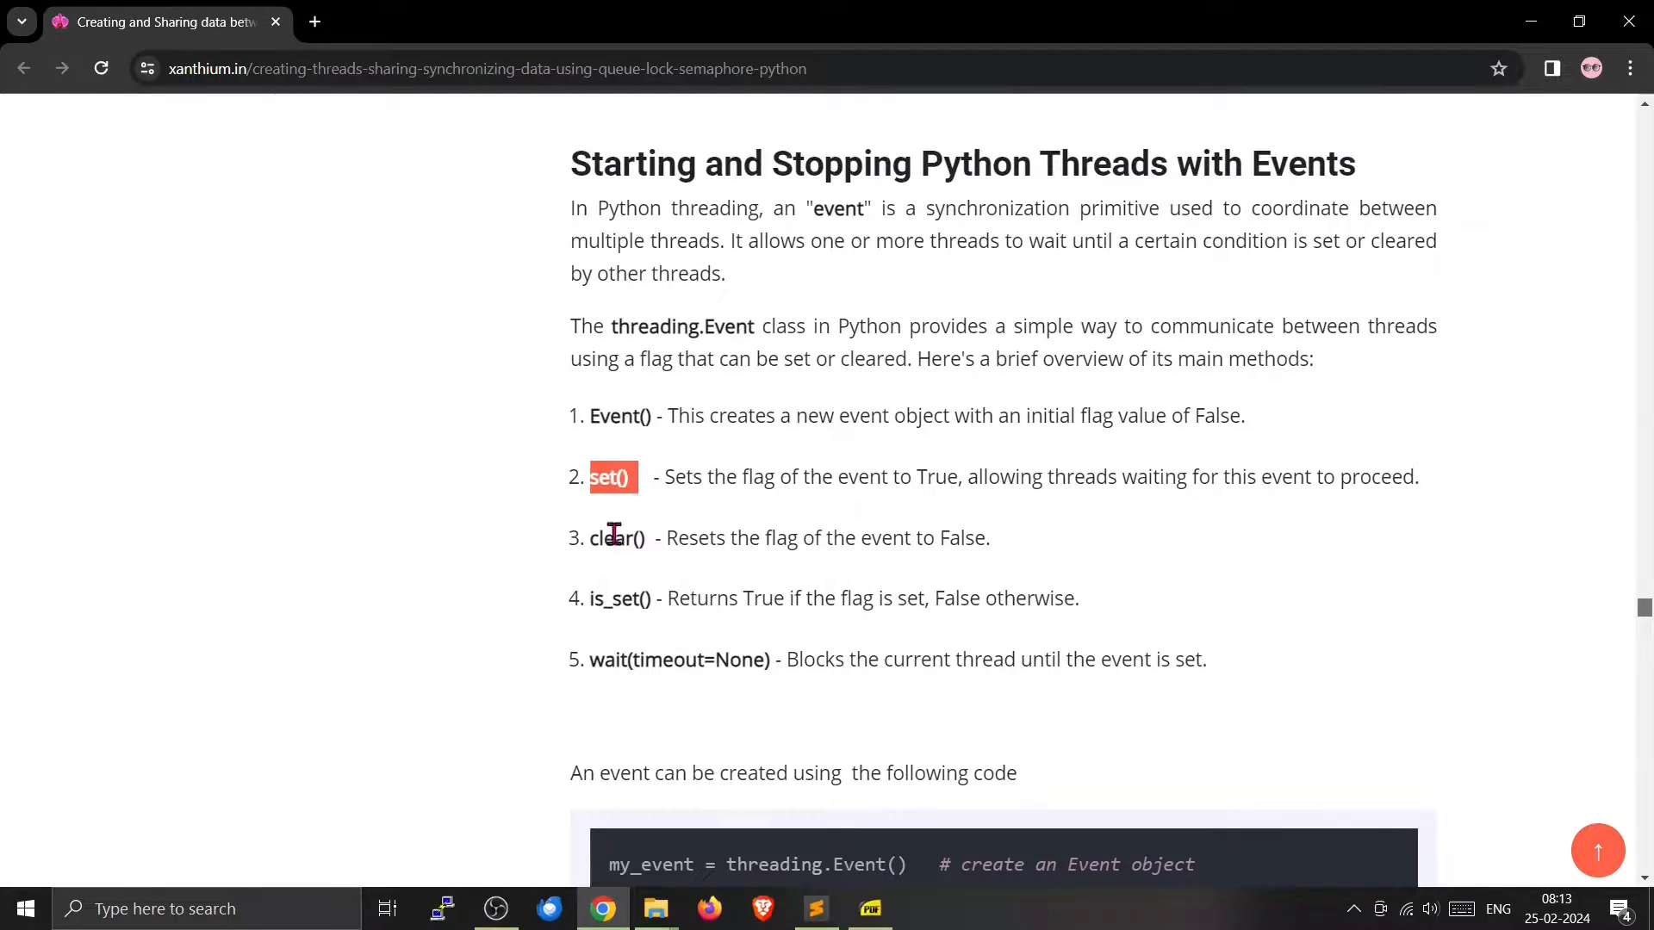
{"action": "double_click", "coordinate": [617, 537]}
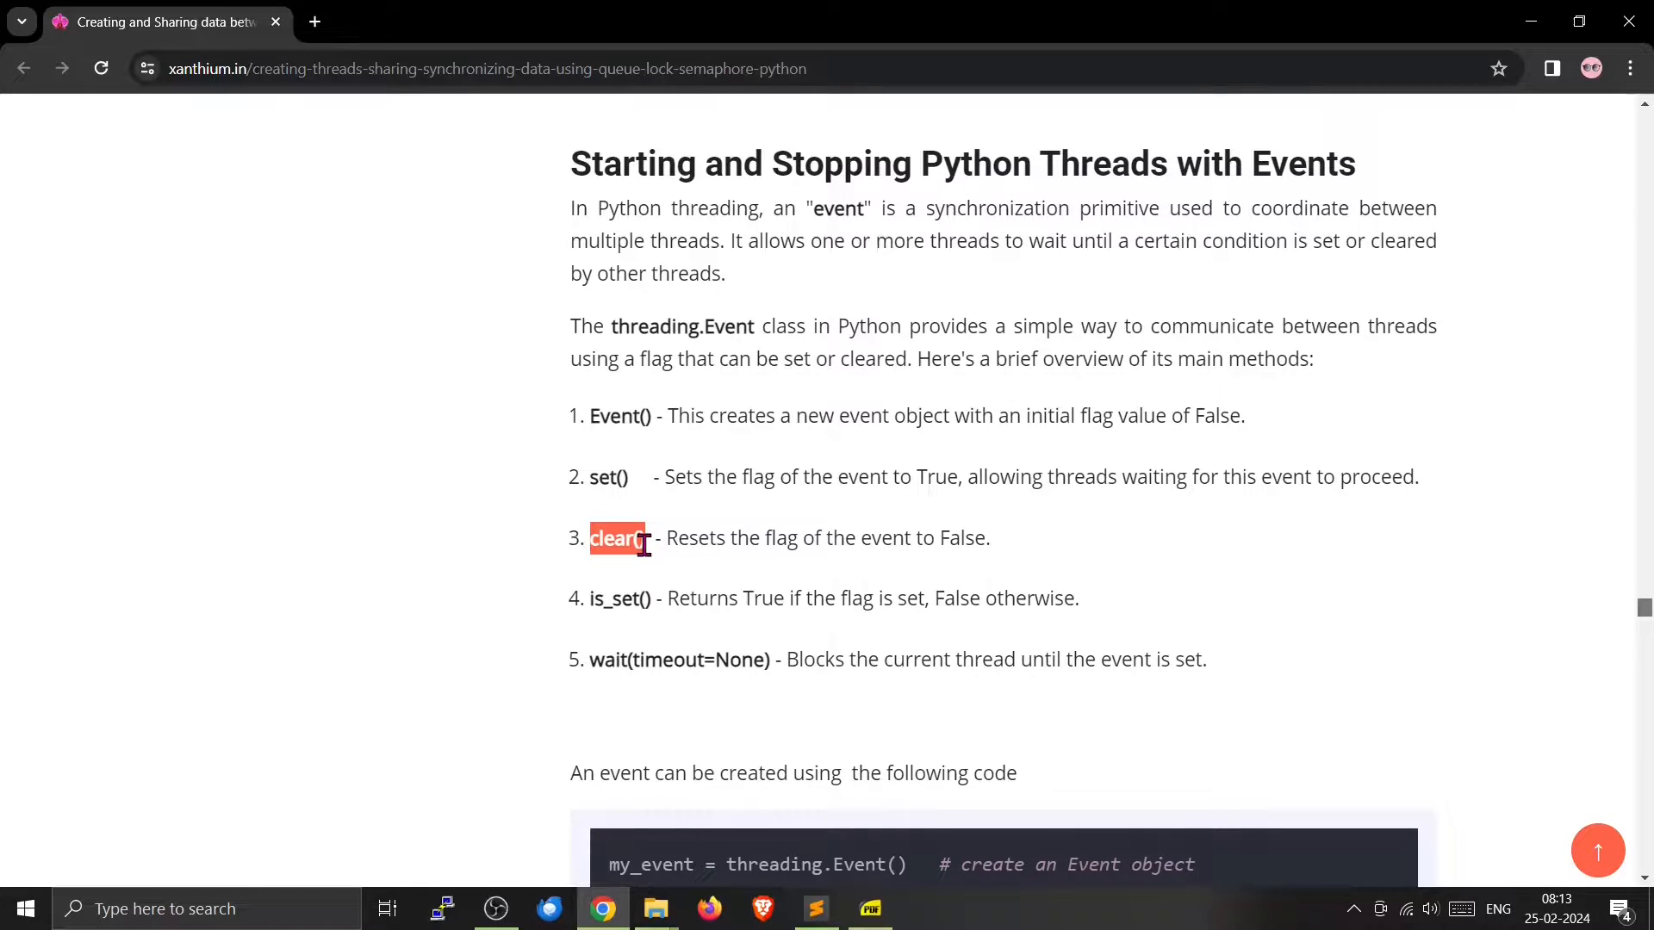
{"action": "scroll", "scroll_direction": "down", "scroll_amount": 3}
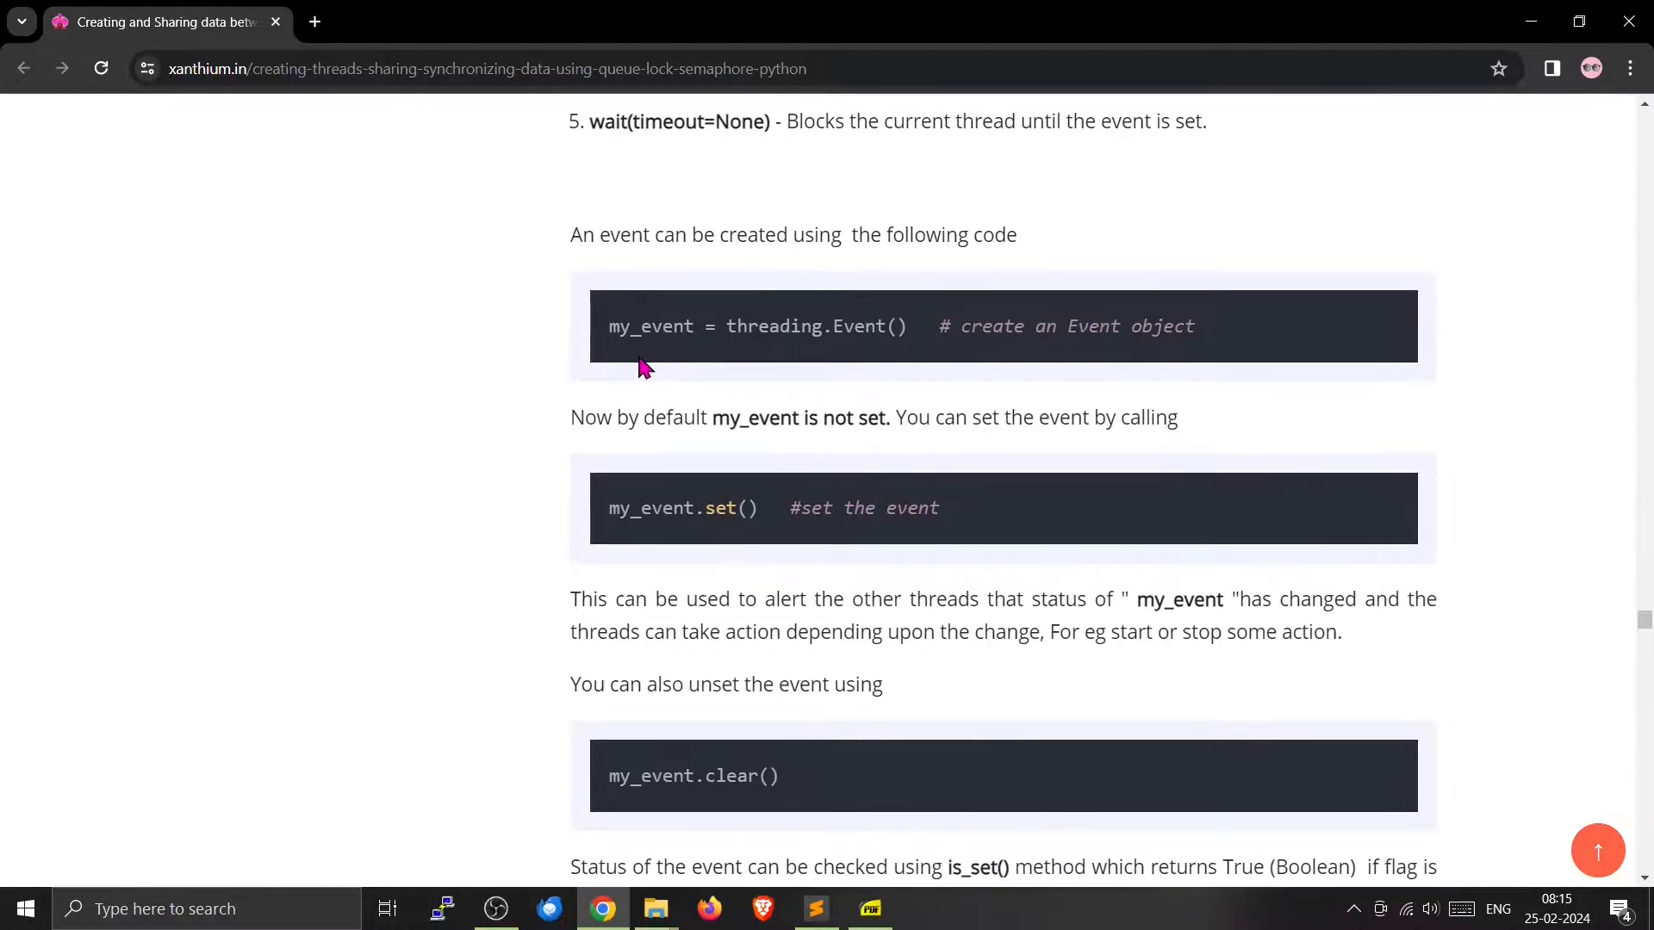
{"action": "double_click", "coordinate": [651, 325]}
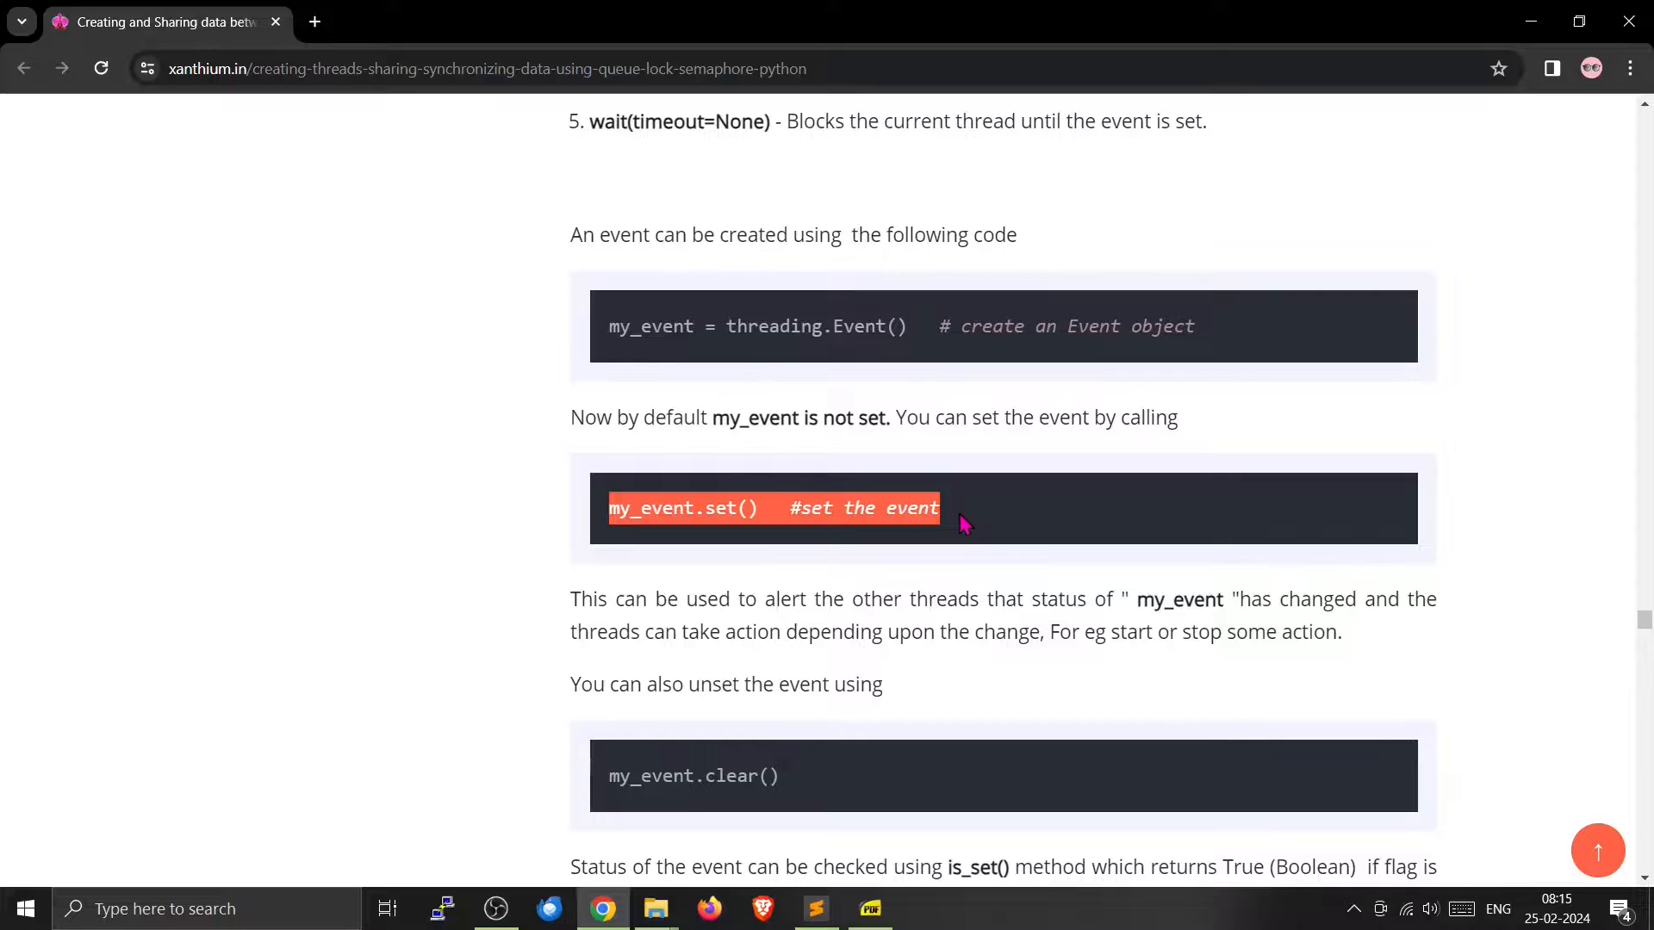
{"action": "mouse_move", "coordinate": [813, 509]}
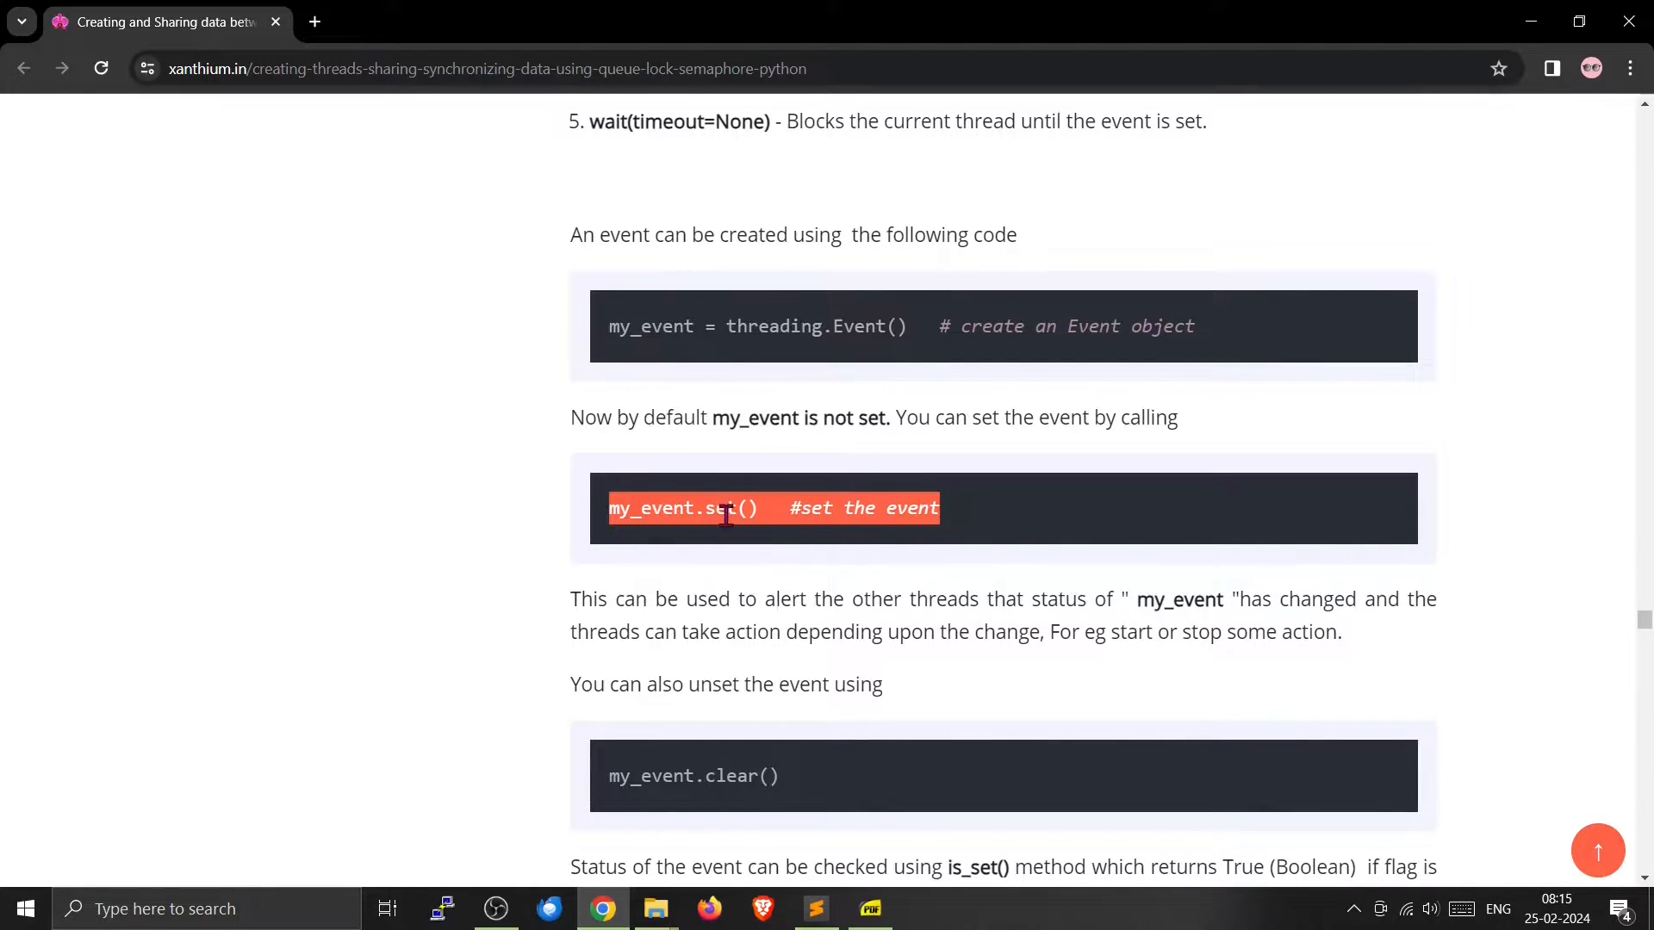
{"action": "scroll", "scroll_direction": "down", "scroll_amount": 3}
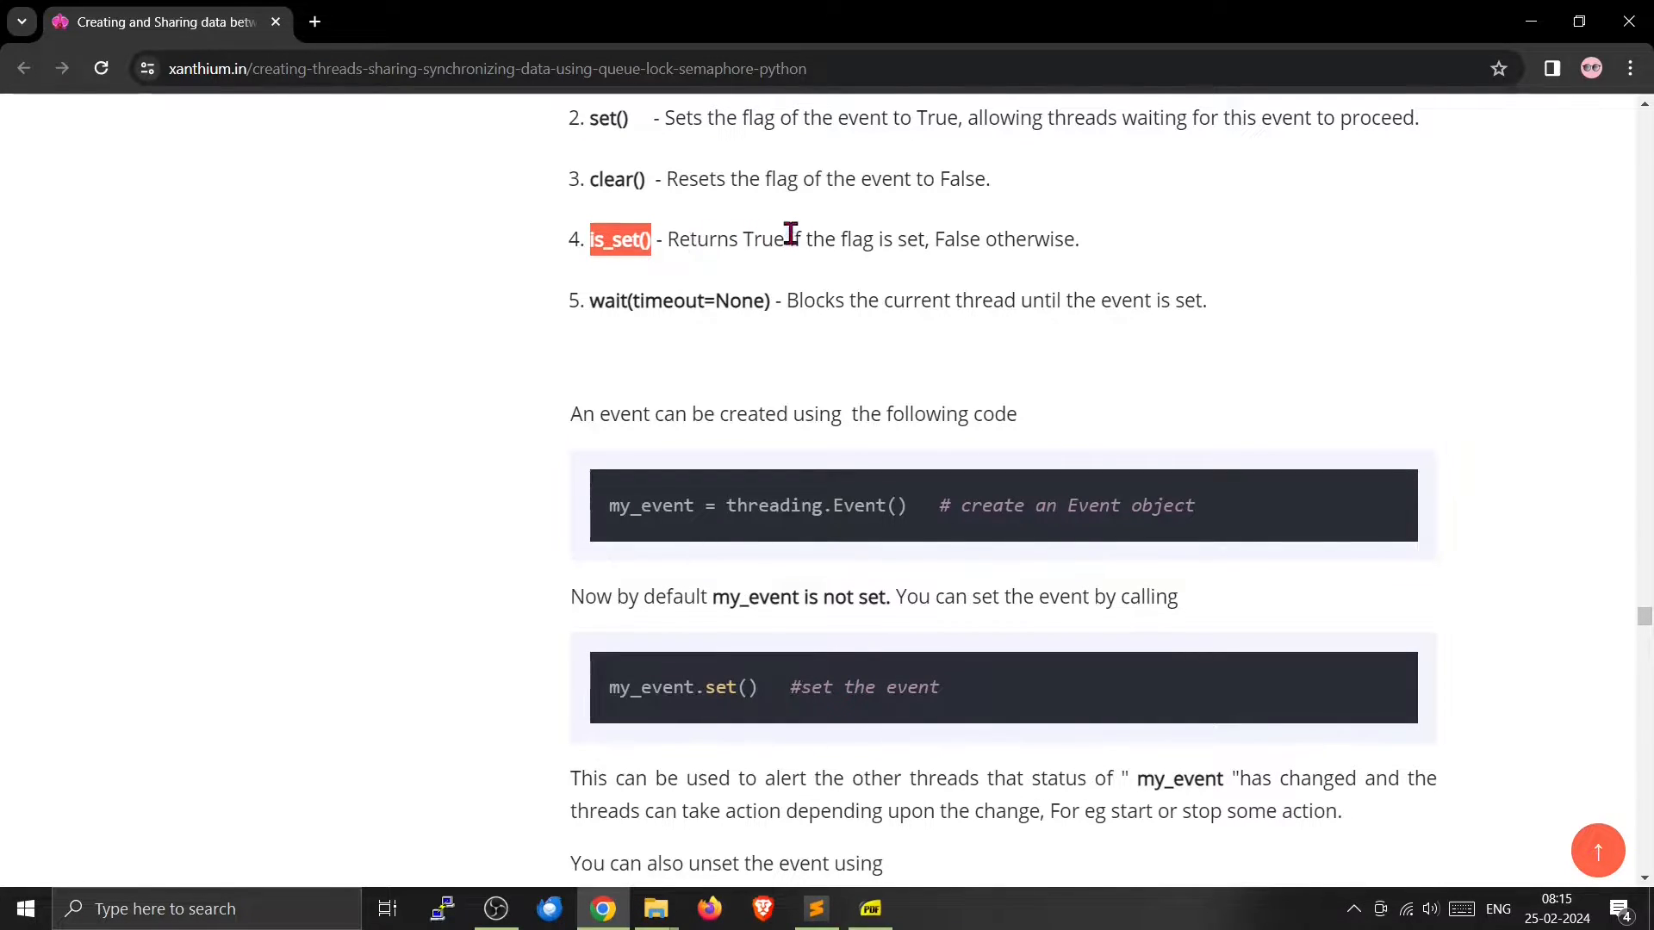
{"action": "mouse_move", "coordinate": [804, 234]}
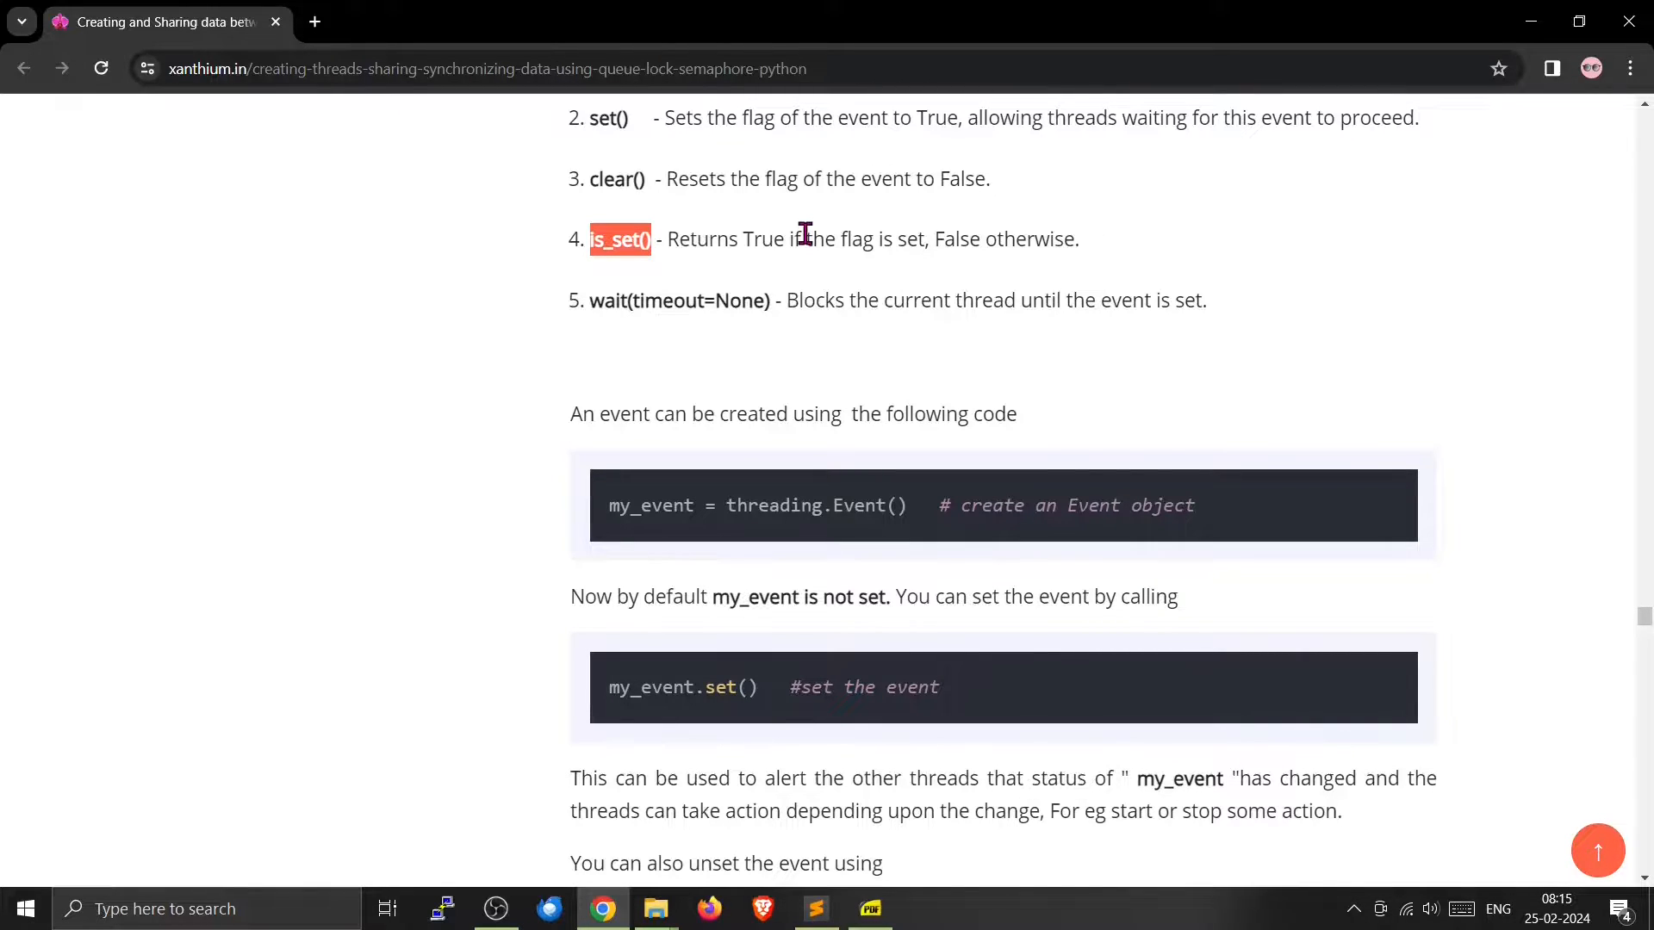
{"action": "left_click", "coordinate": [922, 908]}
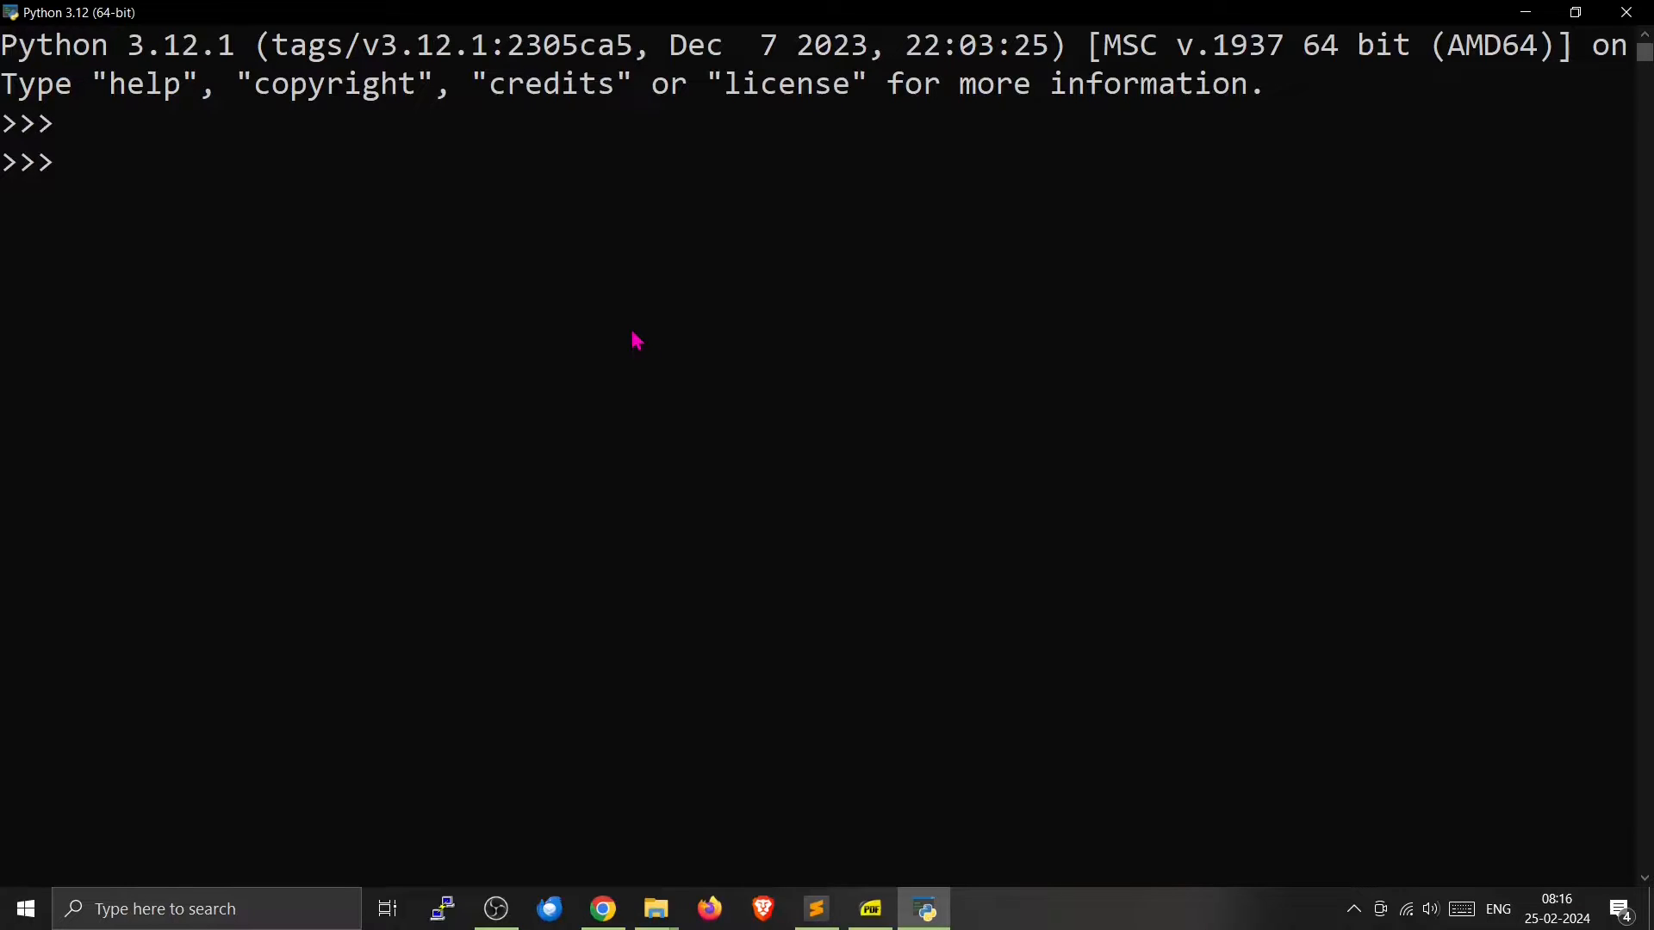
- Import threading and create my_event = threading.Event()
{"action": "type", "text": "import threading"}
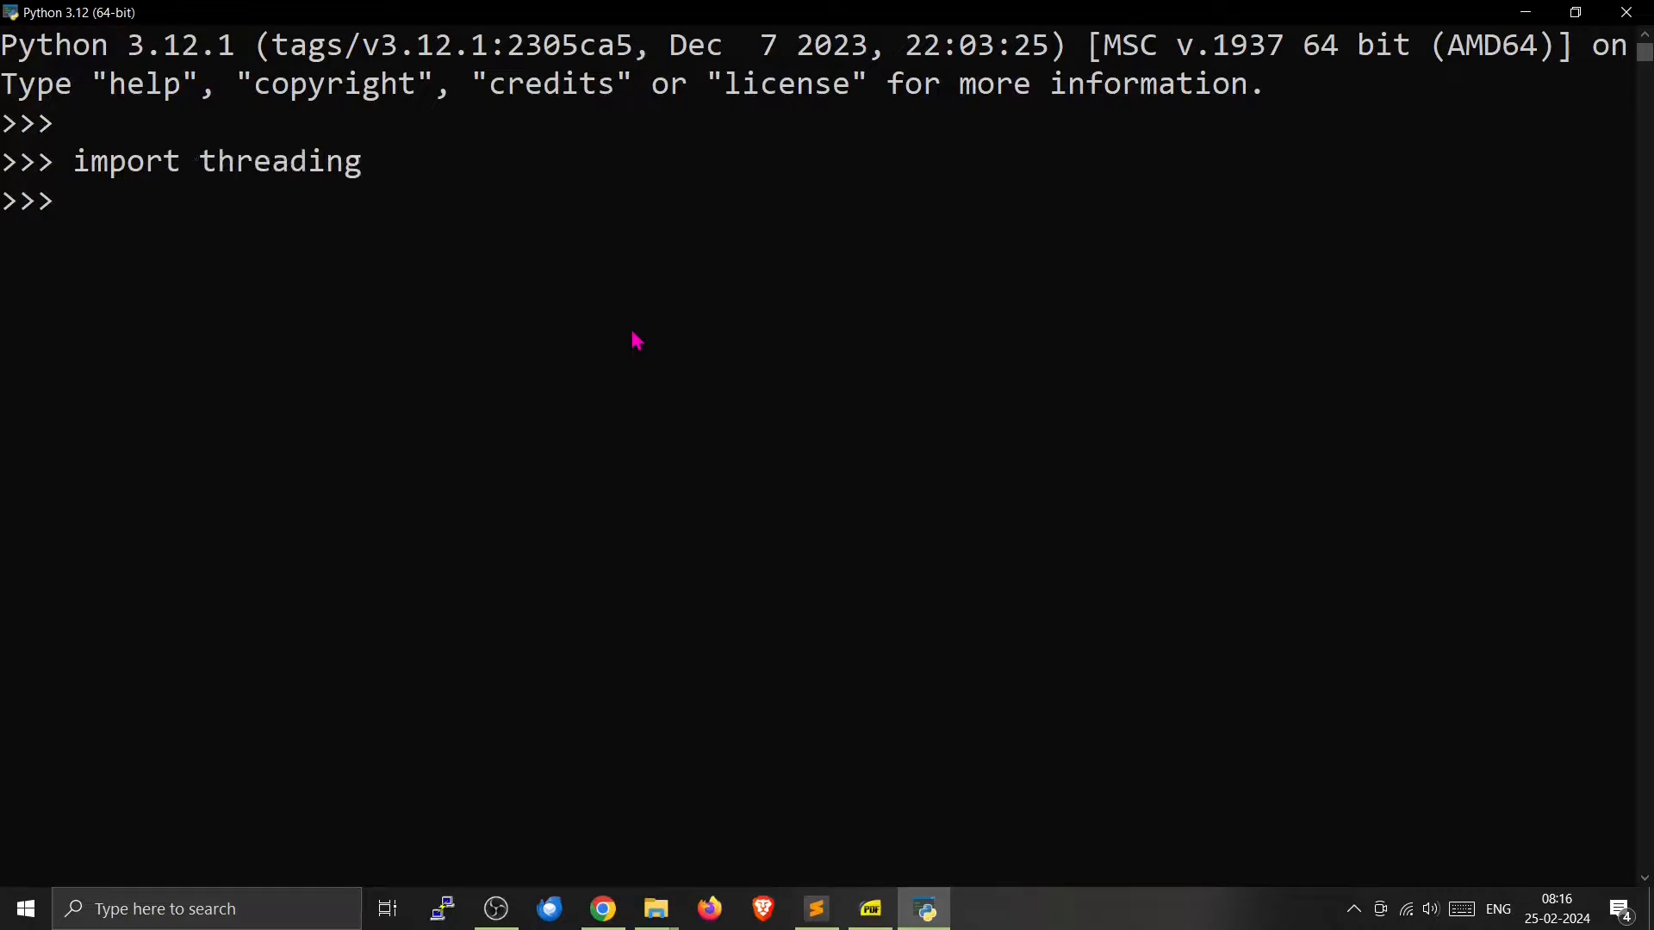
{"action": "key", "text": "enter"}
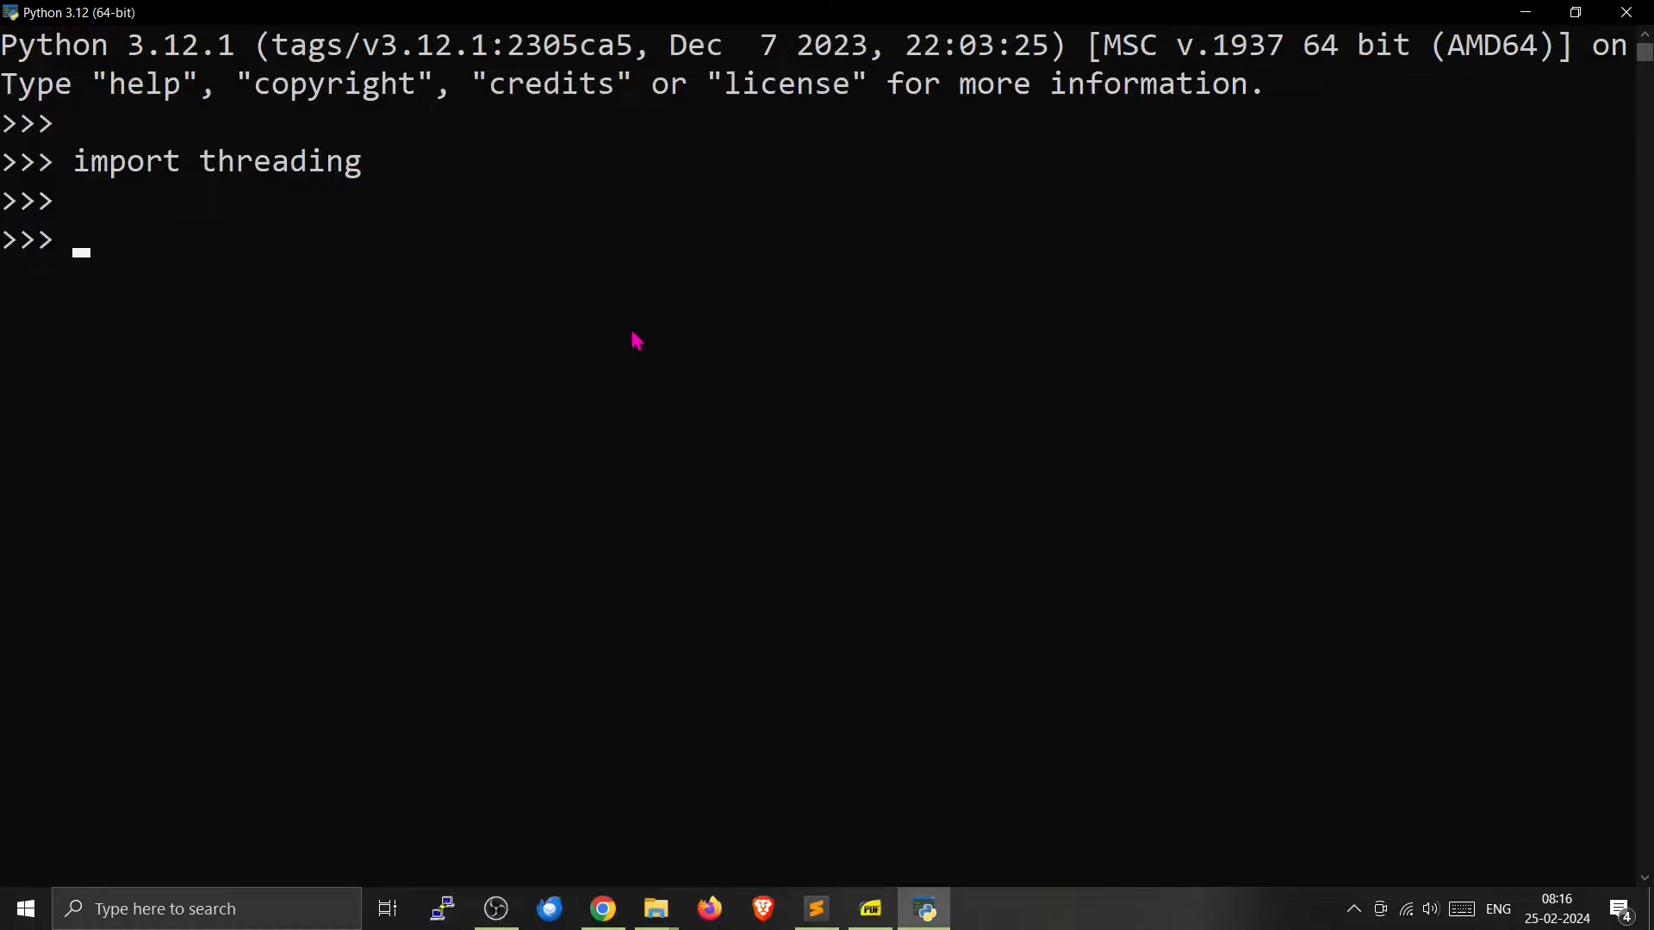
{"action": "type", "text": "my"}
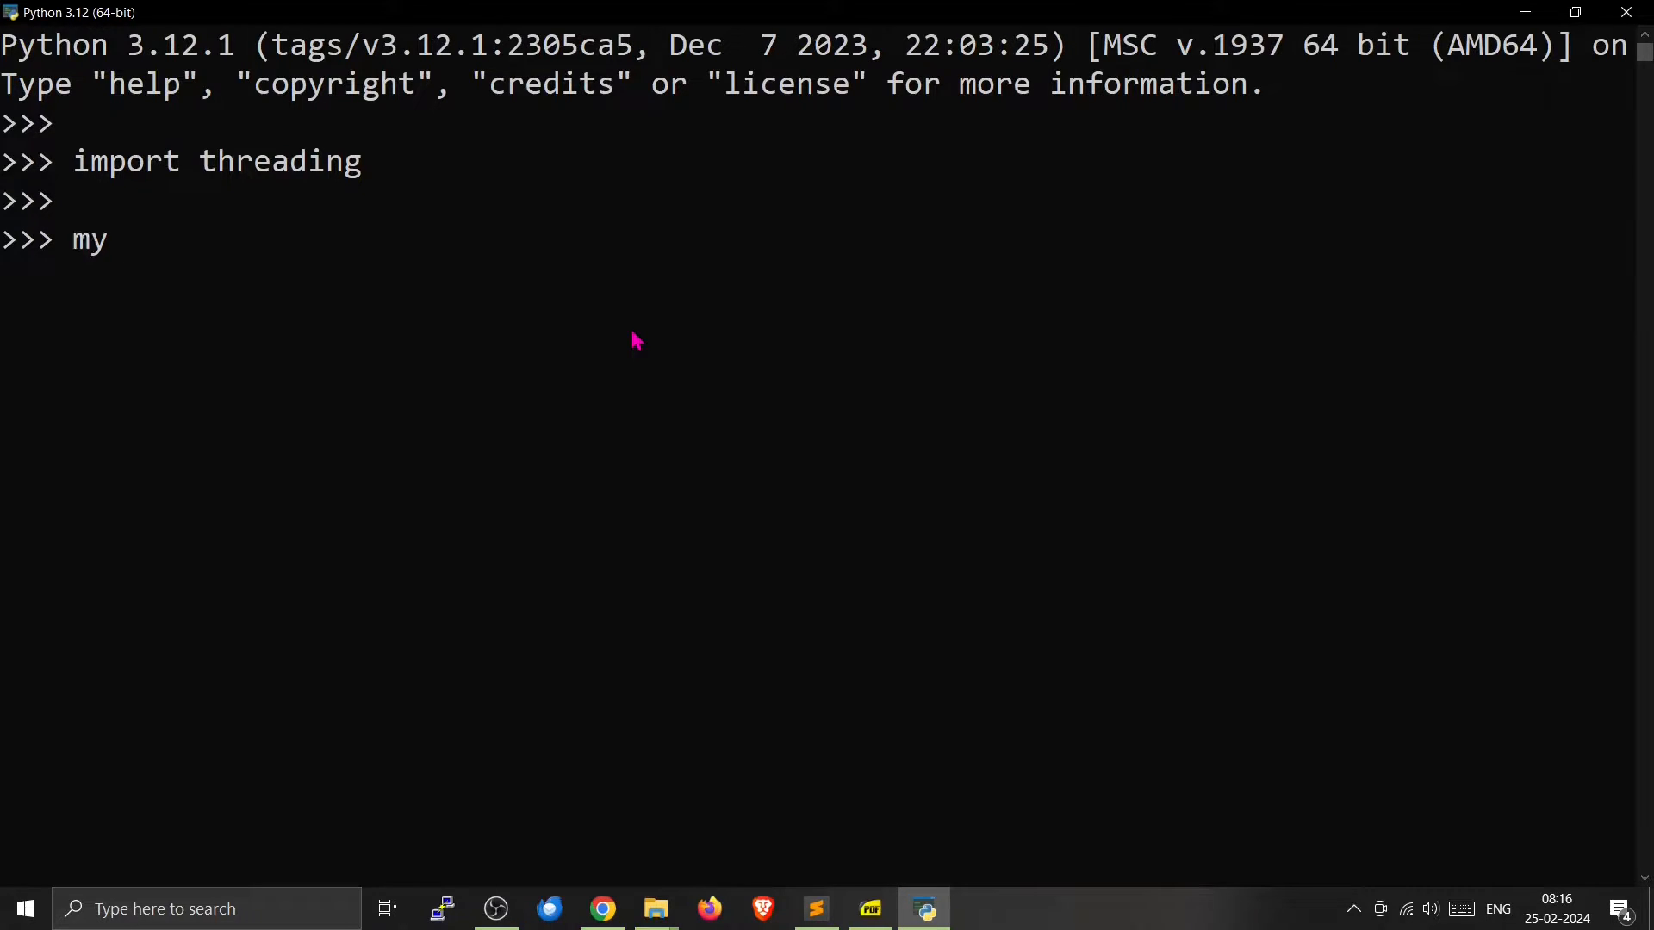
{"action": "type", "text": "_ev"}
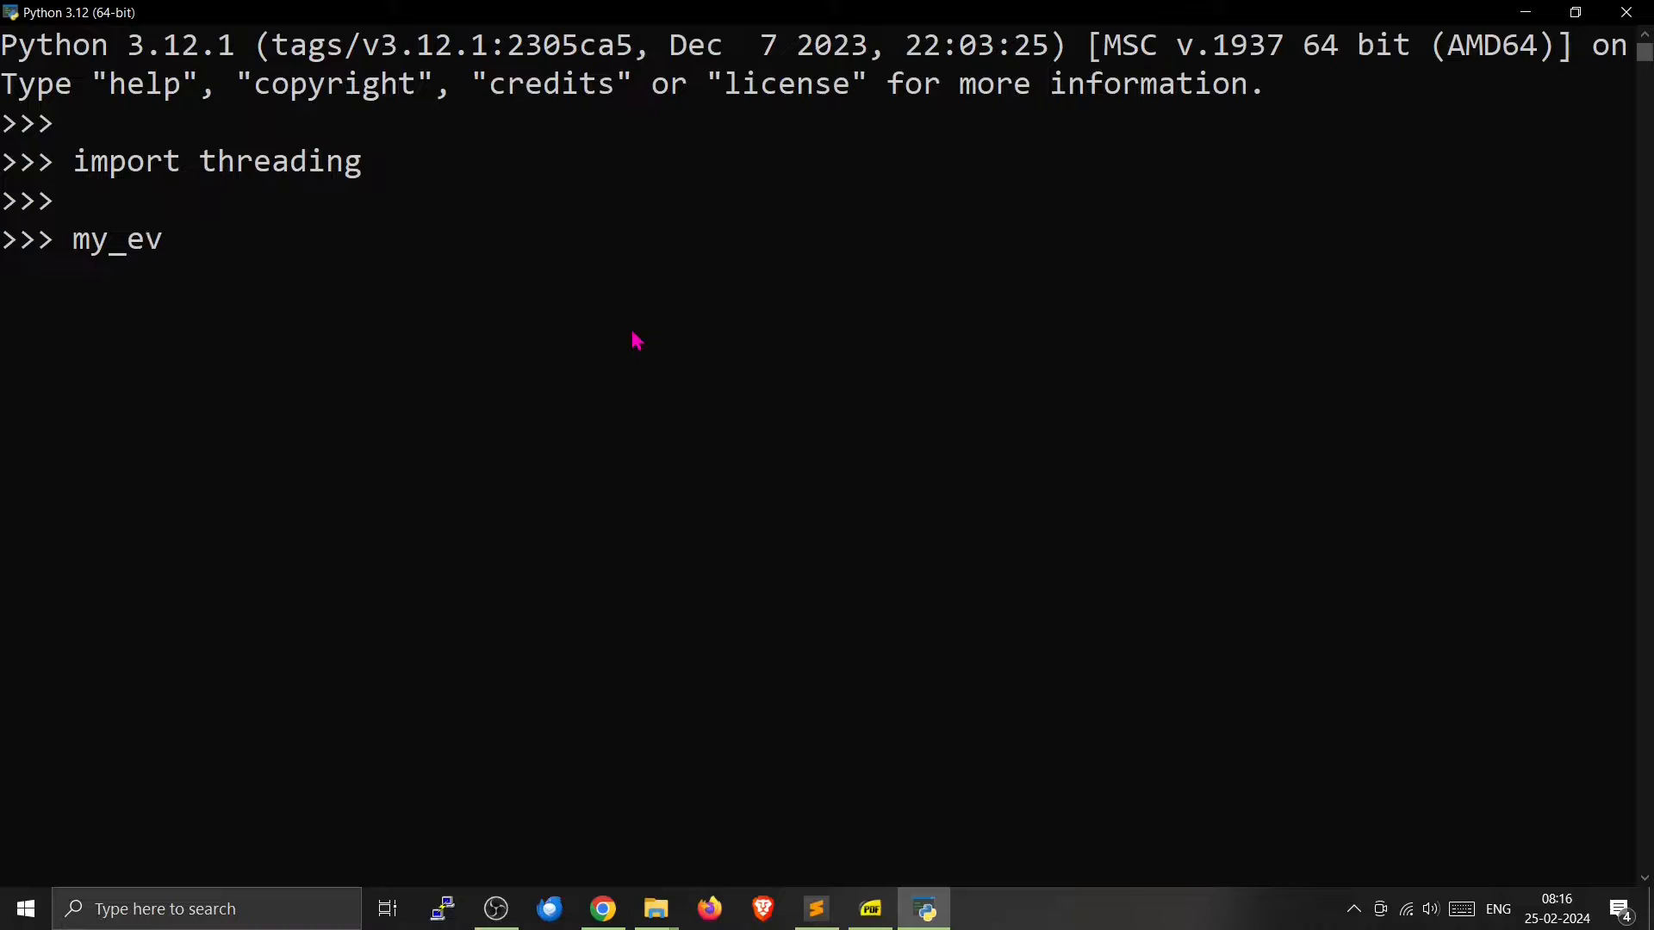
{"action": "type", "text": "ent"}
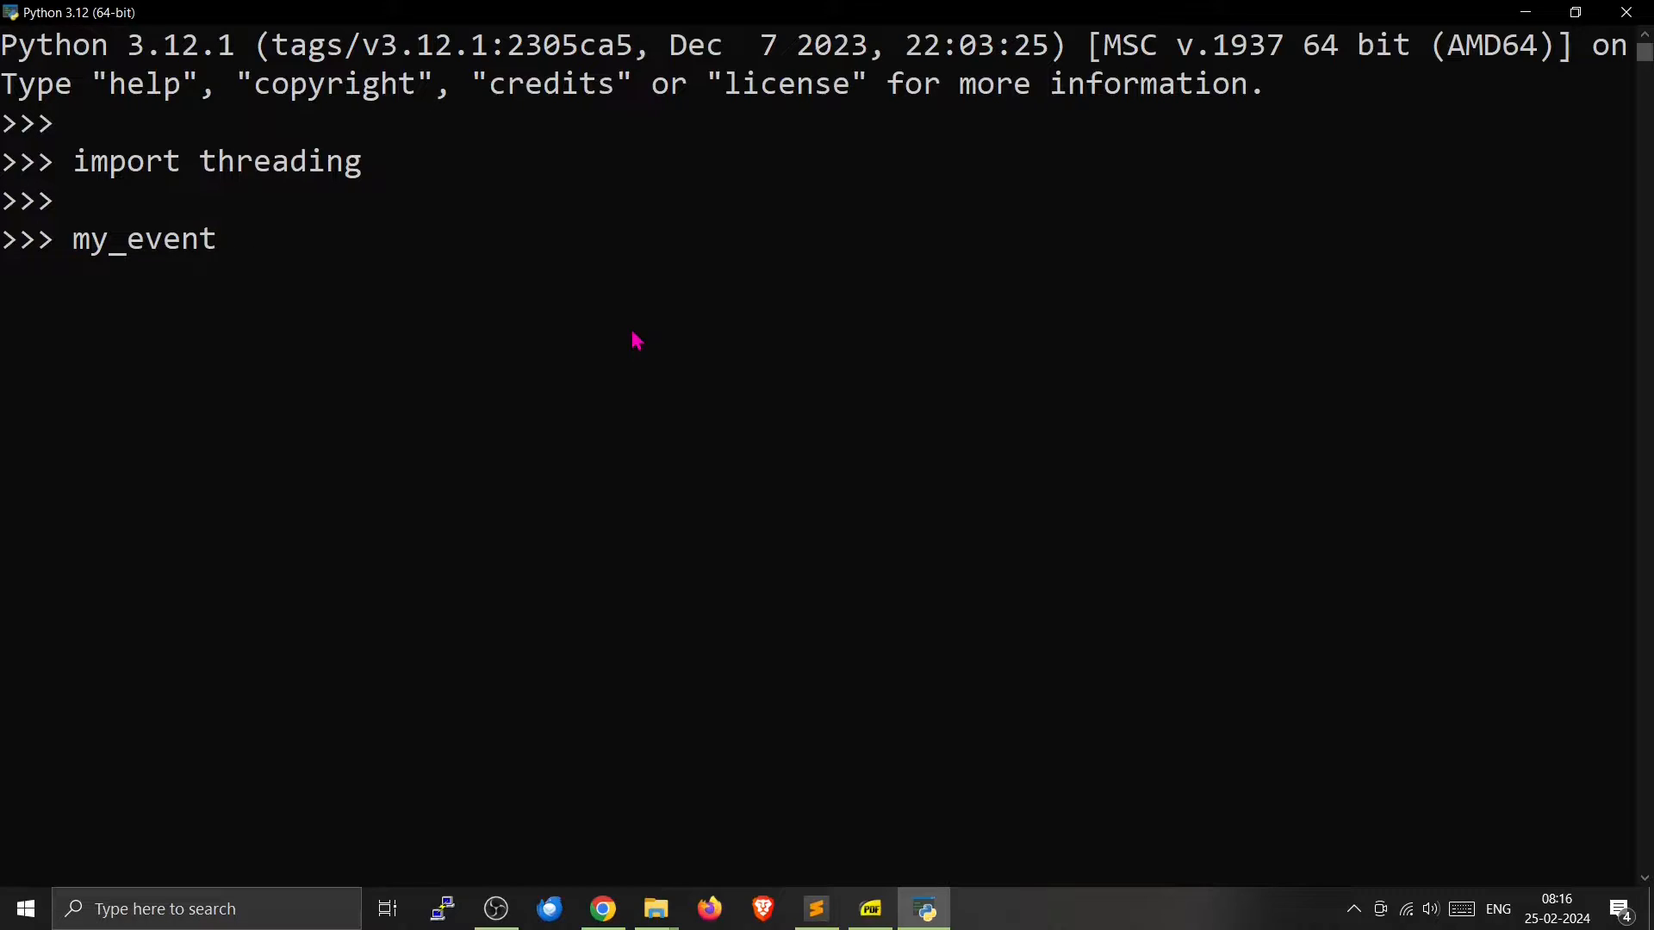
{"action": "type", "text": "= threading"}
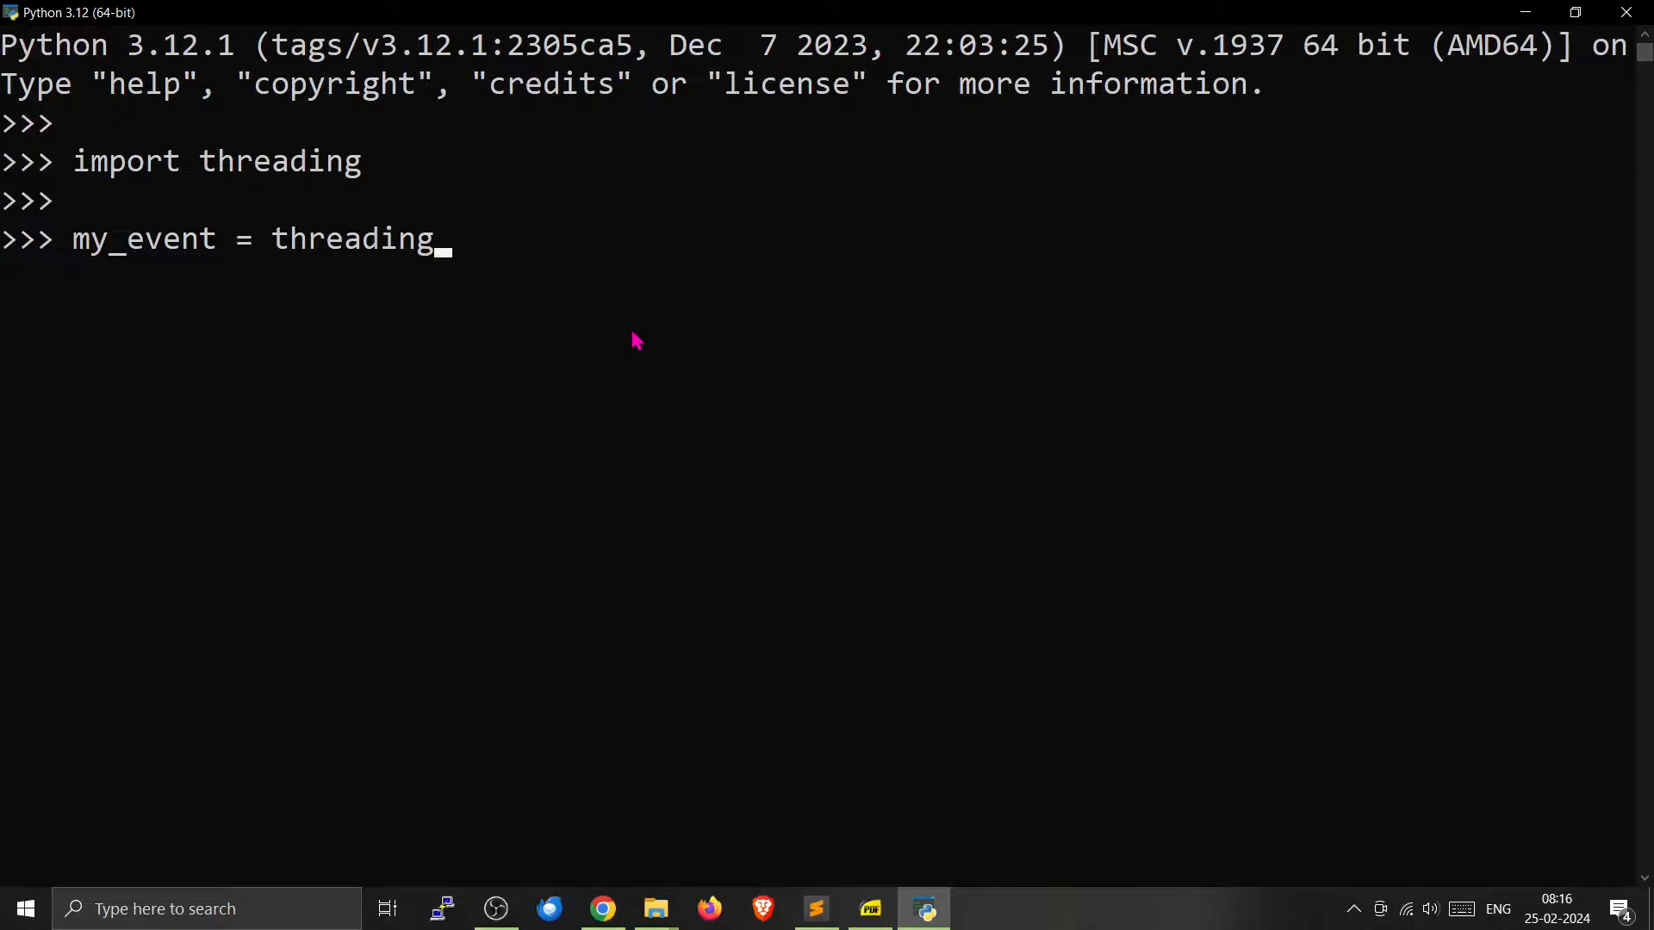
{"action": "type", "text": ".E"}
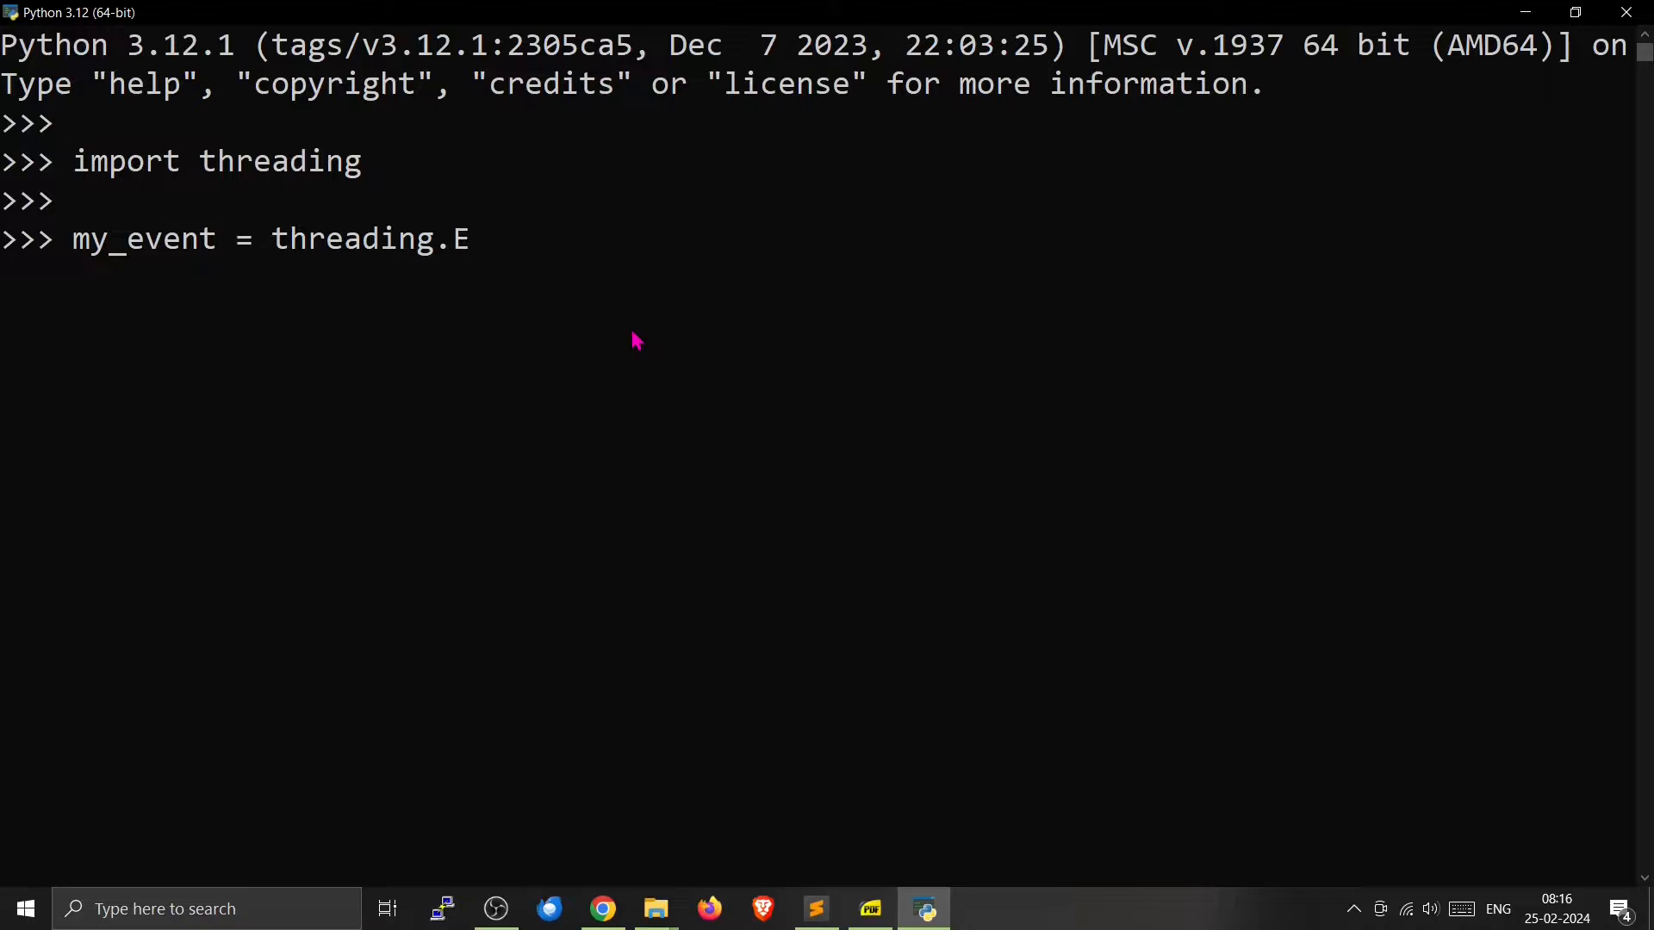
{"action": "type", "text": "vent("}
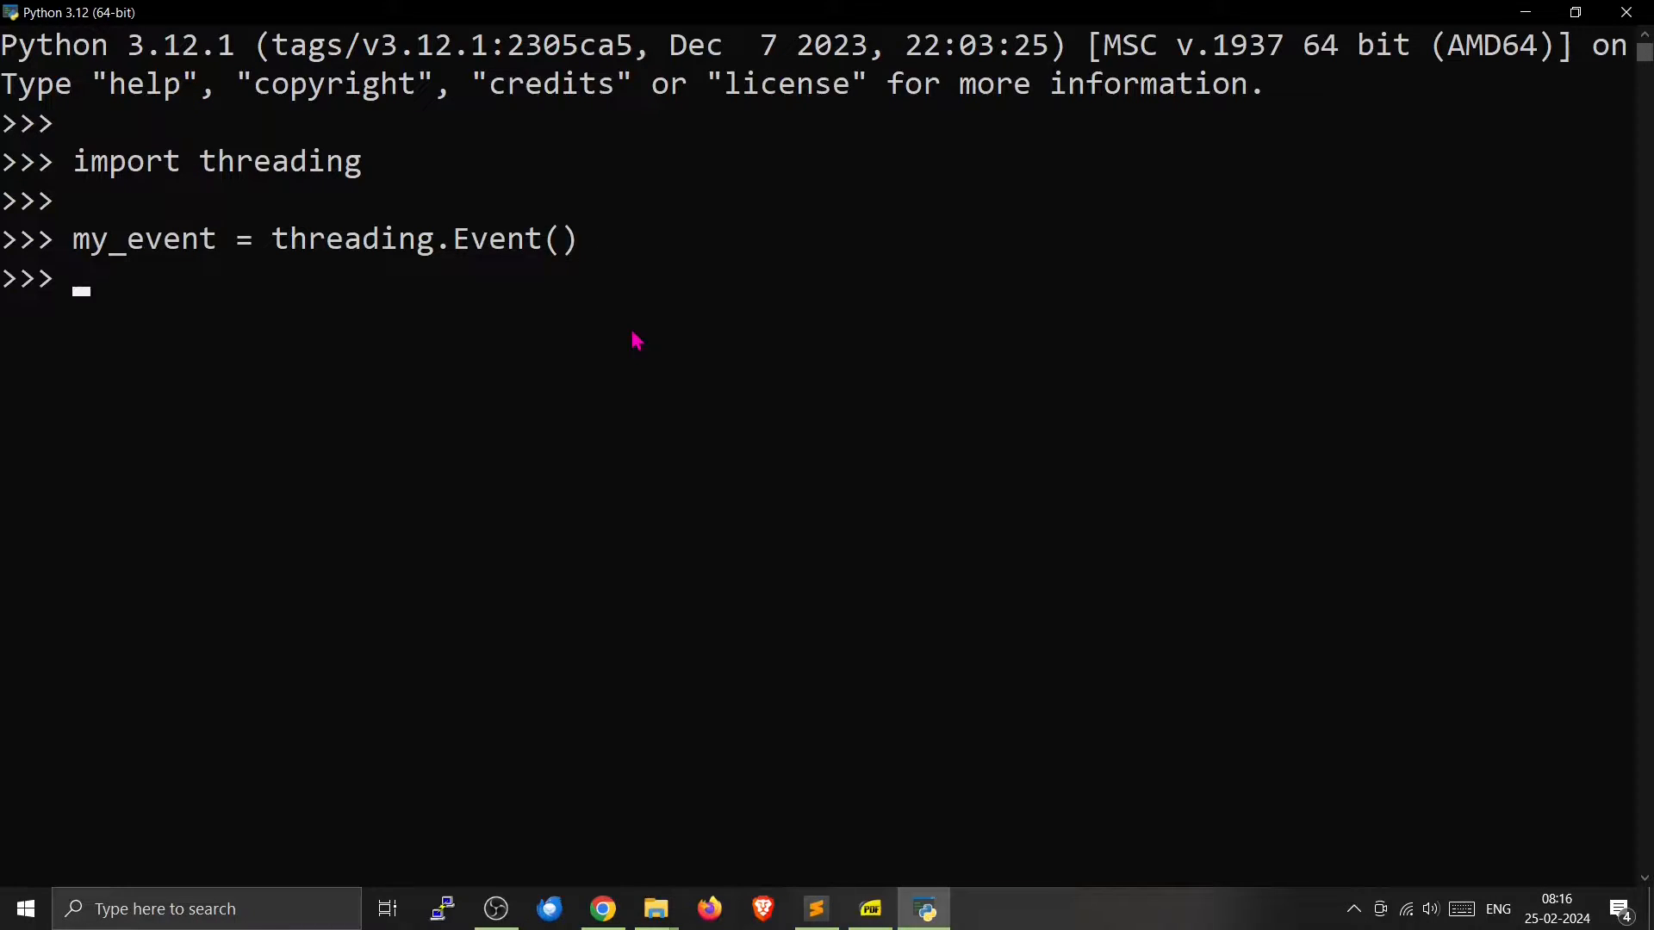
{"action": "key", "text": "enter"}
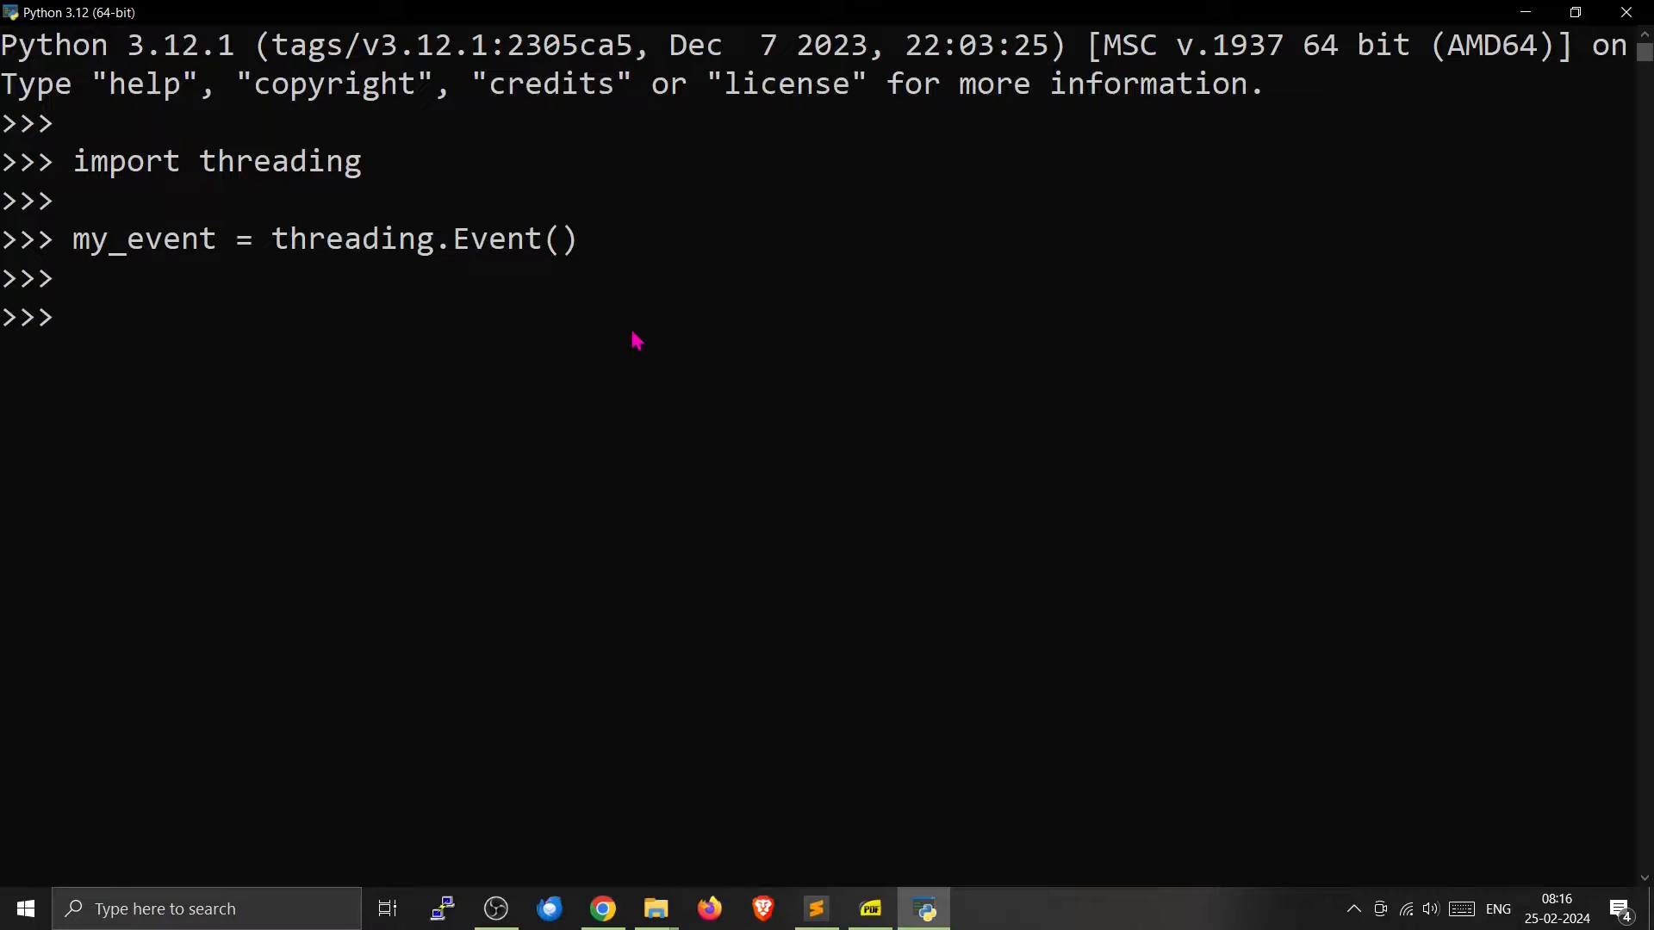
- Enter my_event to display the event's initial unset state
{"action": "type", "text": "m"}
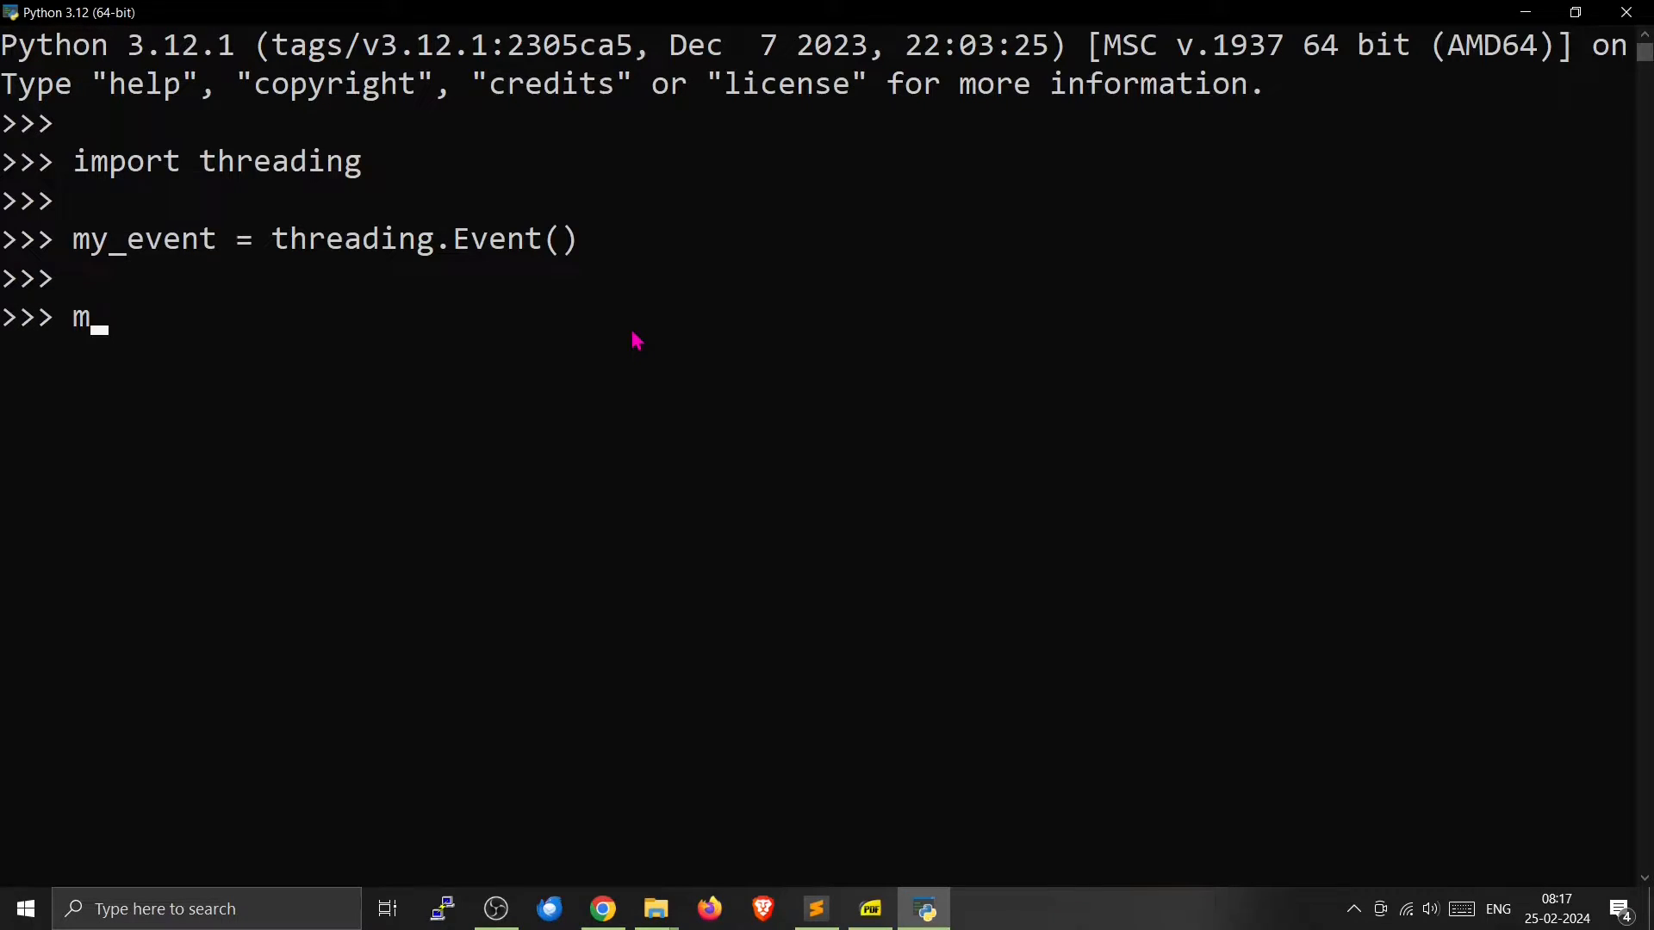
{"action": "type", "text": "y_e"}
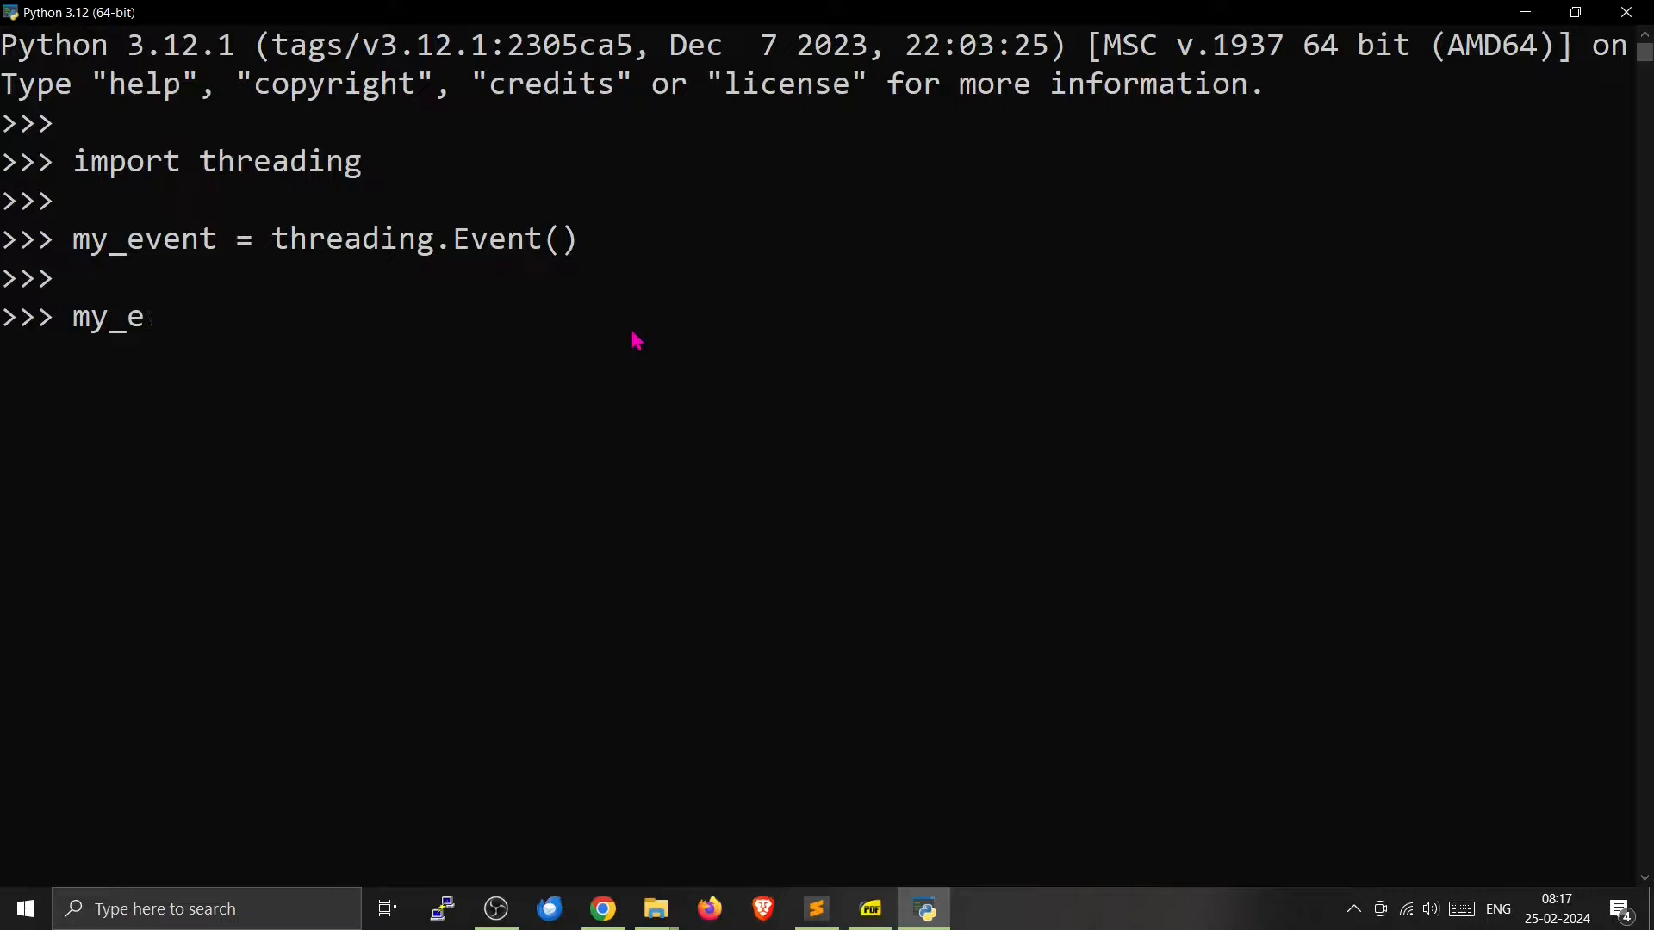
{"action": "type", "text": "vent"}
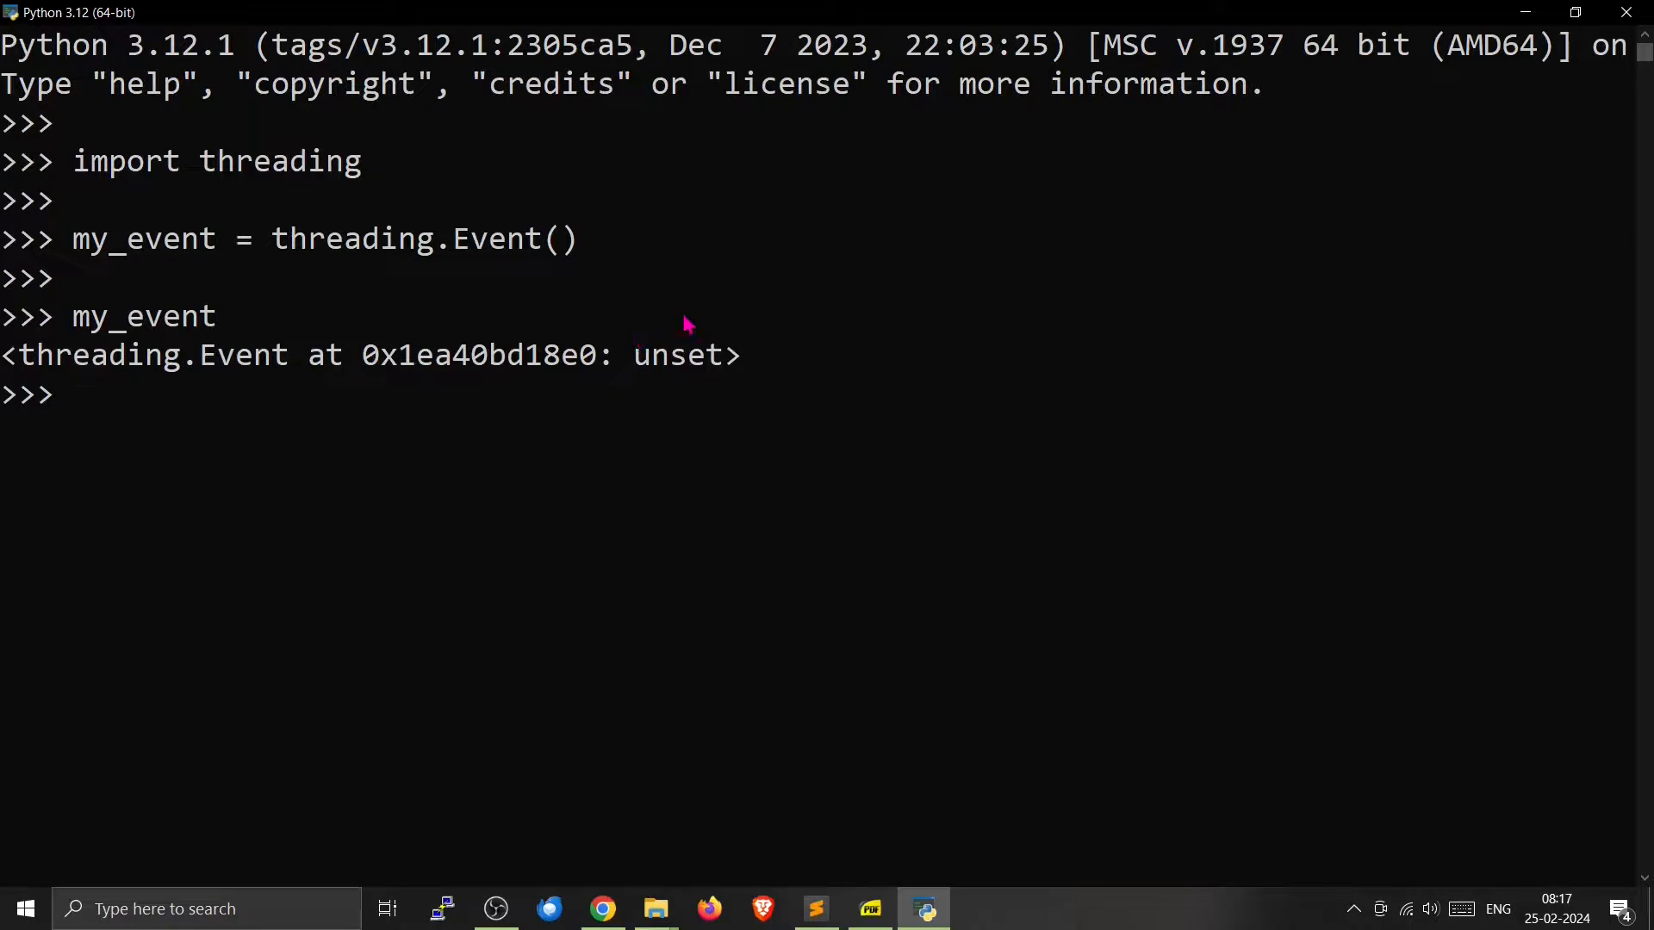
- Set the event with my_event.set()
{"action": "double_click", "coordinate": [677, 356]}
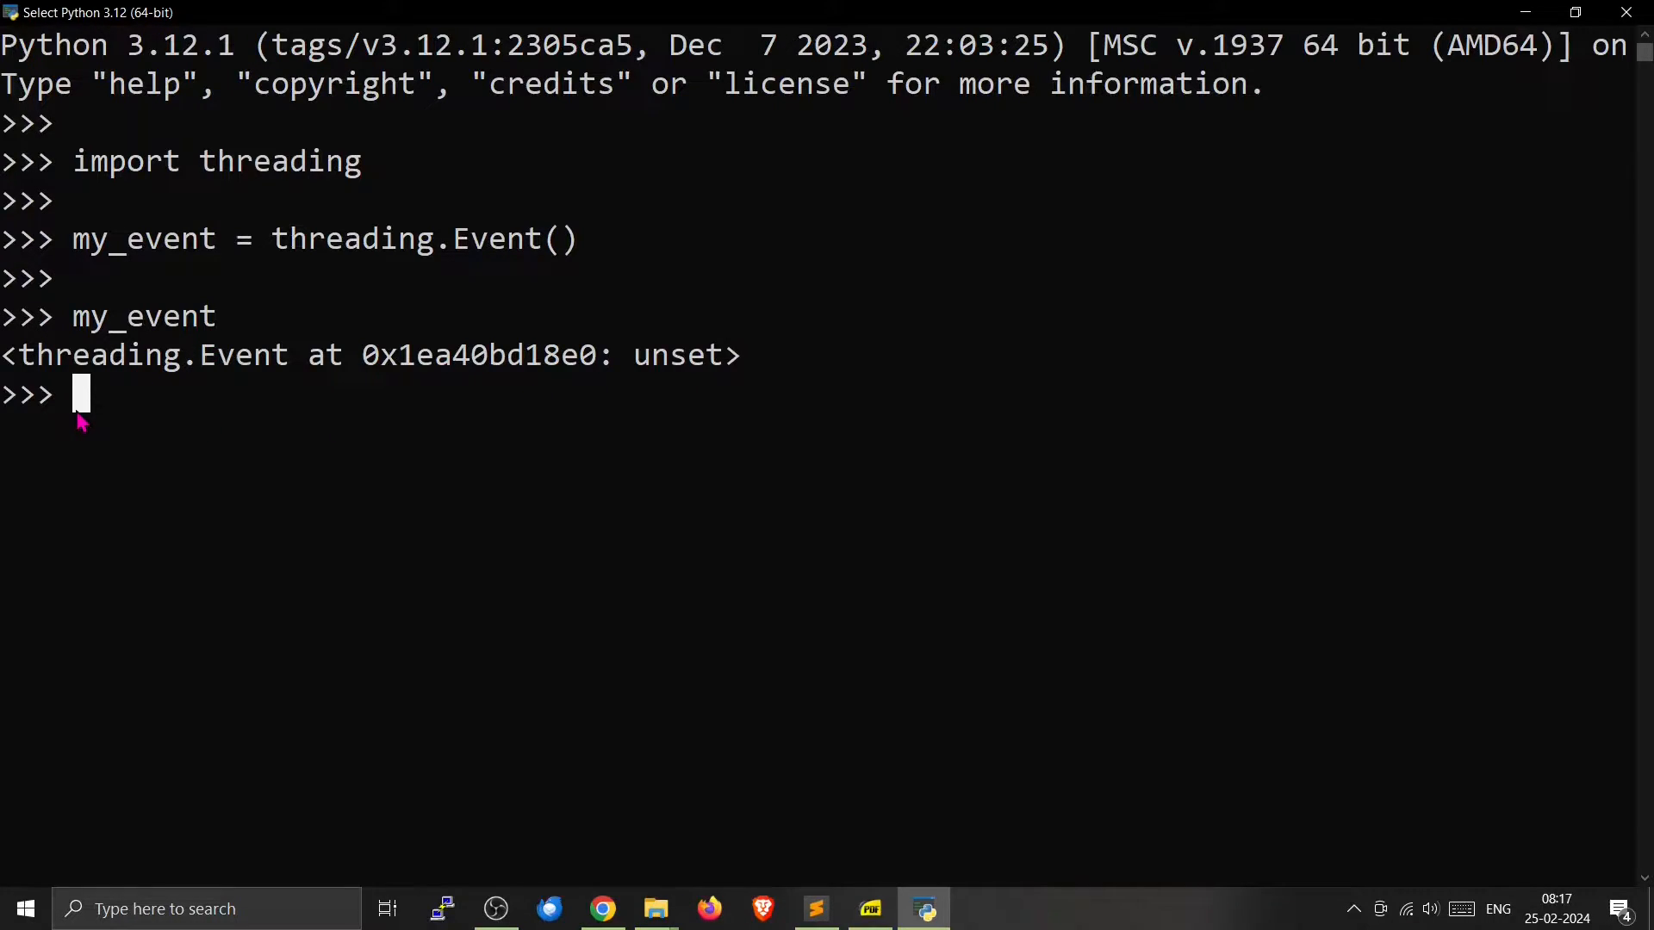
{"action": "type", "text": "my"}
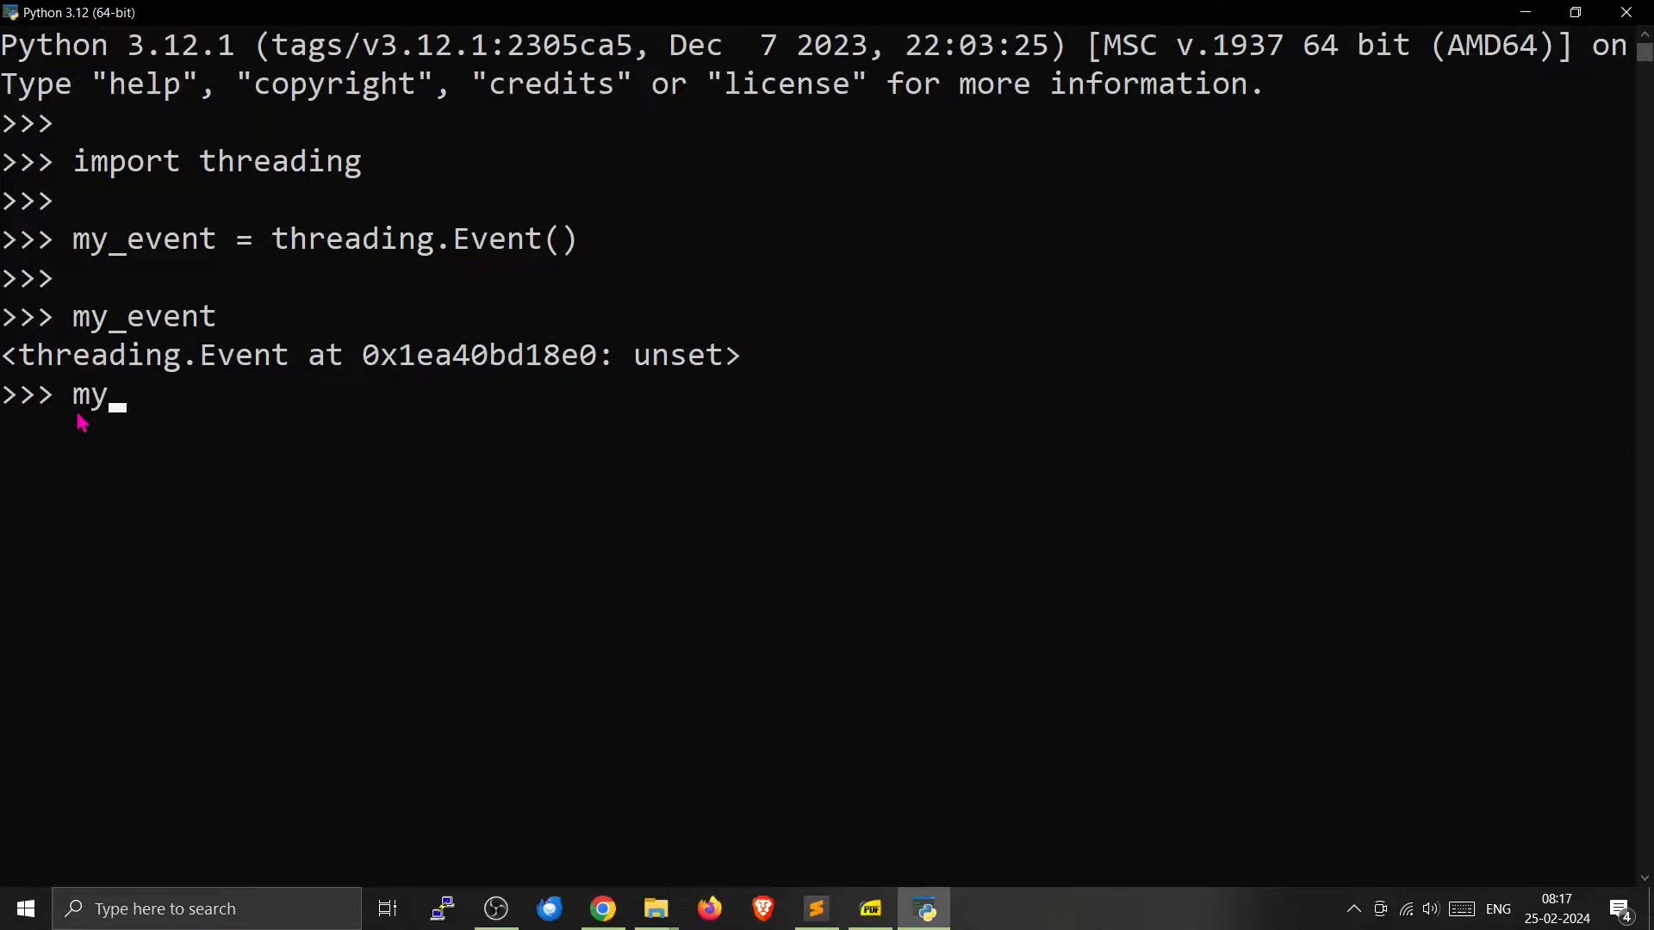
{"action": "type", "text": "_event."}
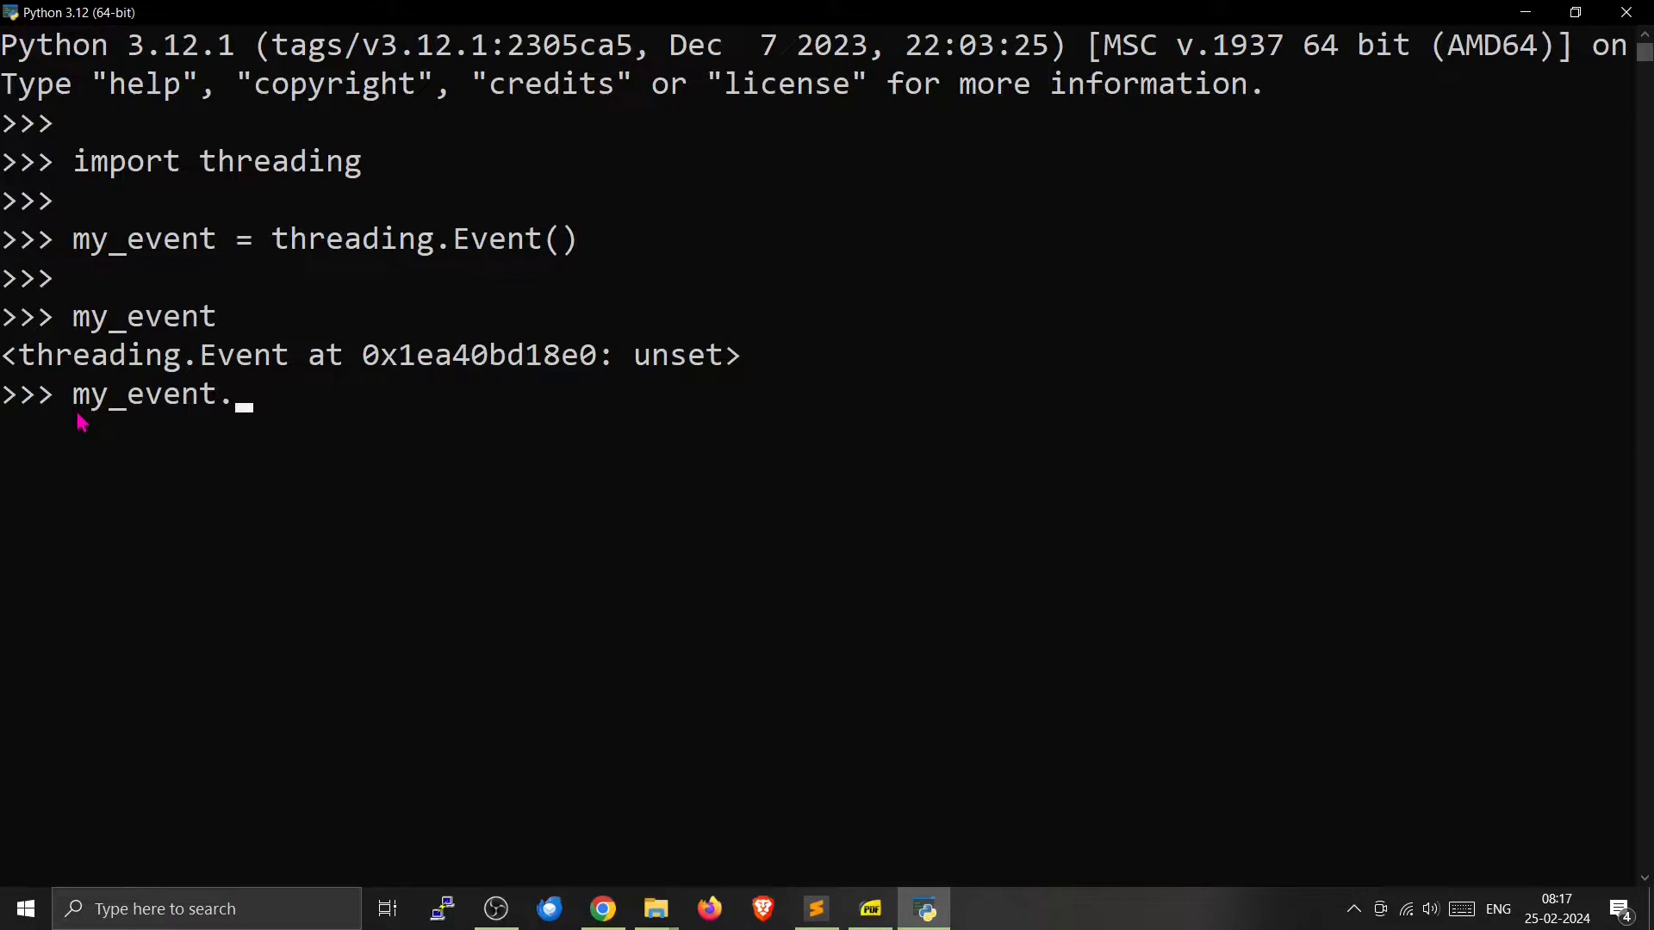
{"action": "type", "text": "set("}
{"action": "type", "text": "my_event"}
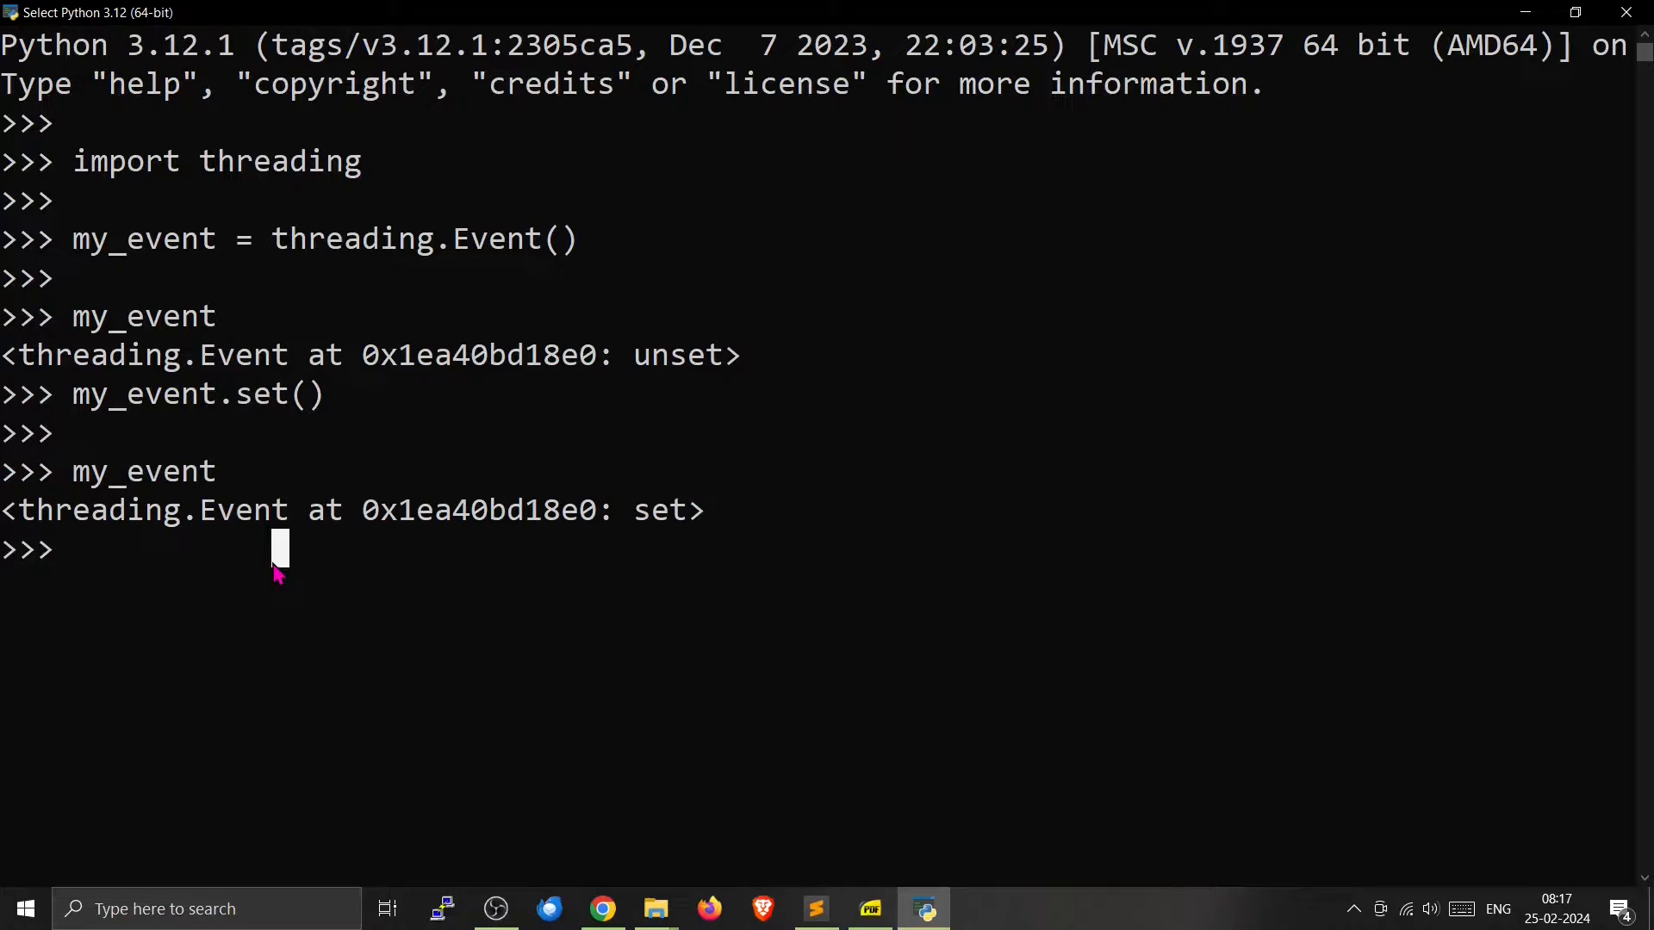
{"action": "mouse_move", "coordinate": [277, 574]}
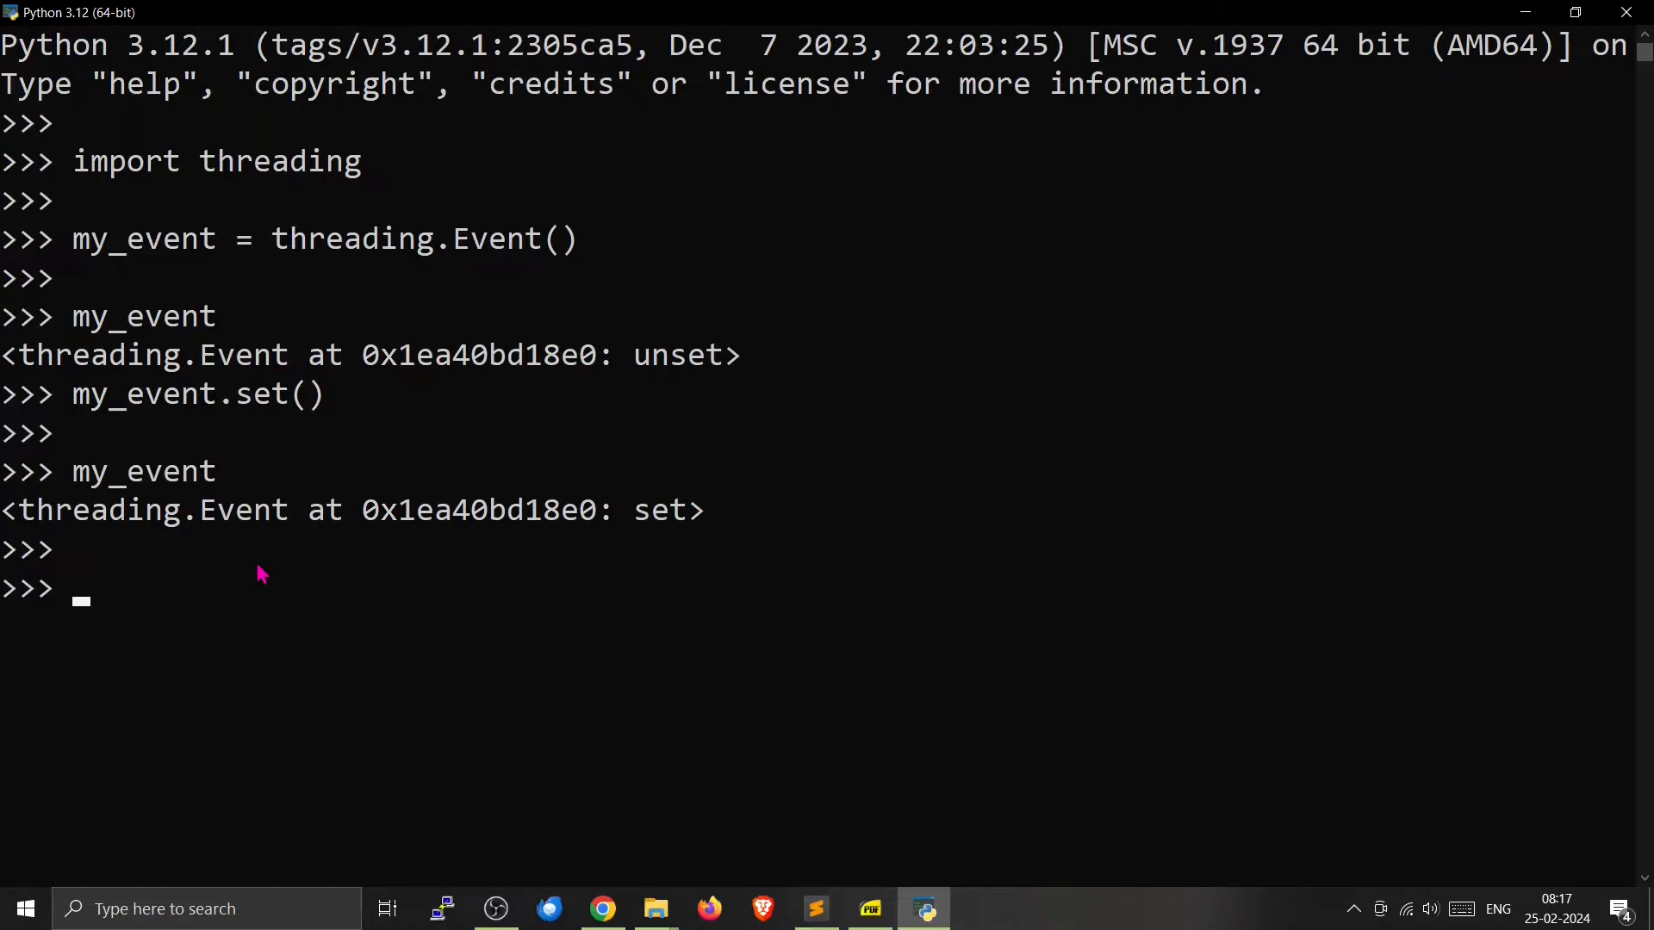
- Check my_event.is_set(), which returns True
{"action": "type", "text": "my_event"}
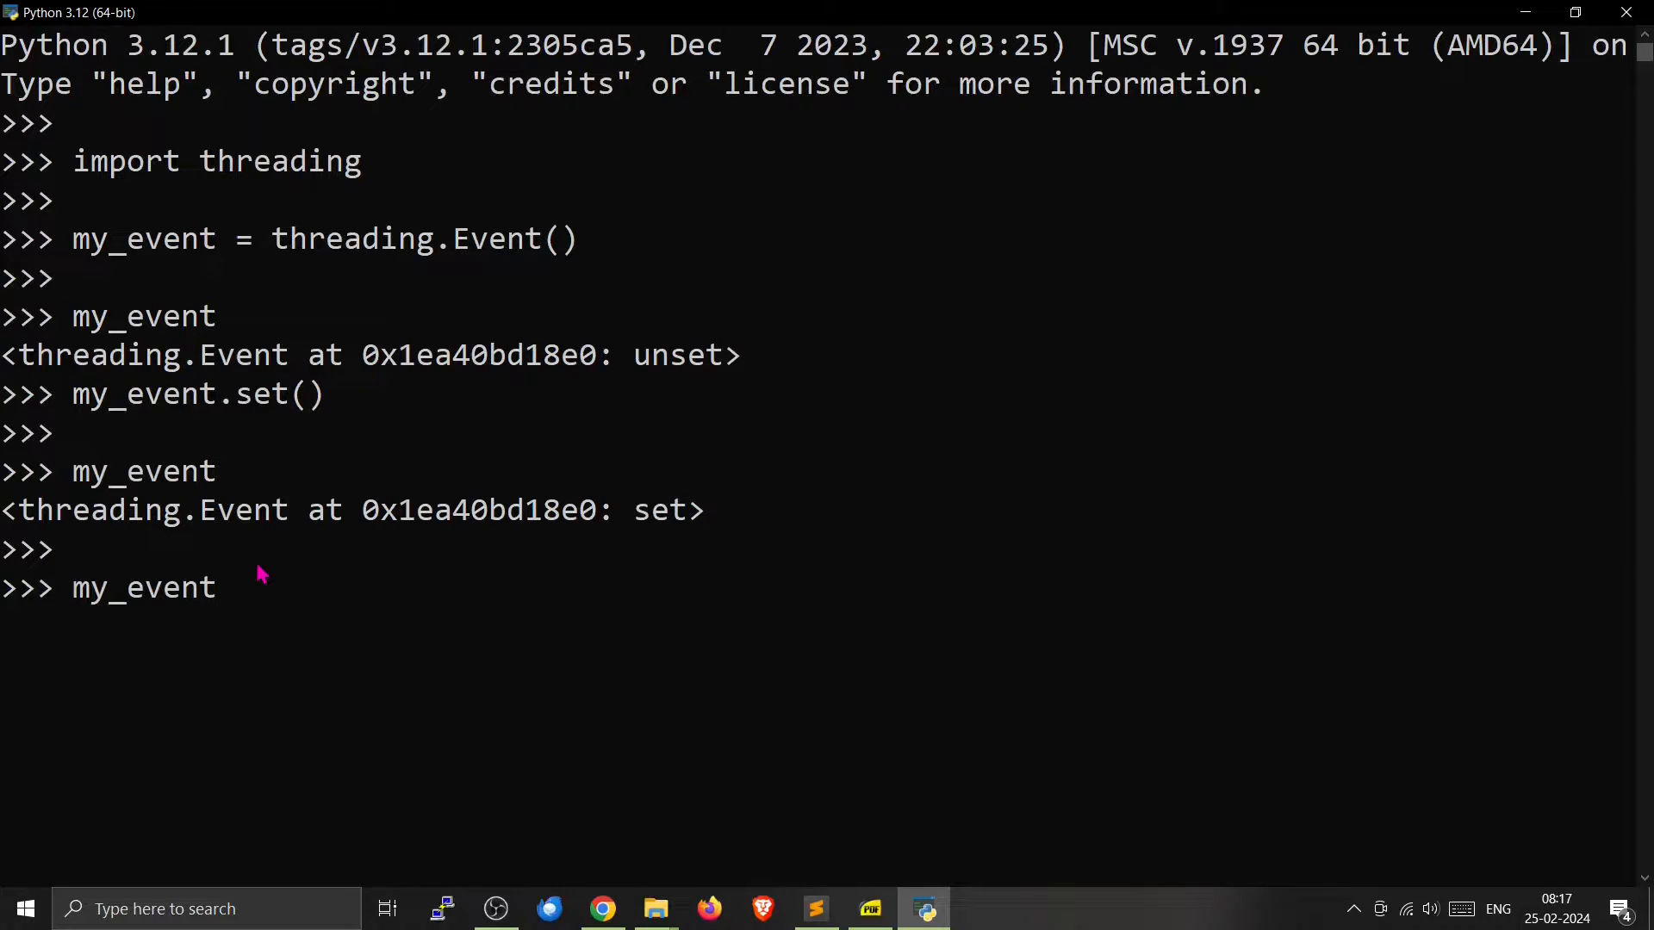
{"action": "type", "text": ".is_set"}
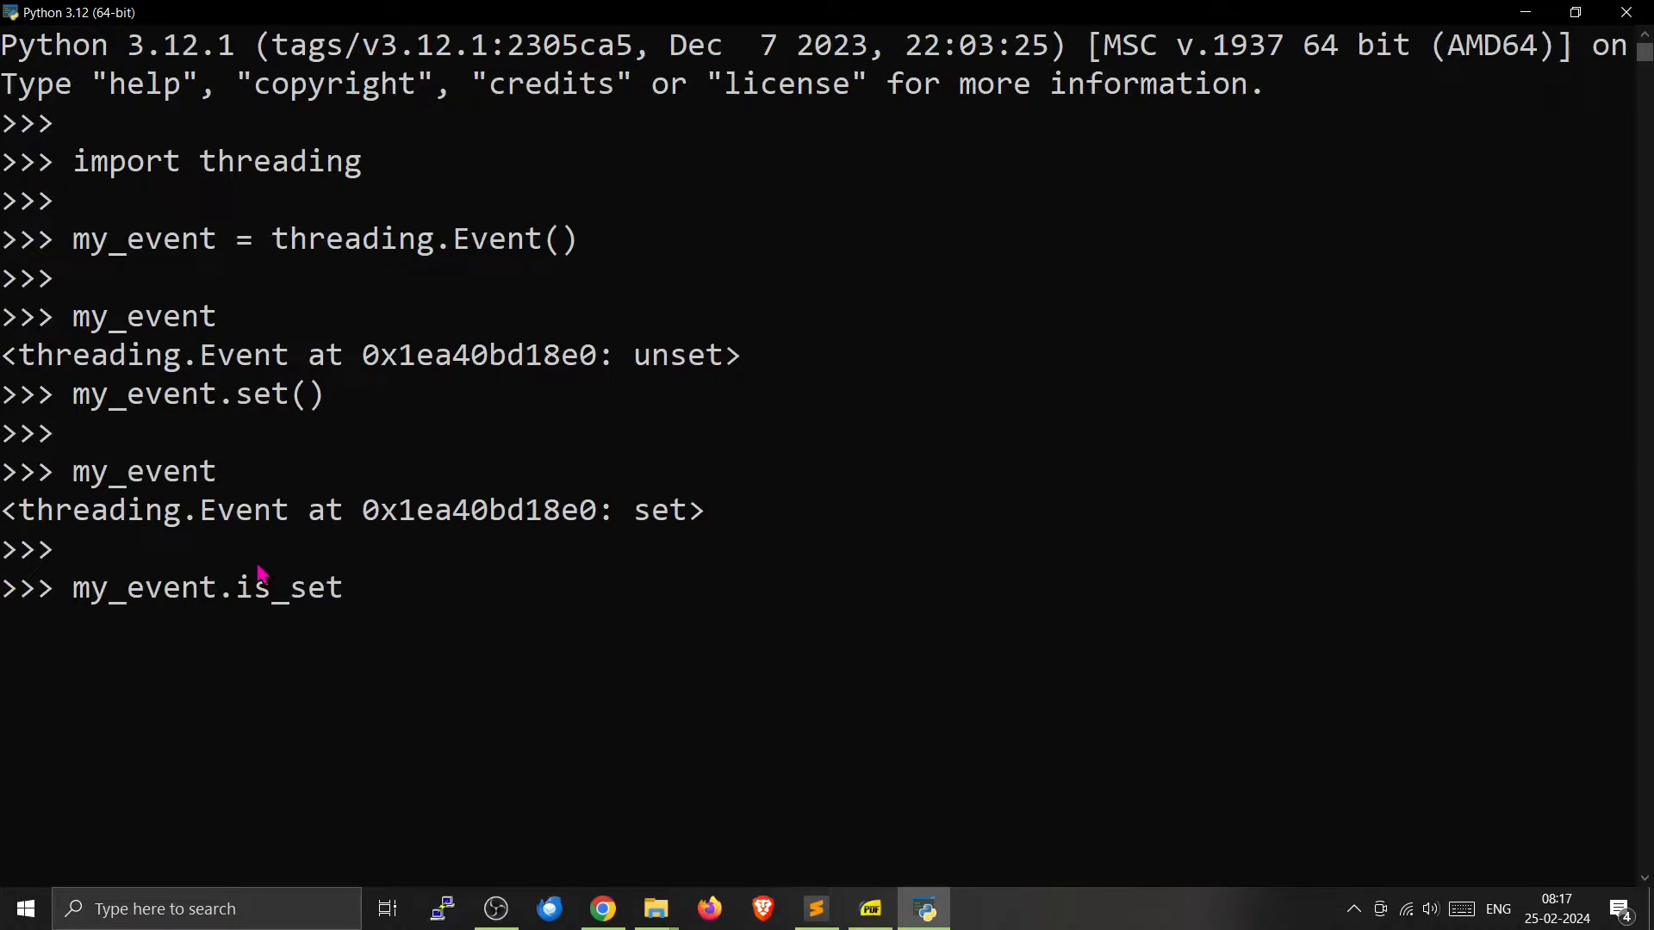
{"action": "type", "text": "()"}
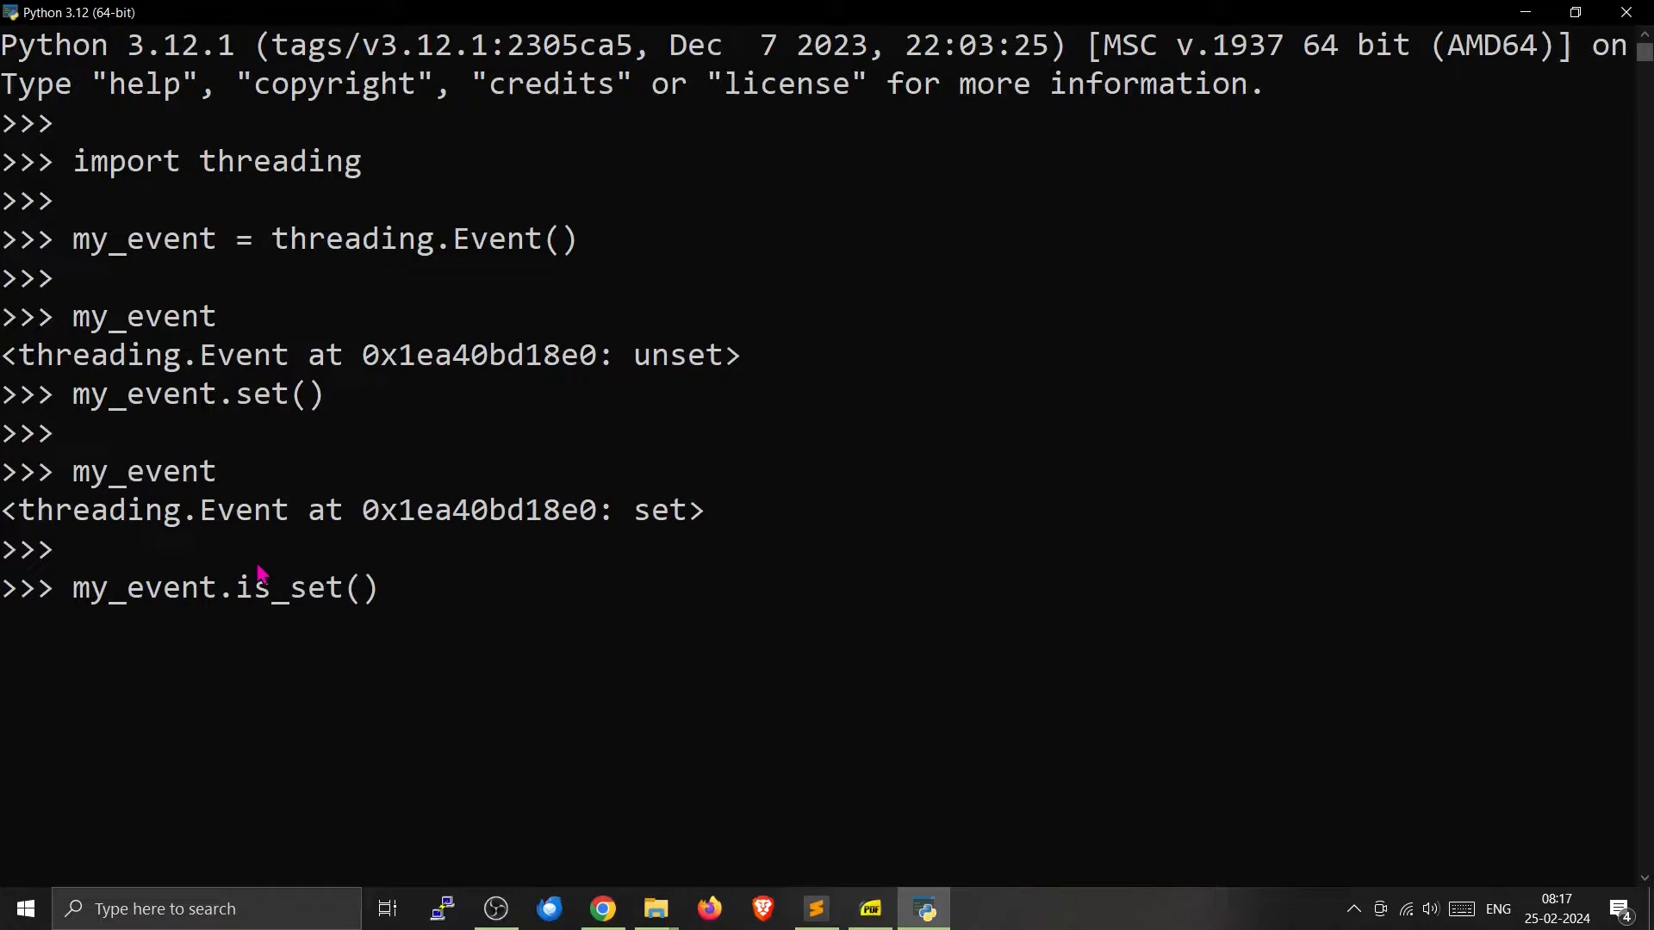
{"action": "key", "text": "enter"}
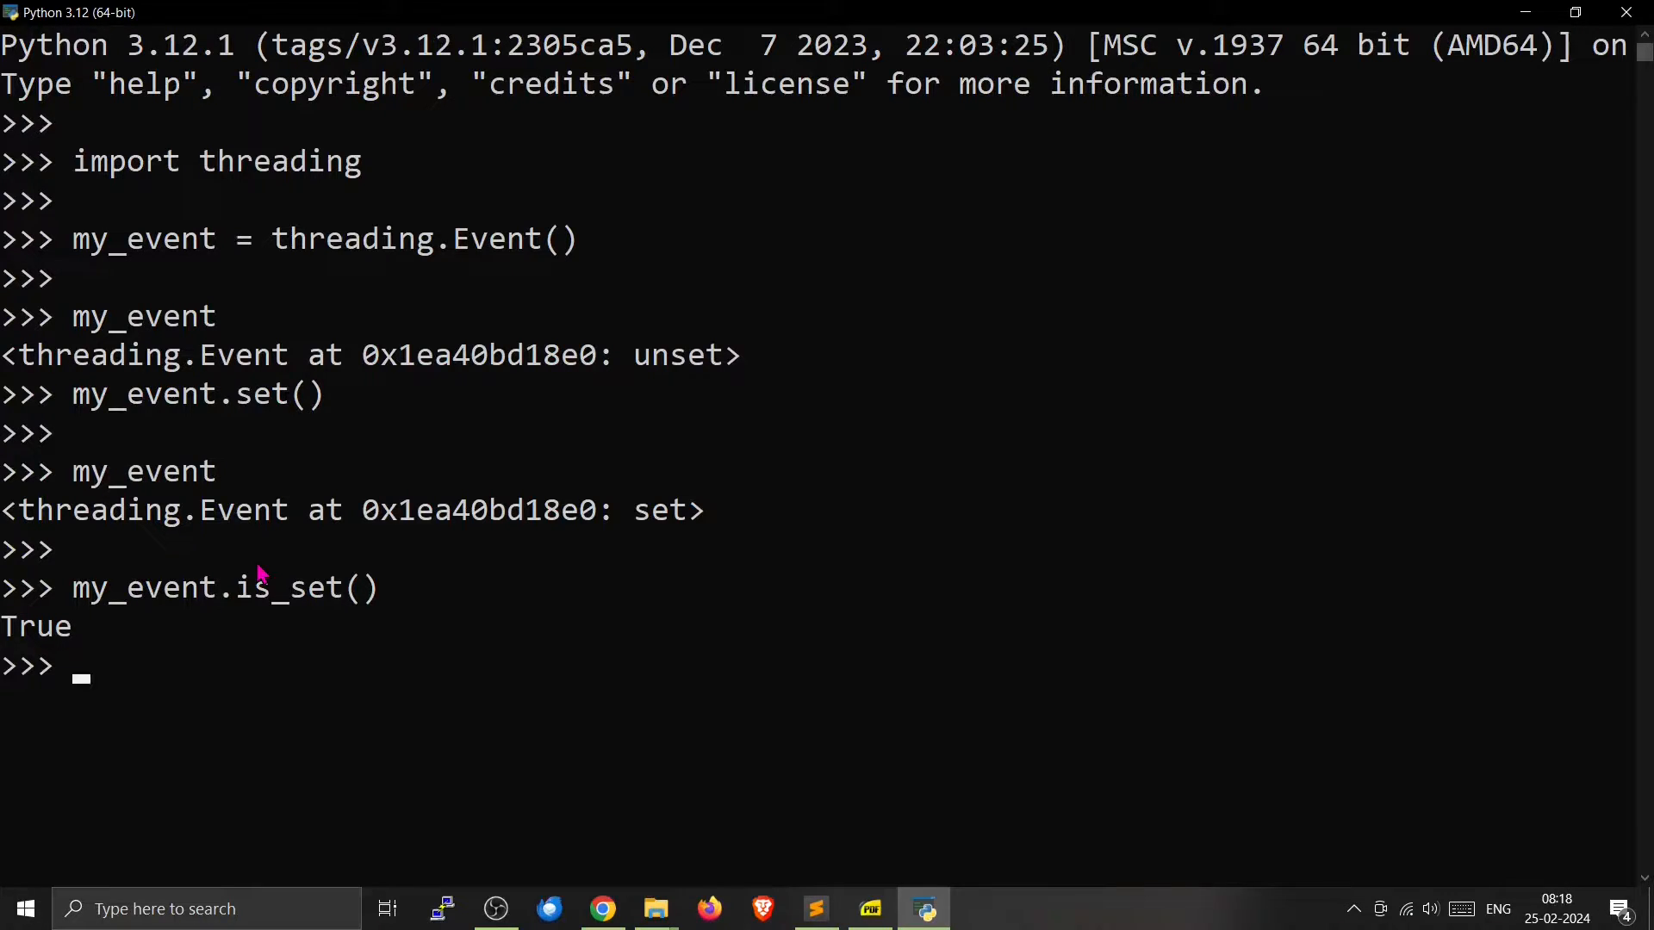
- Clear the event with my_event.clear() and check is_set() again
{"action": "type", "text": "my_event"}
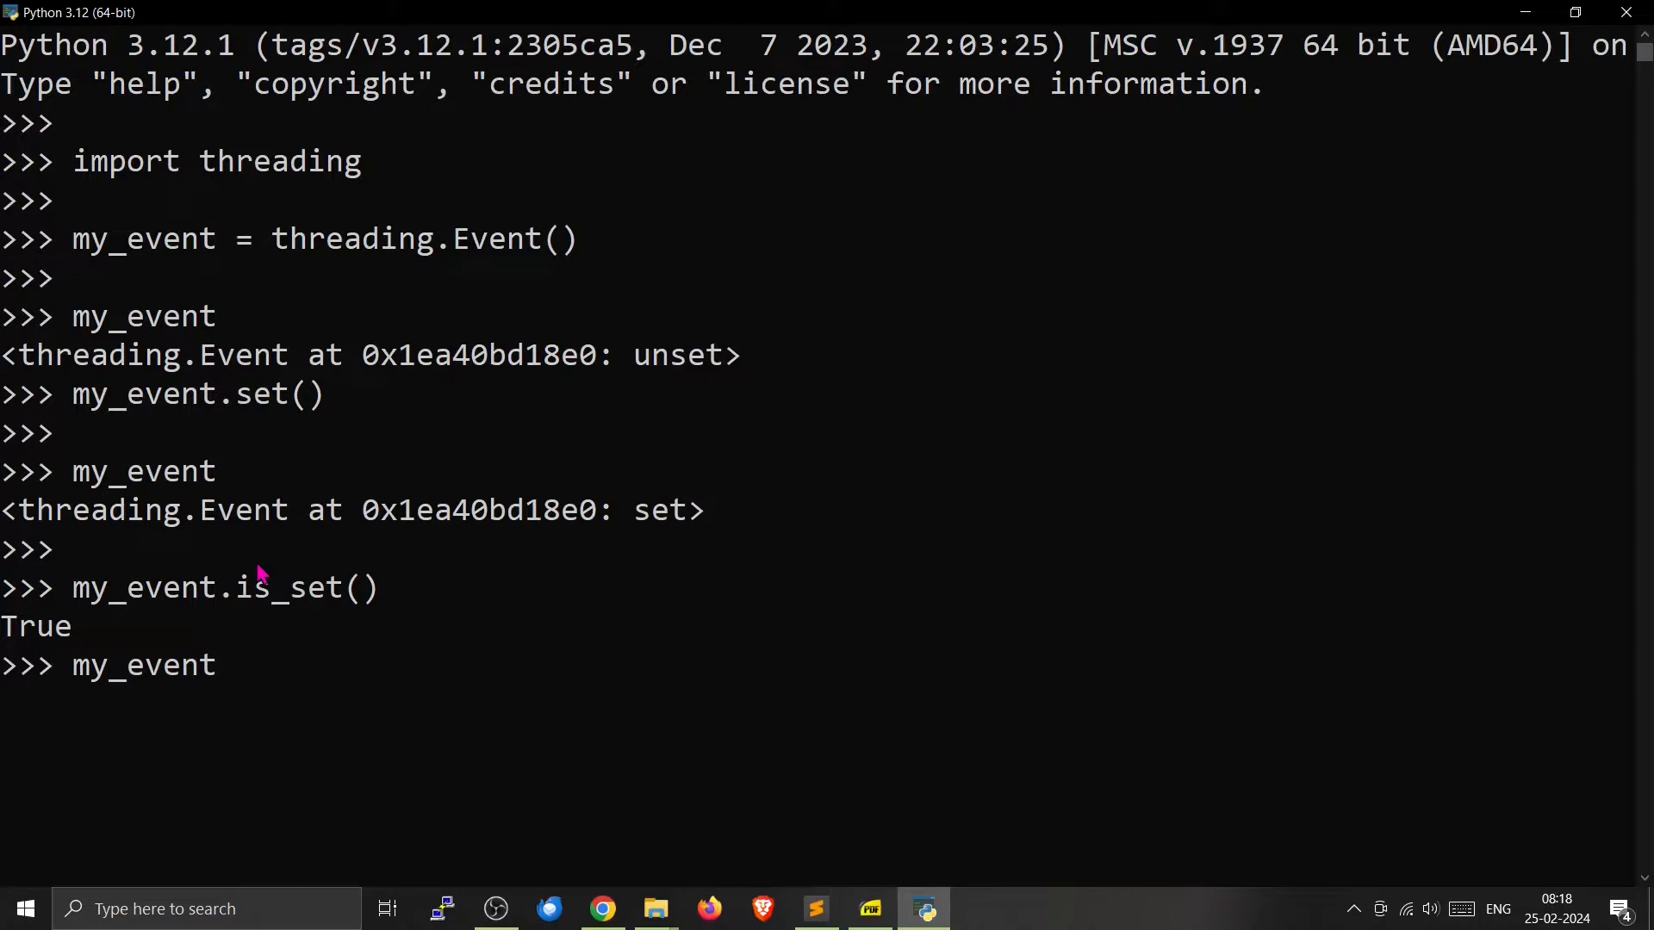
{"action": "type", "text": ".cl"}
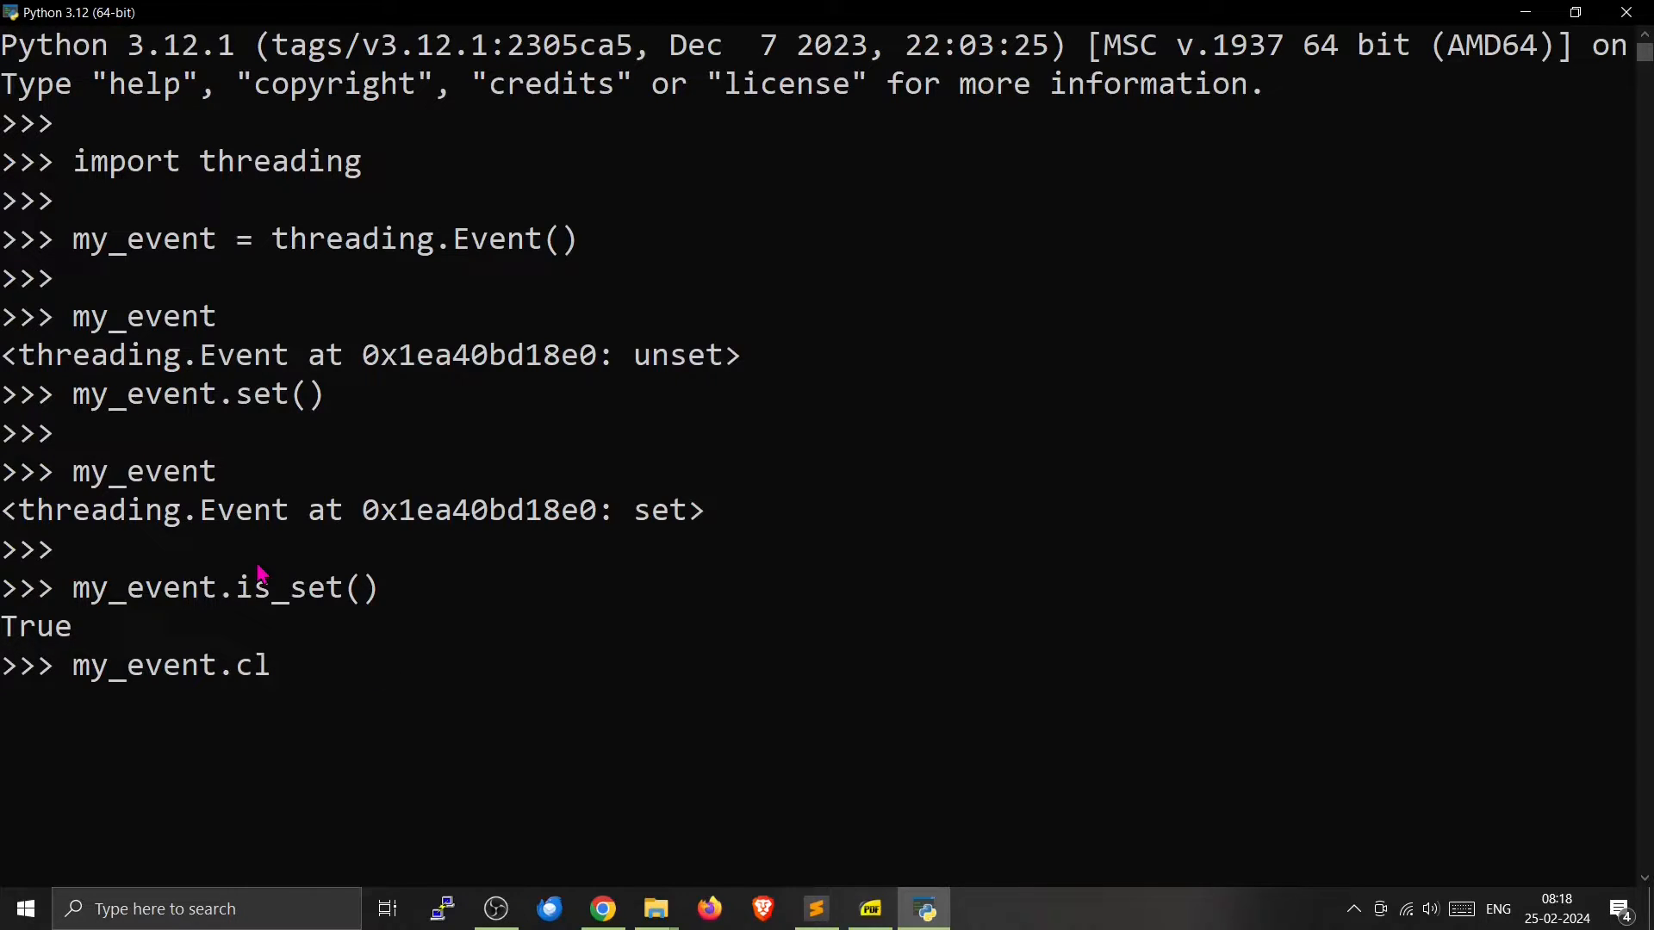
{"action": "type", "text": "ear("}
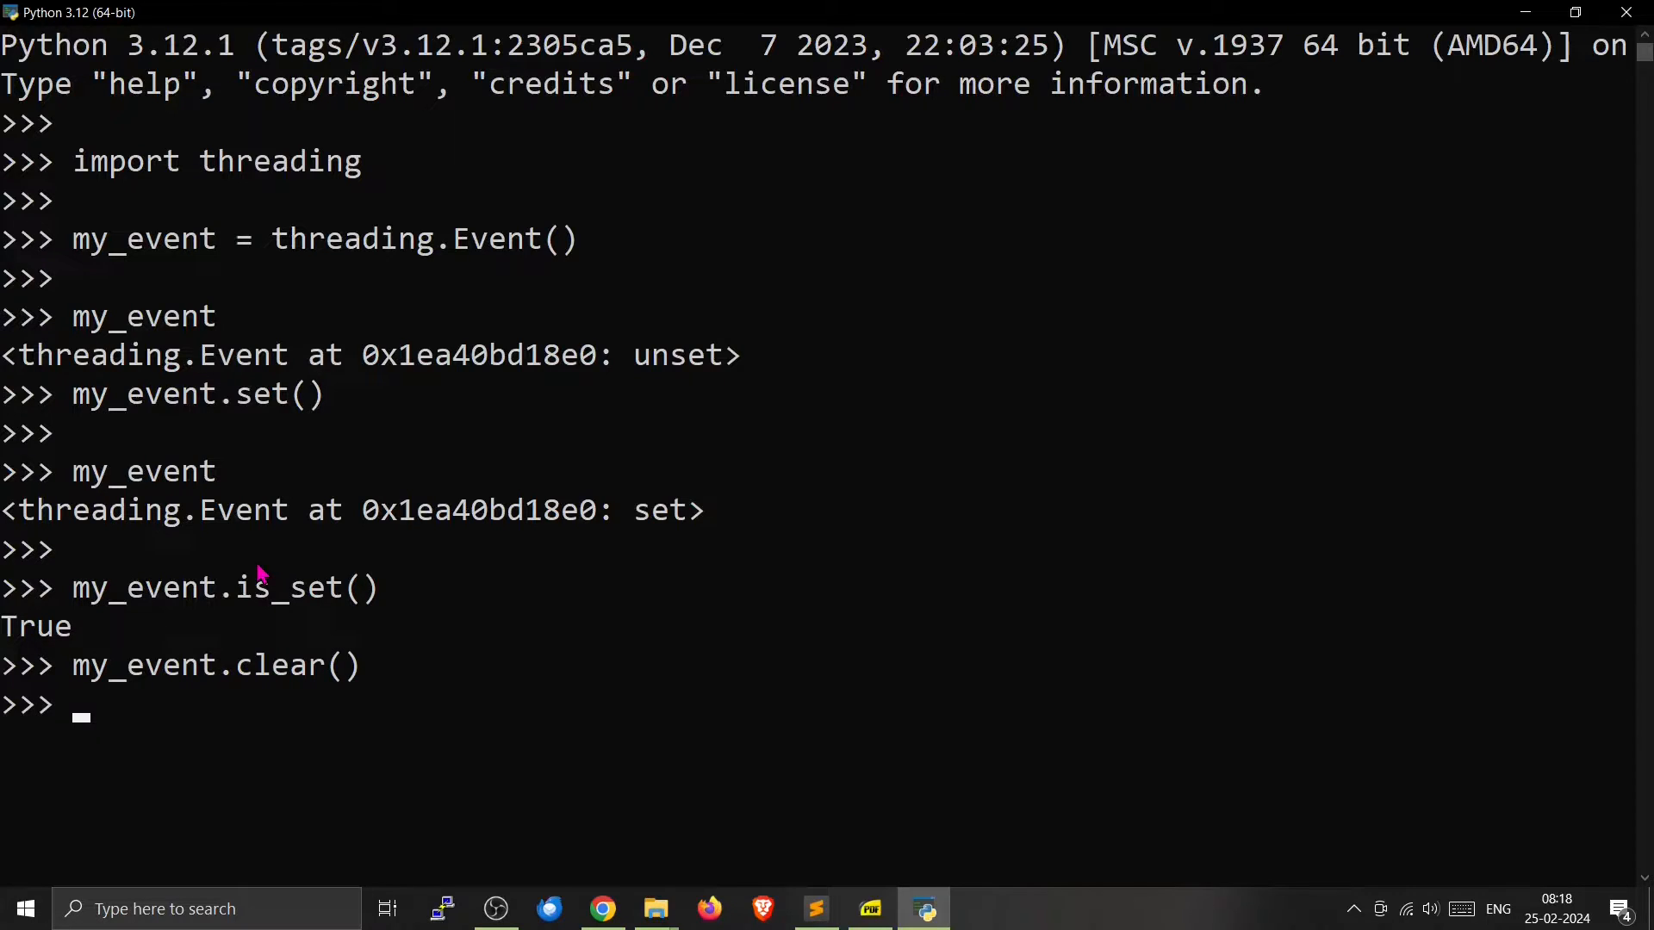
{"action": "type", "text": "my_event.clear()"}
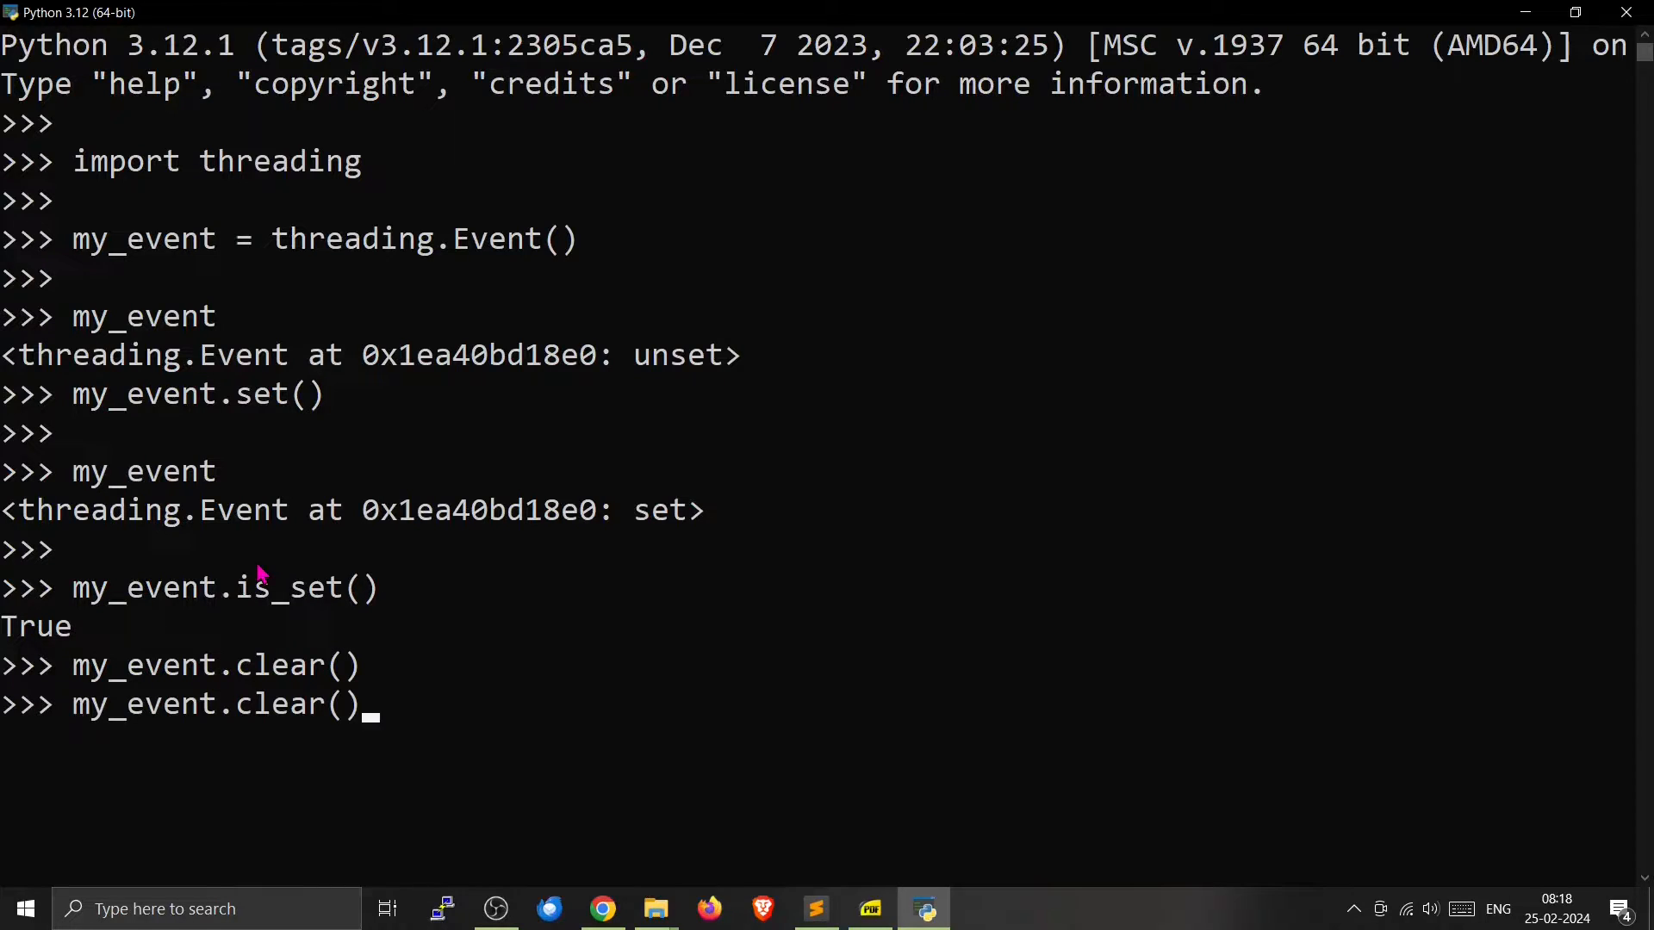
{"action": "type", "text": "my_event.is_set()"}
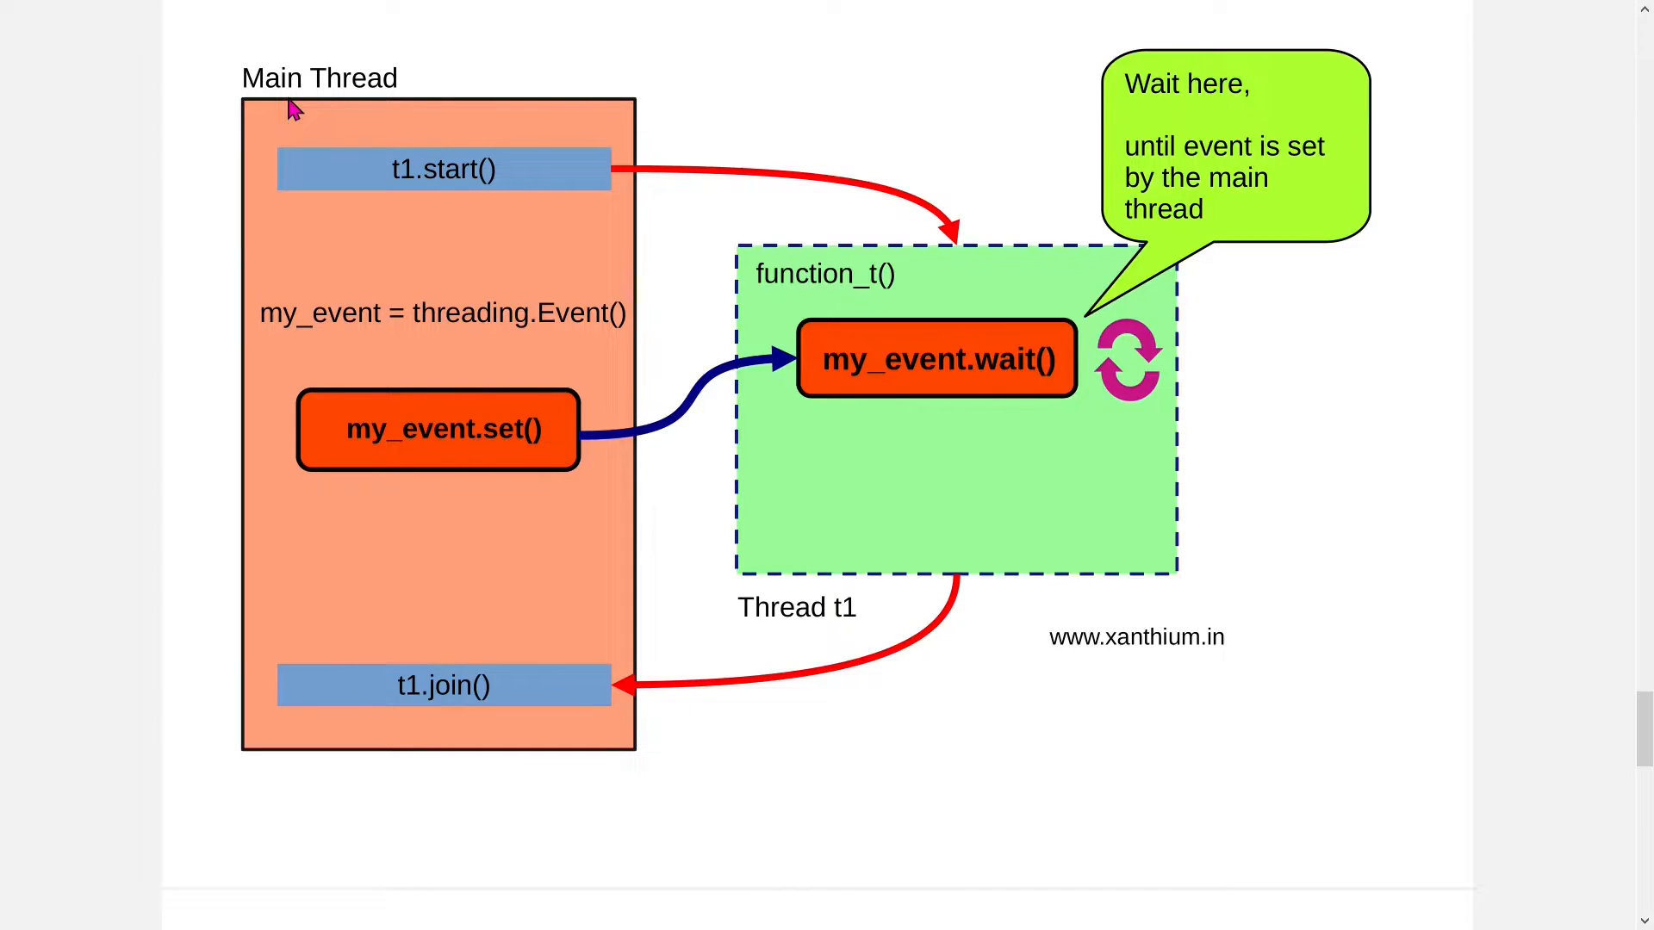
{"action": "mouse_move", "coordinate": [910, 295]}
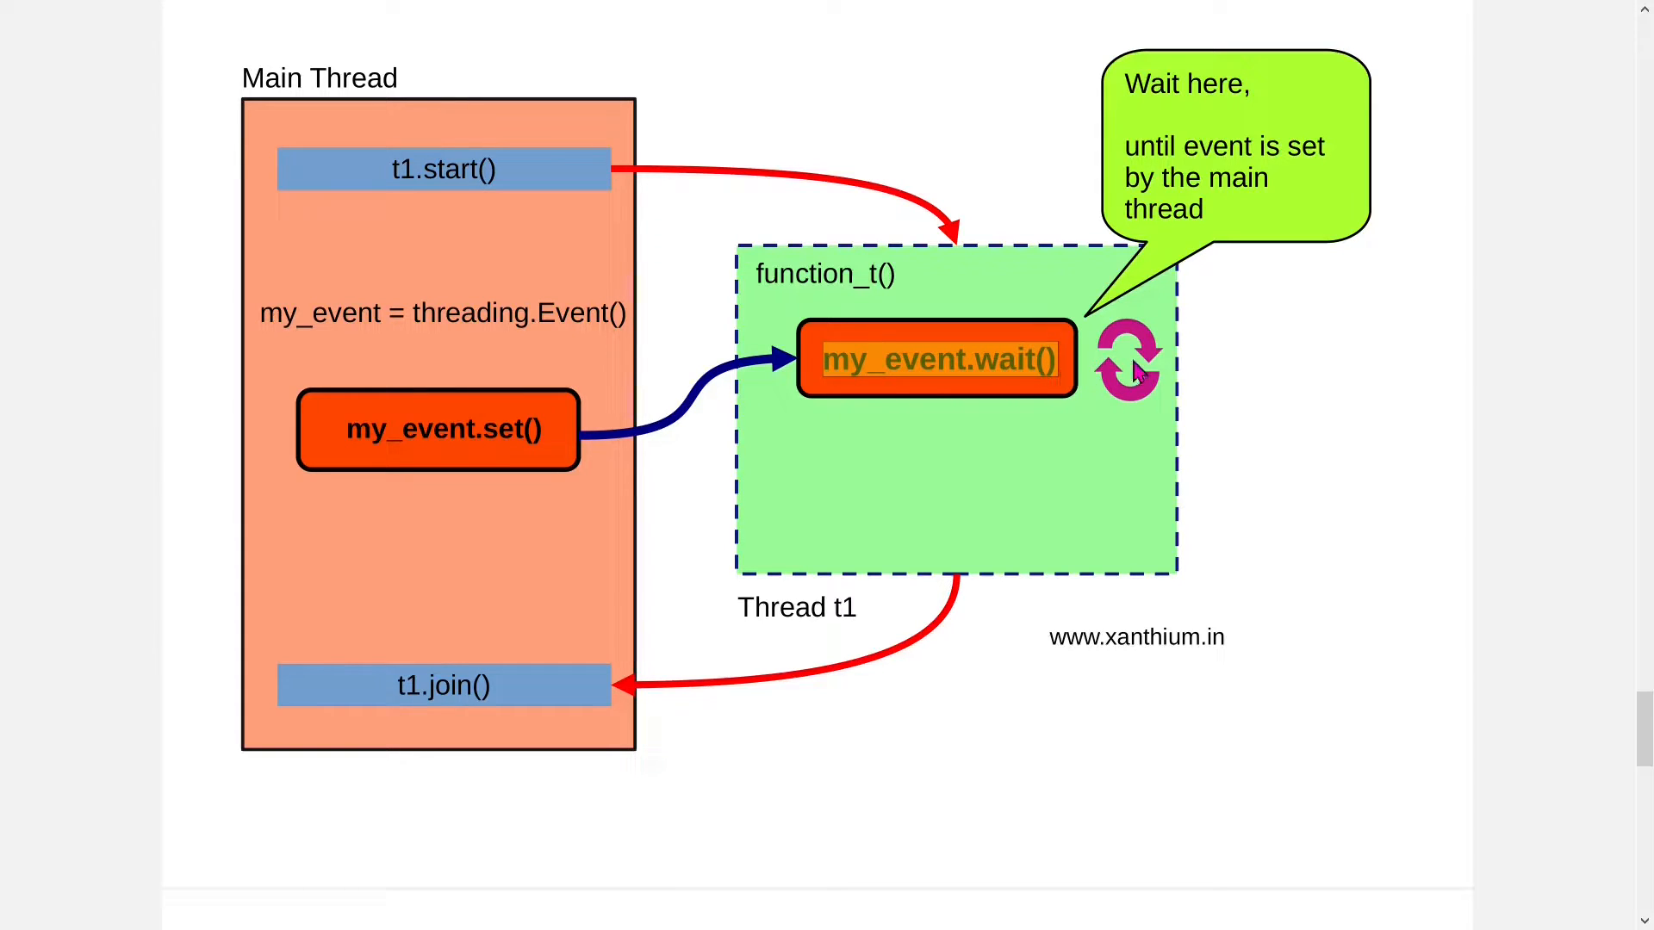
{"action": "mouse_move", "coordinate": [1150, 348]}
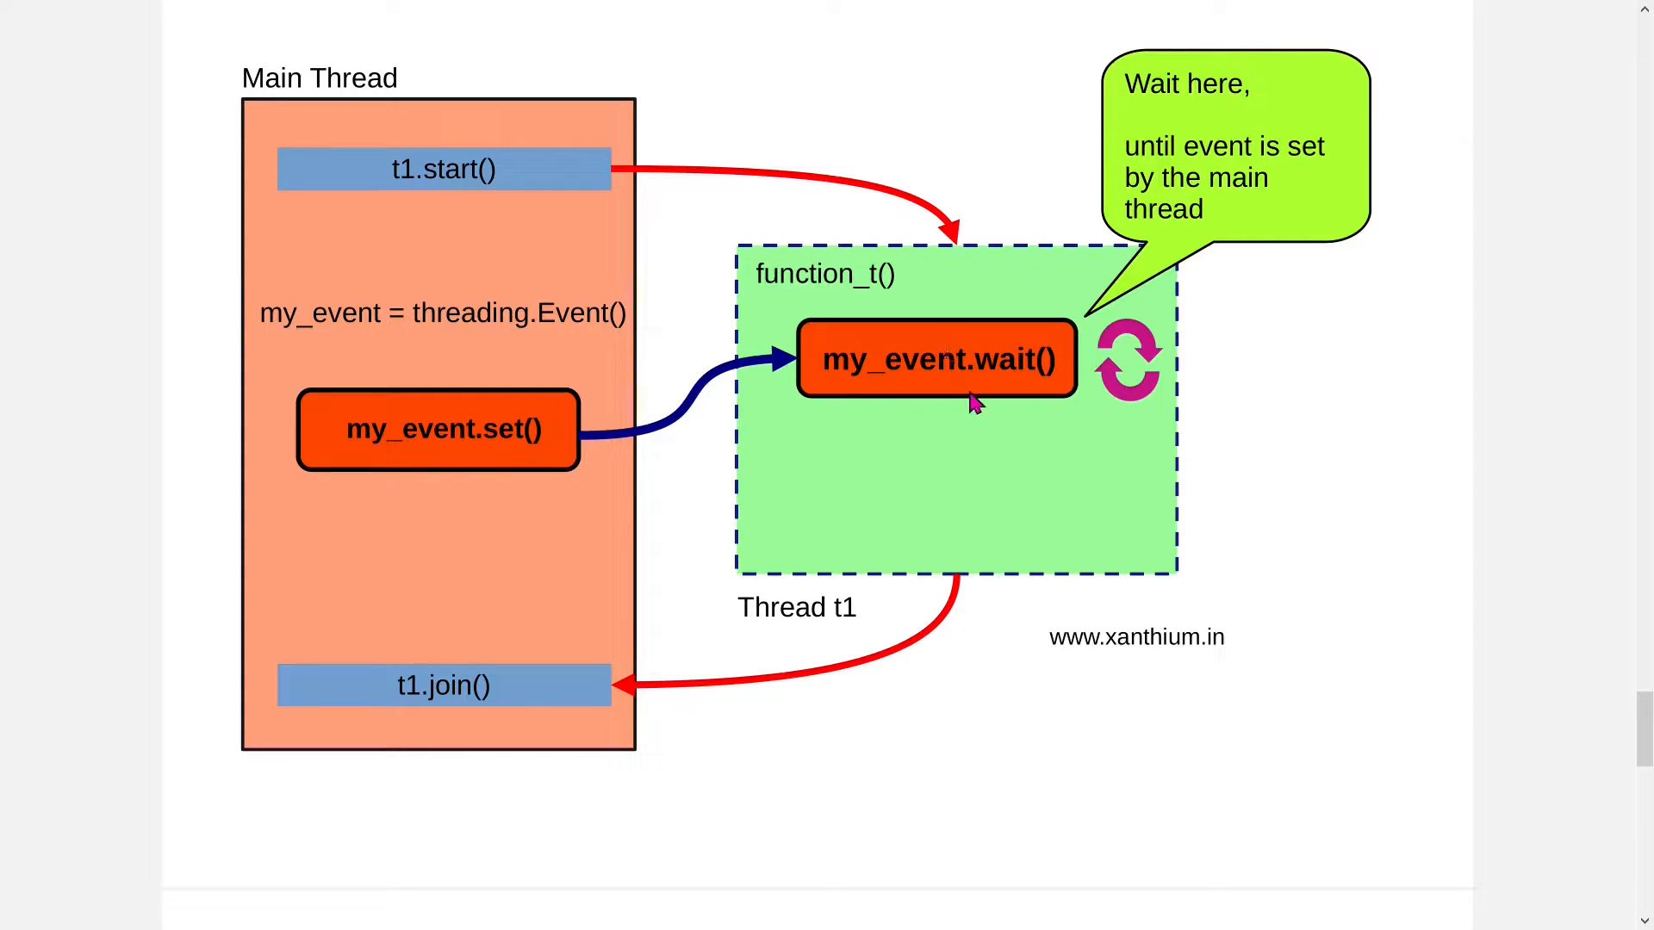
{"action": "mouse_move", "coordinate": [954, 436]}
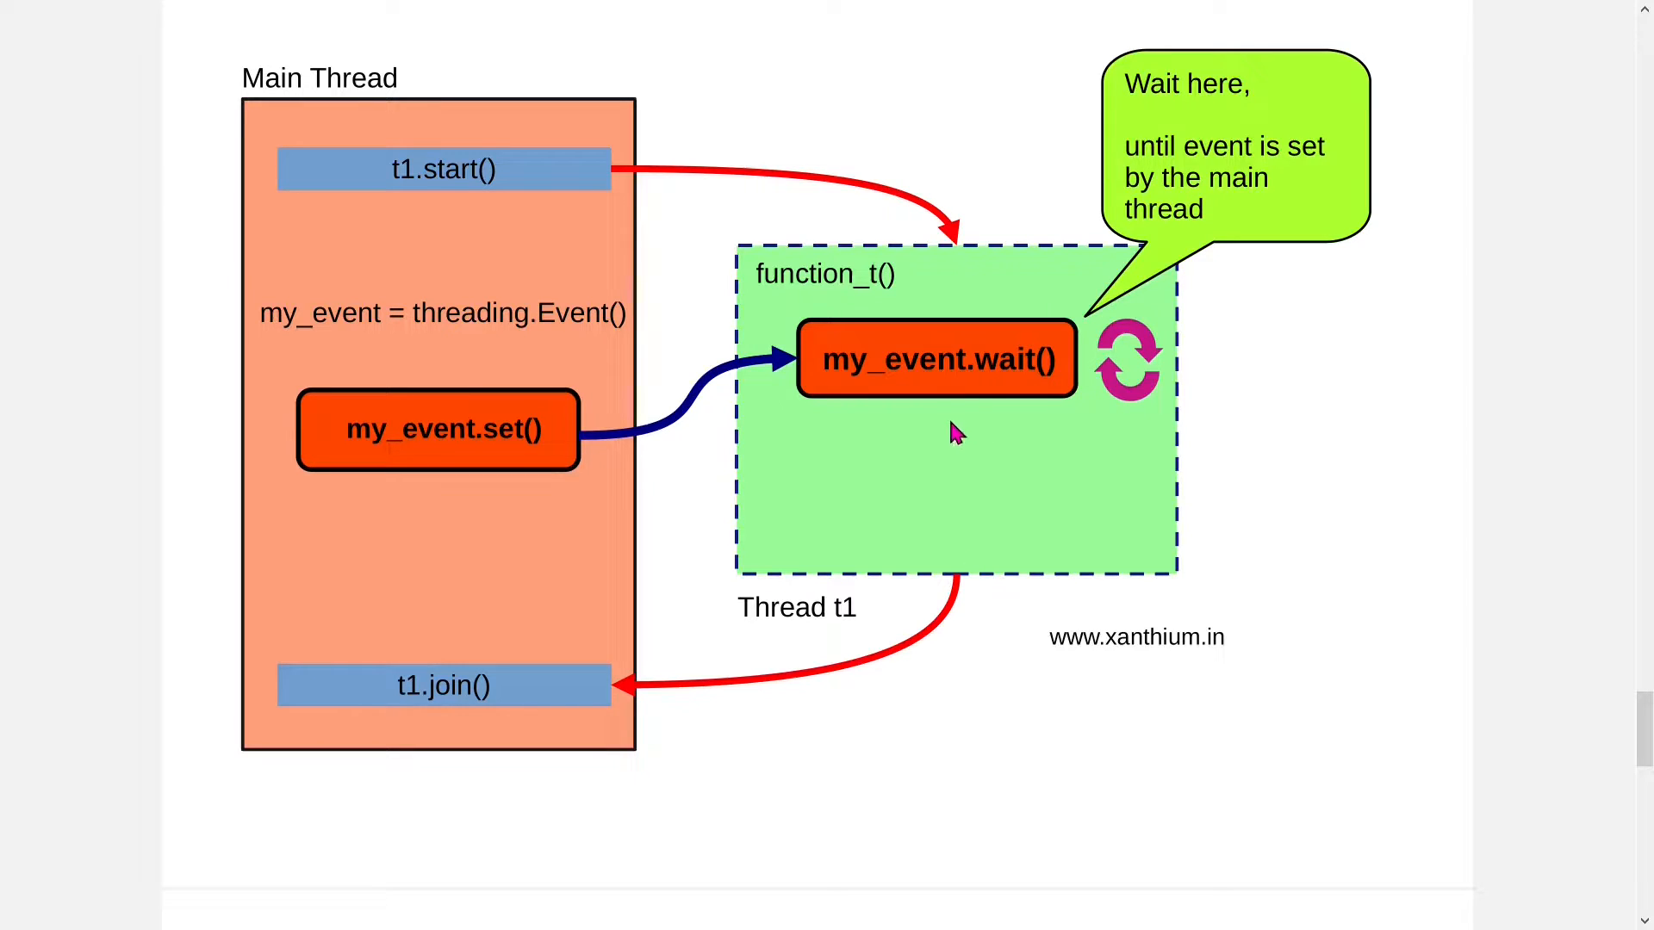
{"action": "mouse_move", "coordinate": [1073, 441]}
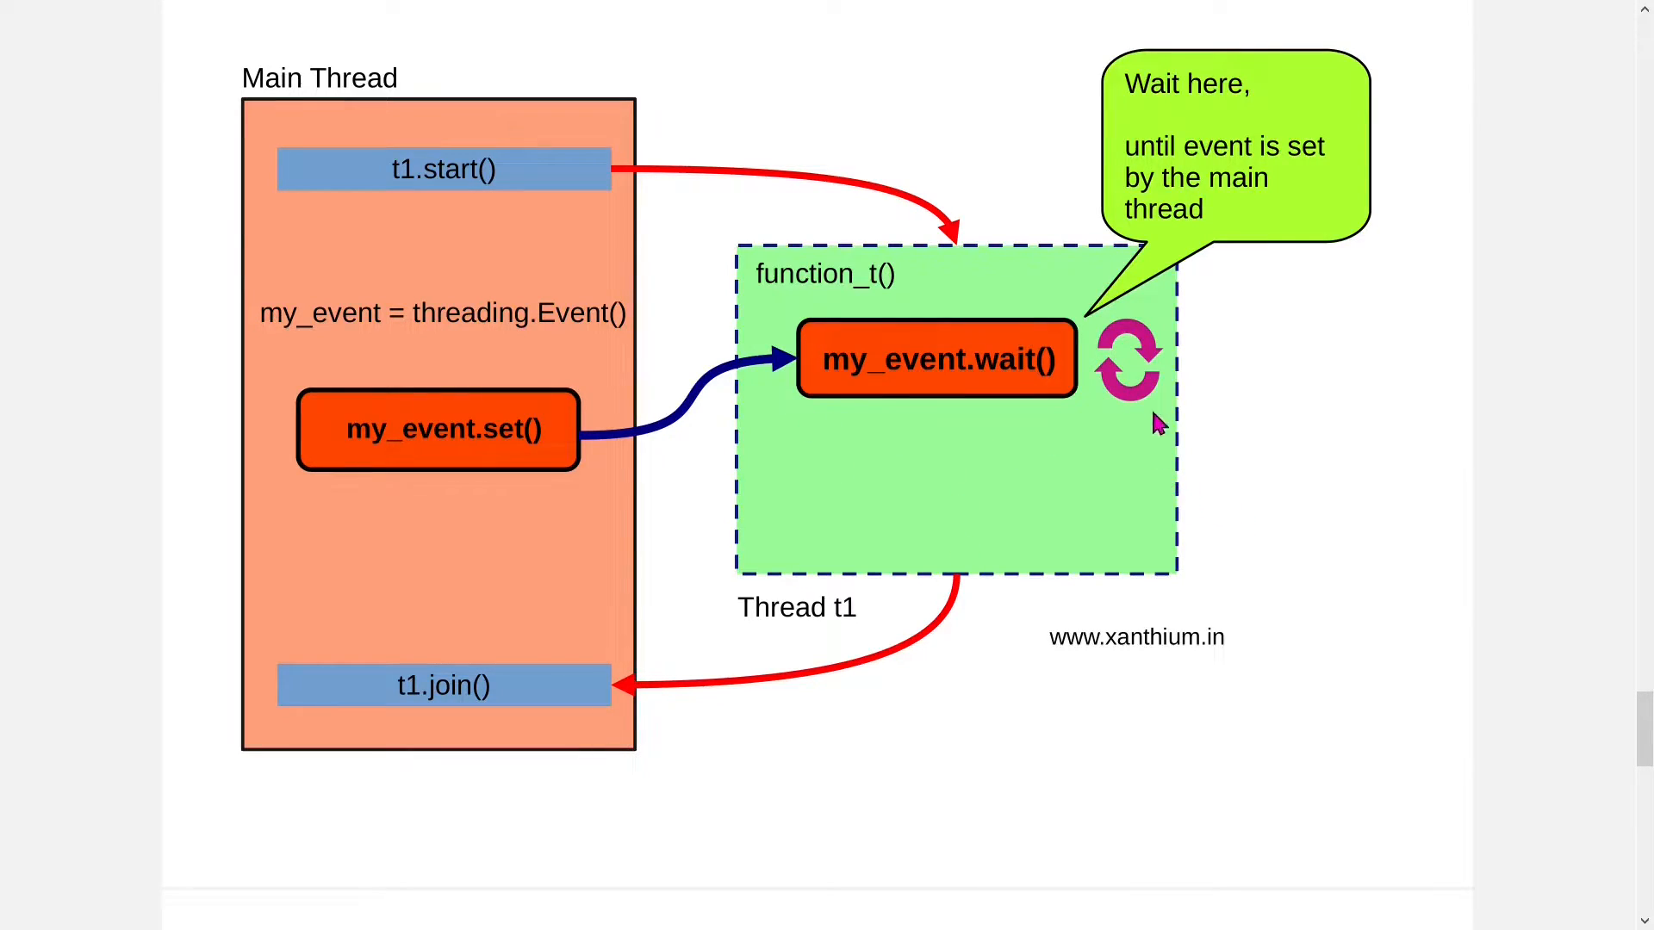
{"action": "mouse_move", "coordinate": [1134, 348]}
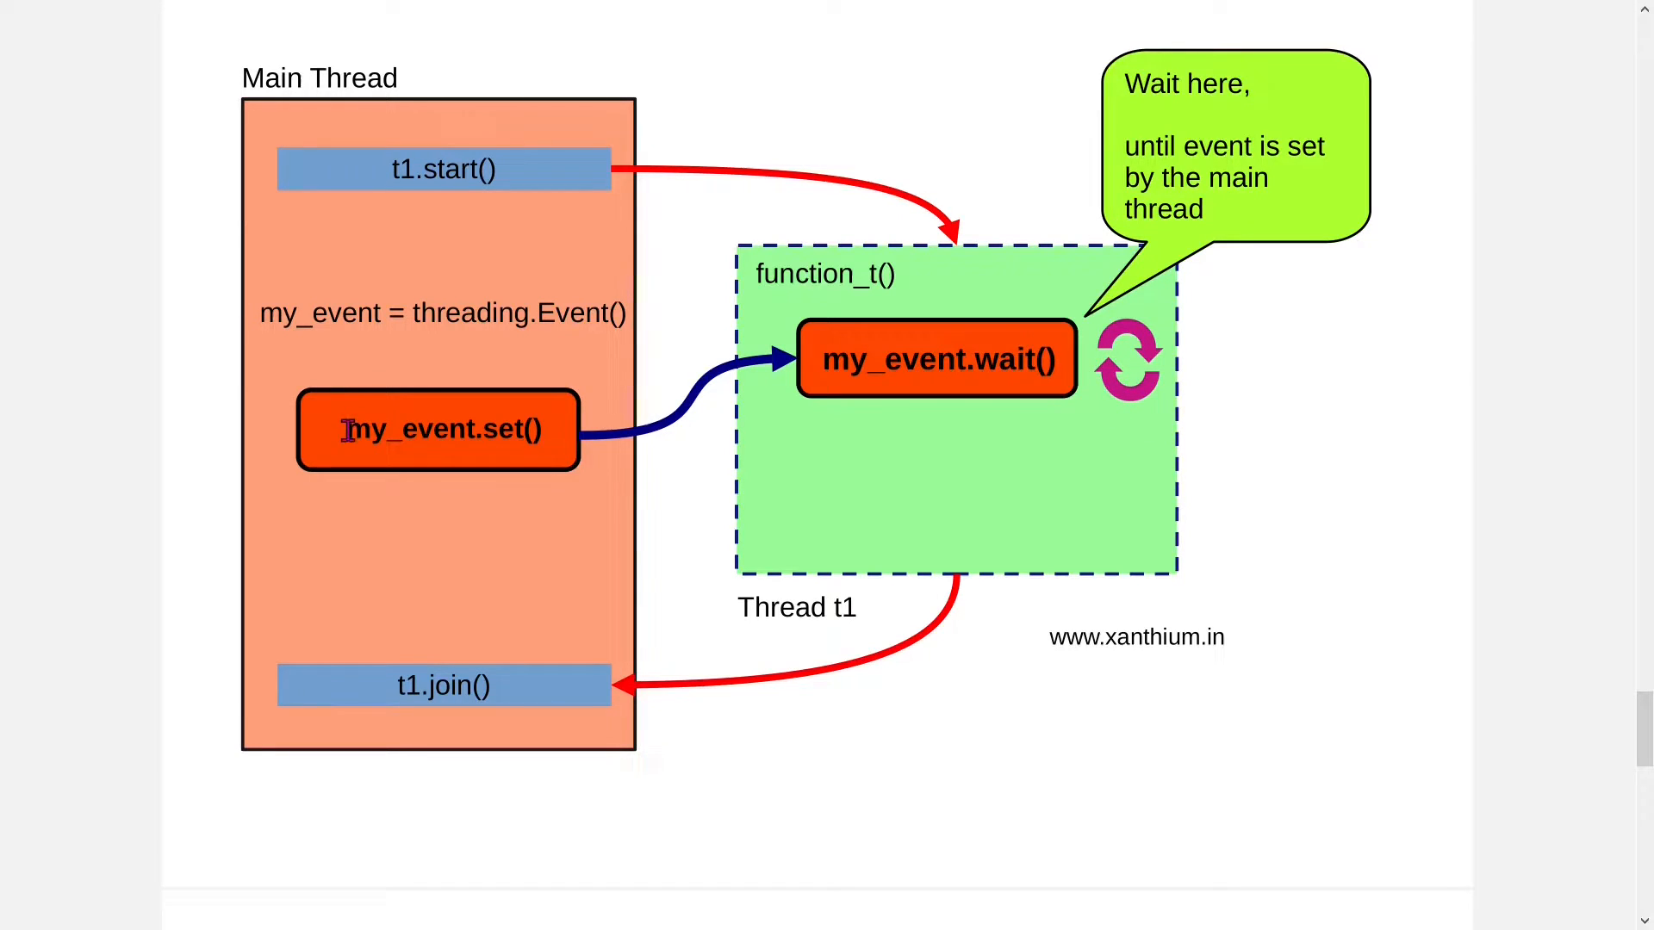
{"action": "mouse_move", "coordinate": [412, 158]}
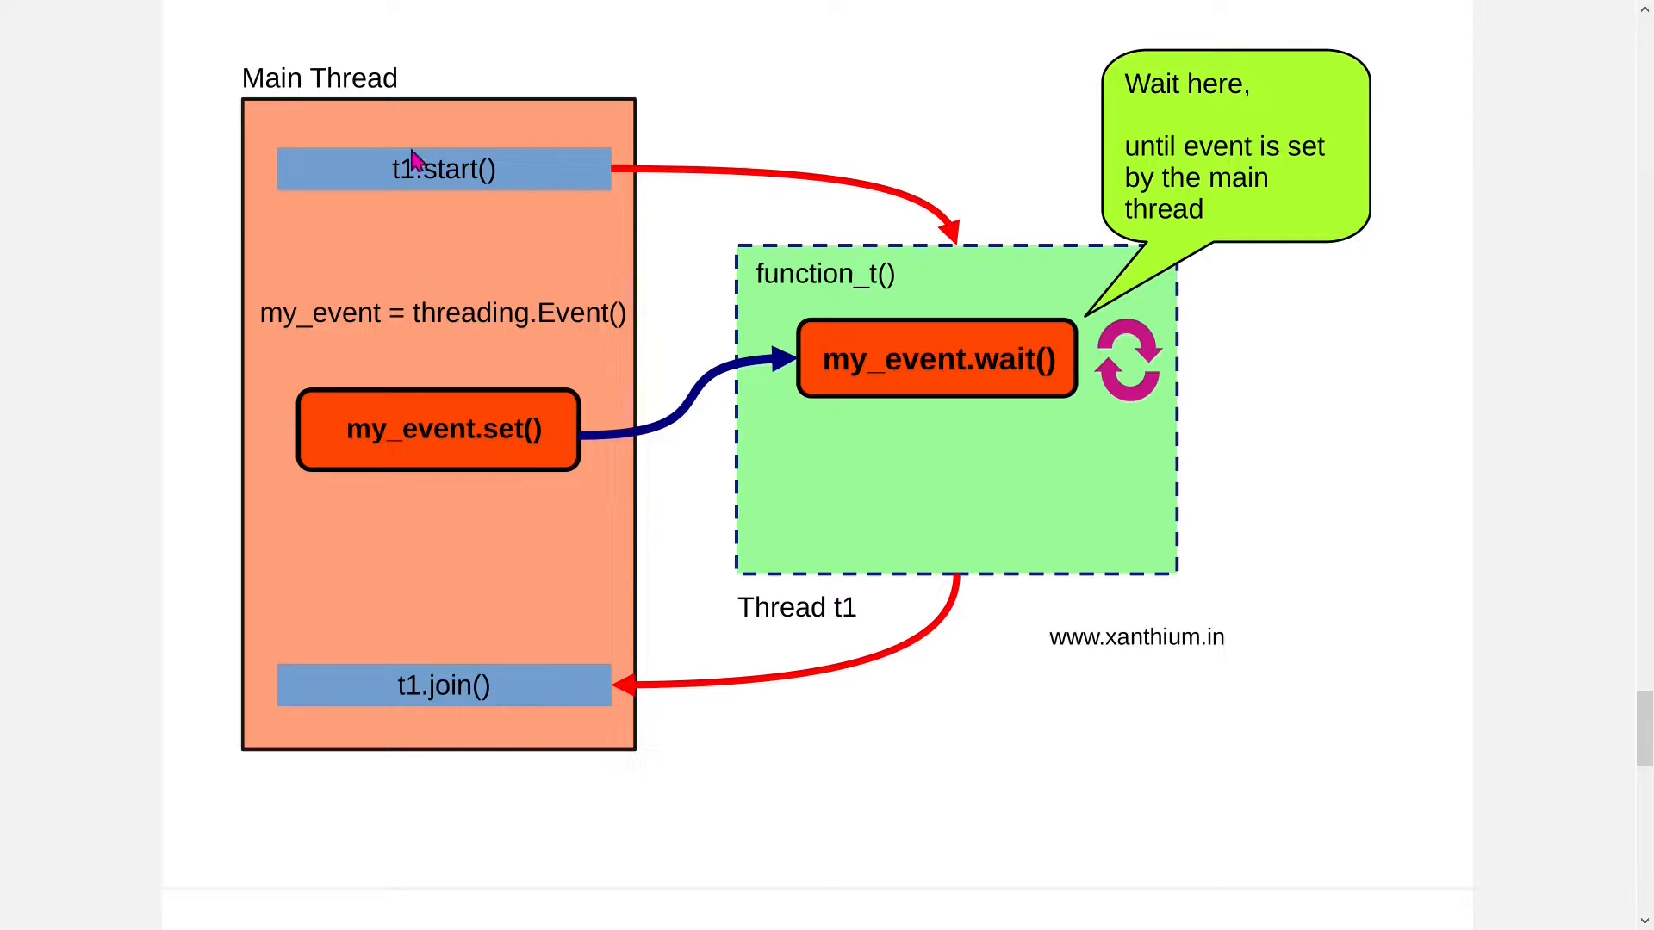
{"action": "mouse_move", "coordinate": [913, 399]}
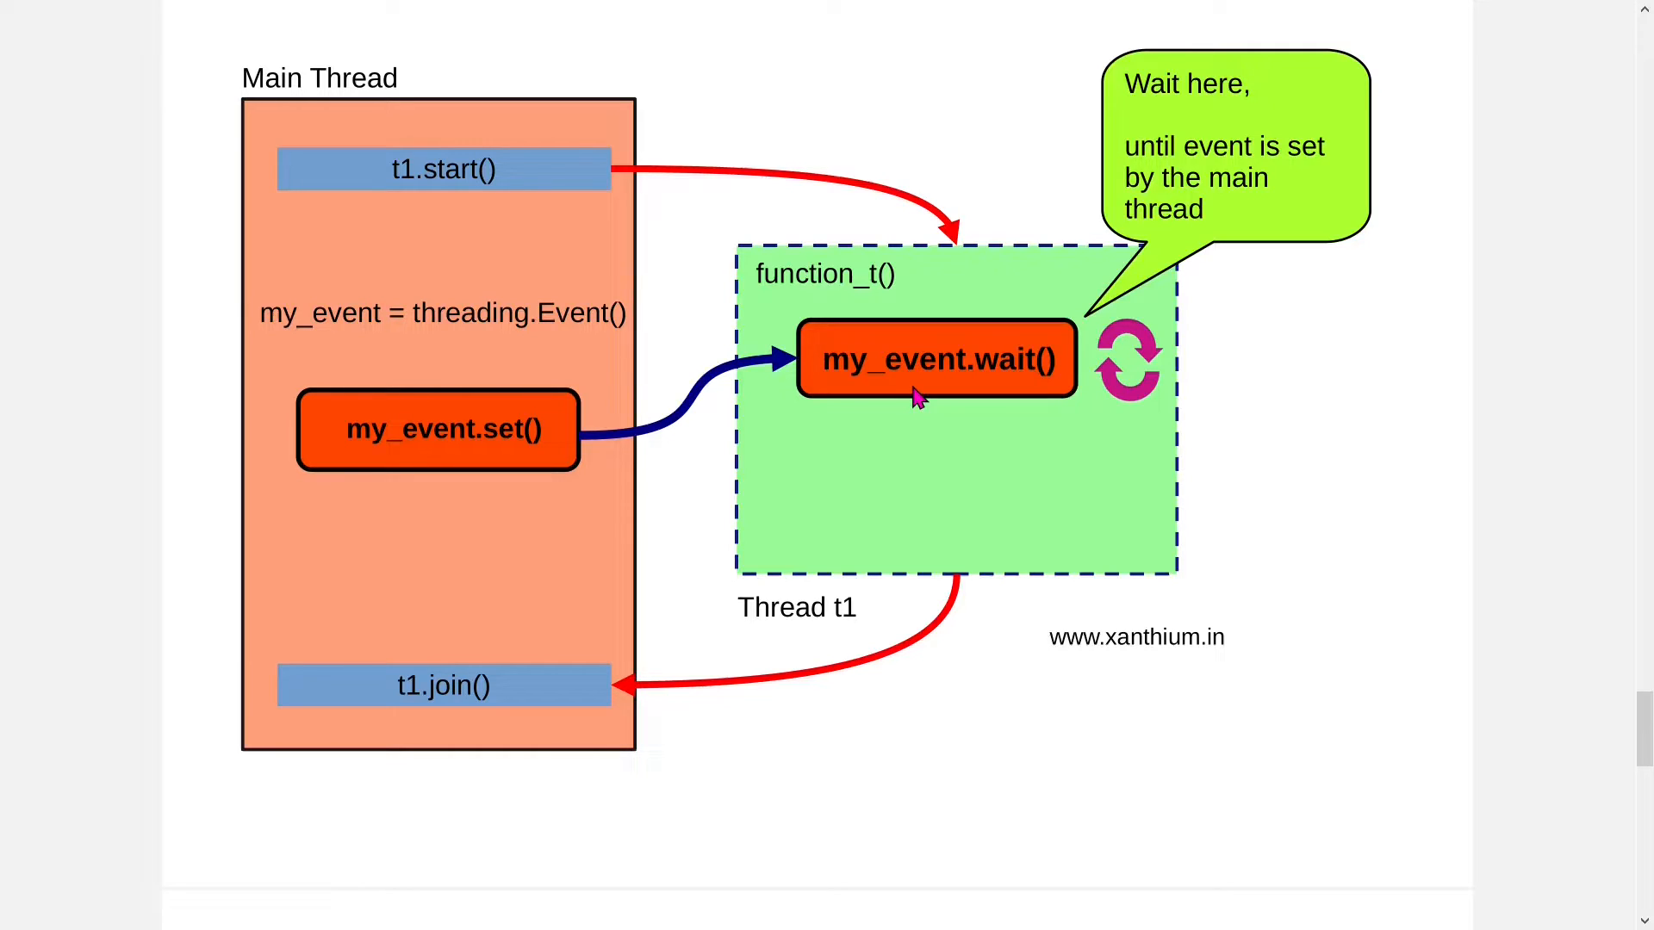
{"action": "mouse_move", "coordinate": [915, 420]}
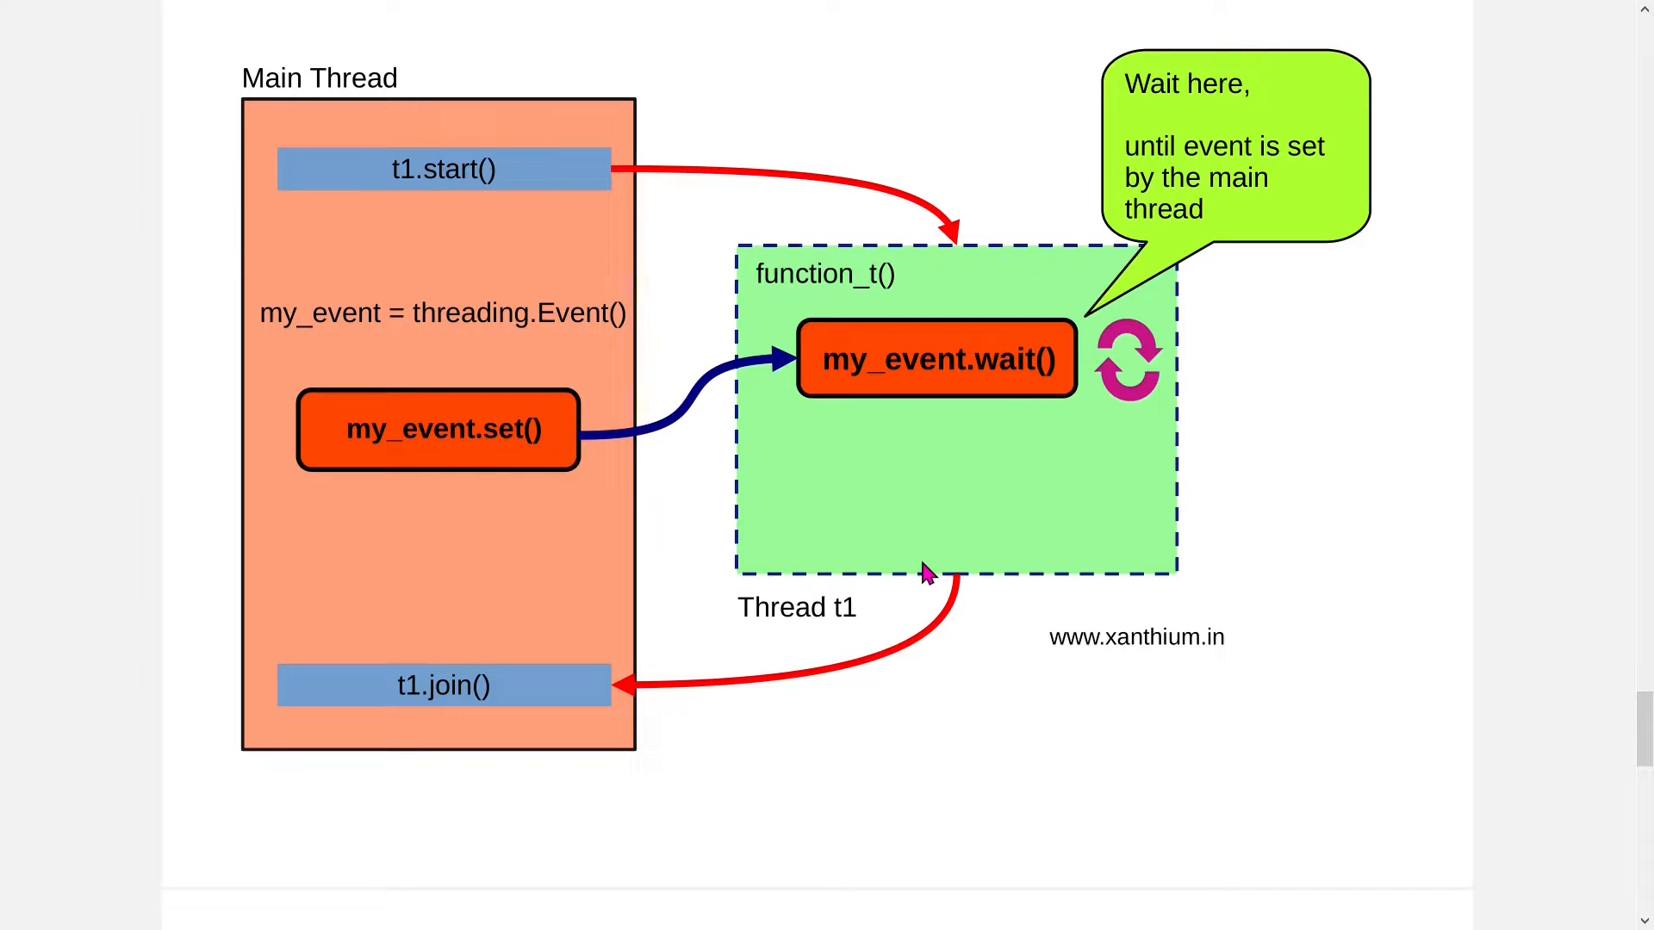
{"action": "mouse_move", "coordinate": [930, 337]}
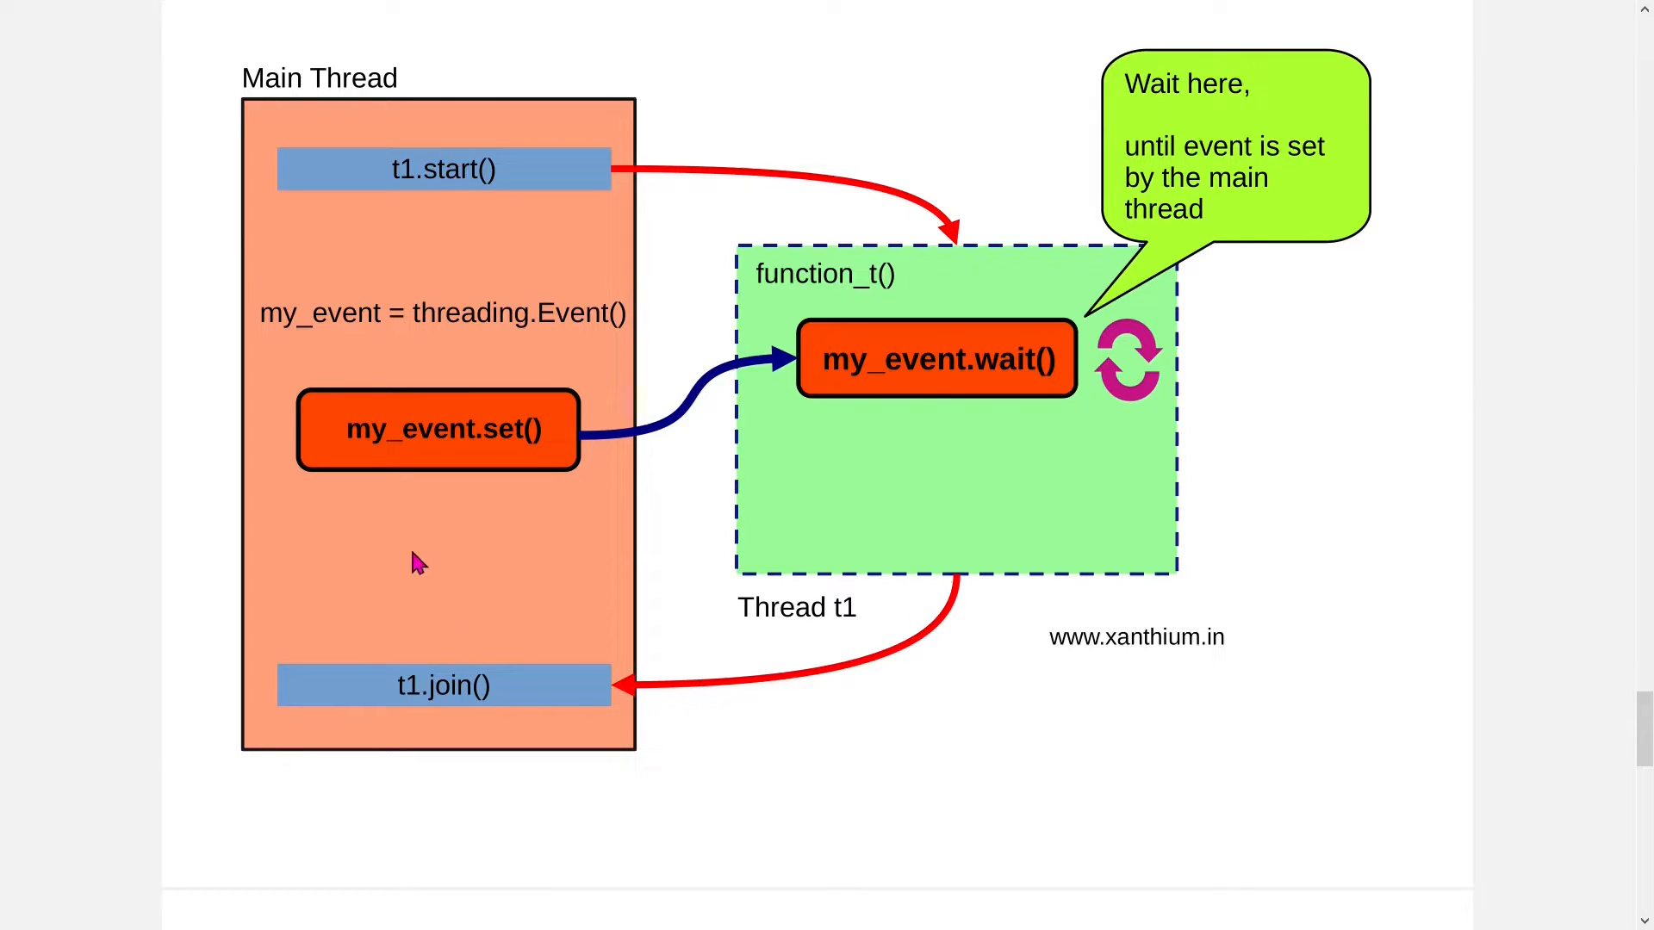
{"action": "mouse_move", "coordinate": [383, 606]}
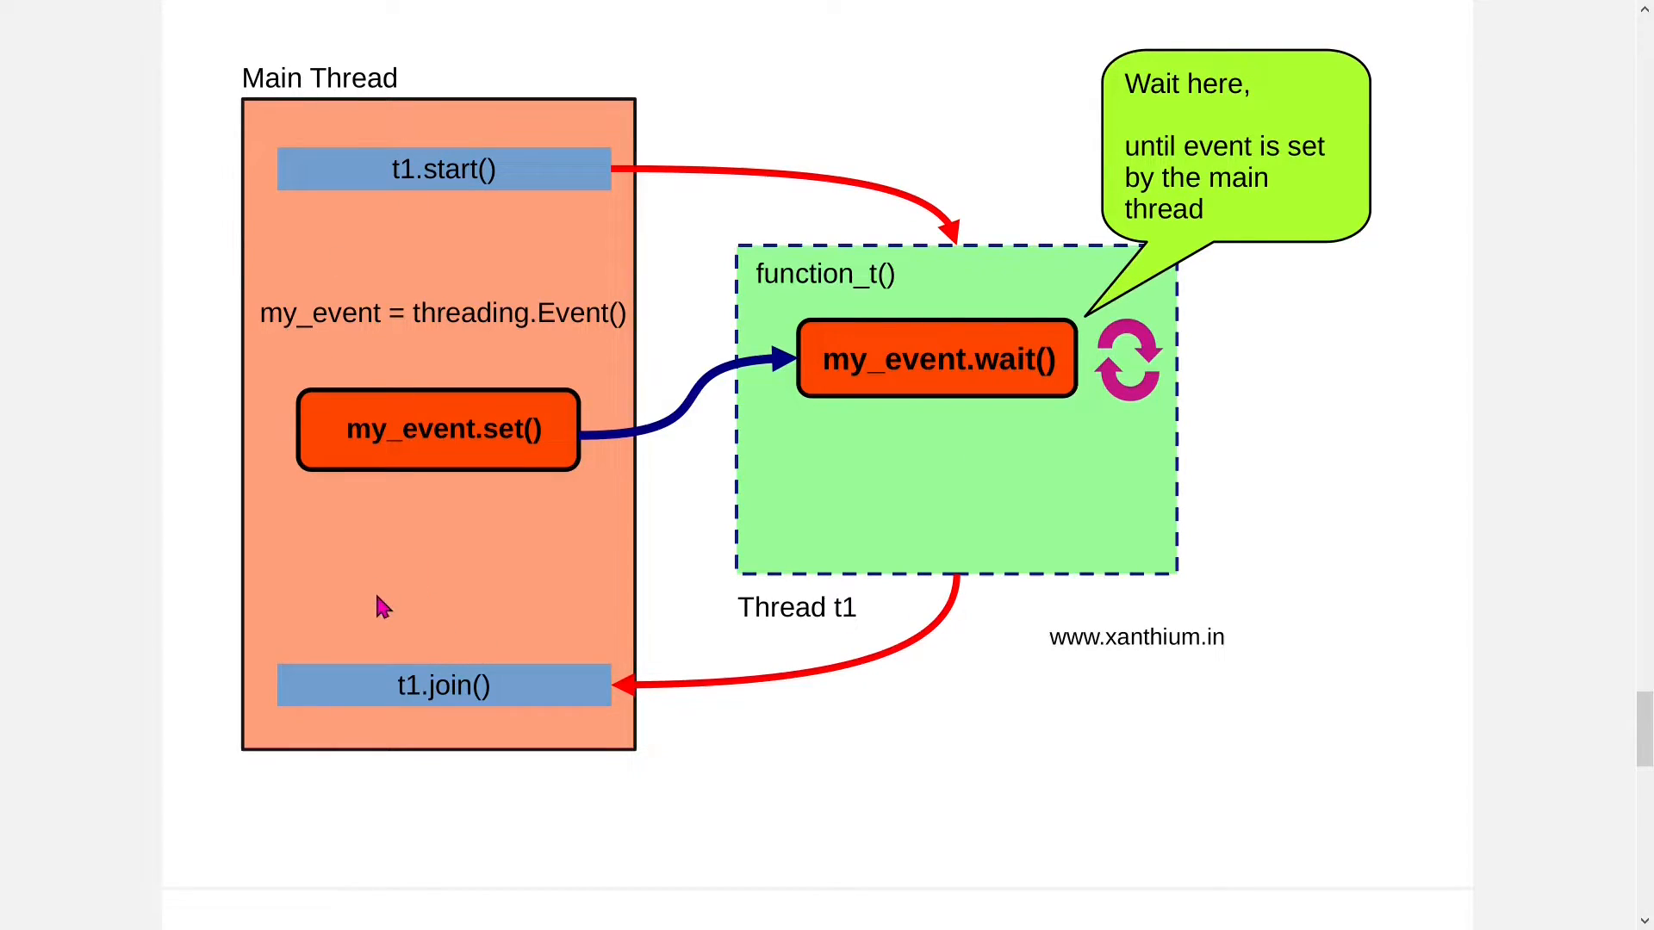
{"action": "mouse_move", "coordinate": [335, 568]}
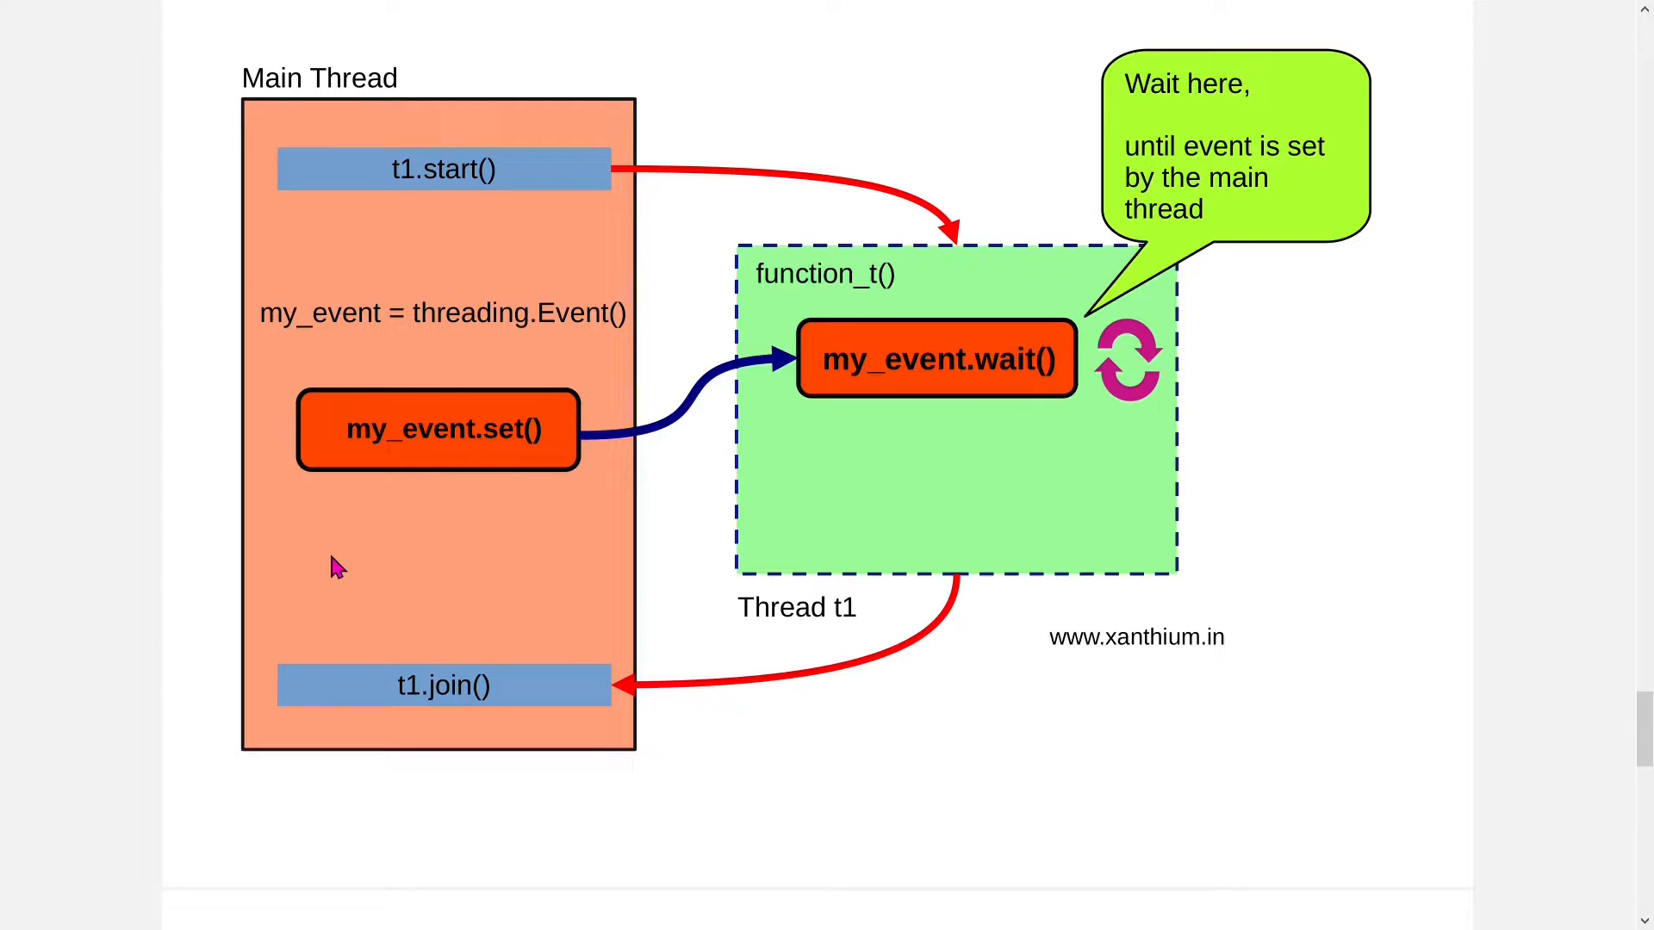
{"action": "mouse_move", "coordinate": [379, 634]}
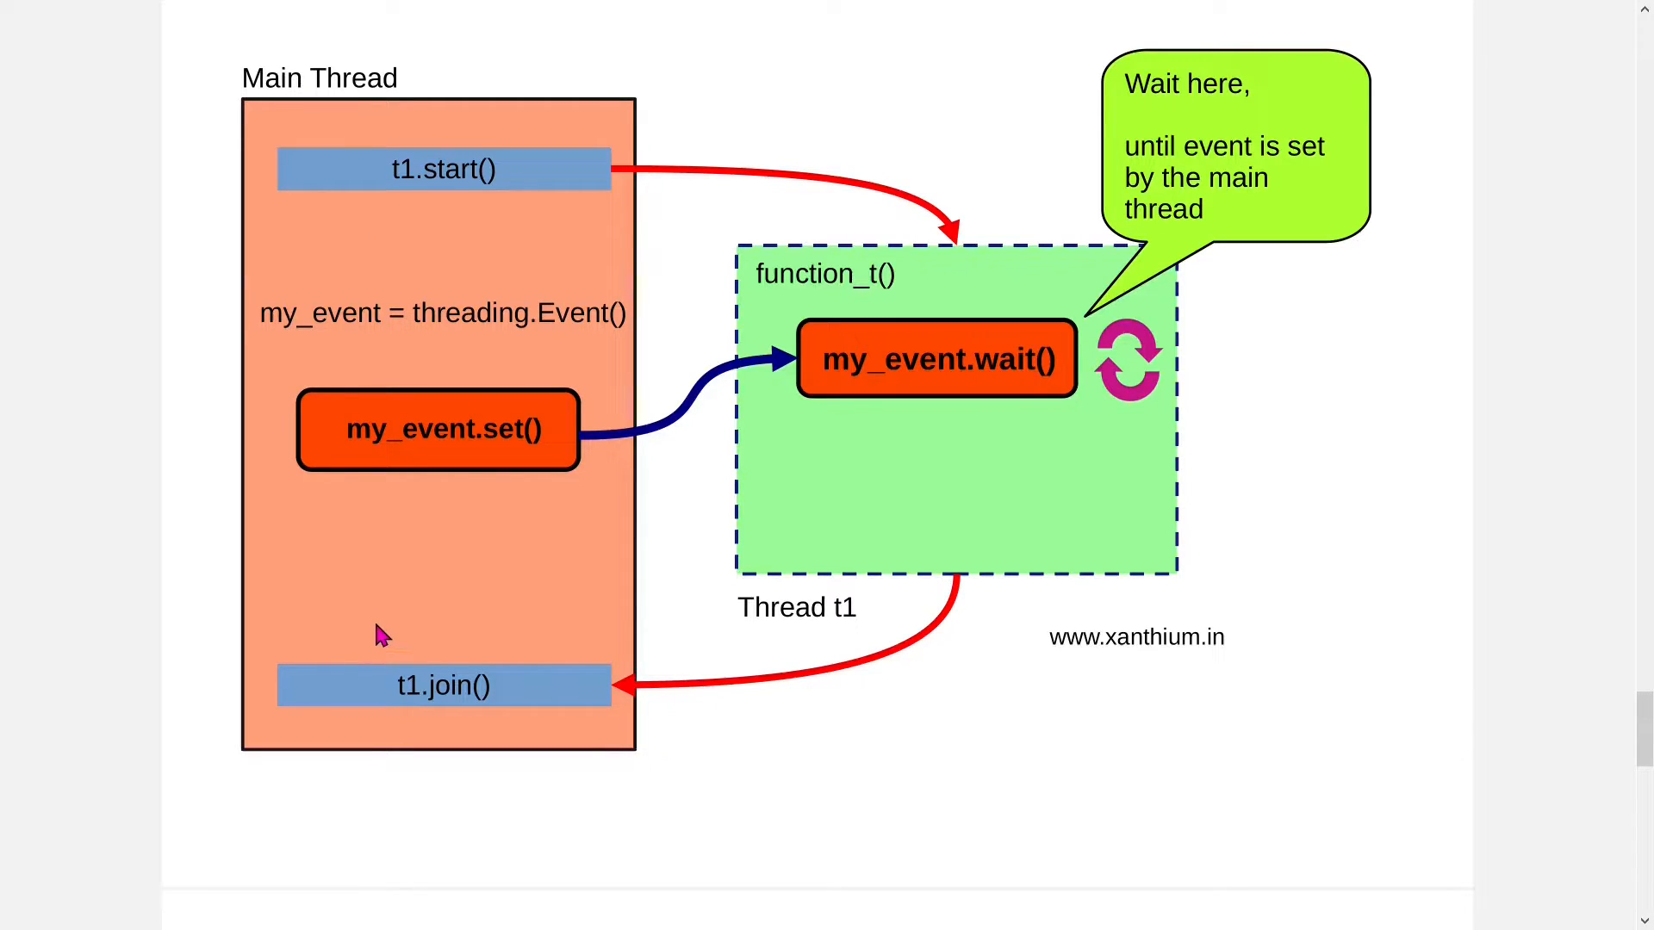
{"action": "mouse_move", "coordinate": [382, 602]}
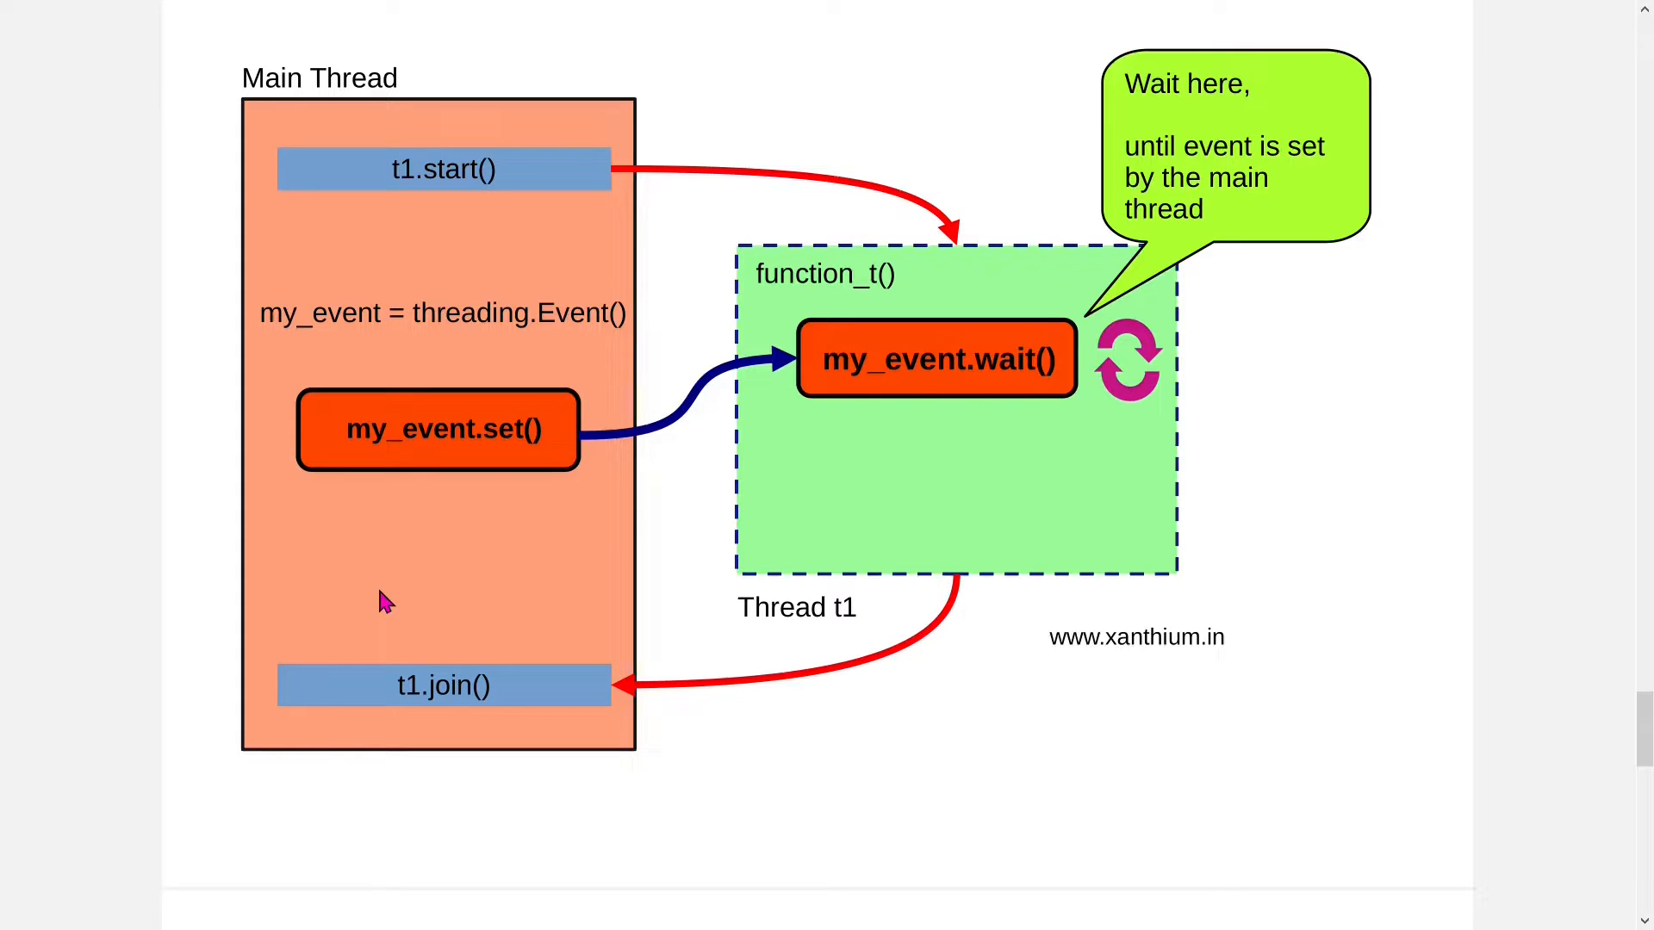
{"action": "mouse_move", "coordinate": [412, 511]}
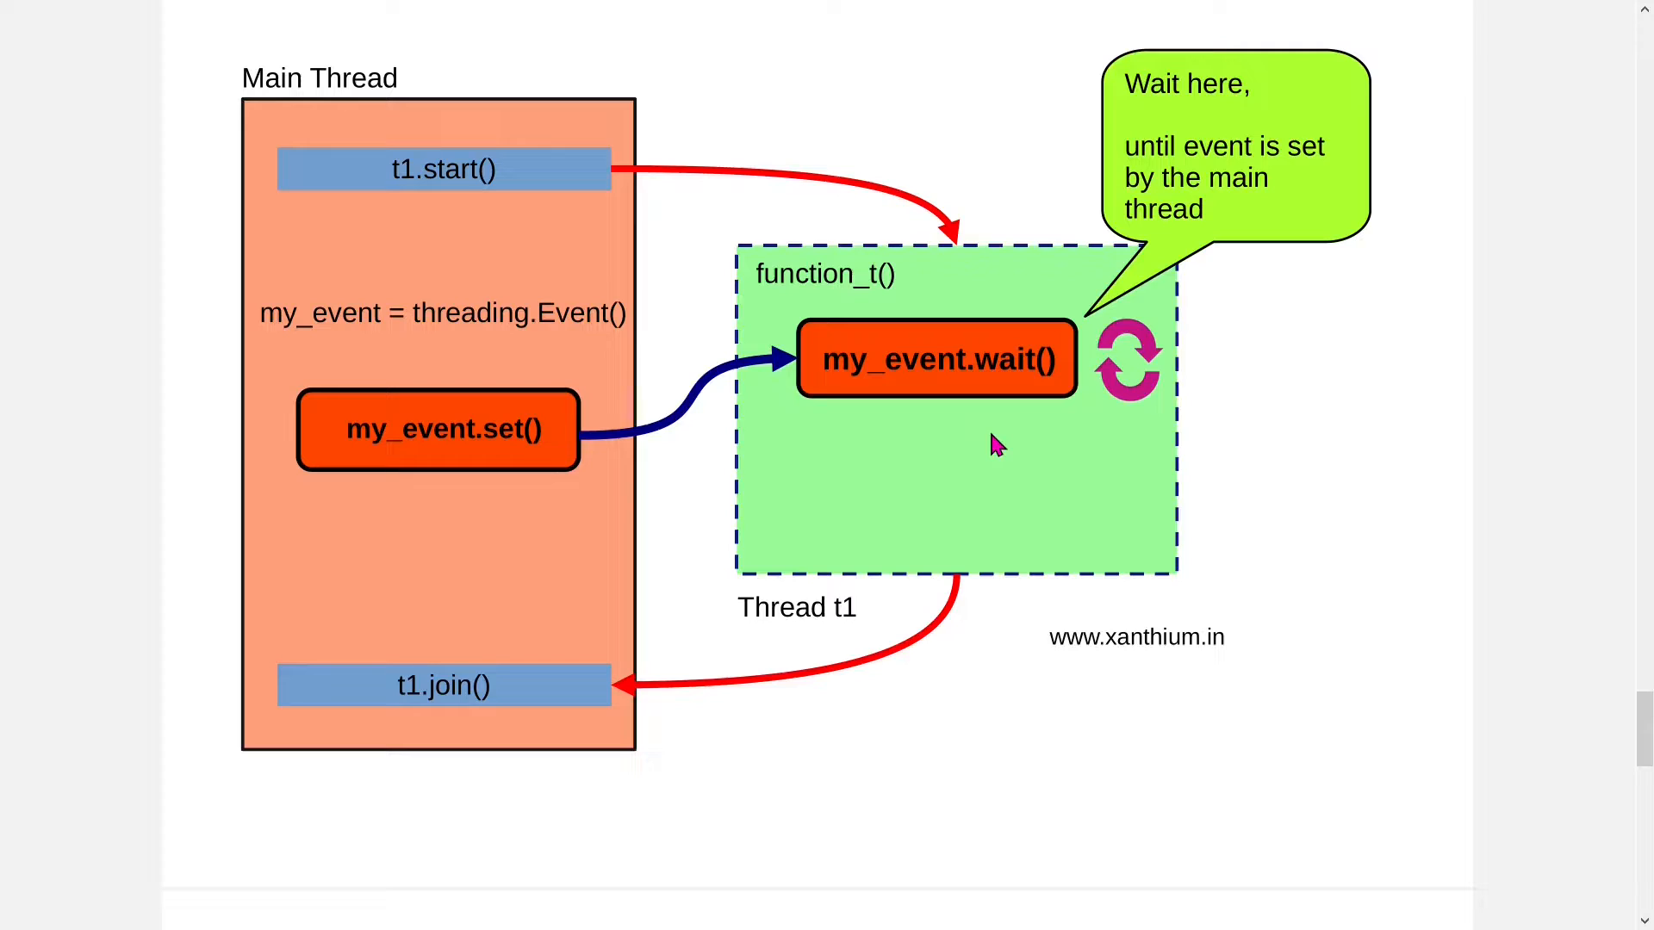
{"action": "mouse_move", "coordinate": [1254, 559]}
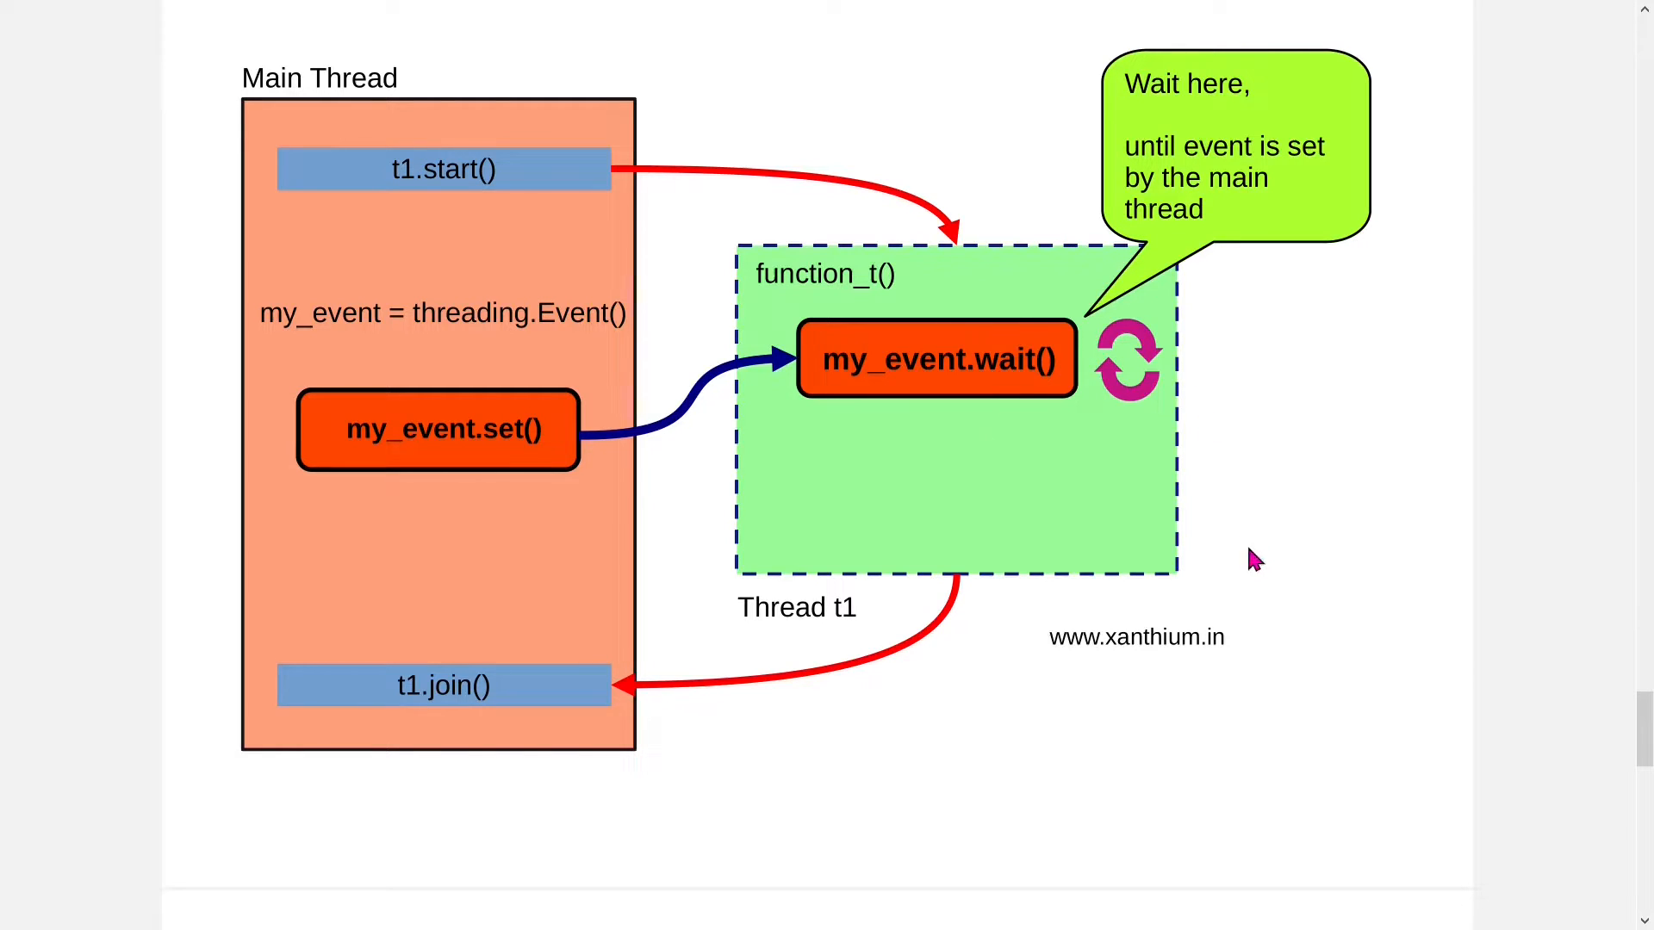
{"action": "mouse_move", "coordinate": [583, 497]}
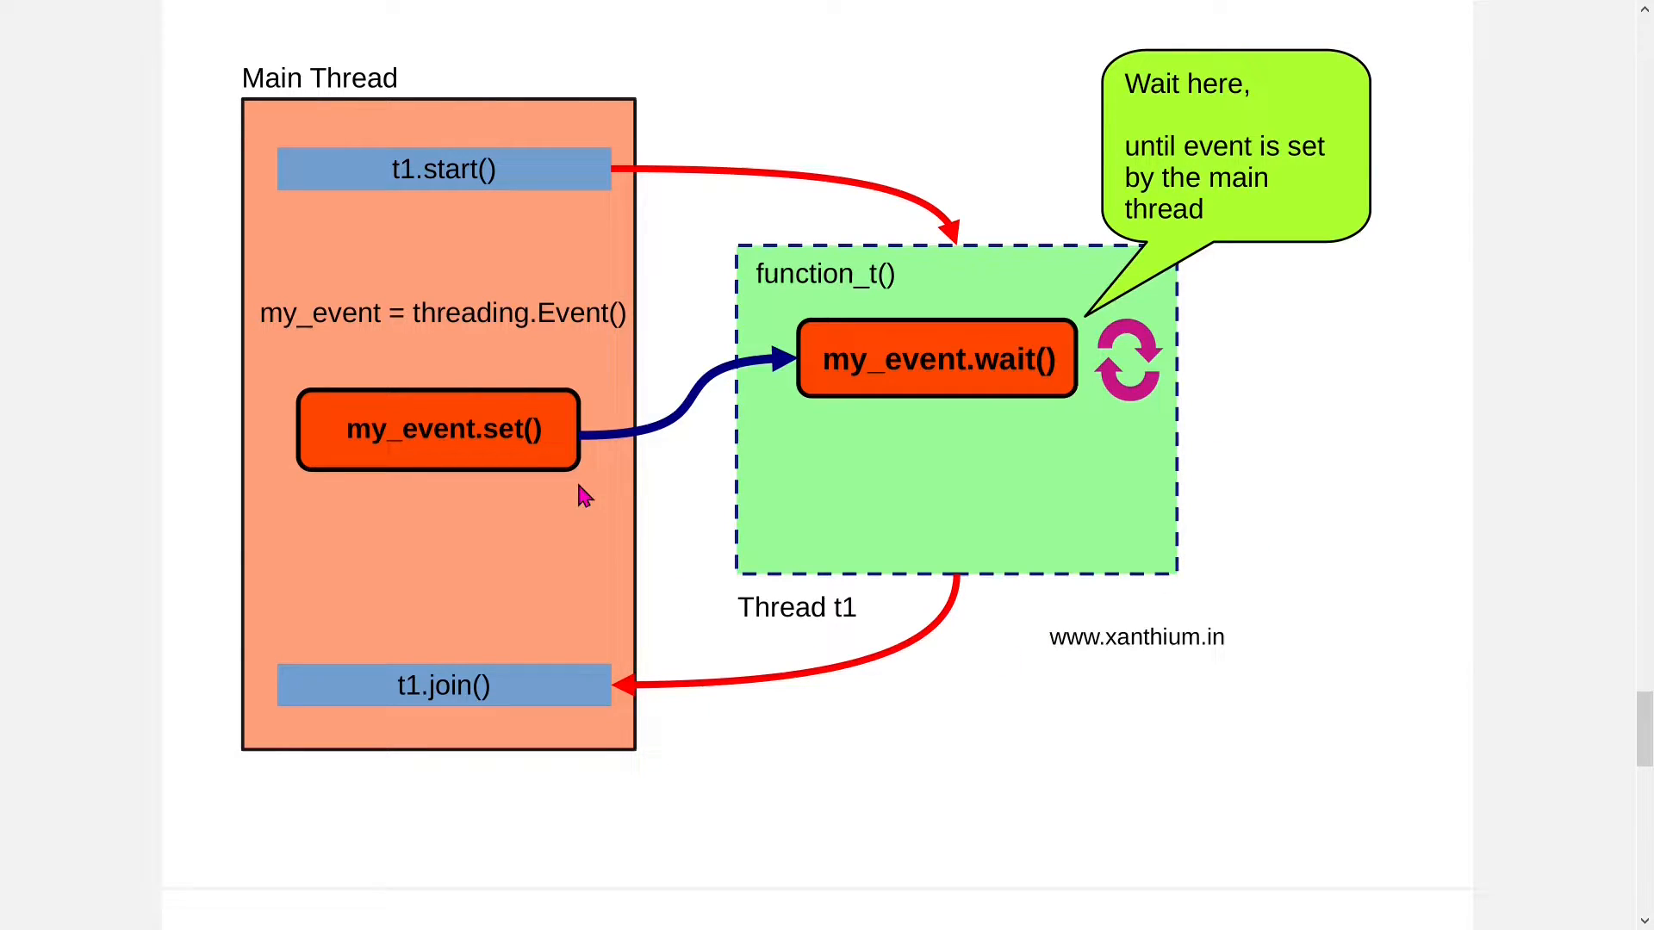
{"action": "mouse_move", "coordinate": [791, 335]}
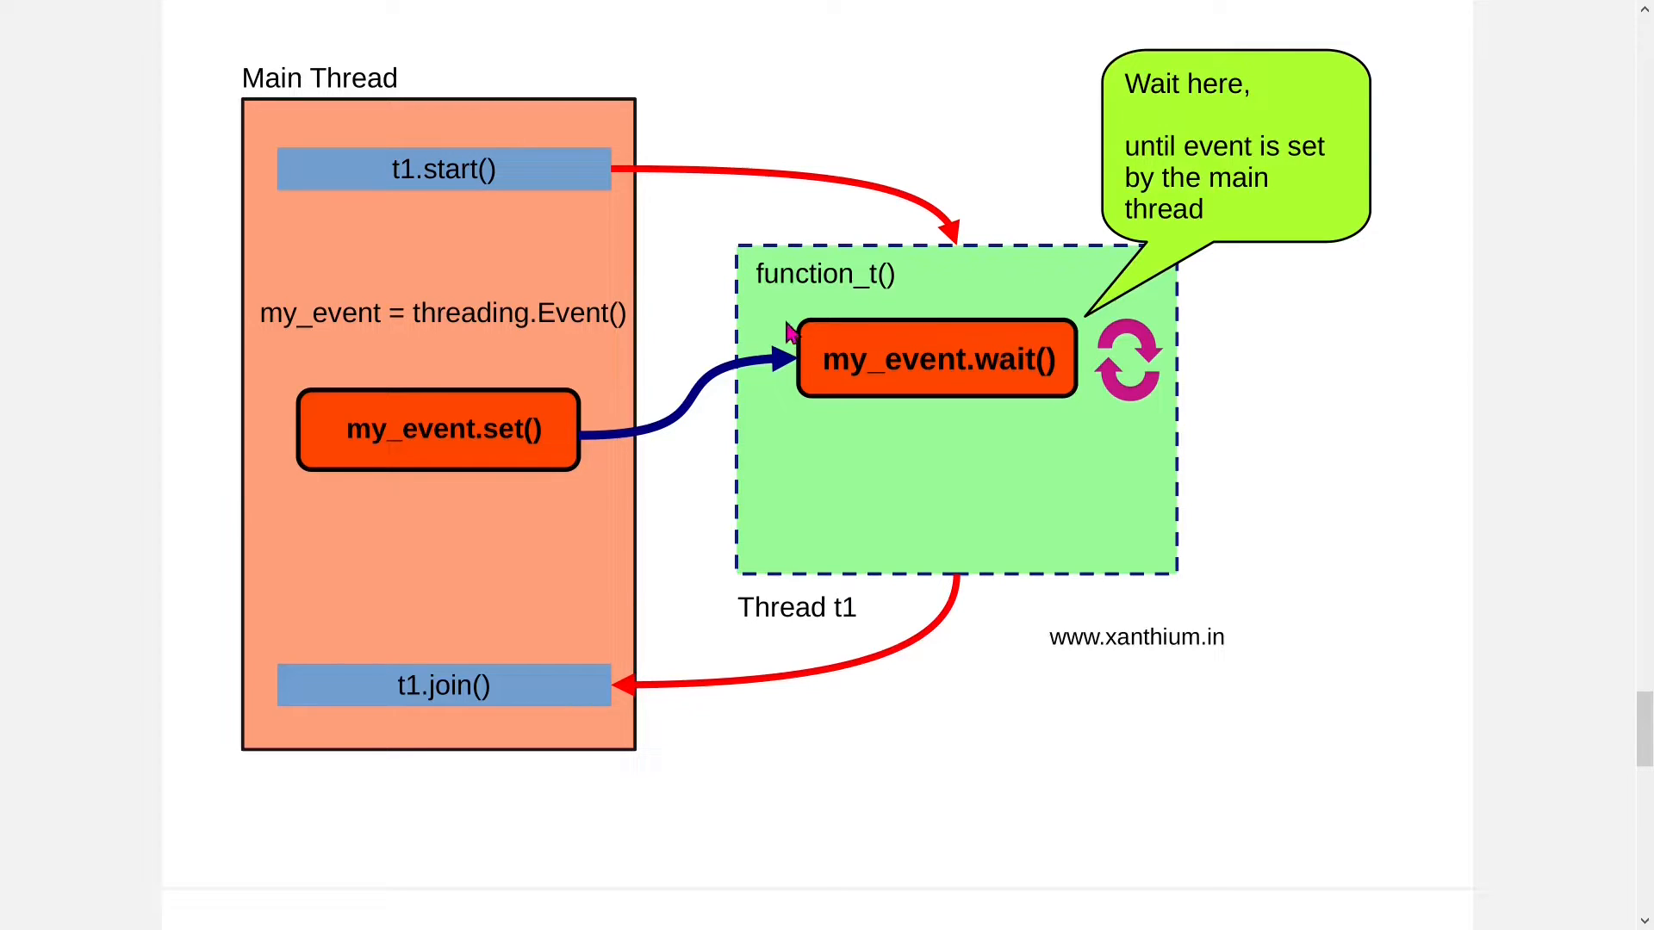
{"action": "mouse_move", "coordinate": [863, 473]}
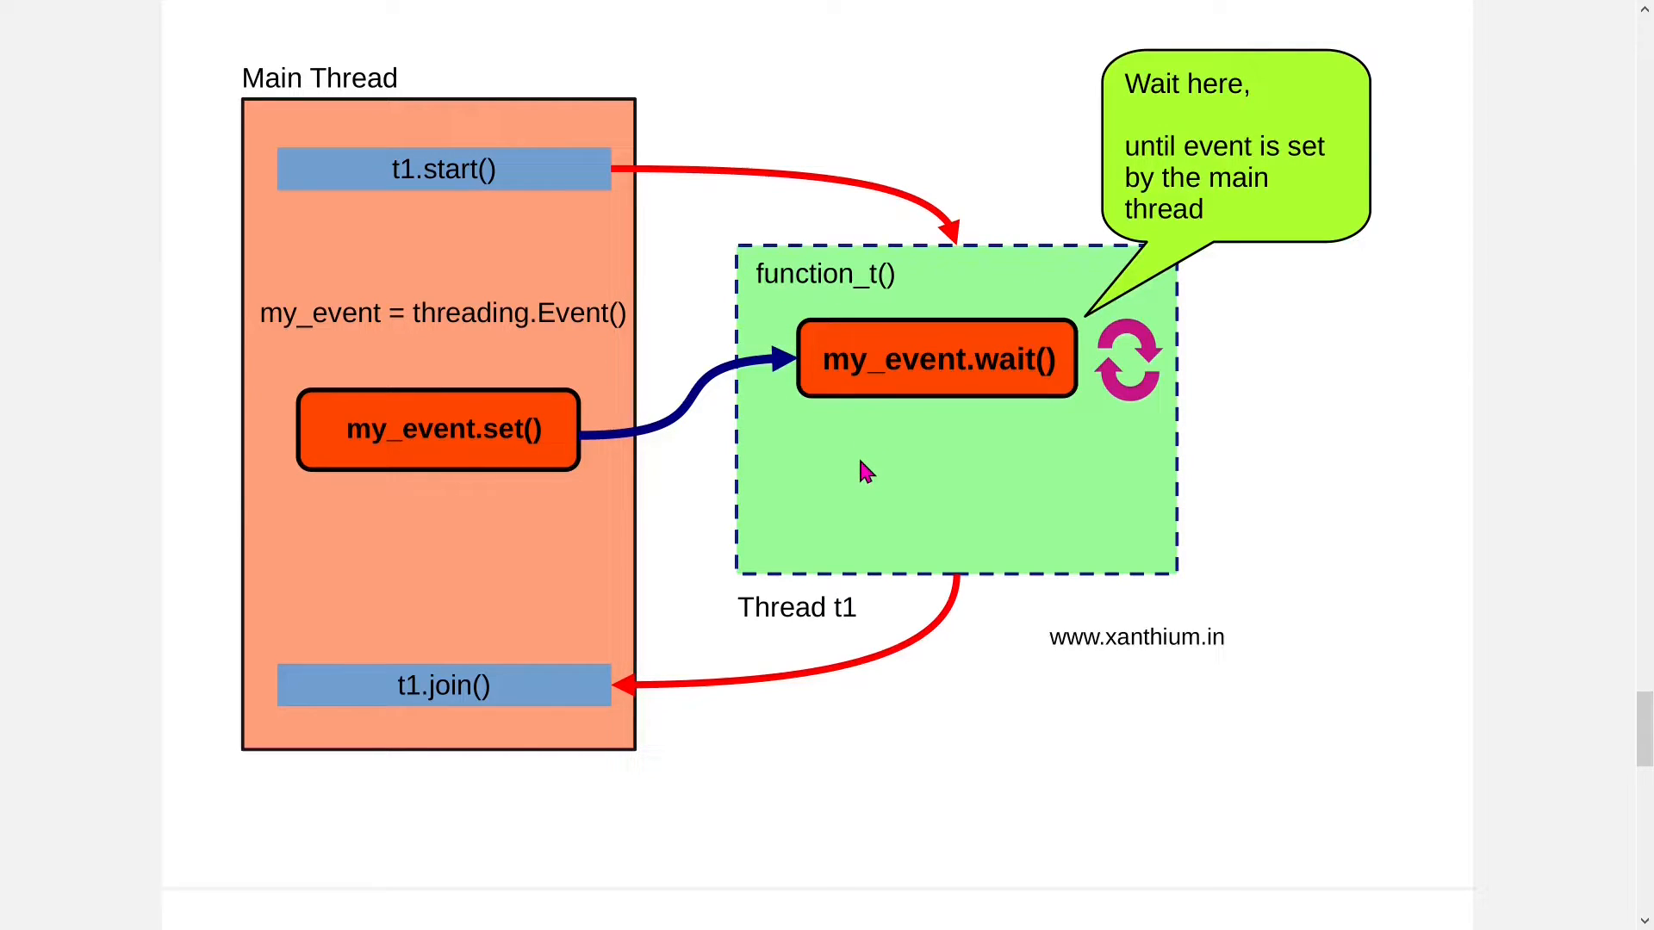
{"action": "mouse_move", "coordinate": [314, 387]}
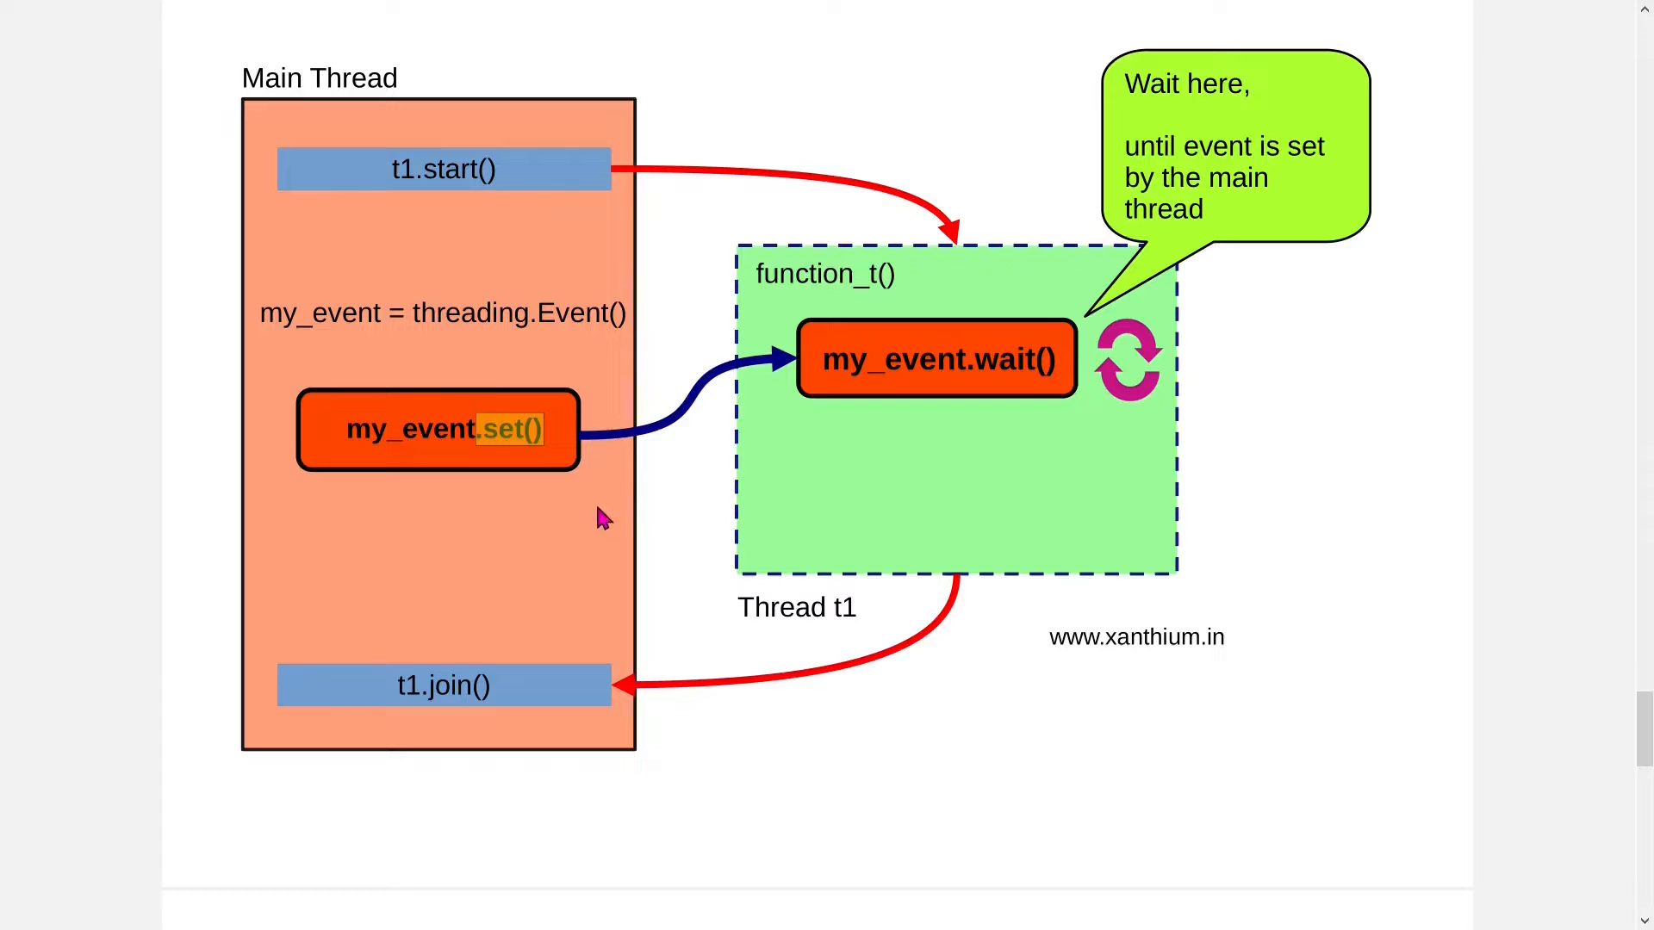
- Scroll the xanthium.in event diagram, then switch to the event demo script in Sublime Text
{"action": "scroll", "scroll_direction": "down", "scroll_amount": 3}
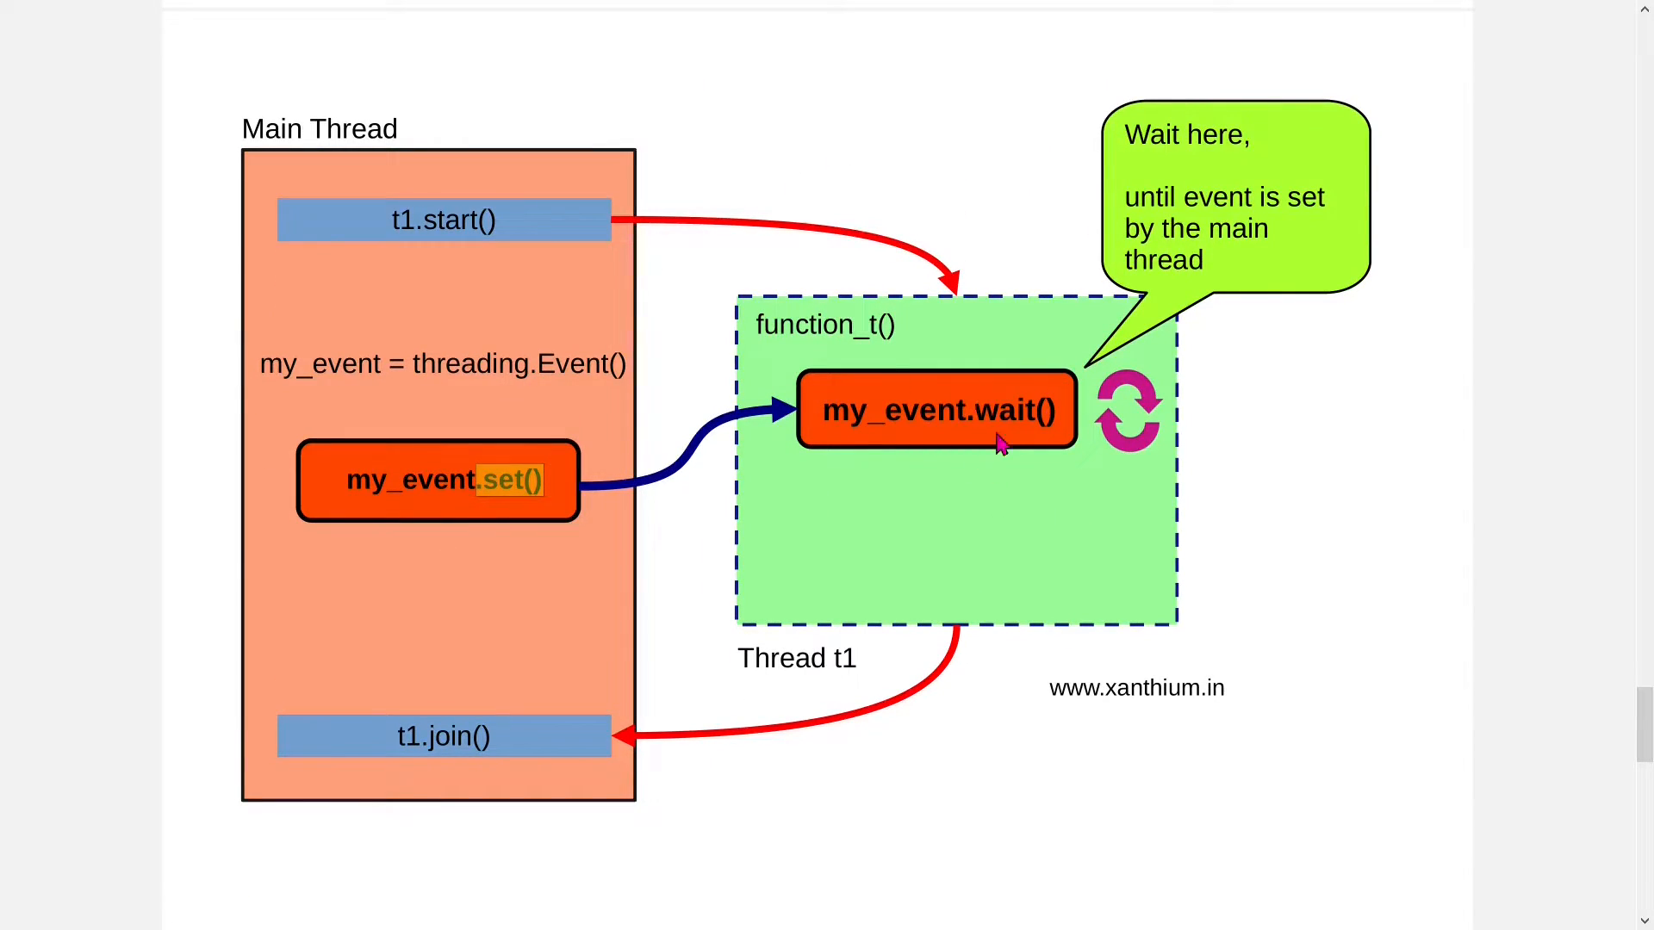
{"action": "mouse_move", "coordinate": [955, 451]}
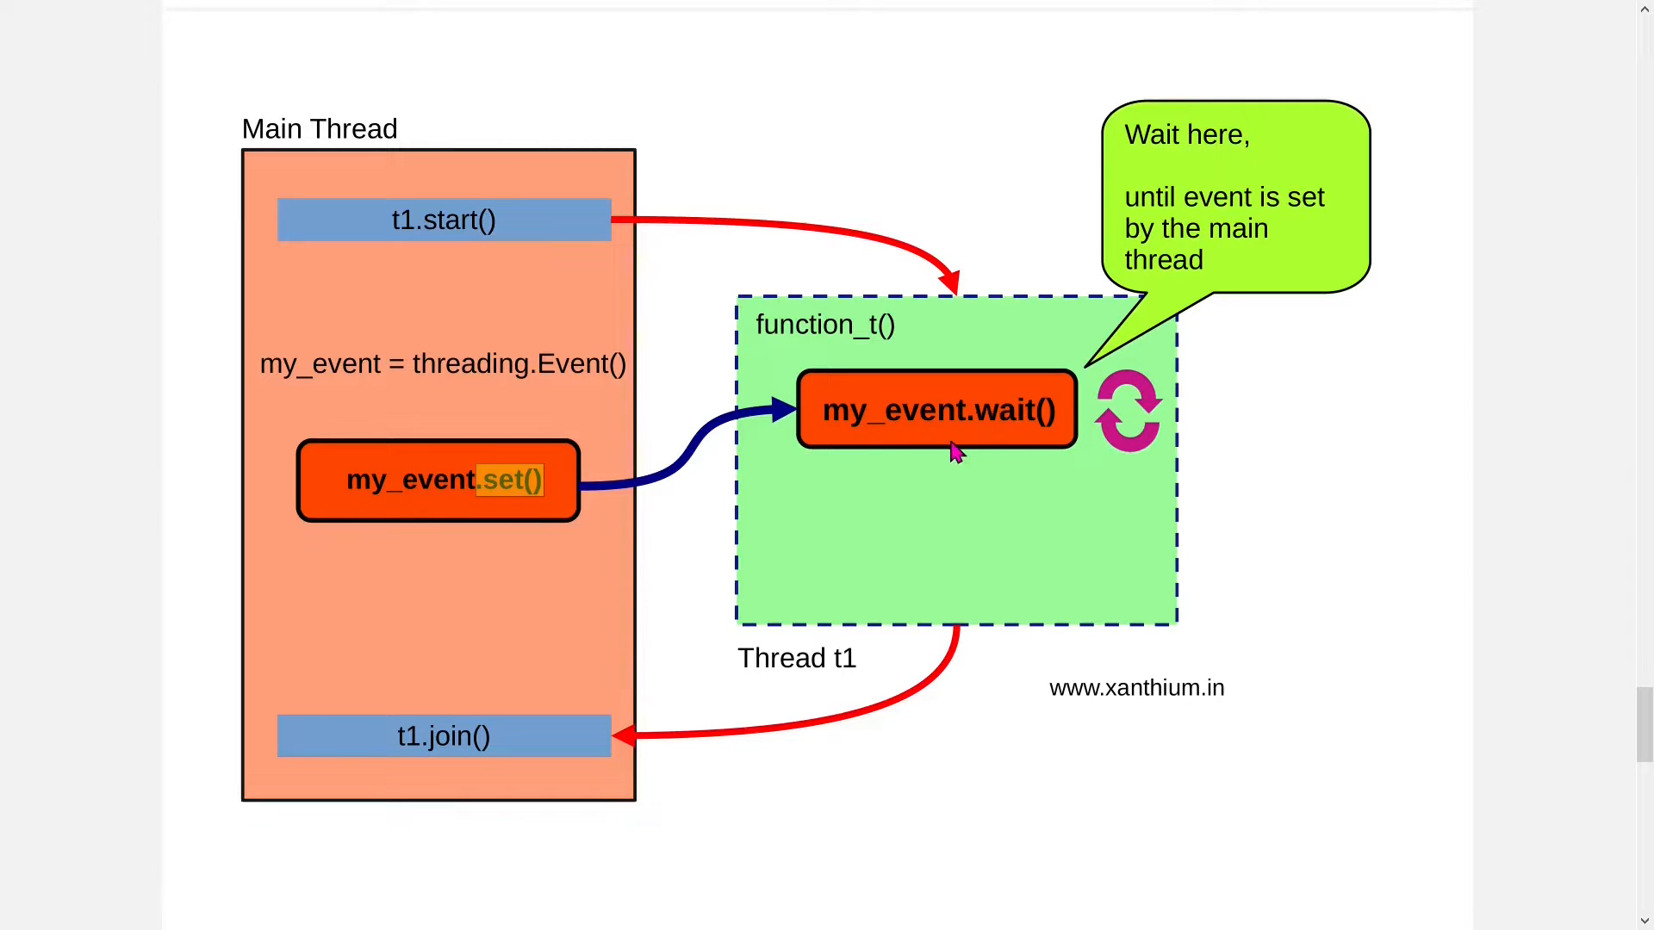
{"action": "mouse_move", "coordinate": [945, 473]}
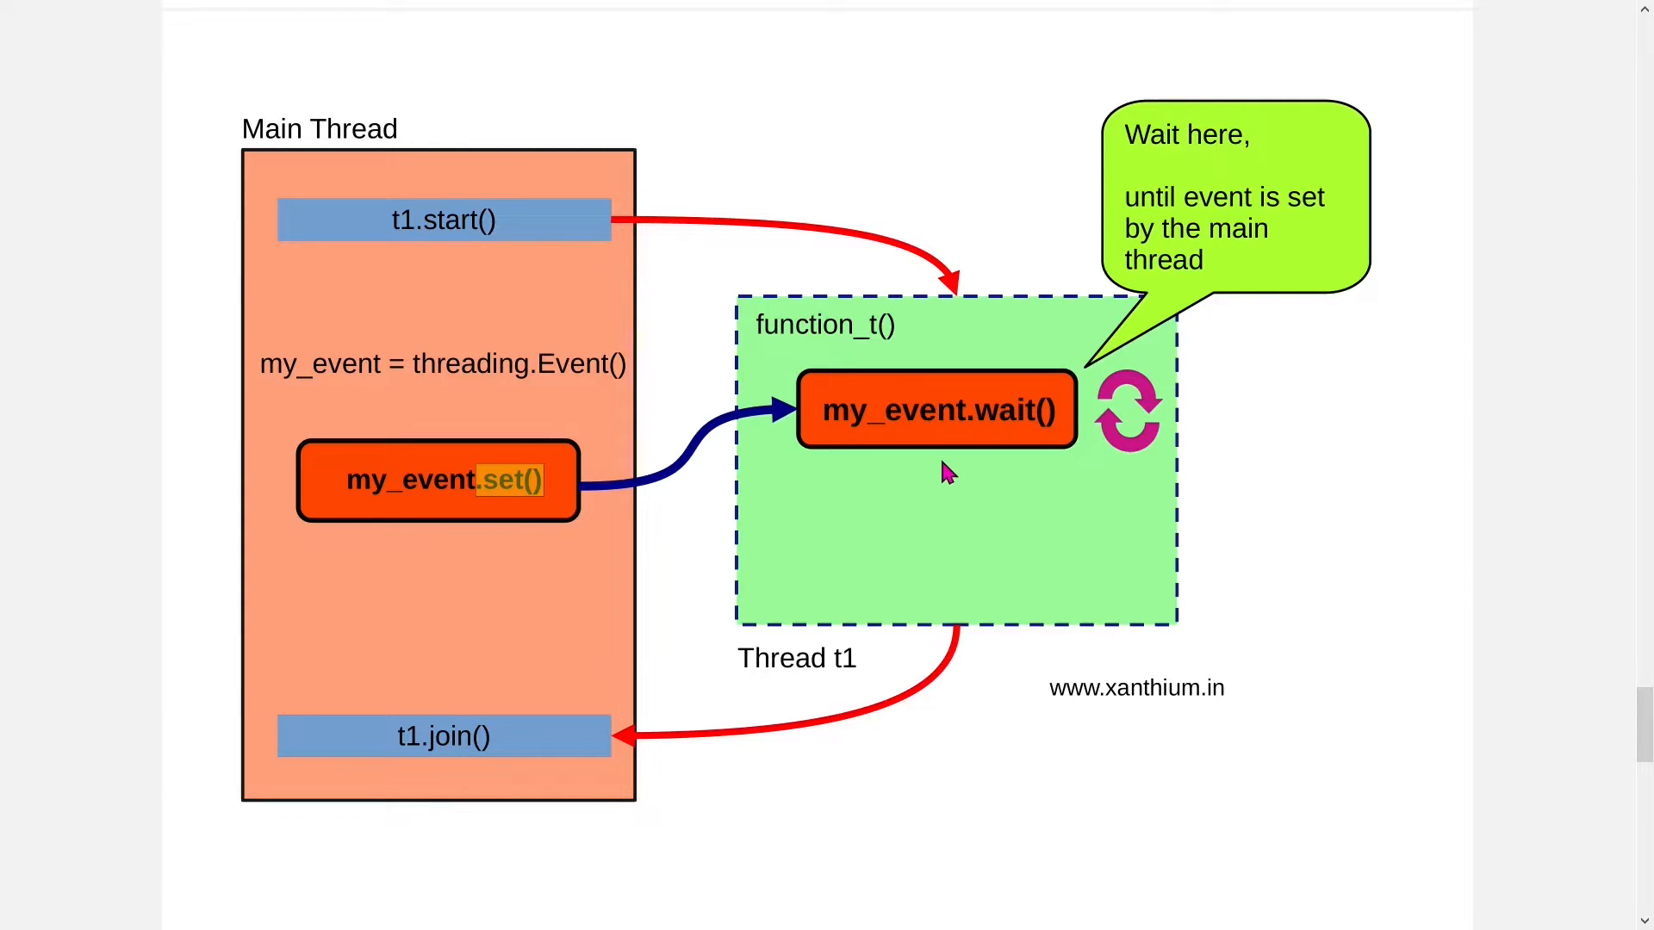
{"action": "mouse_move", "coordinate": [944, 578]}
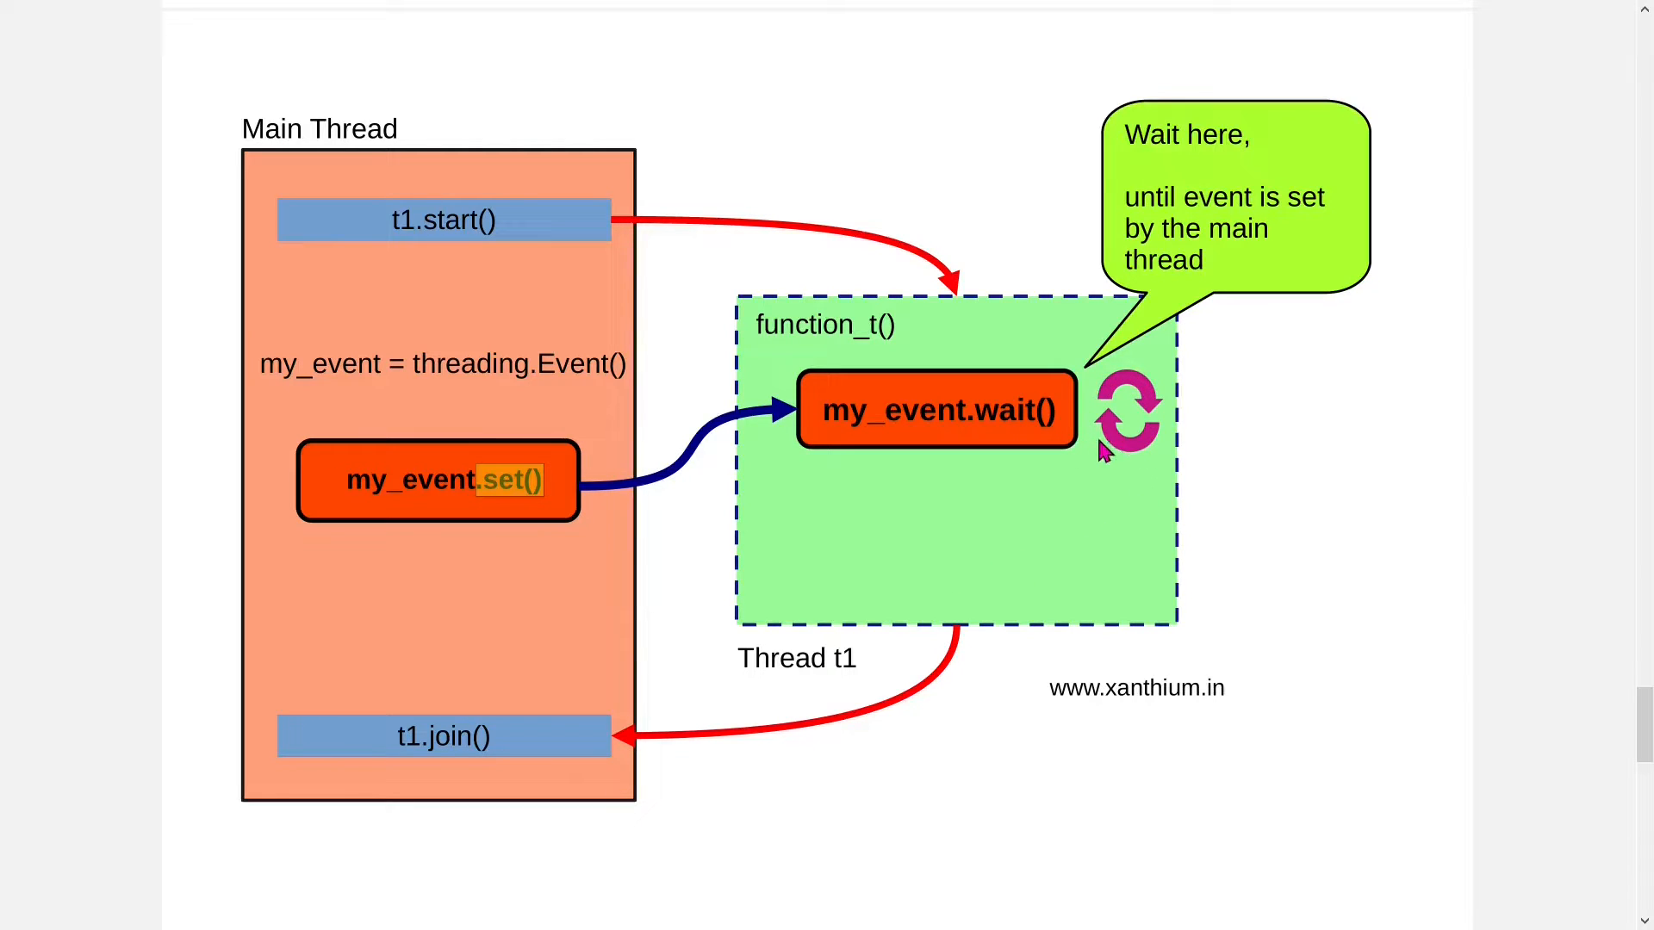
{"action": "mouse_move", "coordinate": [1134, 427]}
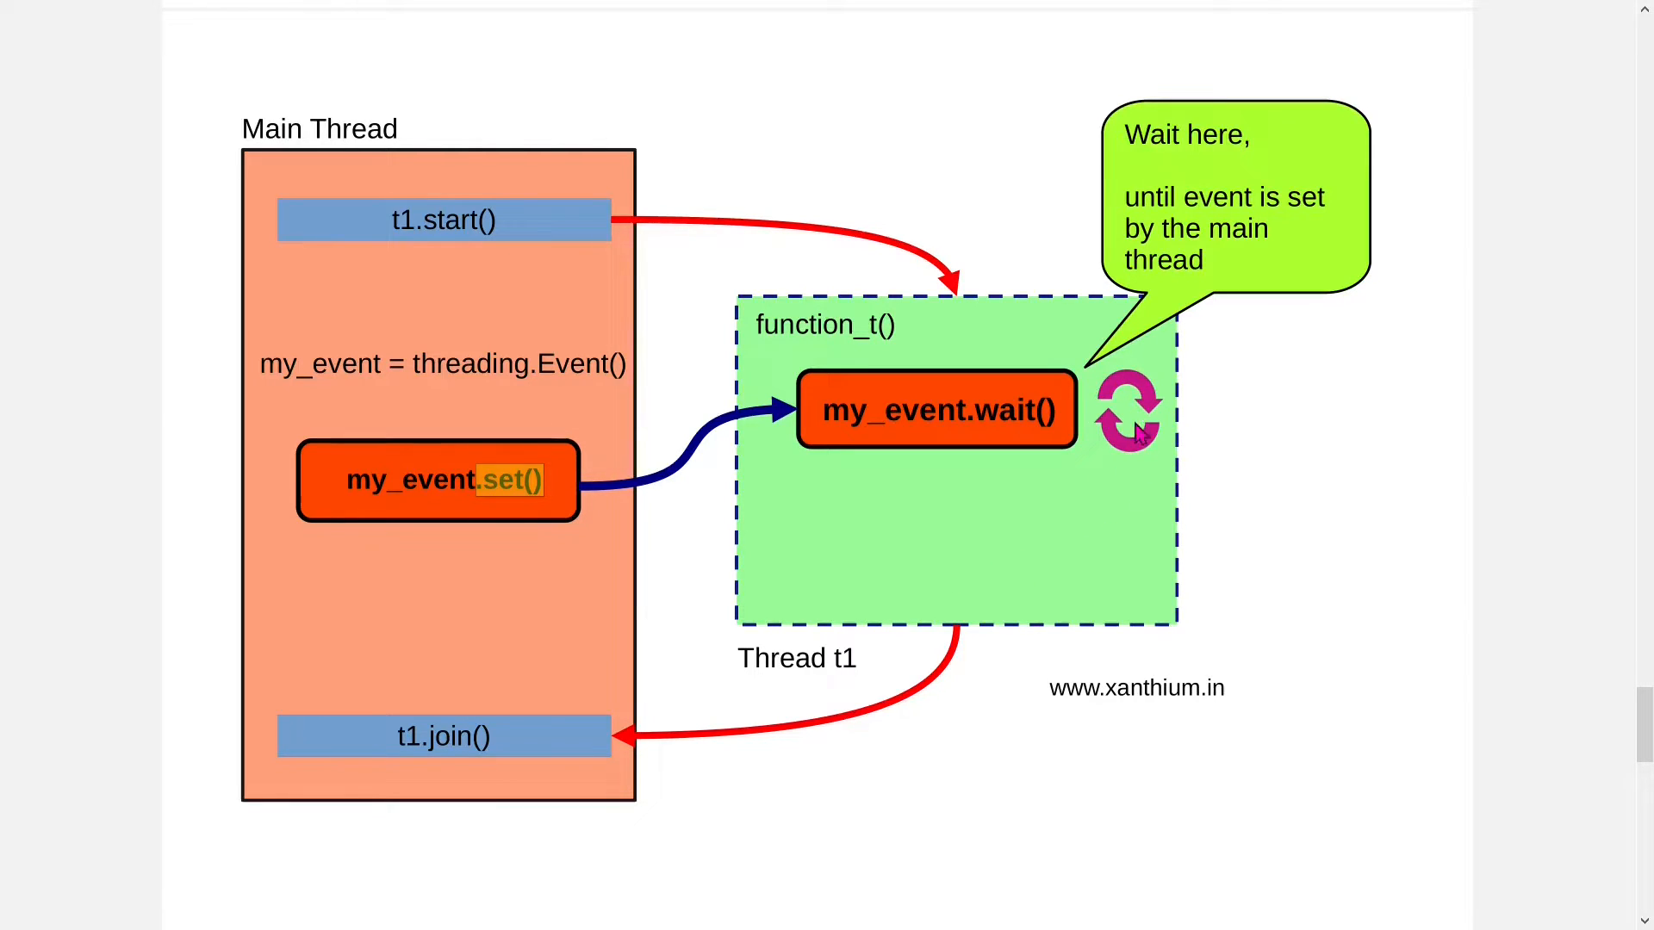
{"action": "left_click", "coordinate": [814, 908]}
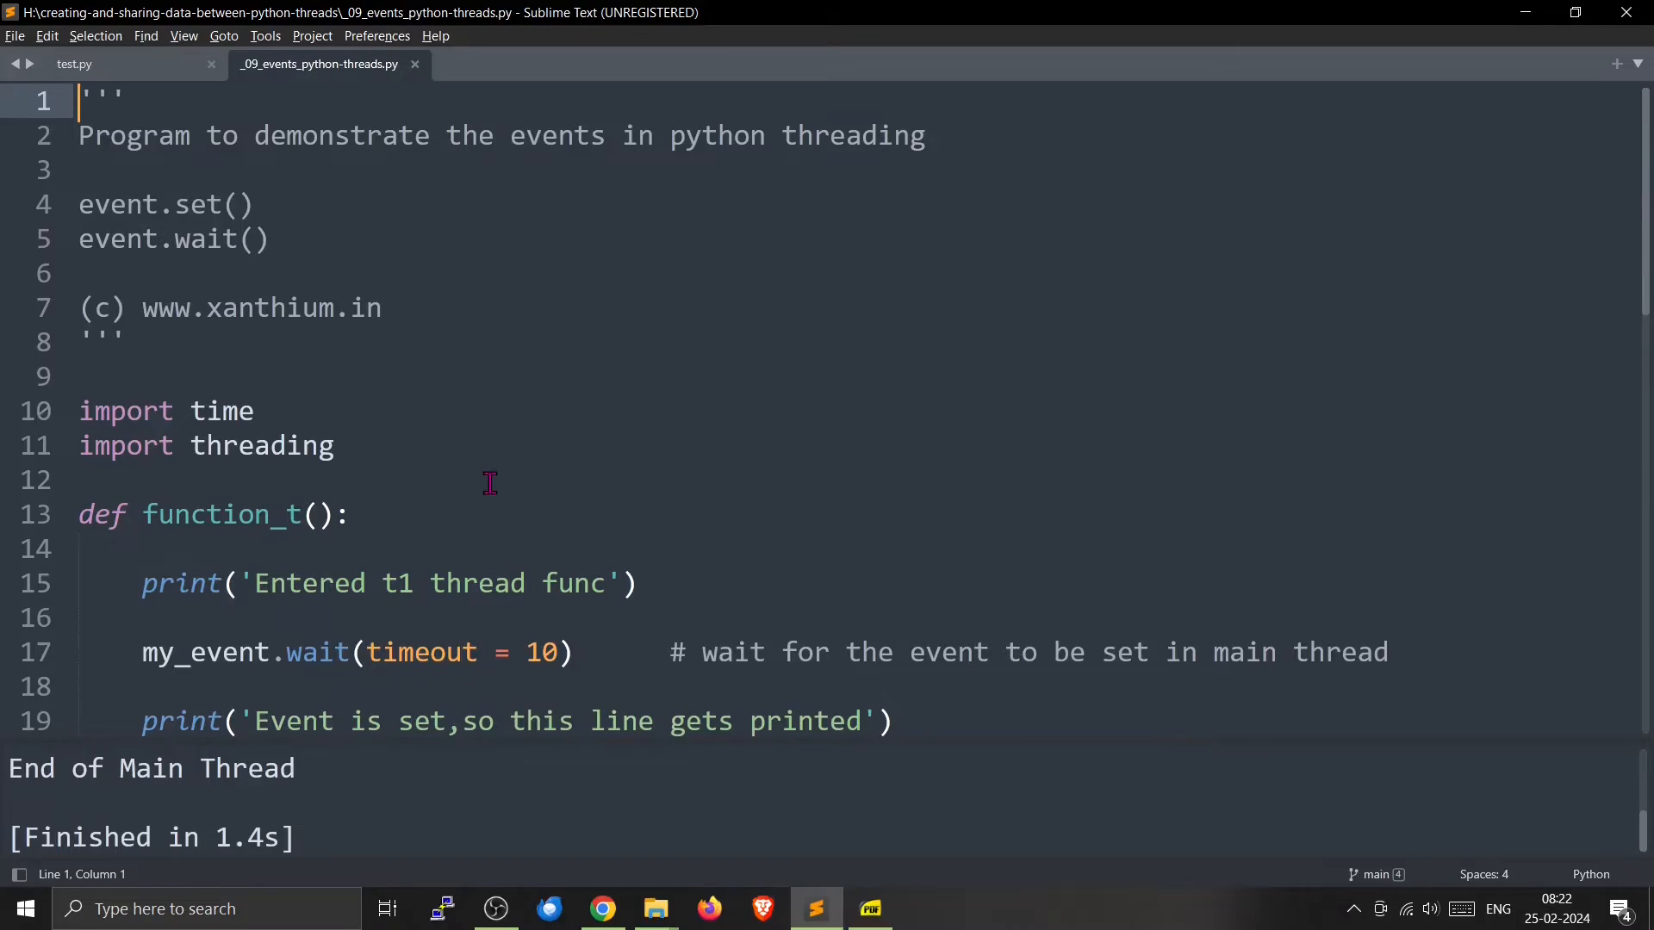
{"action": "scroll", "scroll_direction": "down", "scroll_amount": 3}
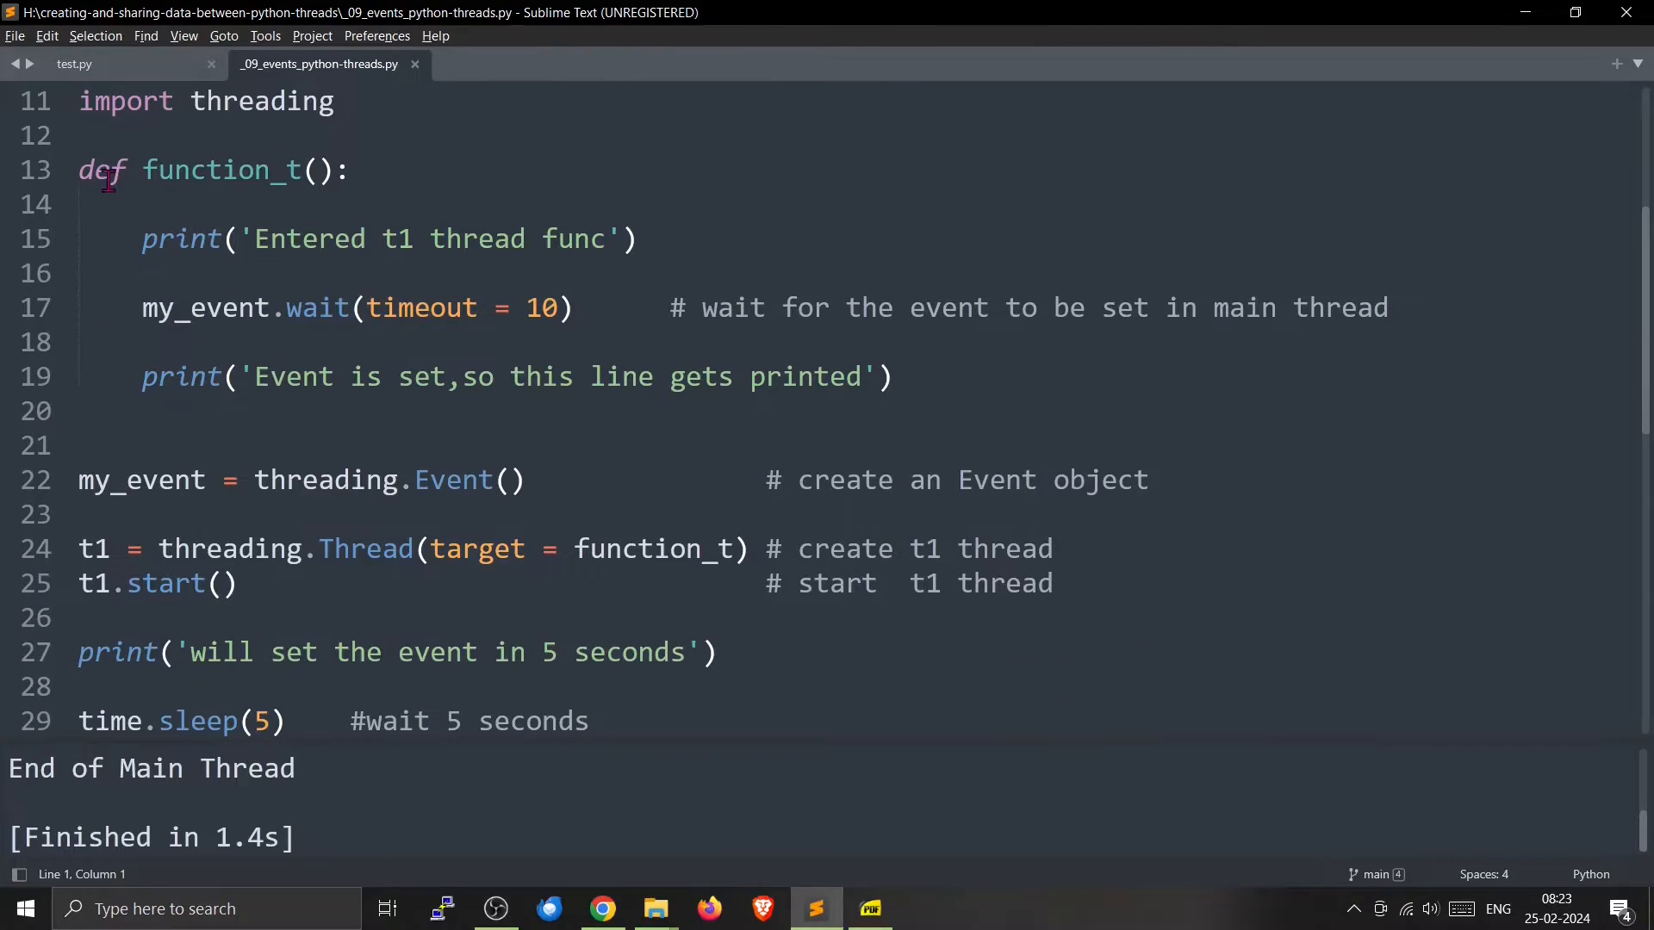
{"action": "left_click_drag", "start_coordinate": [79, 169], "coordinate": [142, 412]}
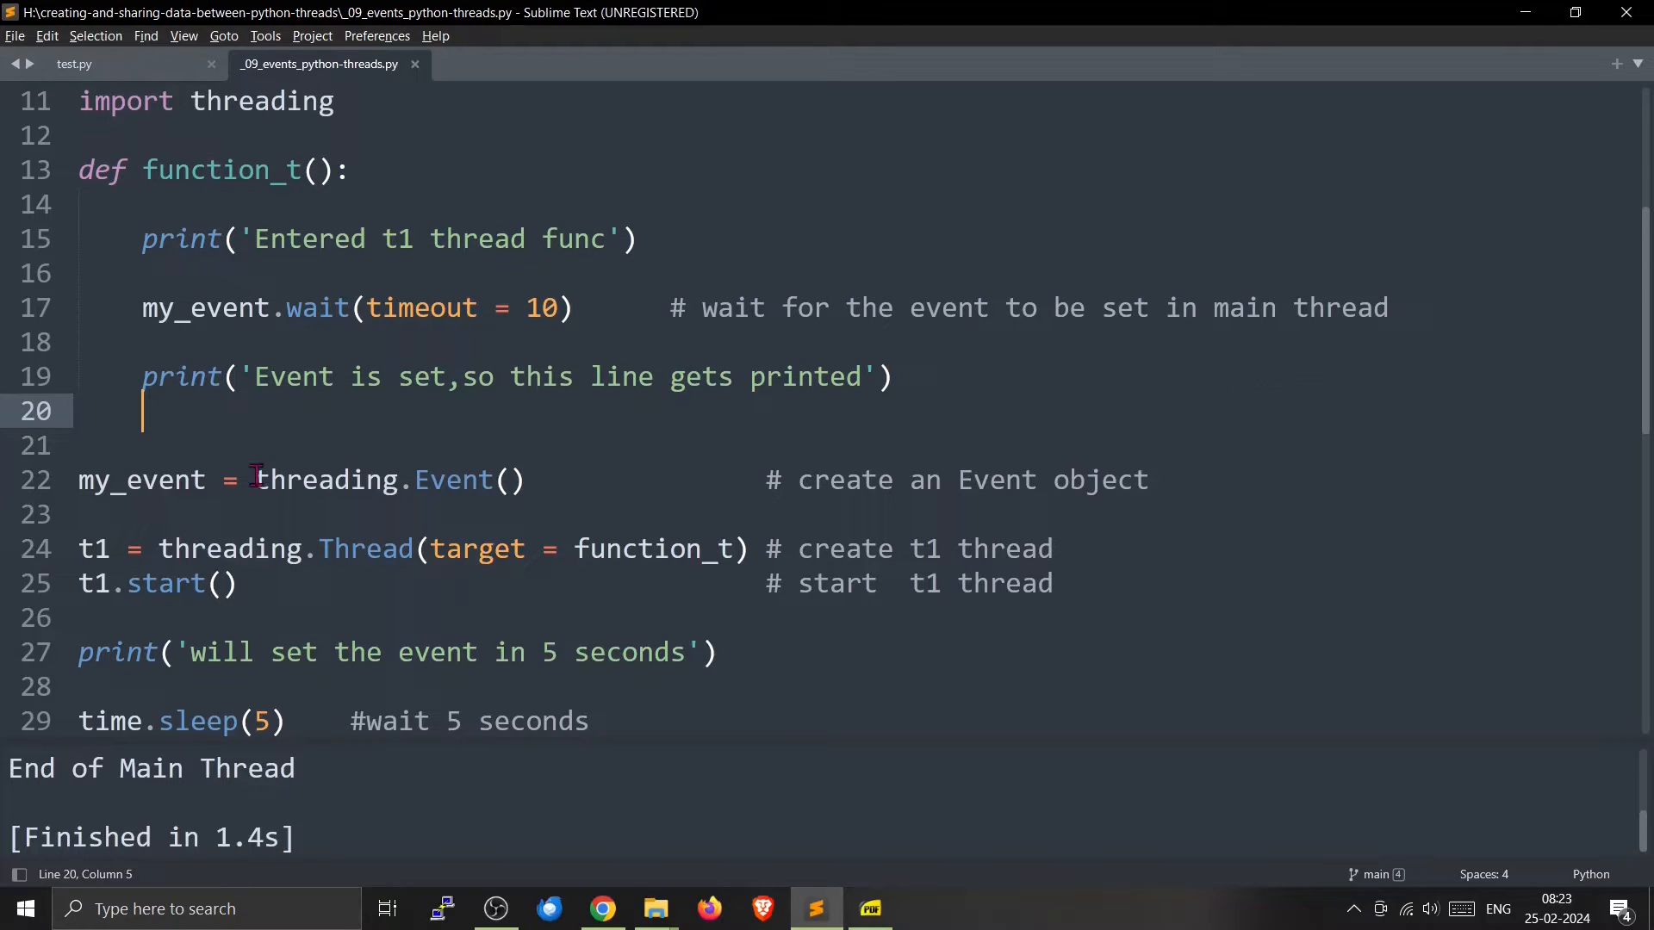
{"action": "left_click_drag", "start_coordinate": [79, 479], "coordinate": [255, 480]}
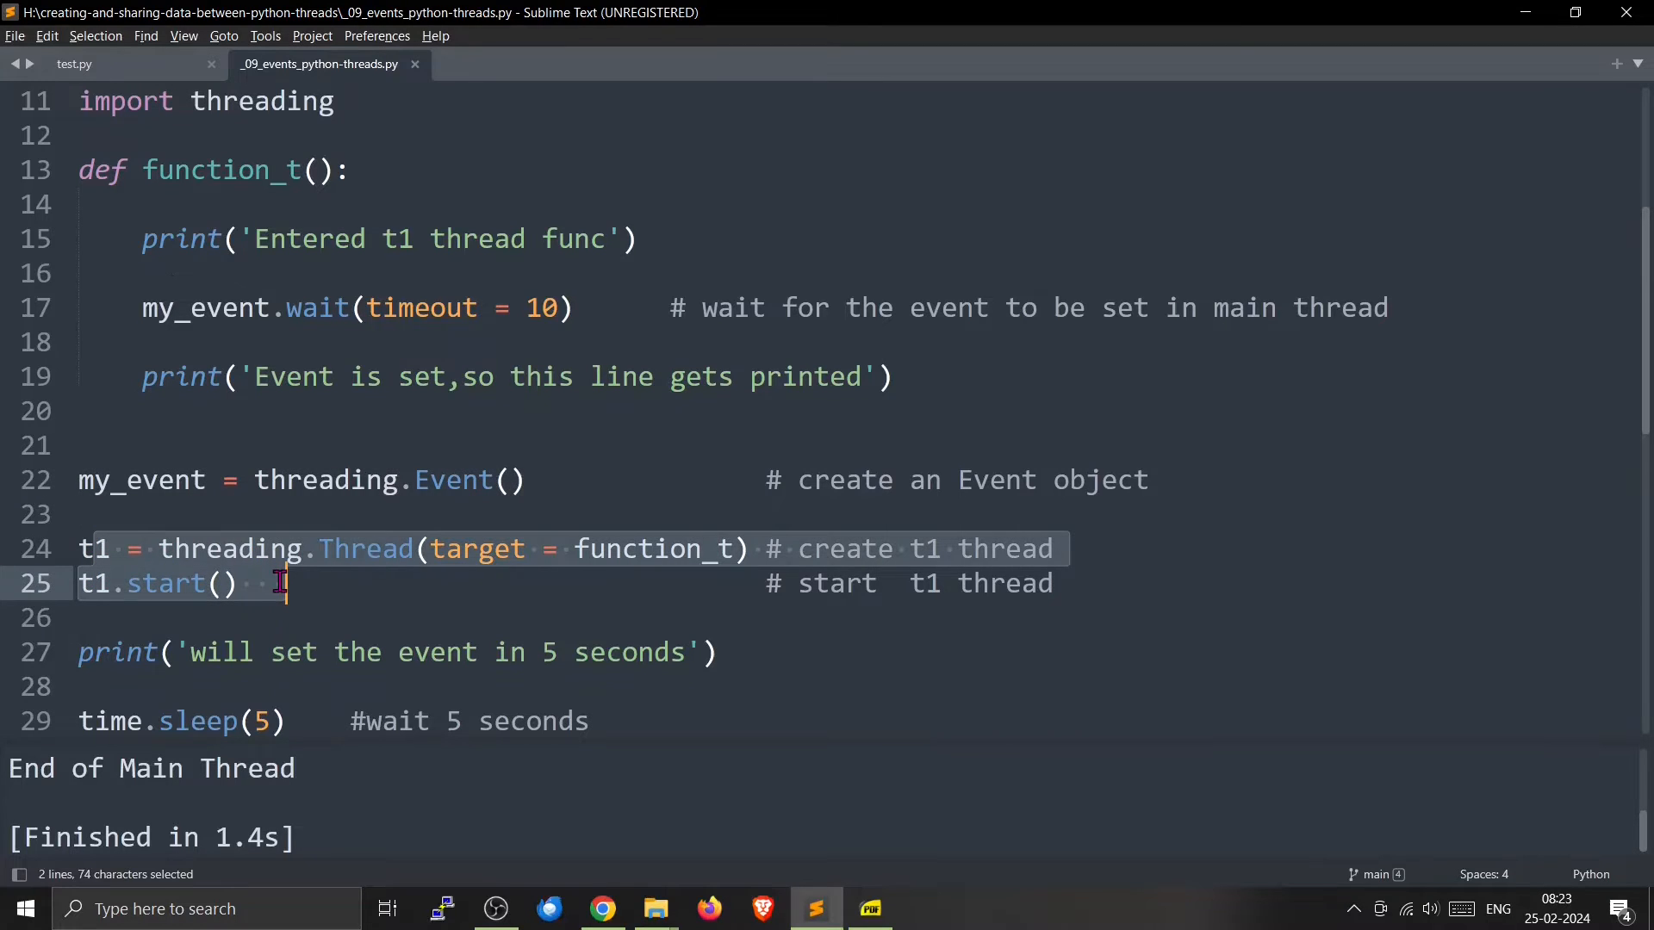
{"action": "scroll", "scroll_direction": "down", "scroll_amount": 3}
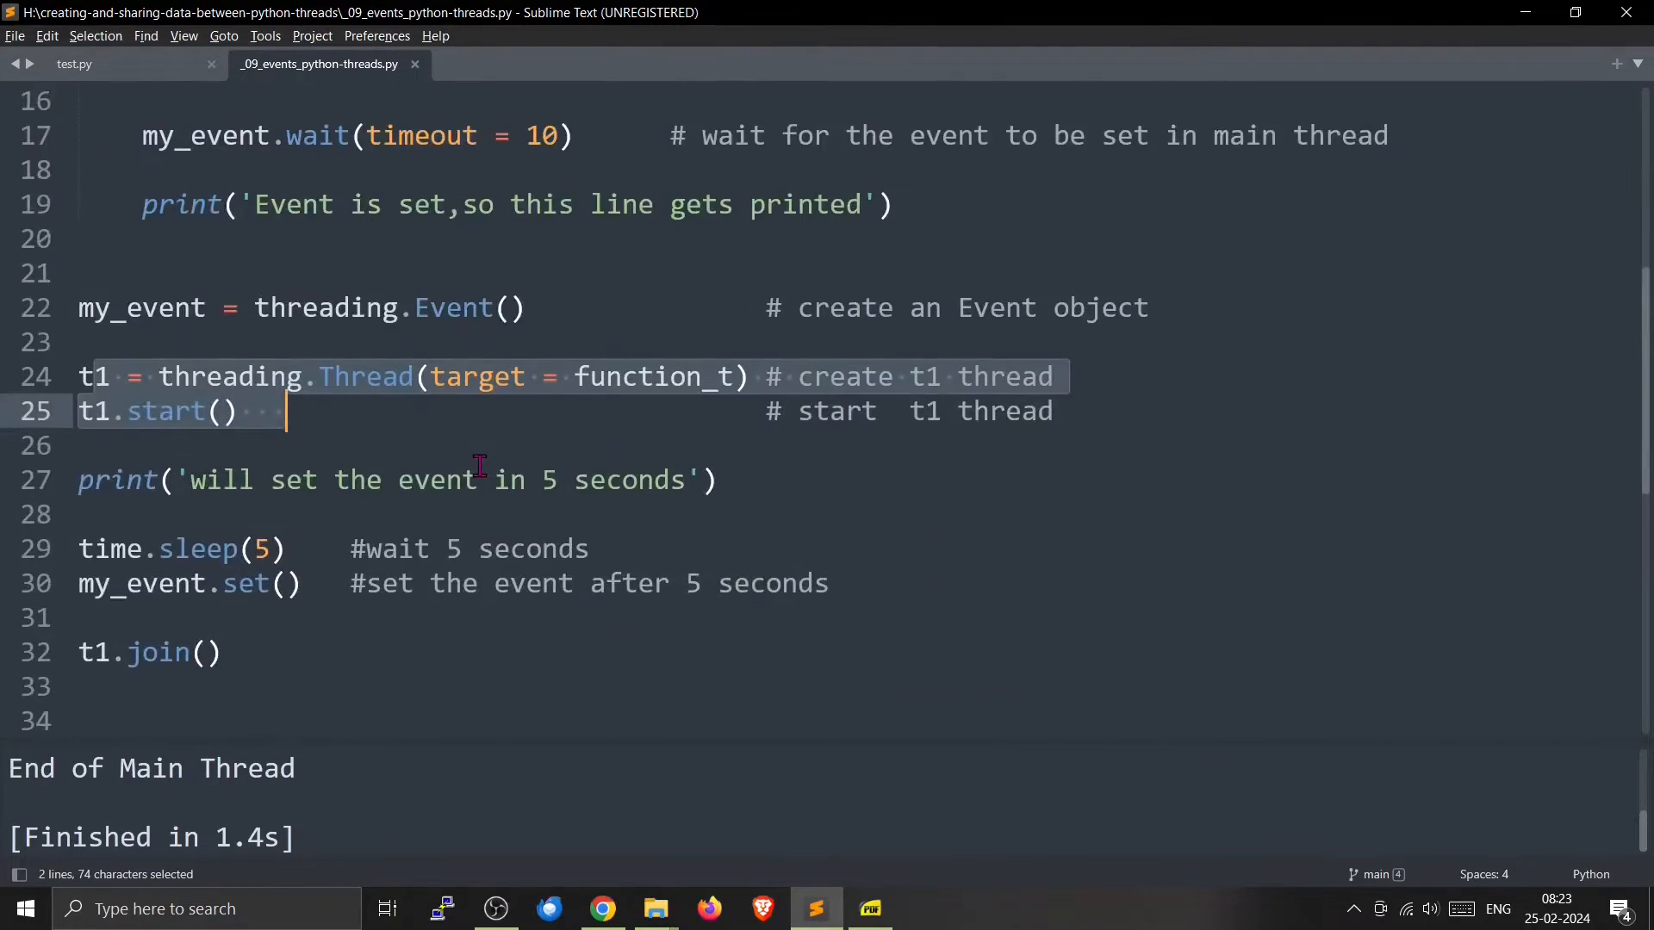
{"action": "mouse_move", "coordinate": [310, 540]}
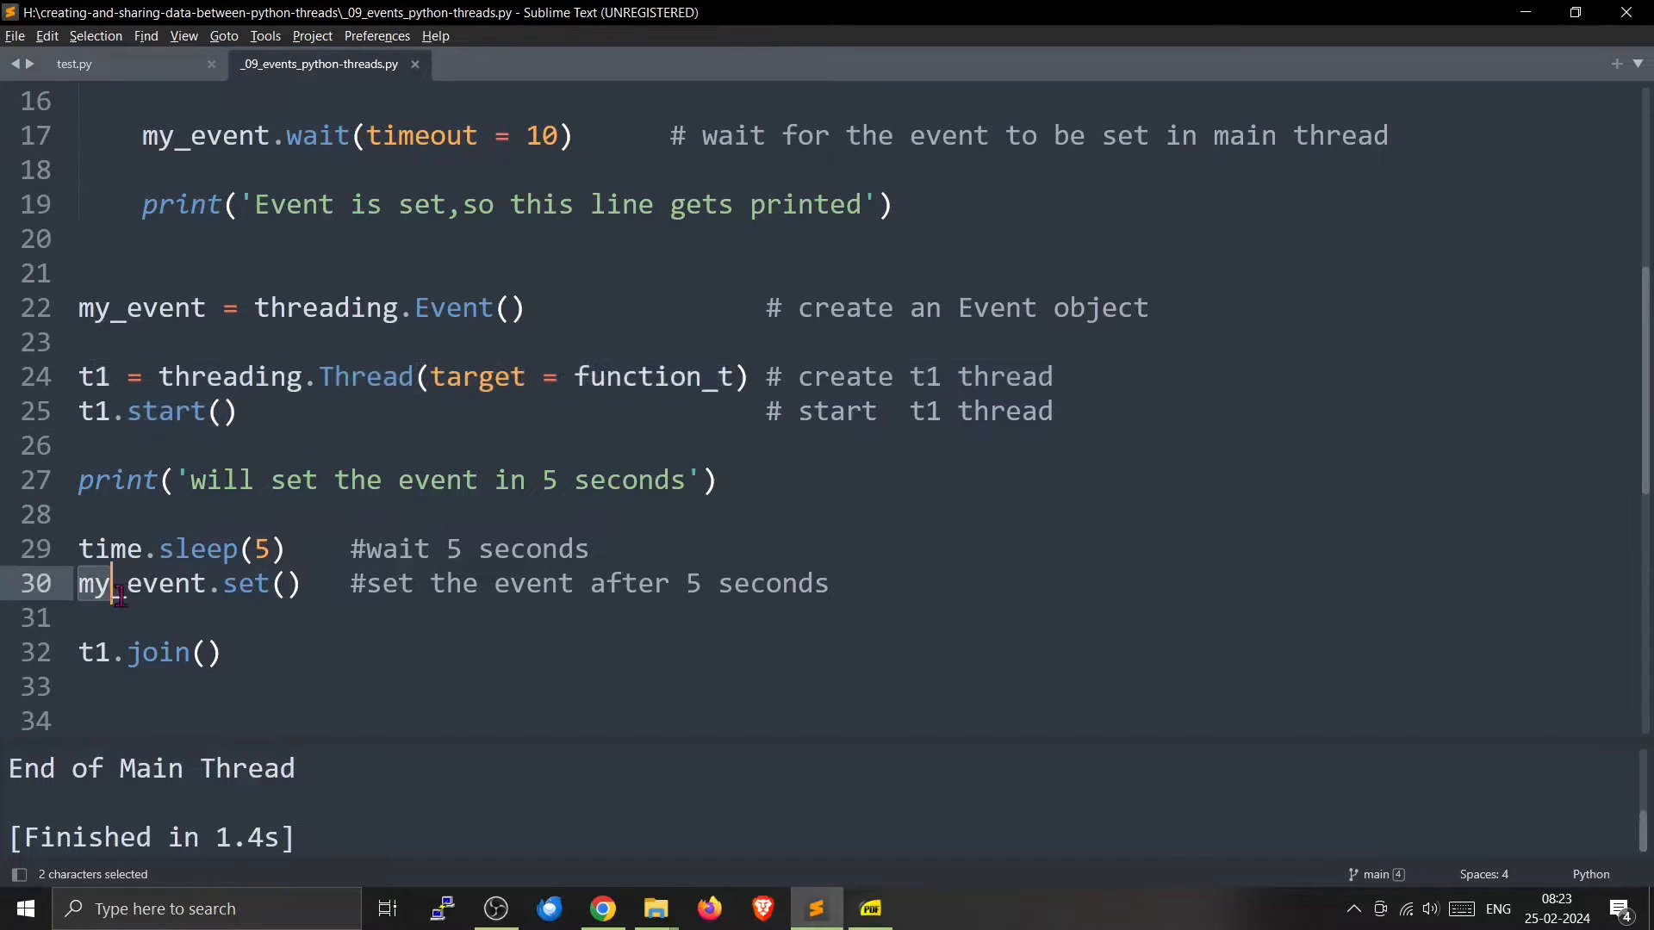
{"action": "left_click_drag", "start_coordinate": [122, 583], "coordinate": [831, 583]}
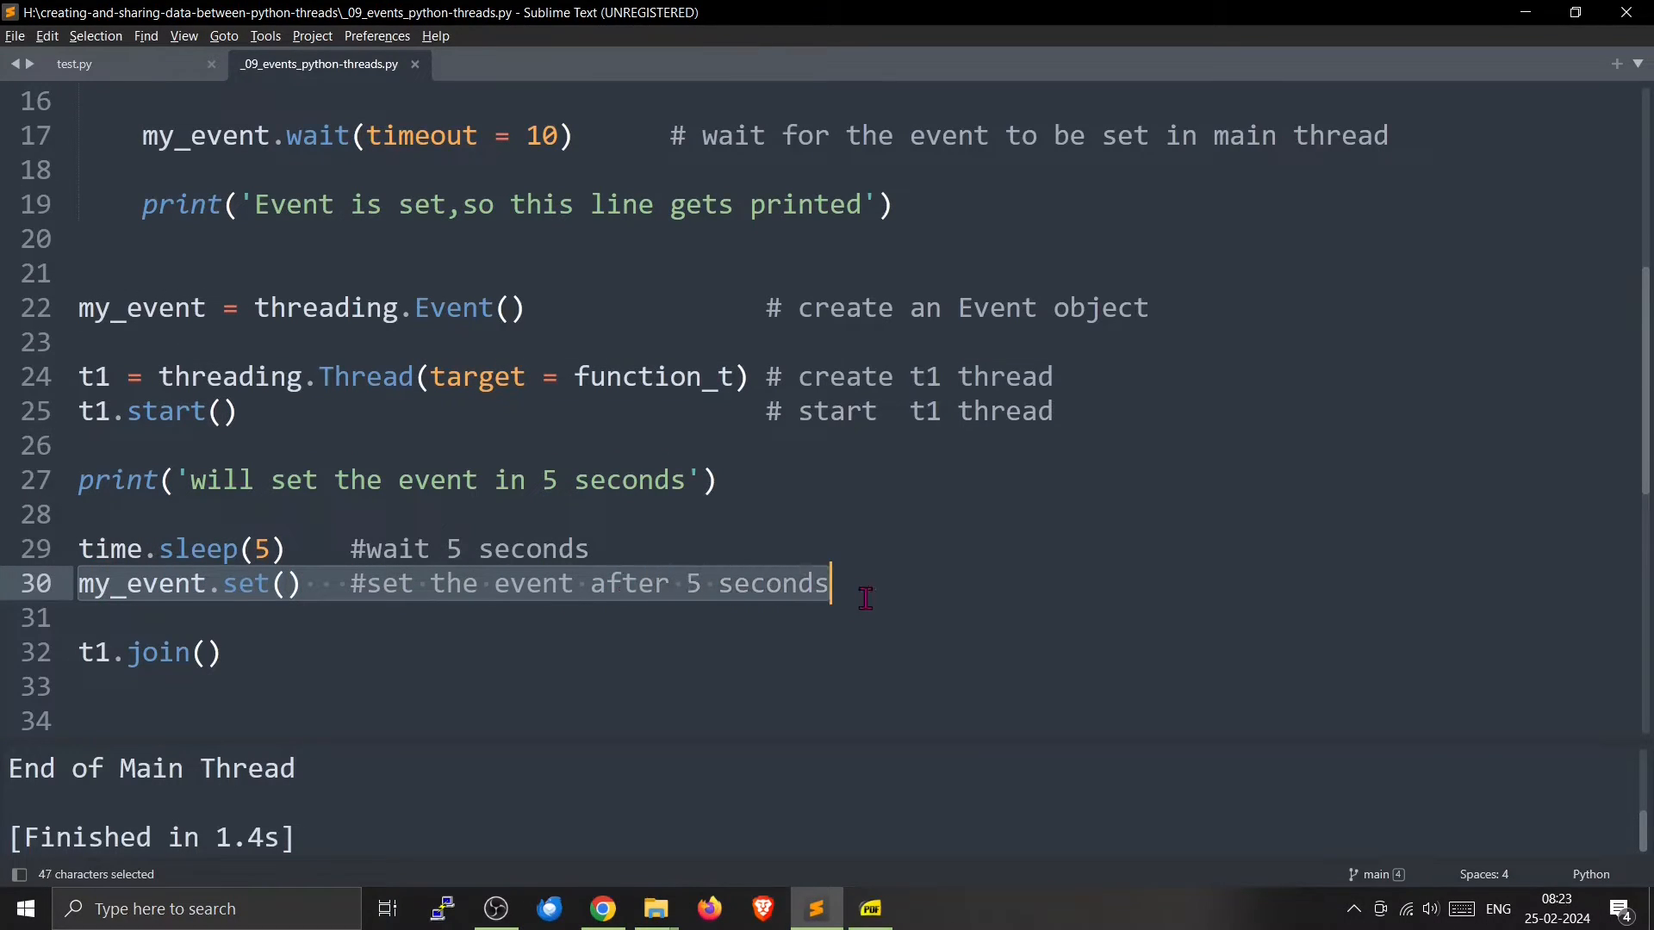
{"action": "mouse_move", "coordinate": [229, 549]}
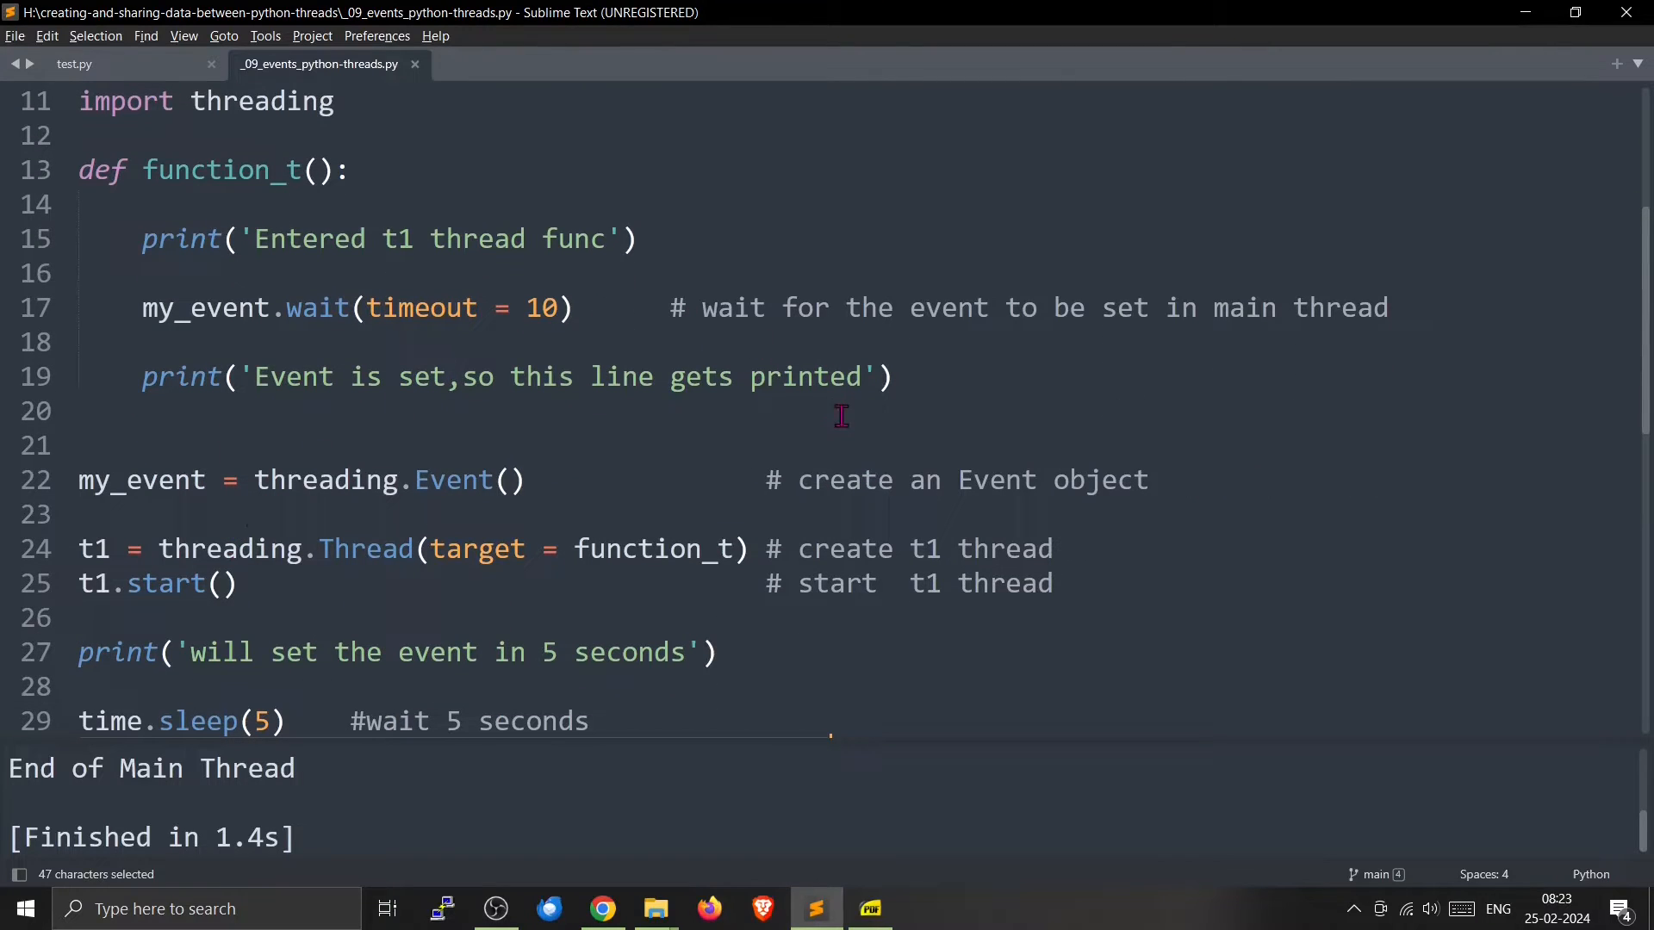
{"action": "scroll", "scroll_direction": "down", "scroll_amount": 3}
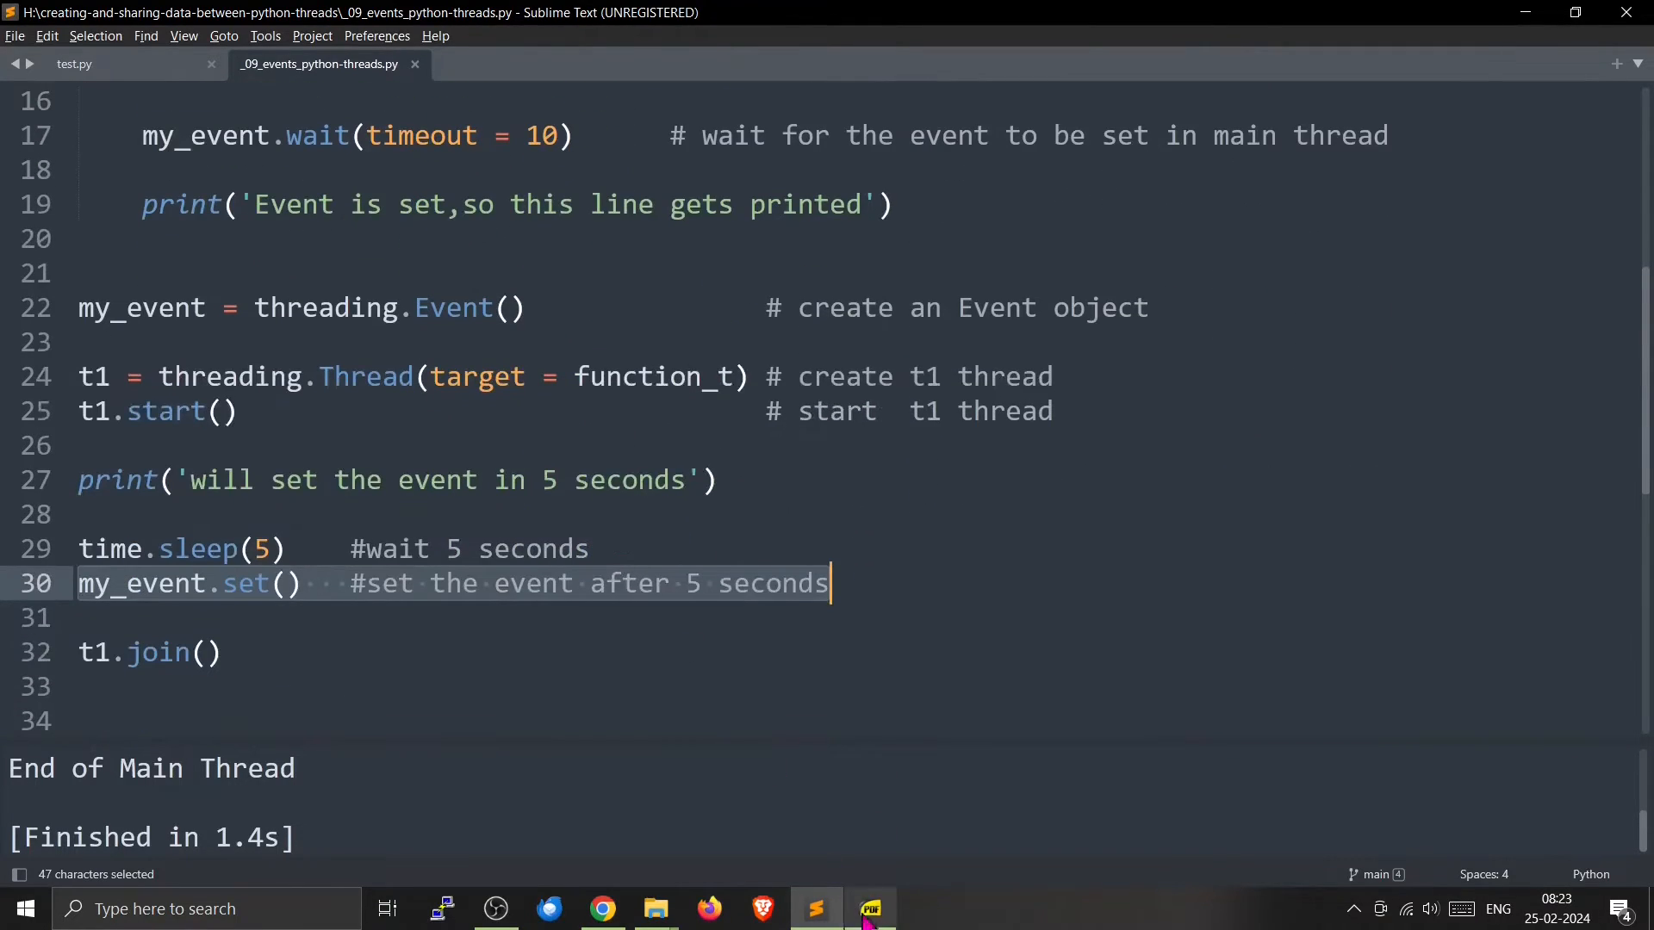
{"action": "left_click", "coordinate": [869, 908]}
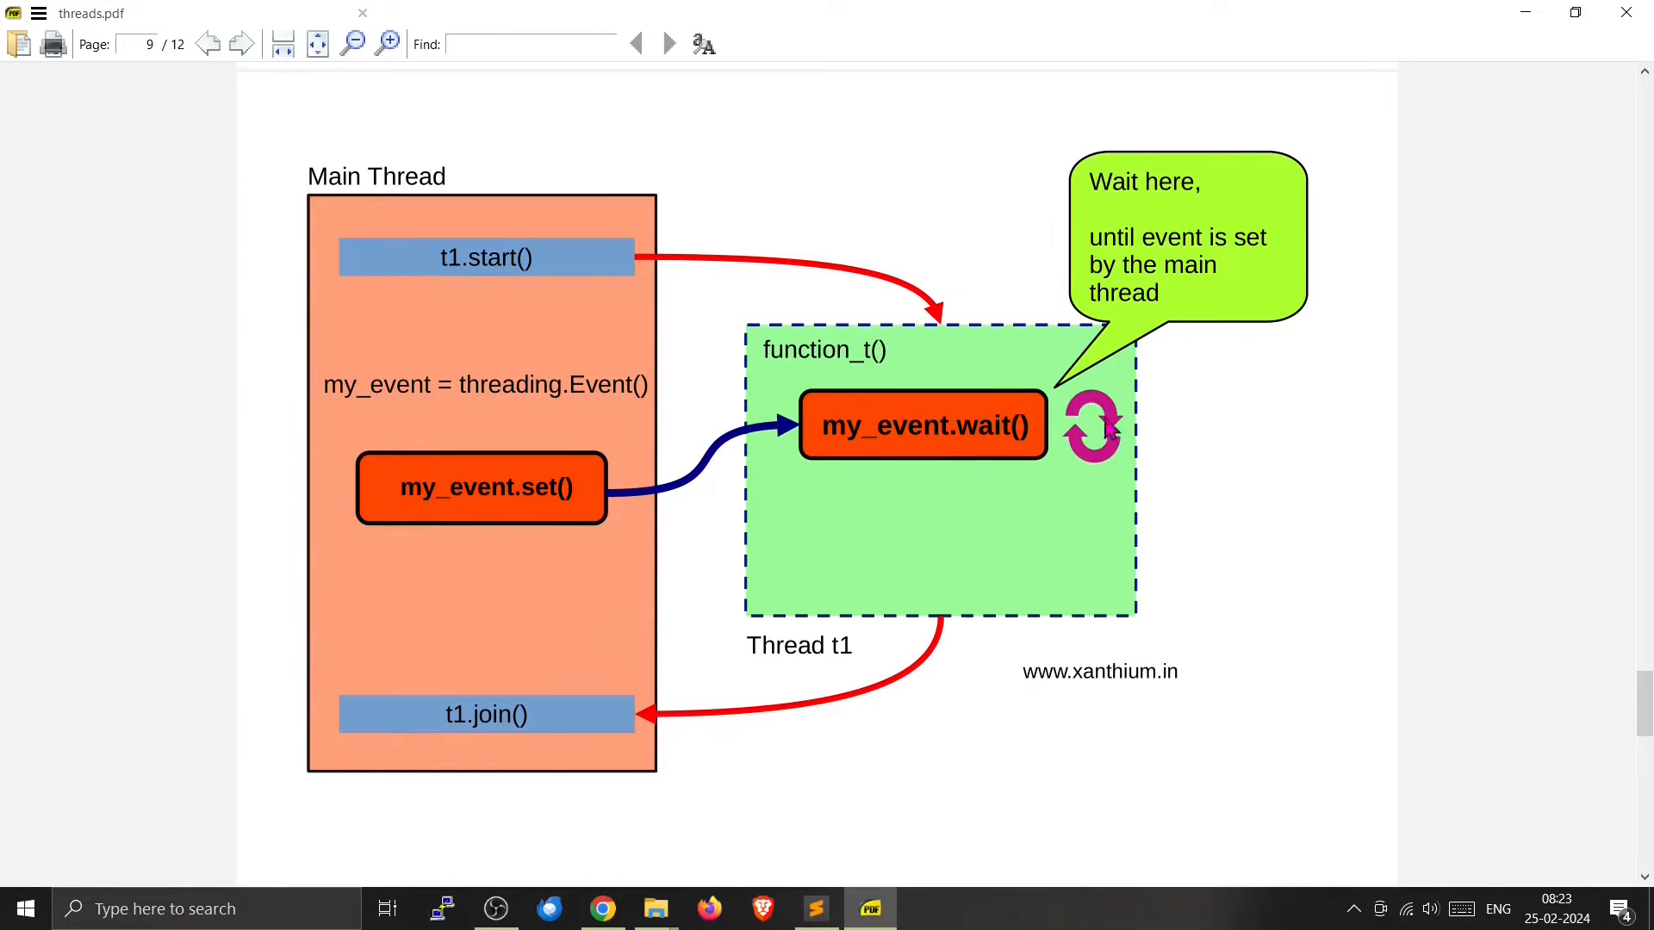
{"action": "mouse_move", "coordinate": [789, 475]}
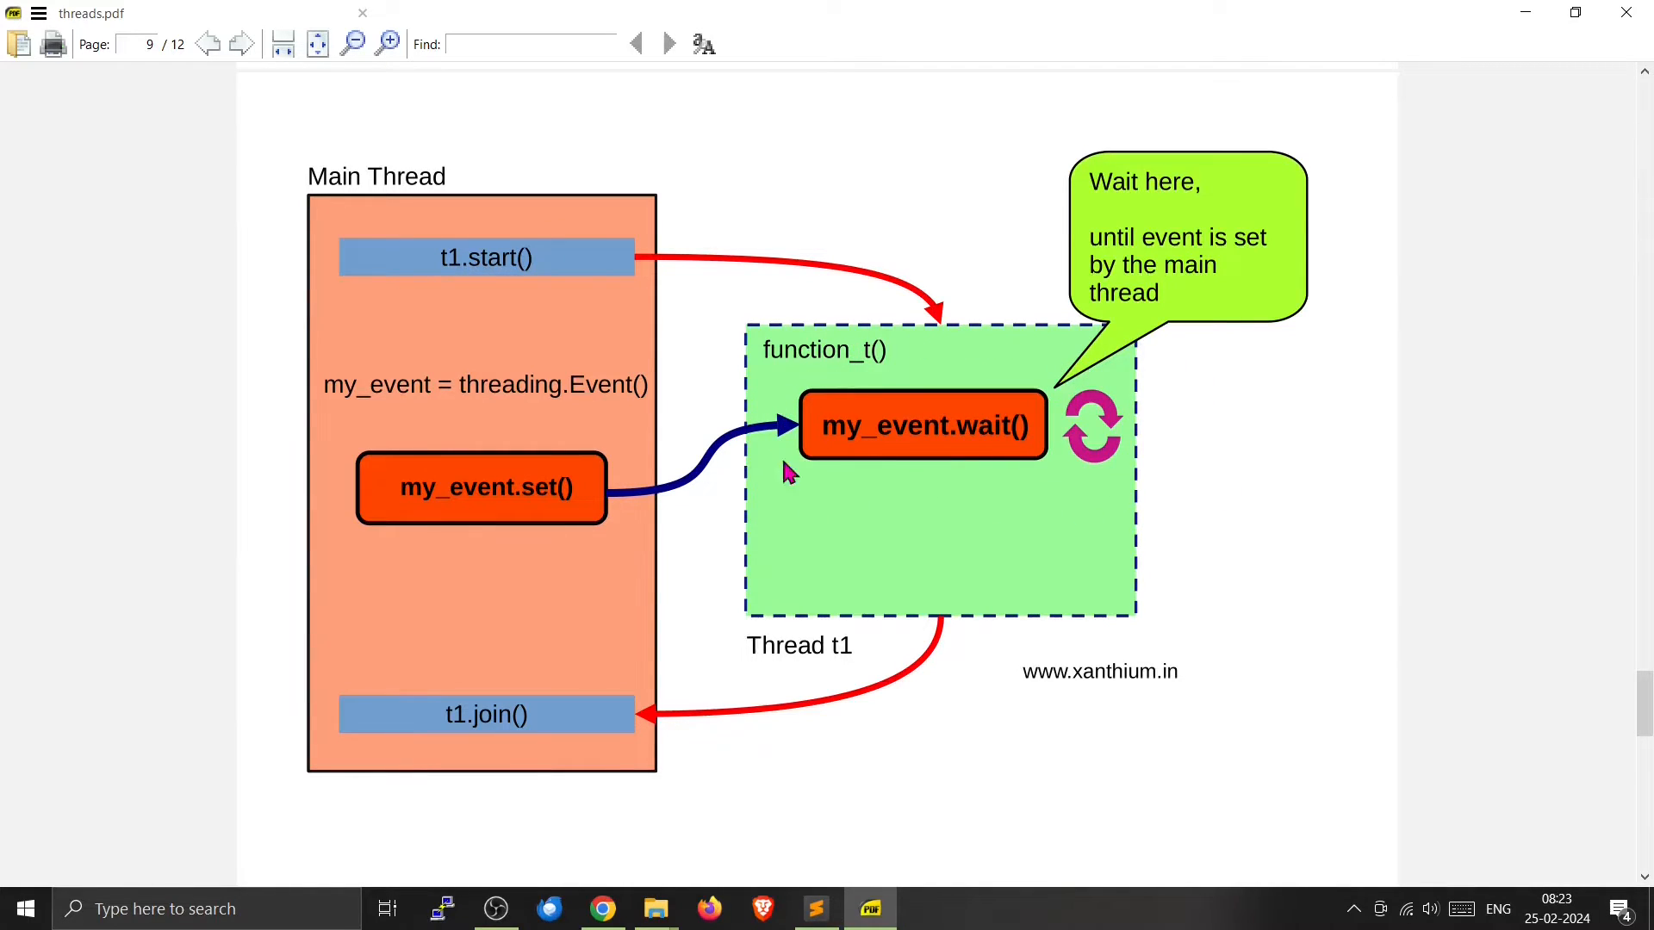
{"action": "mouse_move", "coordinate": [1128, 399]}
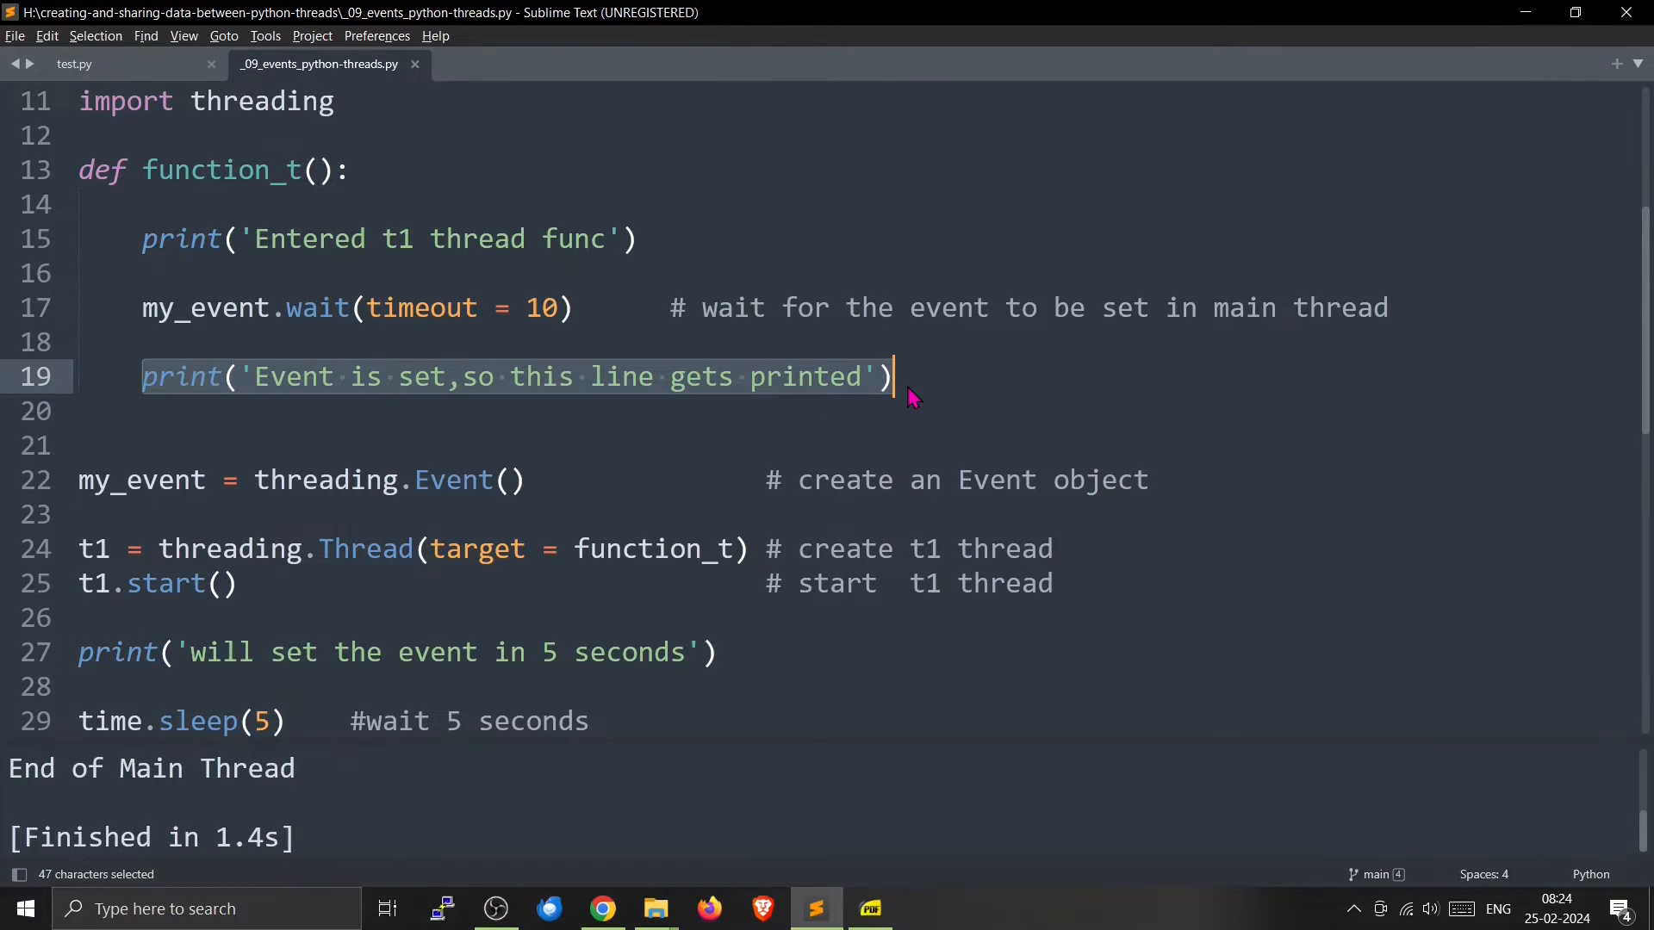
- Run the event demo with Ctrl+B, printing 'Event is set, so this line gets printed'
{"action": "scroll", "scroll_direction": "down", "scroll_amount": 3}
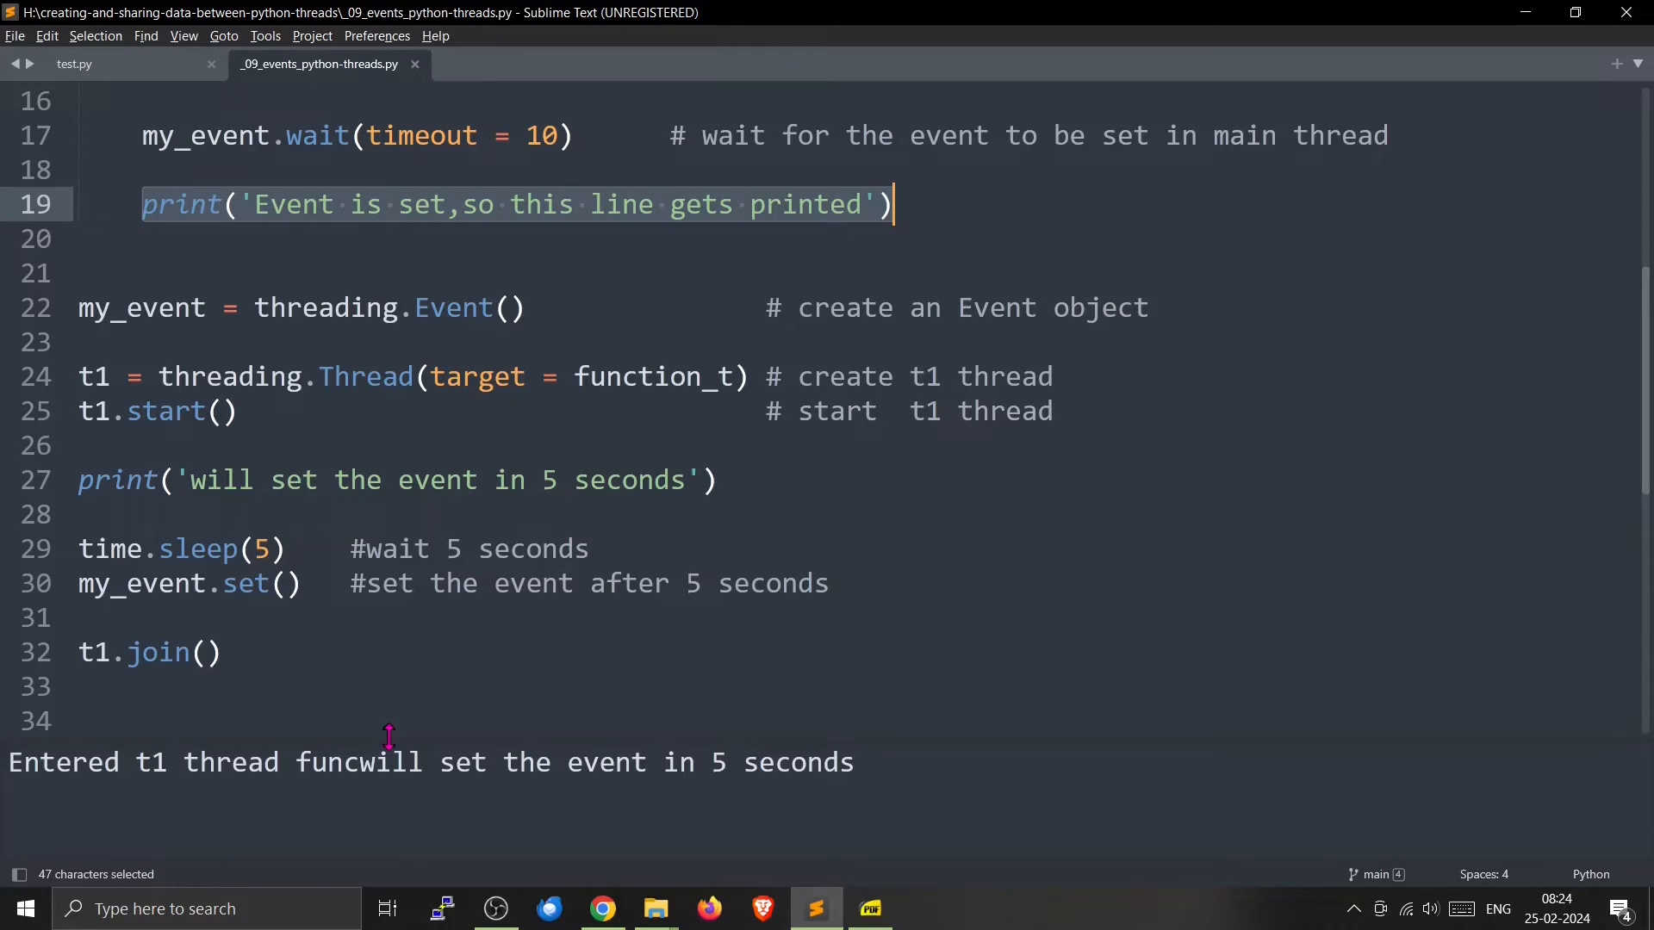
{"action": "key", "text": "ctrl+b"}
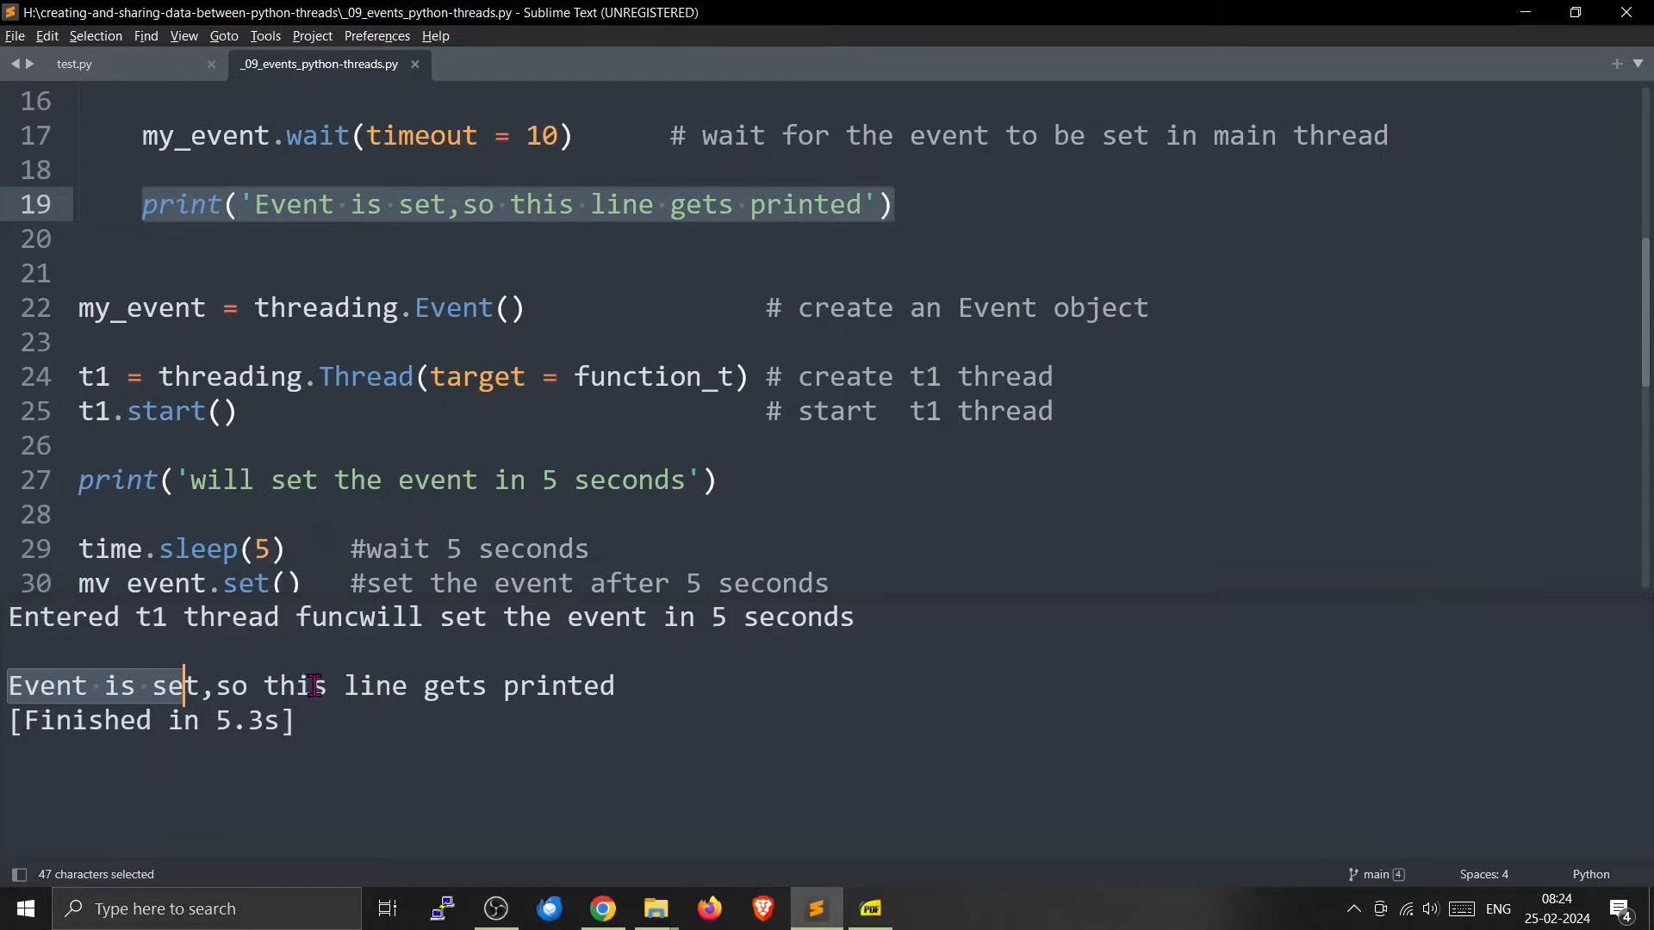
{"action": "mouse_move", "coordinate": [243, 225]}
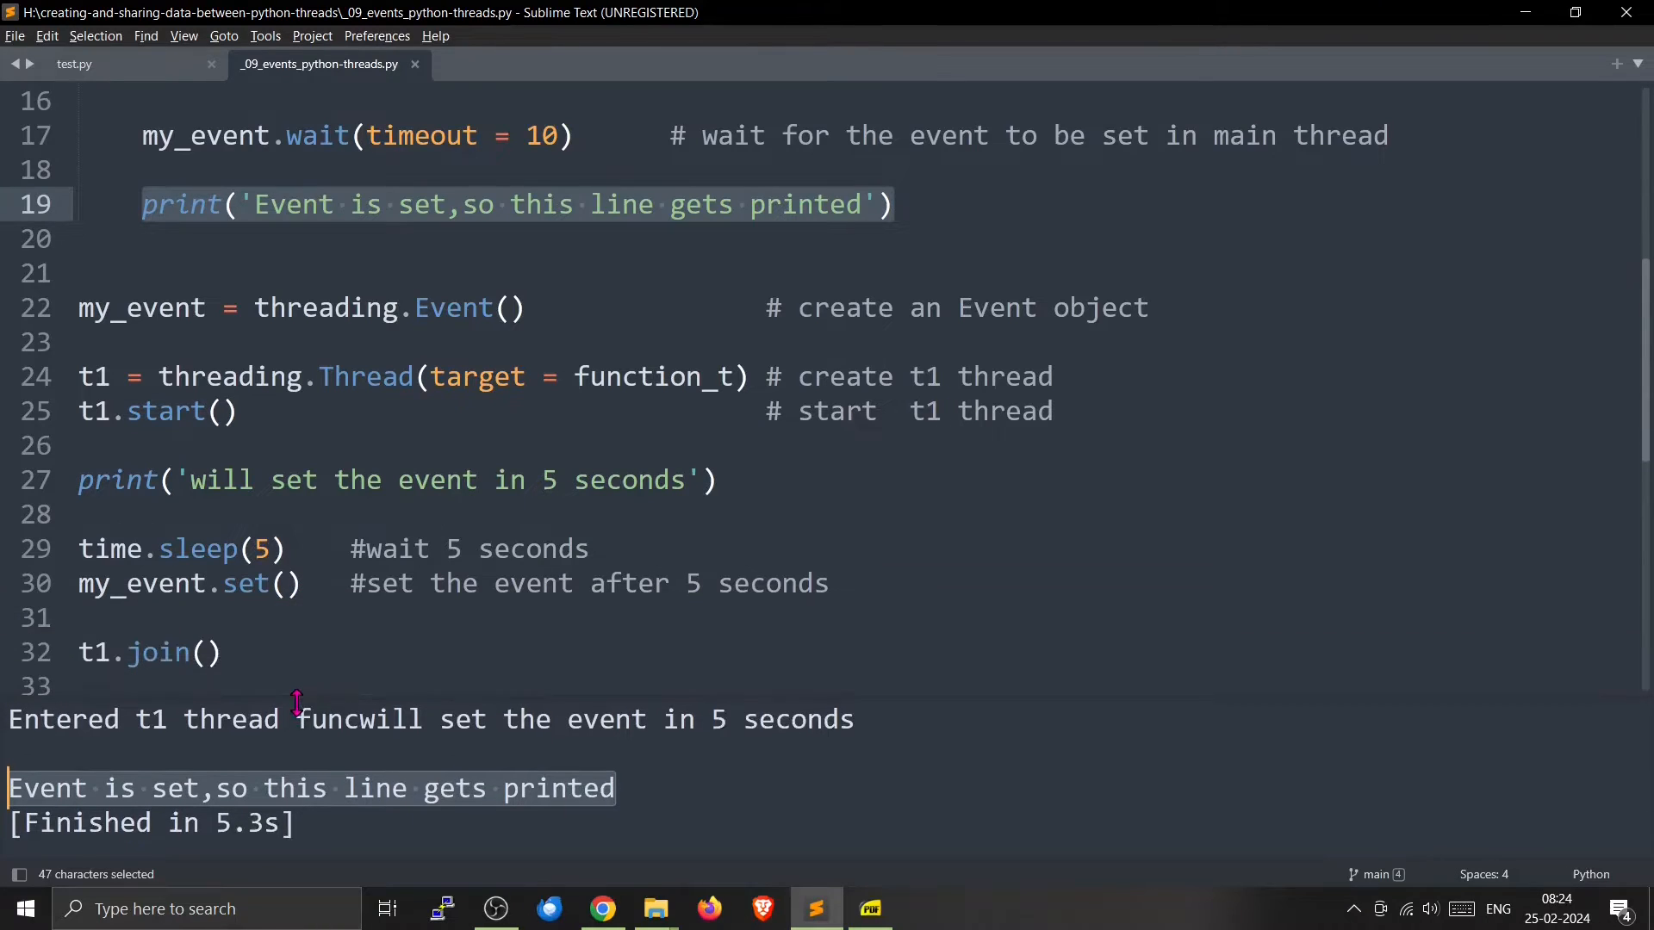
{"action": "left_click", "coordinate": [79, 583]}
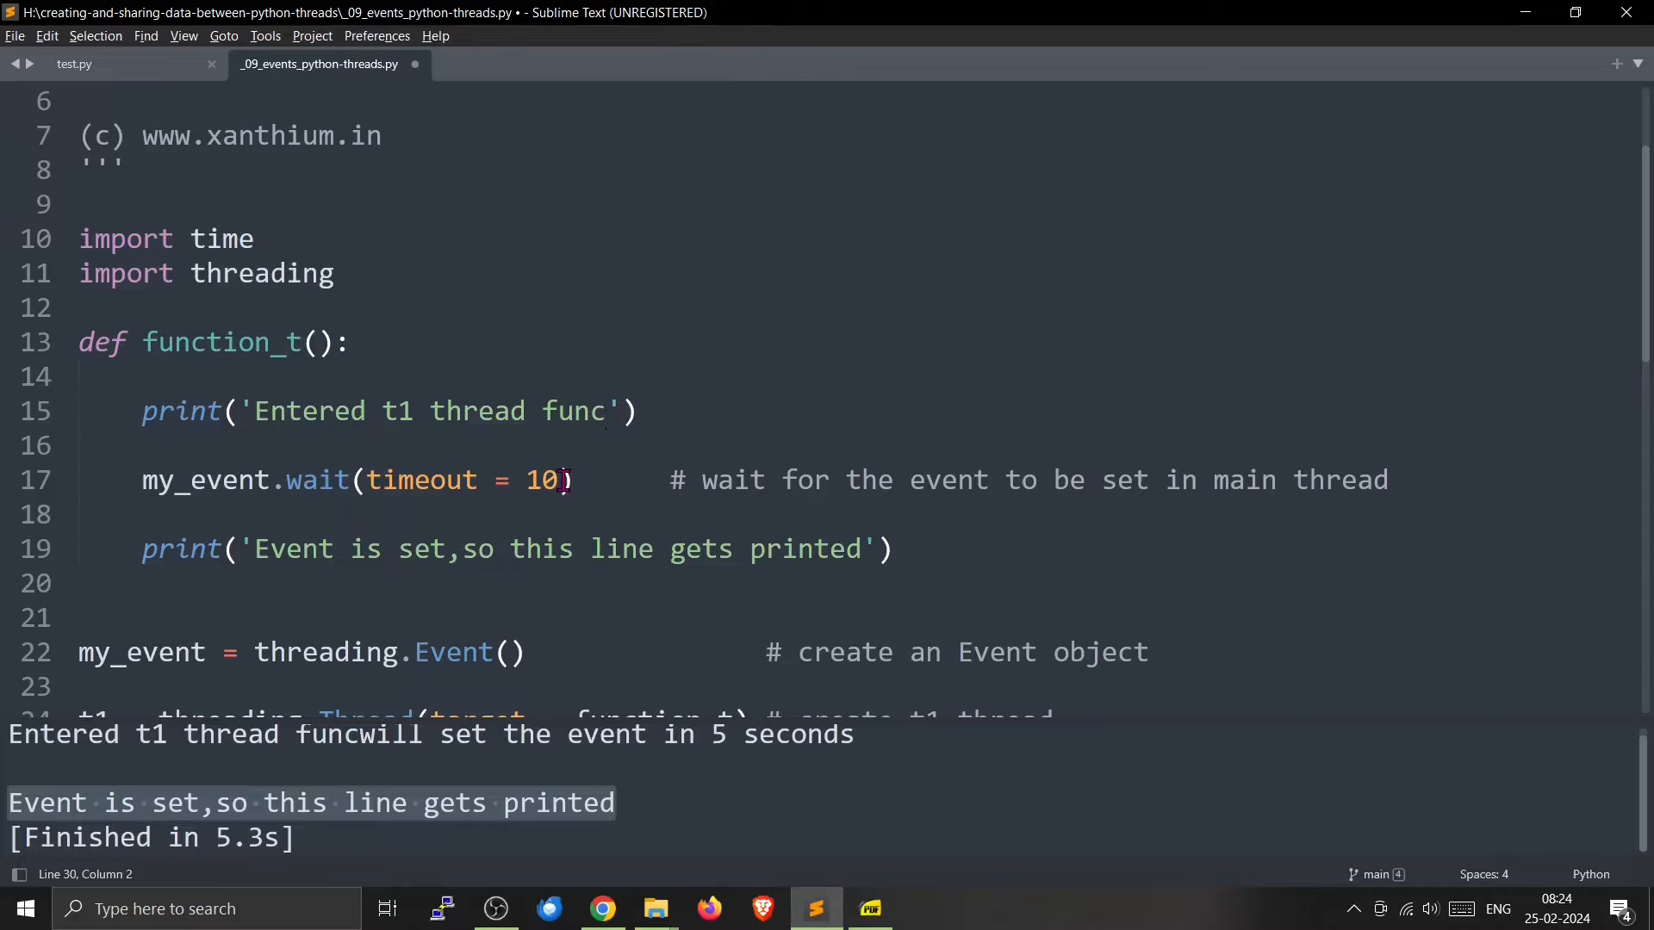
- Highlight the timeout = 10 argument of the wait call
{"action": "left_click_drag", "start_coordinate": [364, 480], "coordinate": [559, 480]}
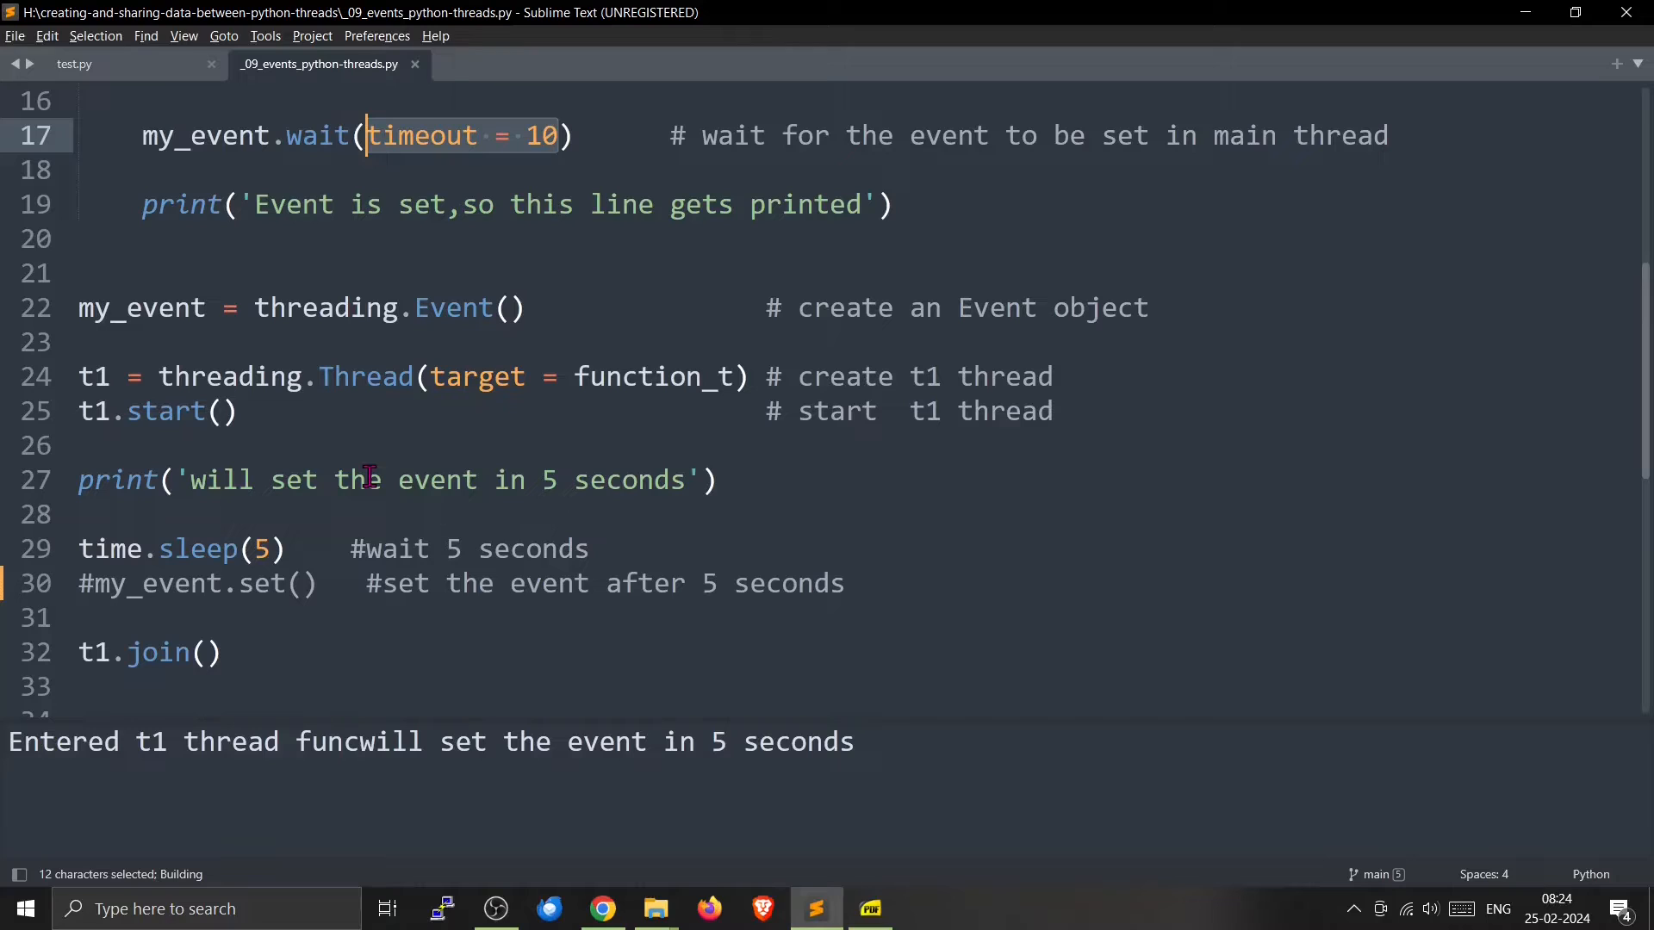
{"action": "mouse_move", "coordinate": [844, 728]}
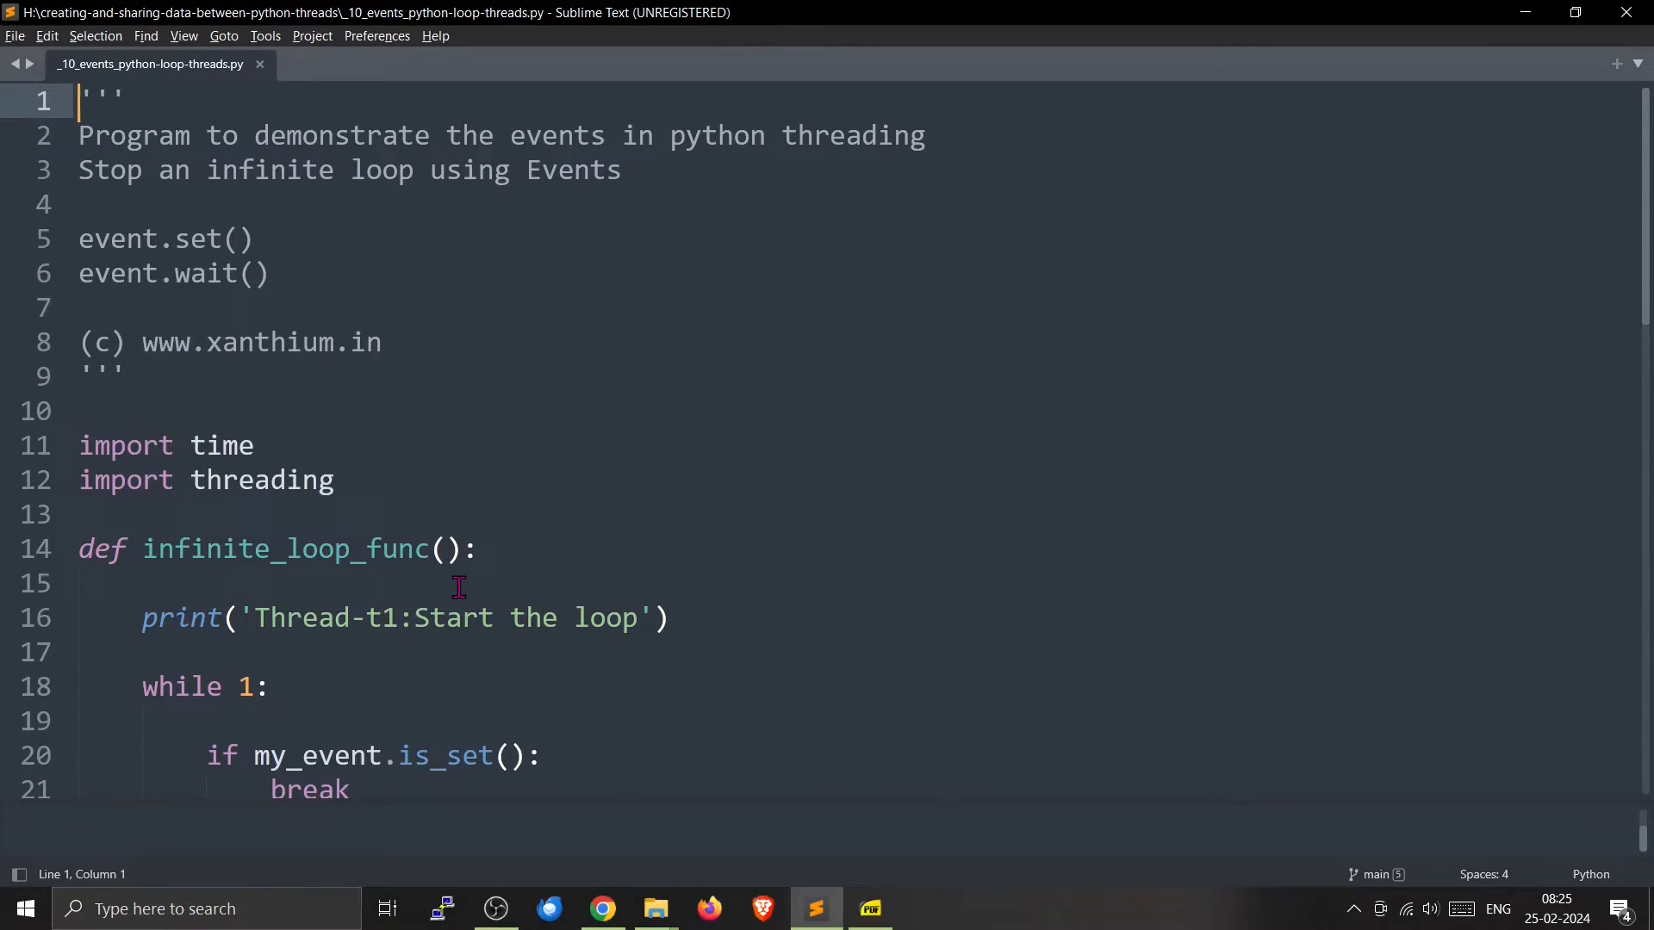
- Highlight the is_set() check and the if statement inside t1's loop
{"action": "scroll", "scroll_direction": "down", "scroll_amount": 3}
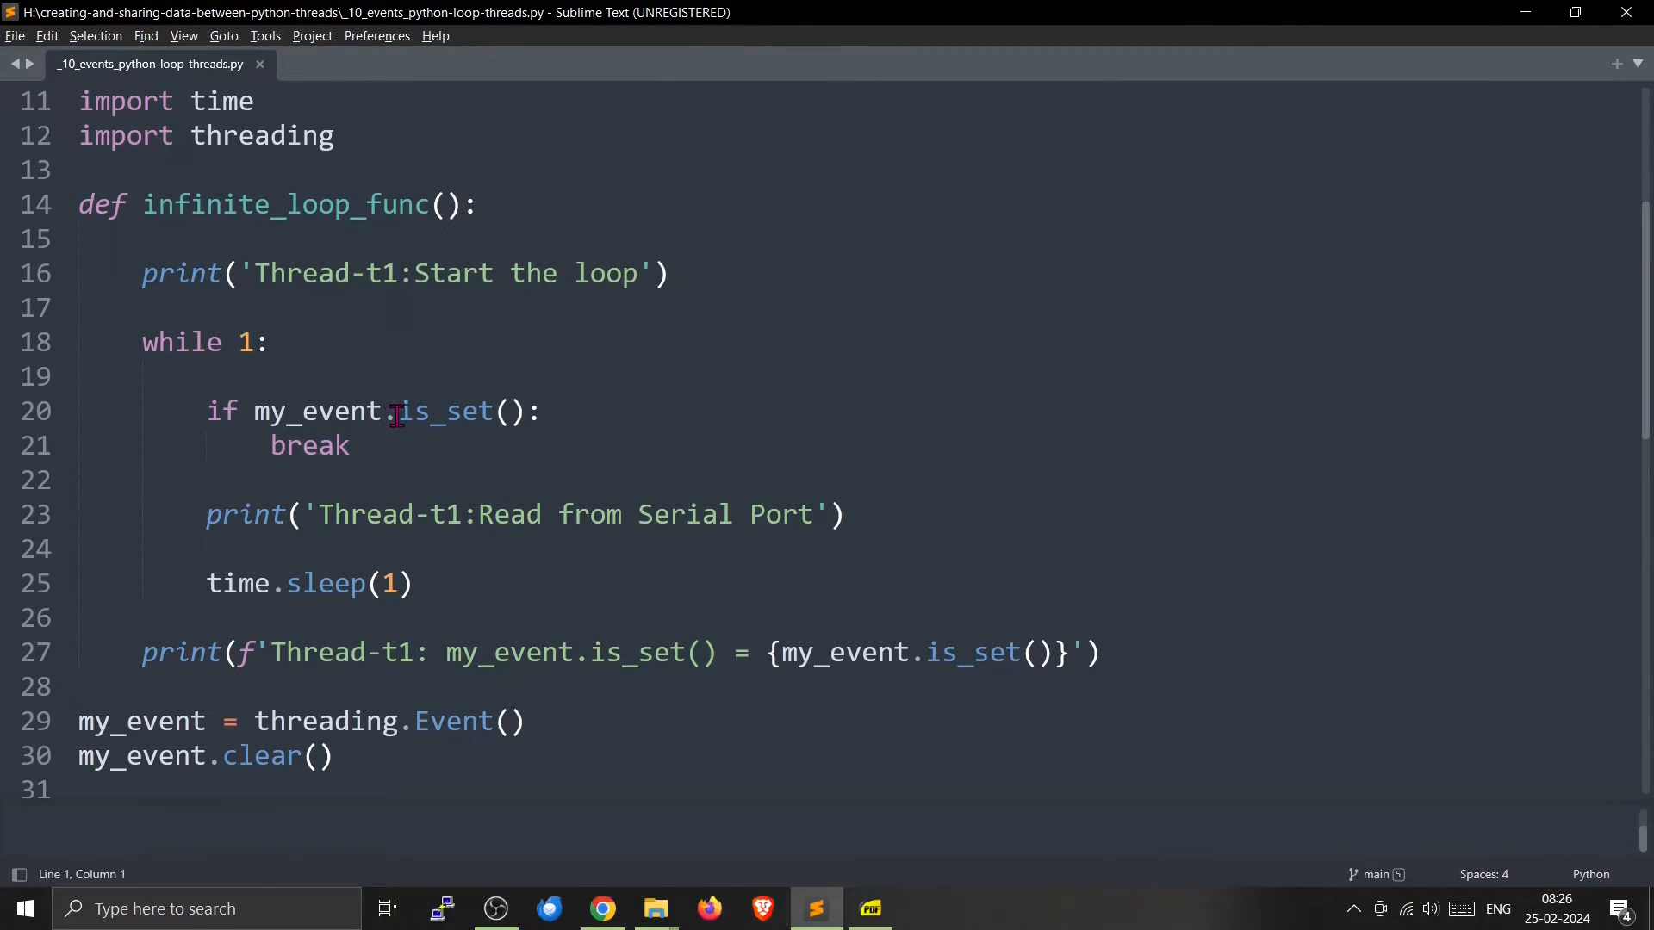
{"action": "left_click_drag", "start_coordinate": [398, 411], "coordinate": [527, 412]}
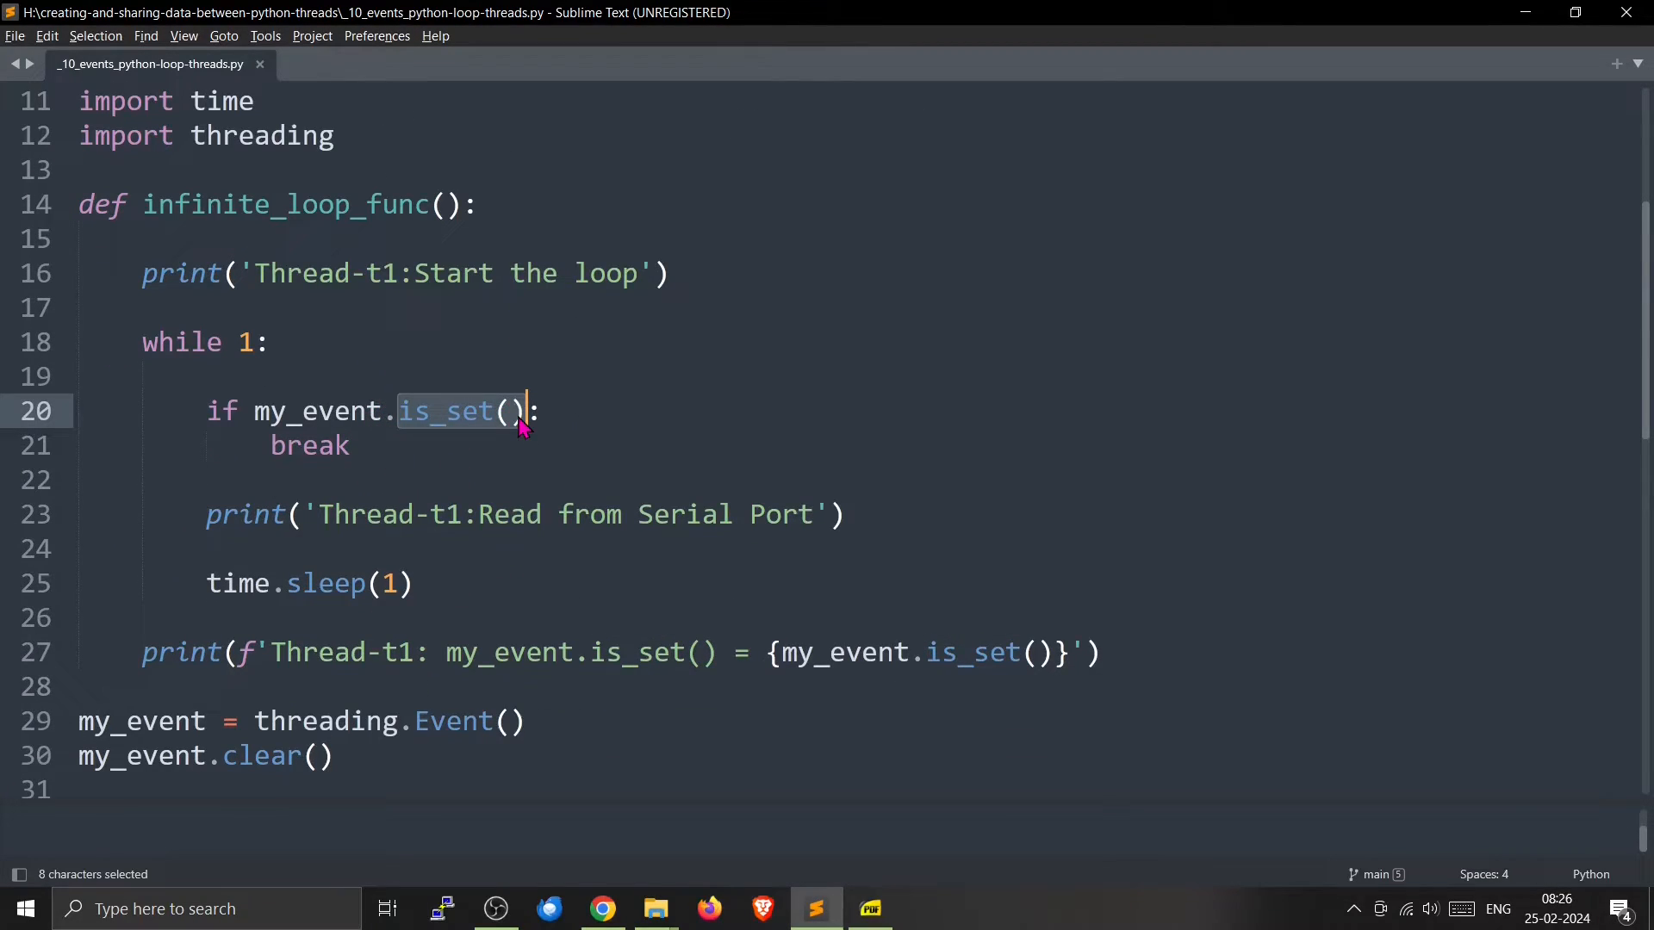
{"action": "mouse_move", "coordinate": [201, 236]}
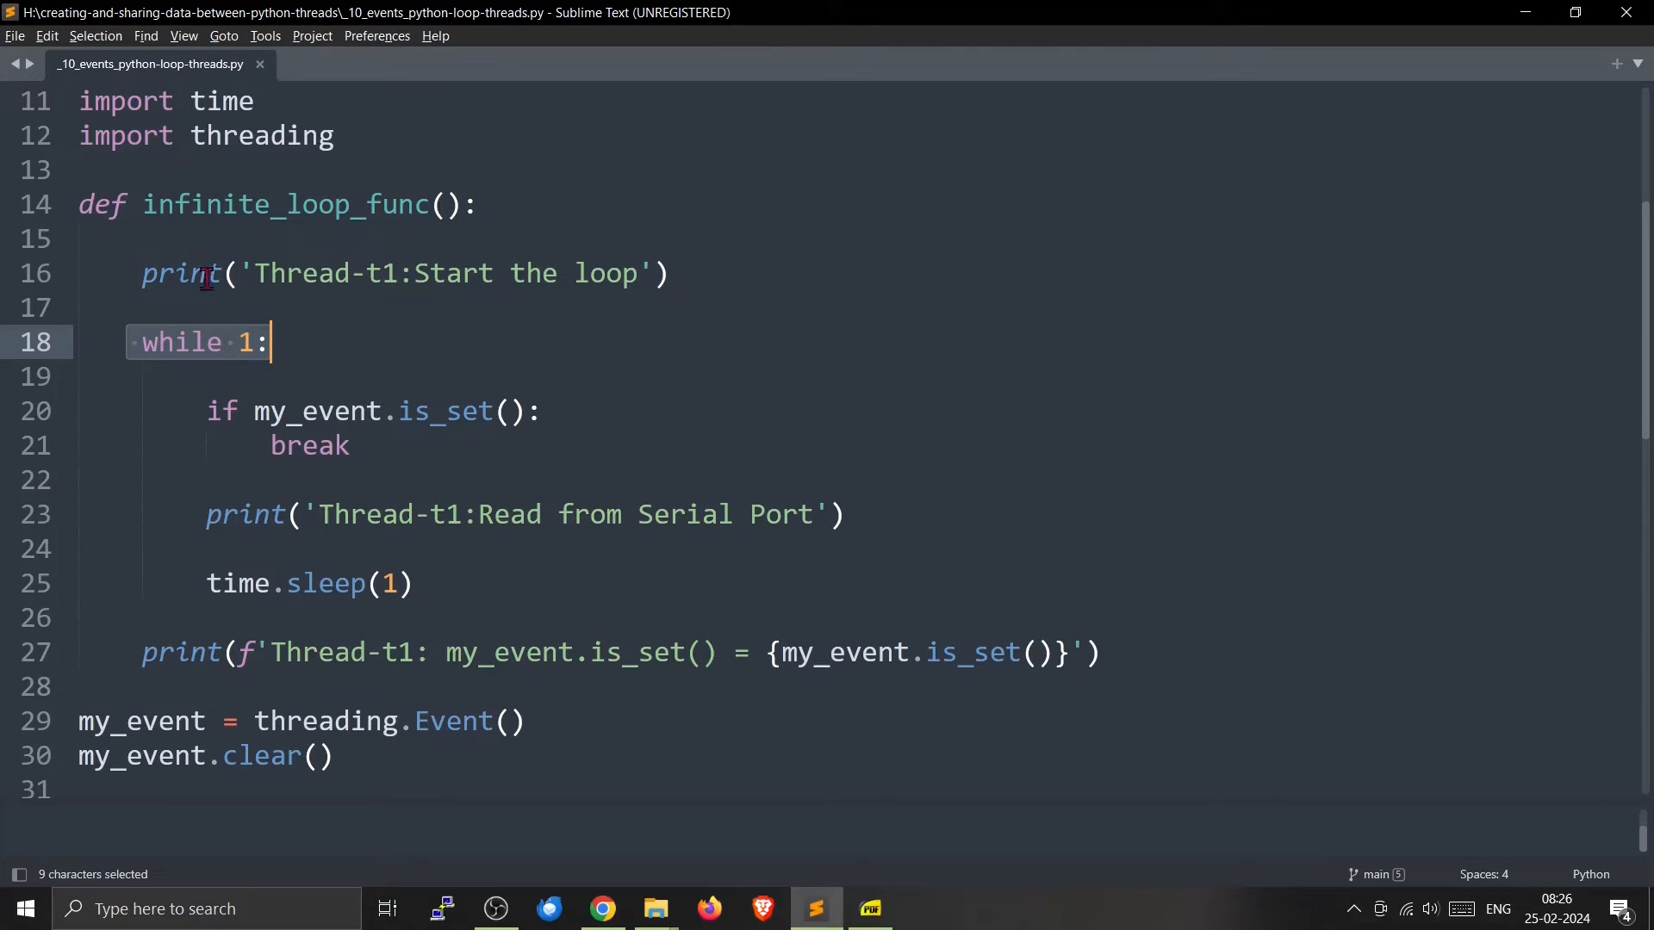
{"action": "mouse_move", "coordinate": [363, 340]}
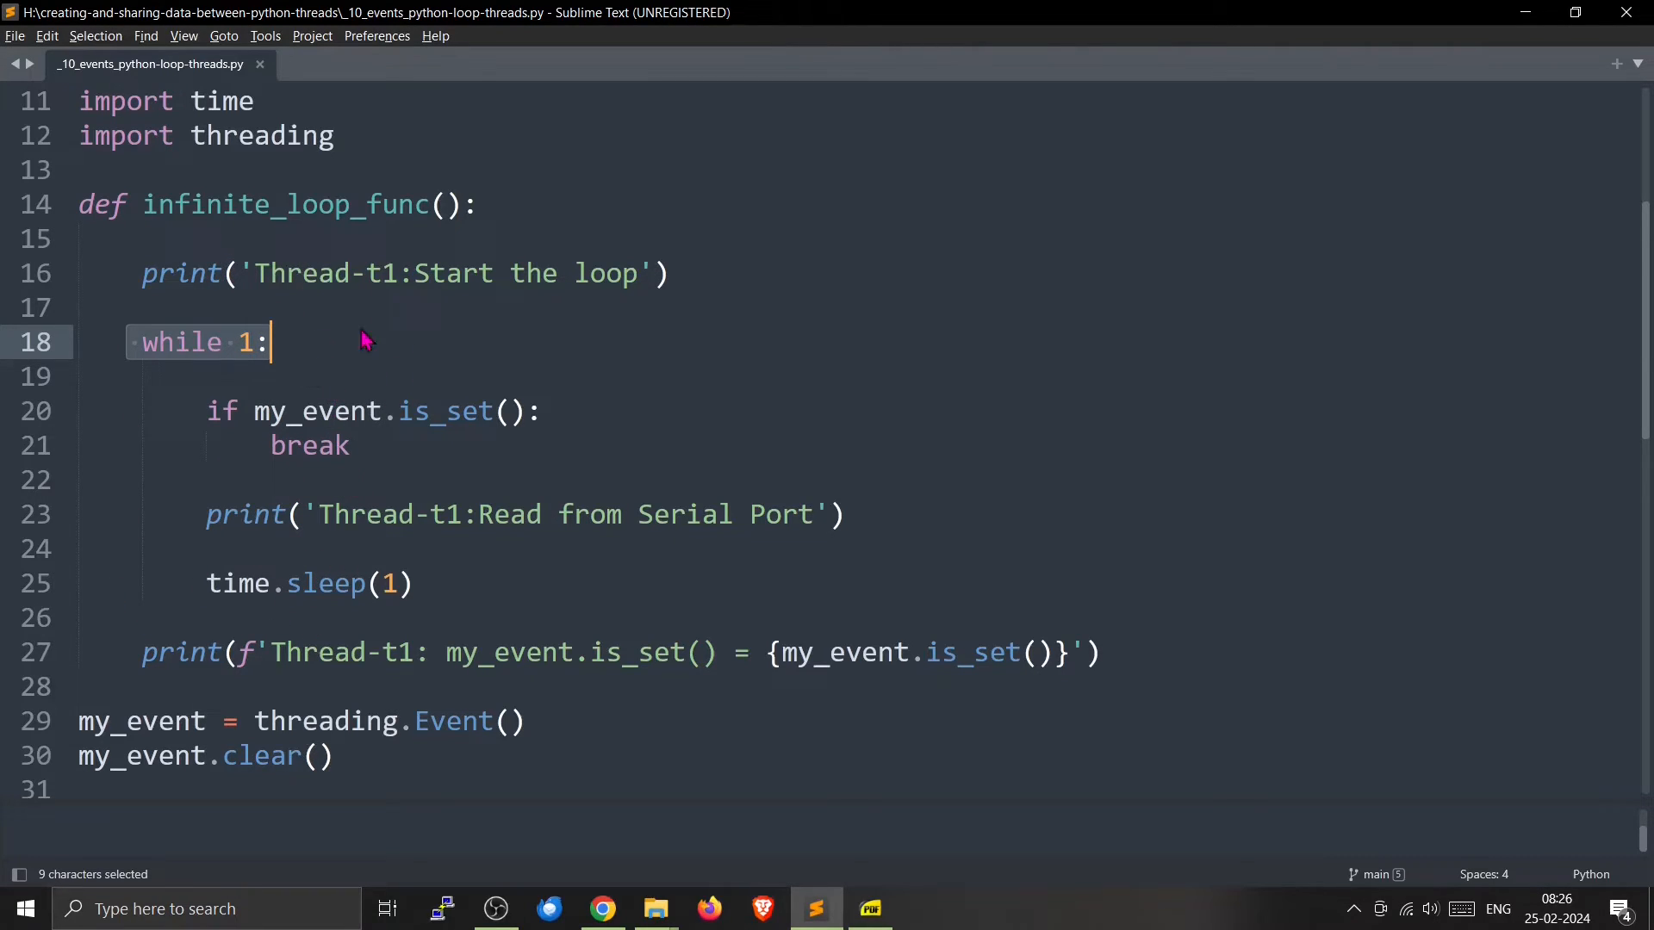
{"action": "mouse_move", "coordinate": [385, 559]}
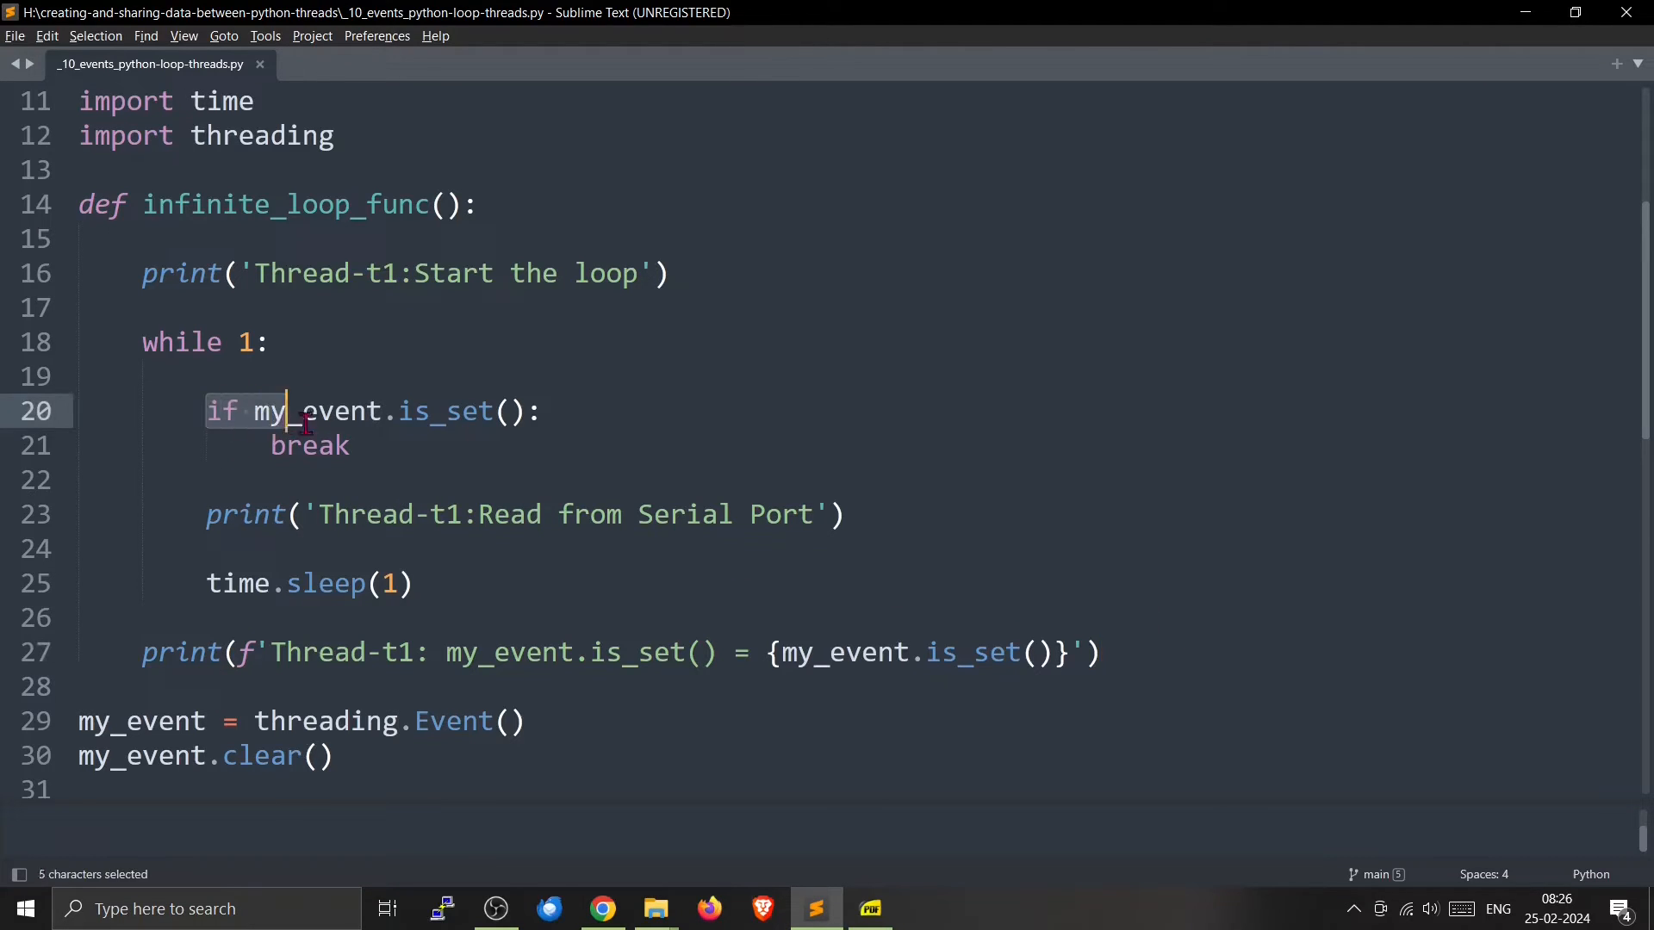
{"action": "left_click_drag", "start_coordinate": [296, 411], "coordinate": [543, 412]}
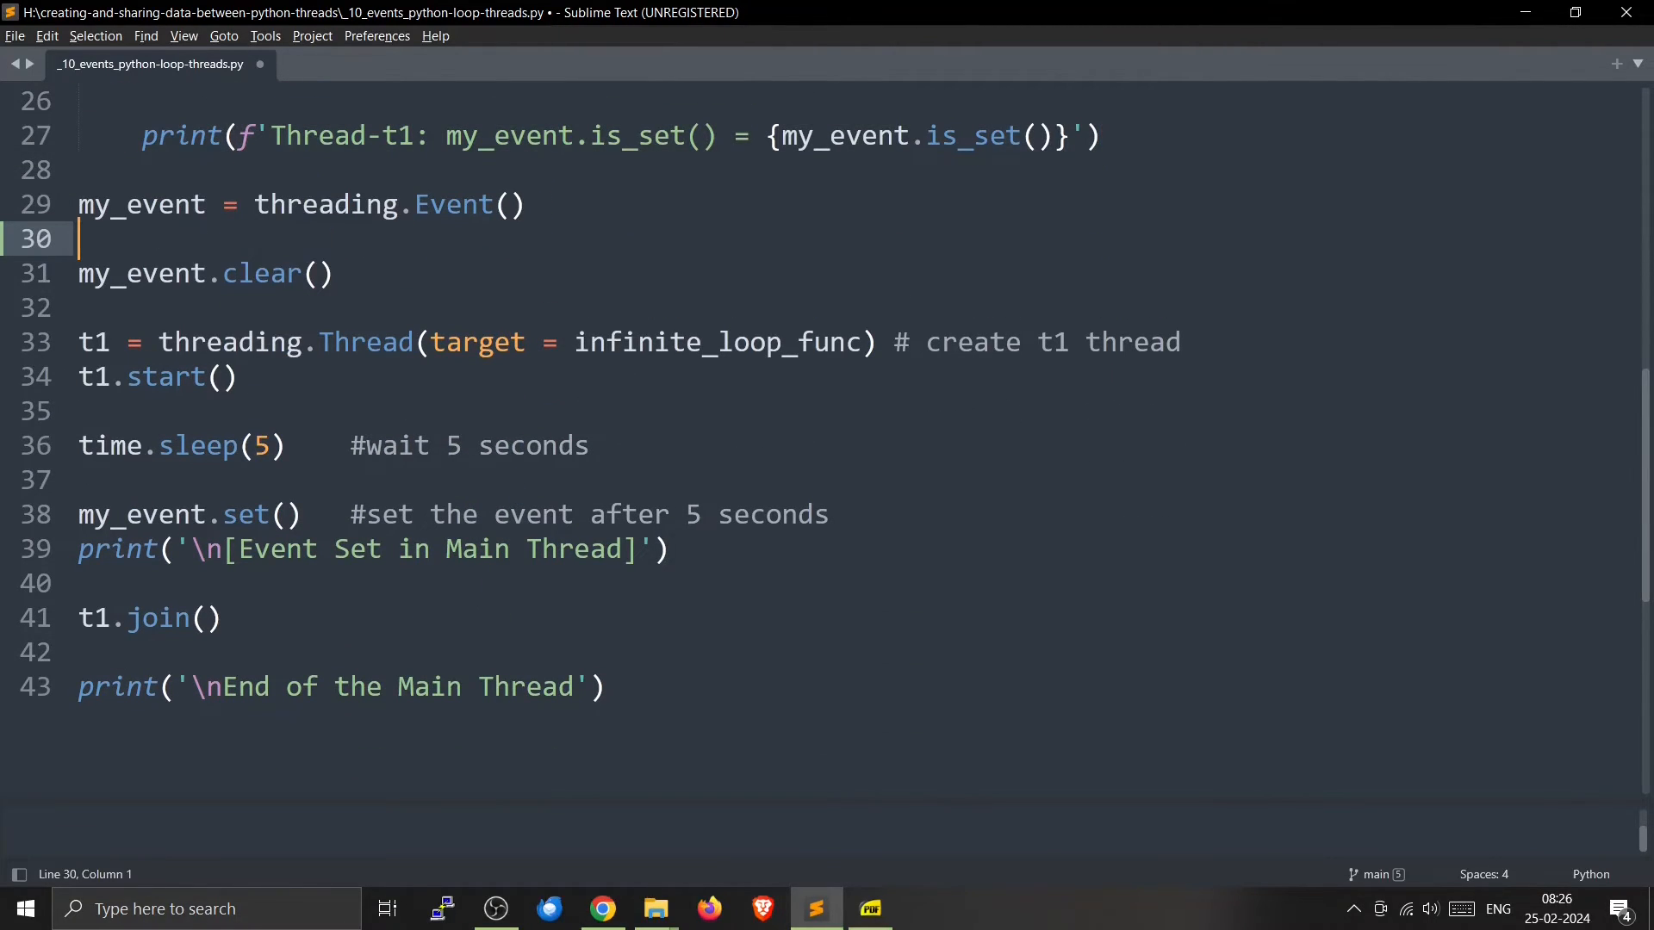
- Add a blank line after the clear() line and highlight the t1 and my_event.set() lines
{"action": "left_click", "coordinate": [338, 273]}
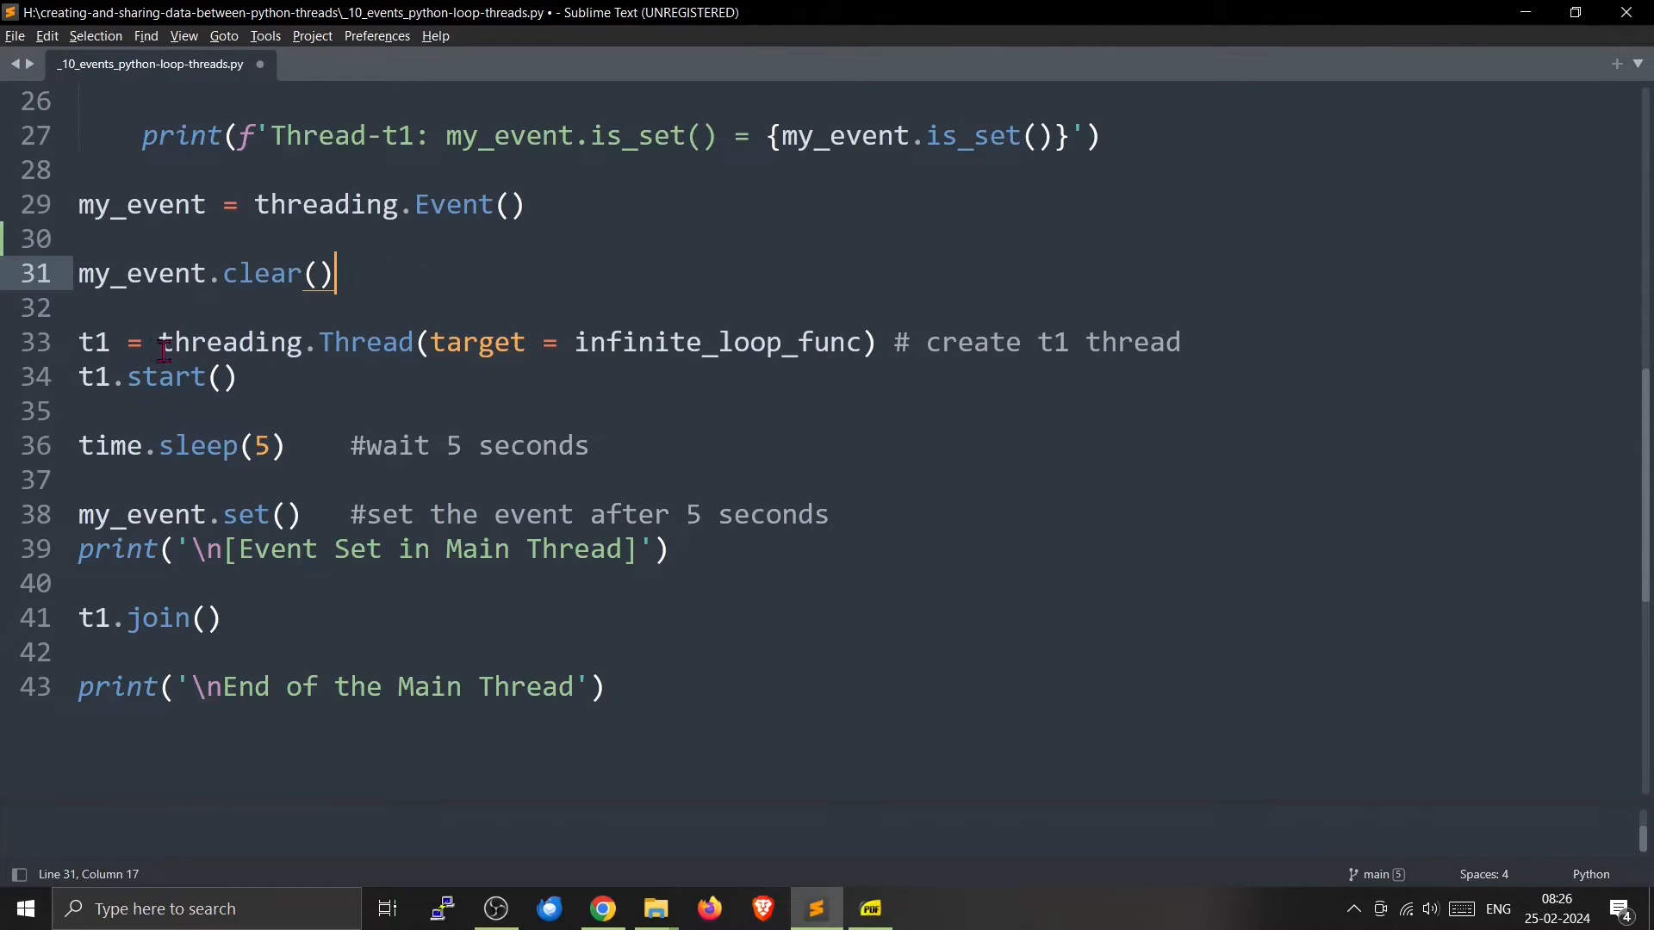
{"action": "triple_click", "coordinate": [158, 273]}
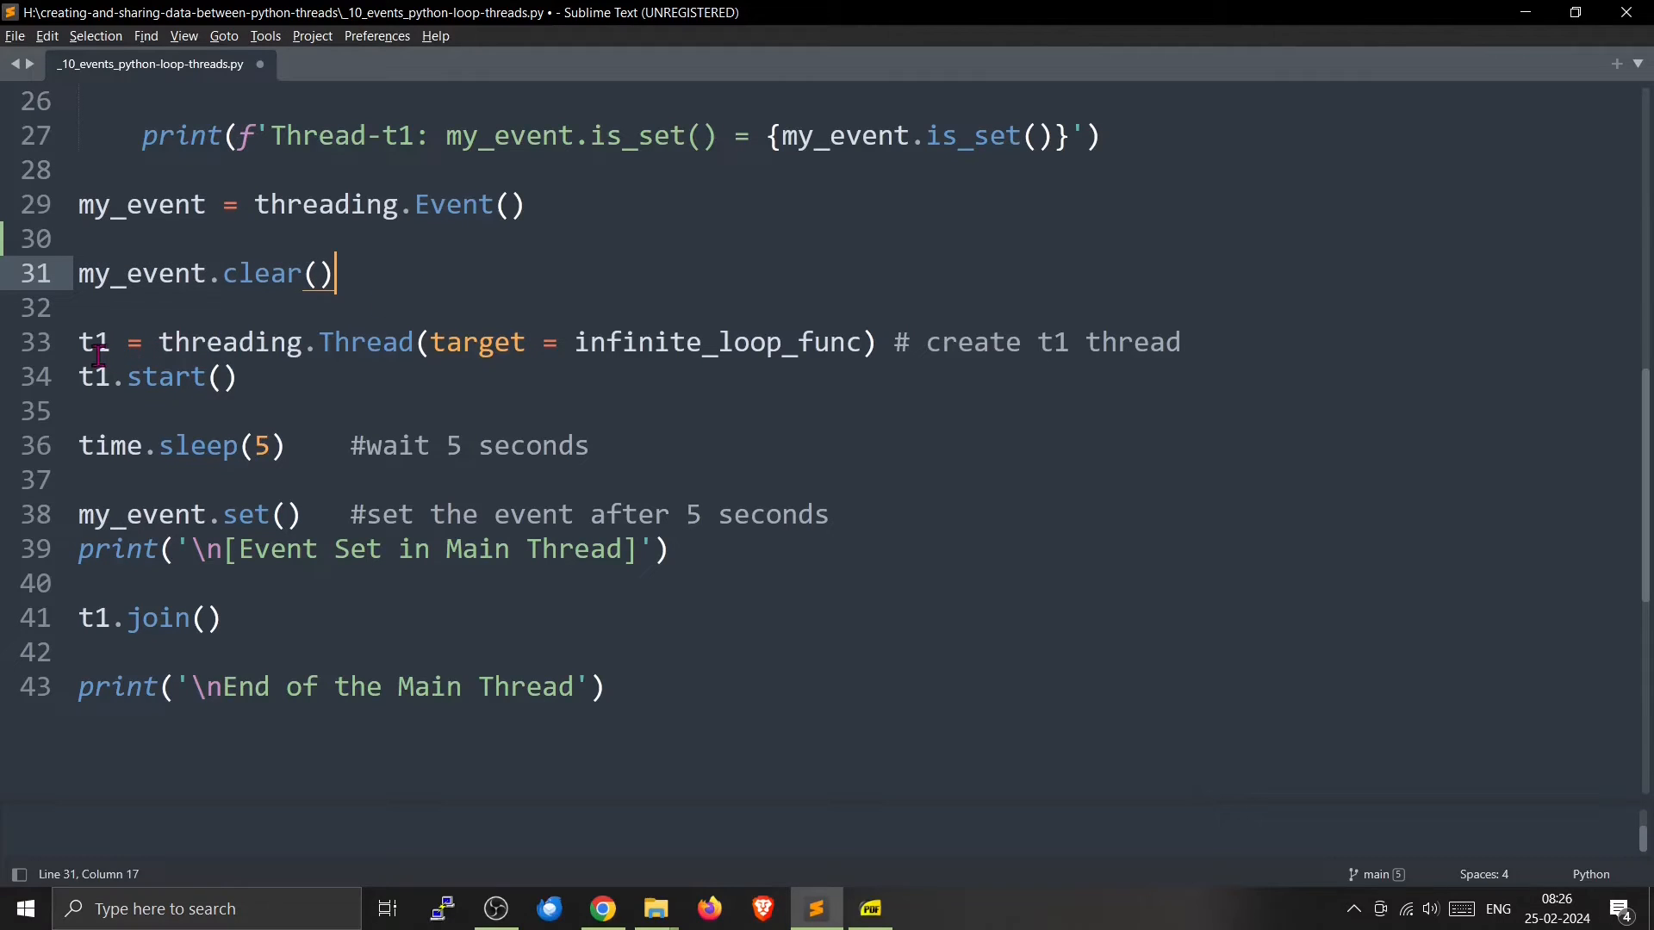
{"action": "left_click", "coordinate": [95, 342]}
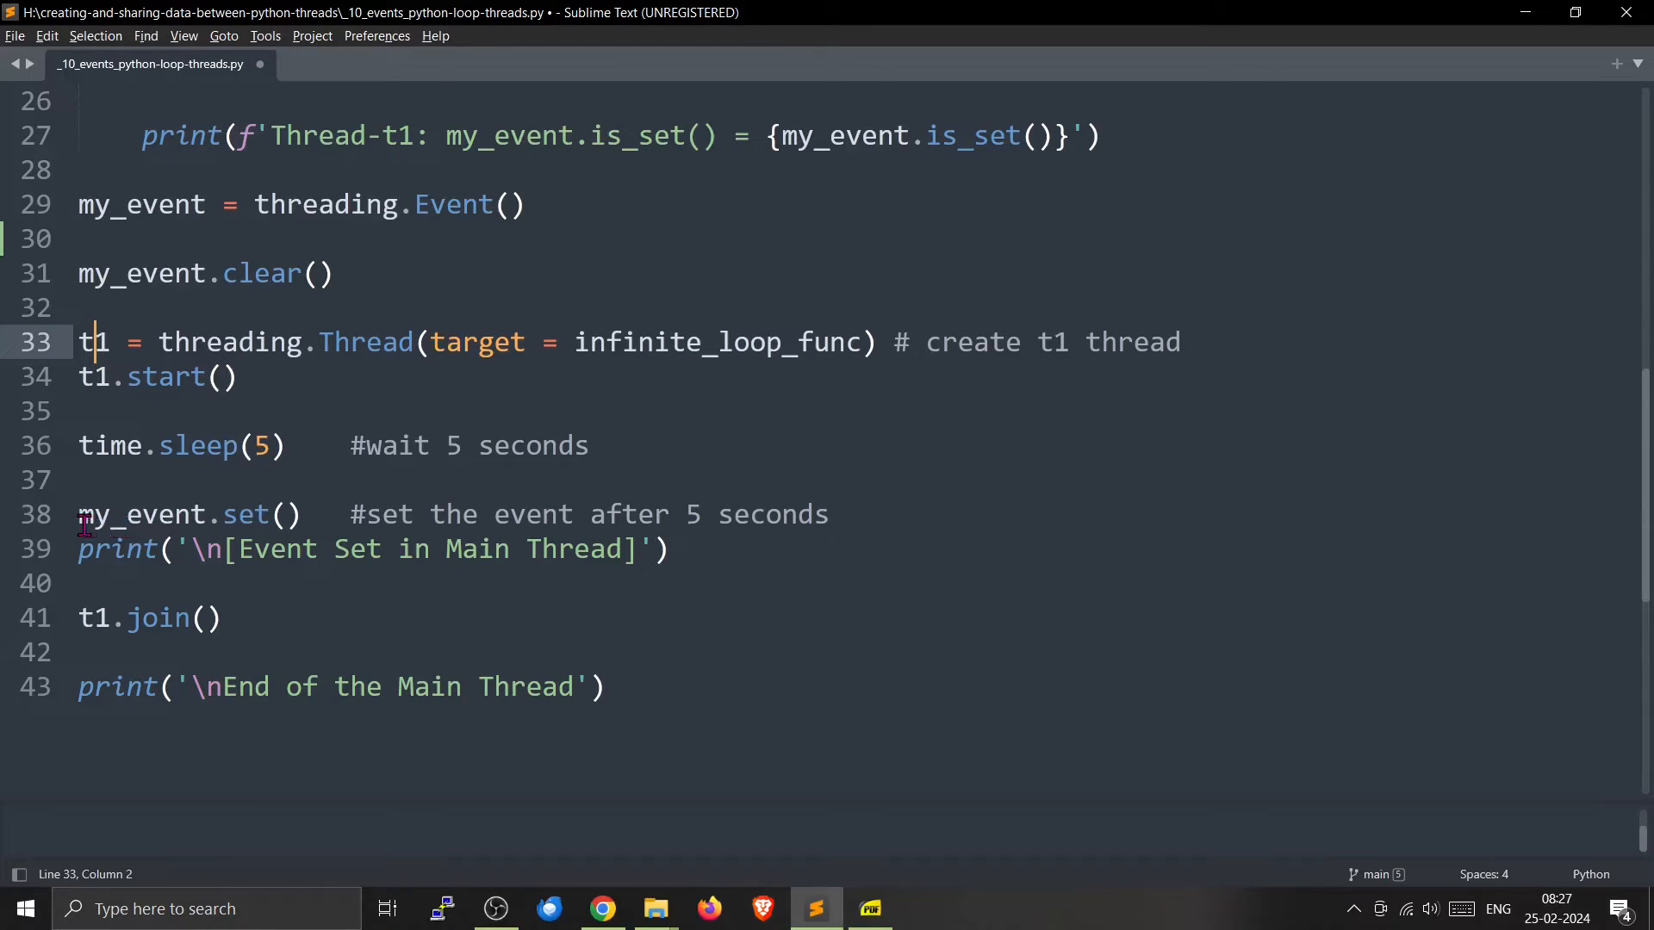
{"action": "left_click_drag", "start_coordinate": [79, 515], "coordinate": [302, 515]}
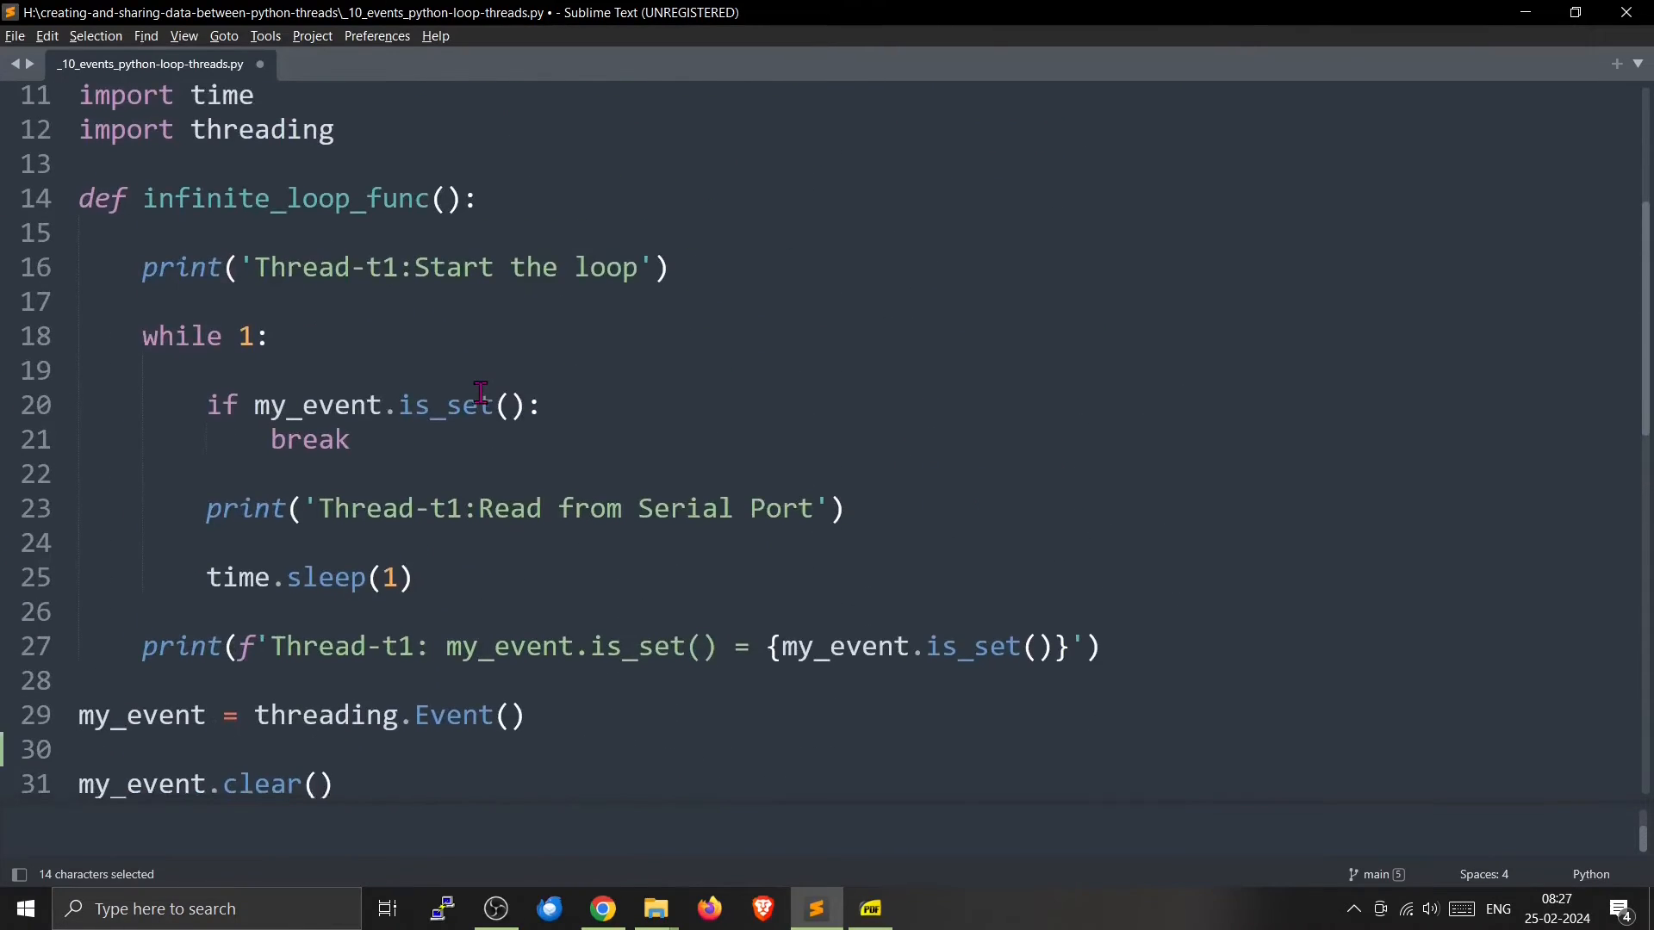
{"action": "scroll", "scroll_direction": "down", "scroll_amount": 3}
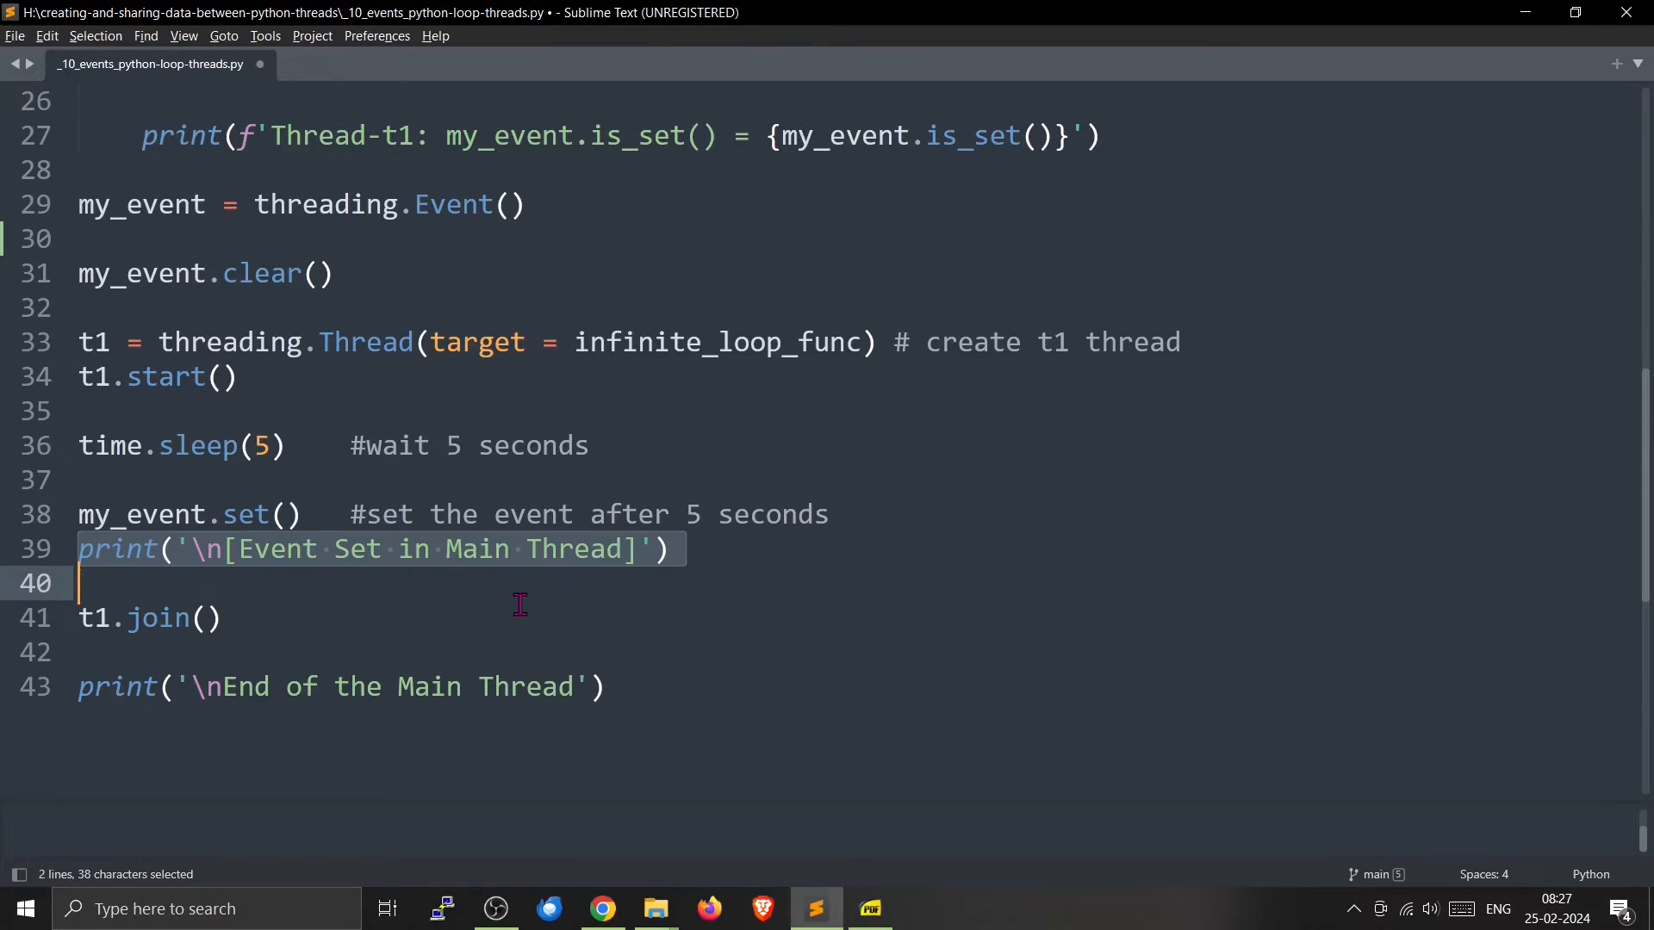
- Run the loop demo: four serial-port reads, then is_set() = True stops t1
{"action": "key", "text": "ctrl+b"}
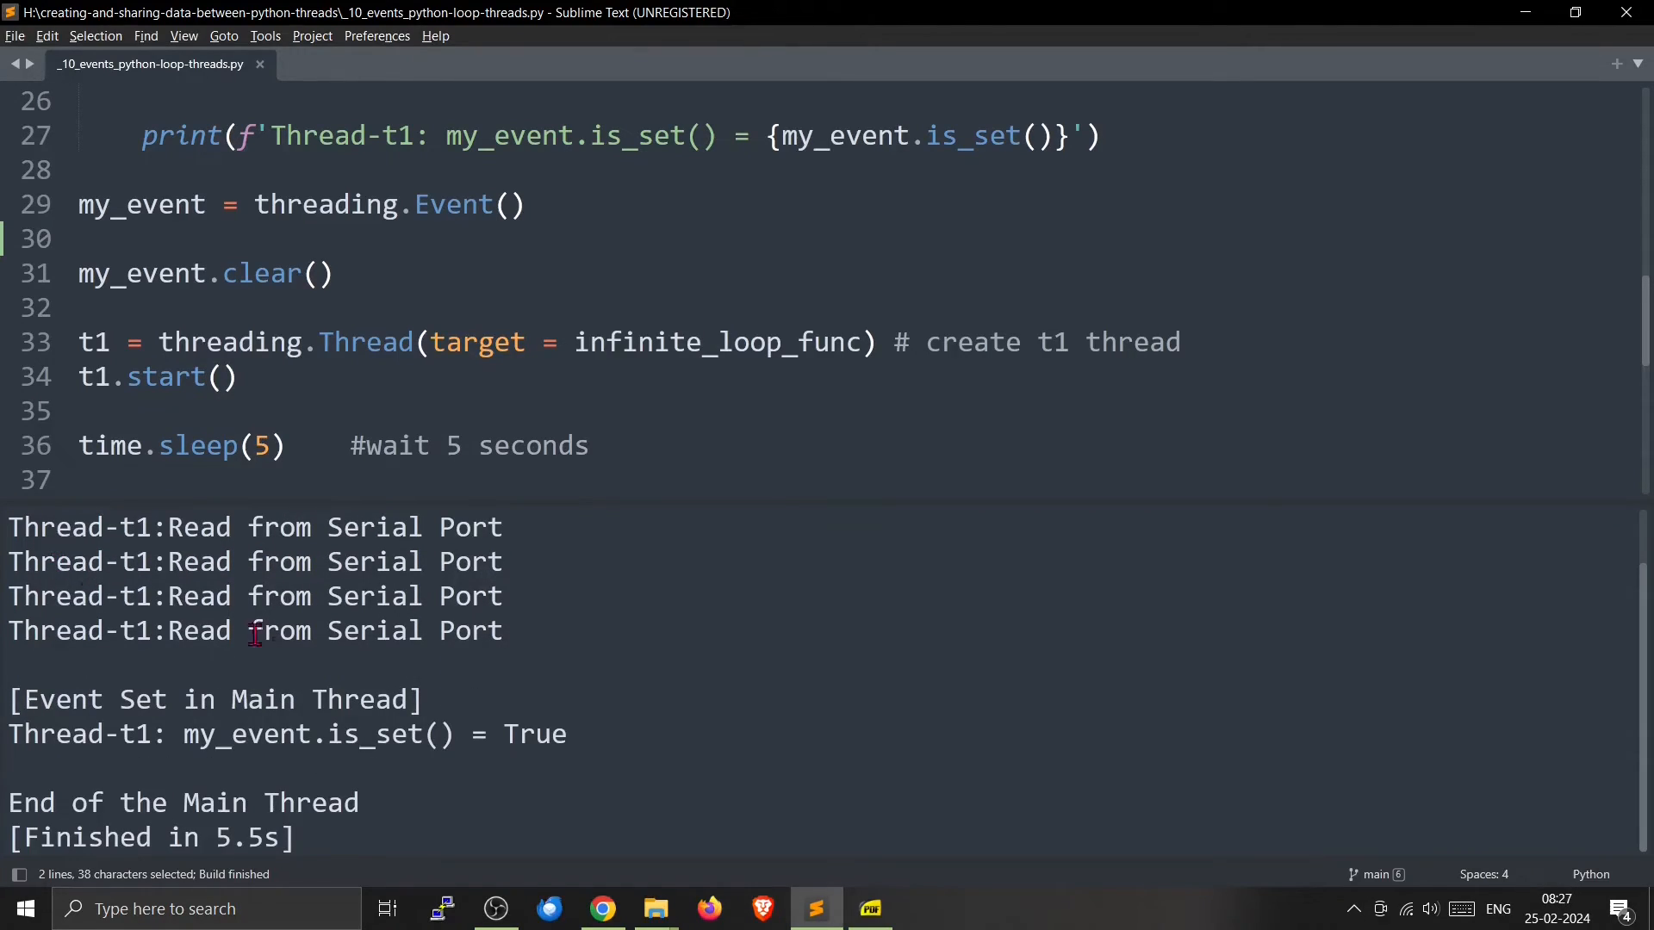
{"action": "mouse_move", "coordinate": [343, 654]}
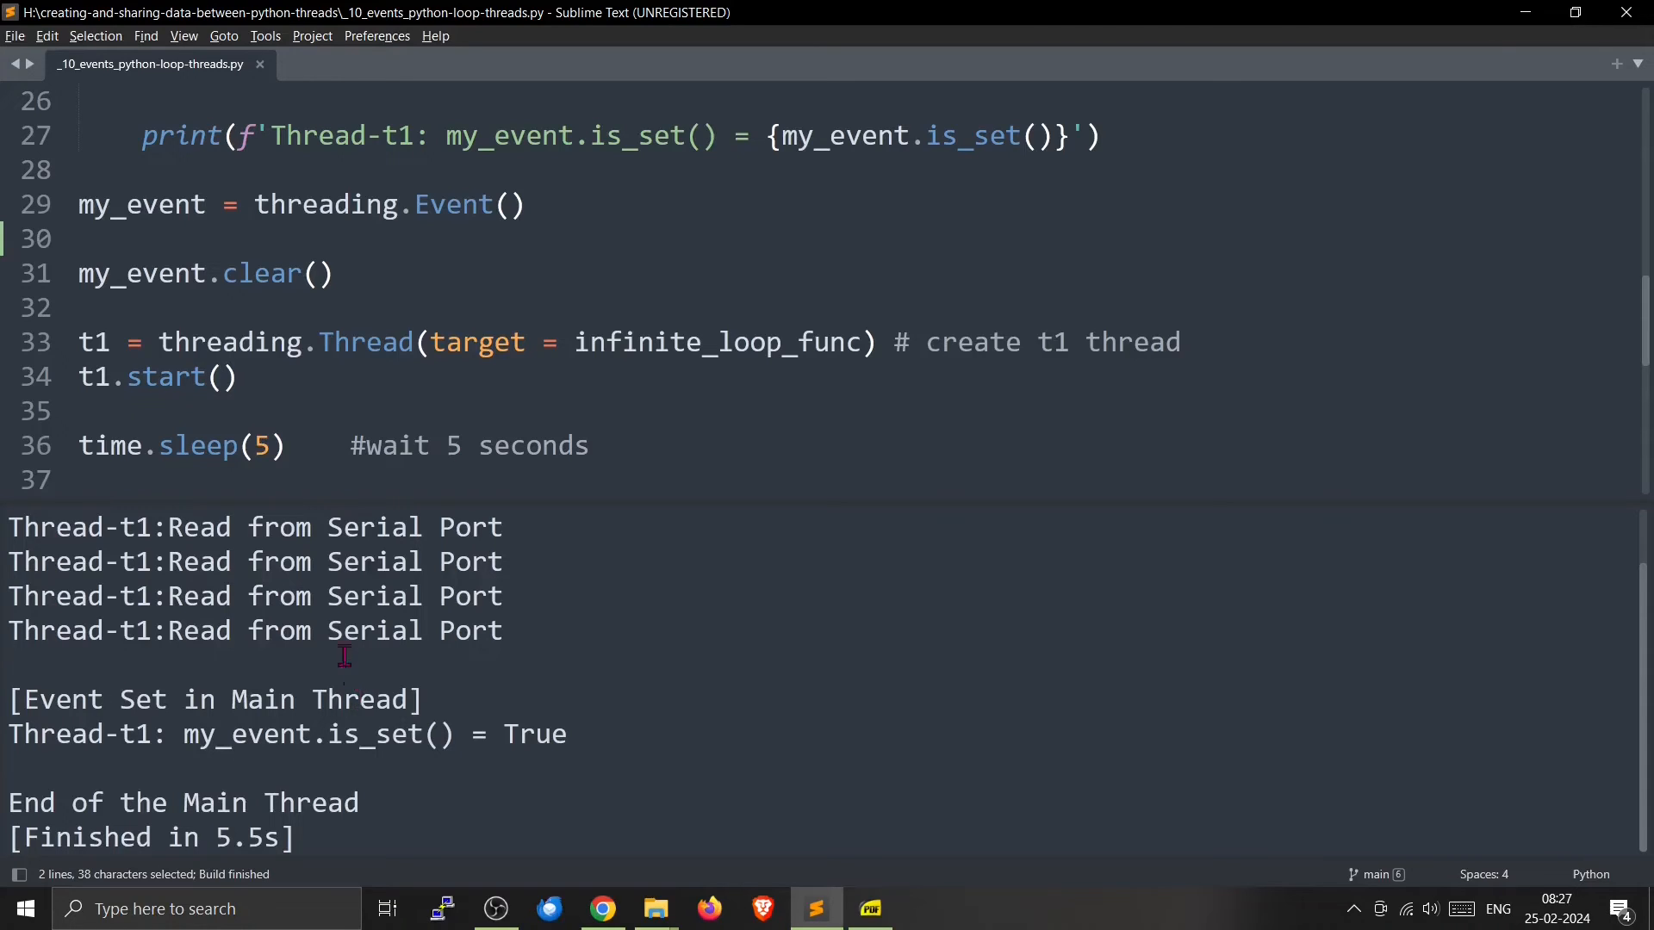
{"action": "mouse_move", "coordinate": [244, 348]}
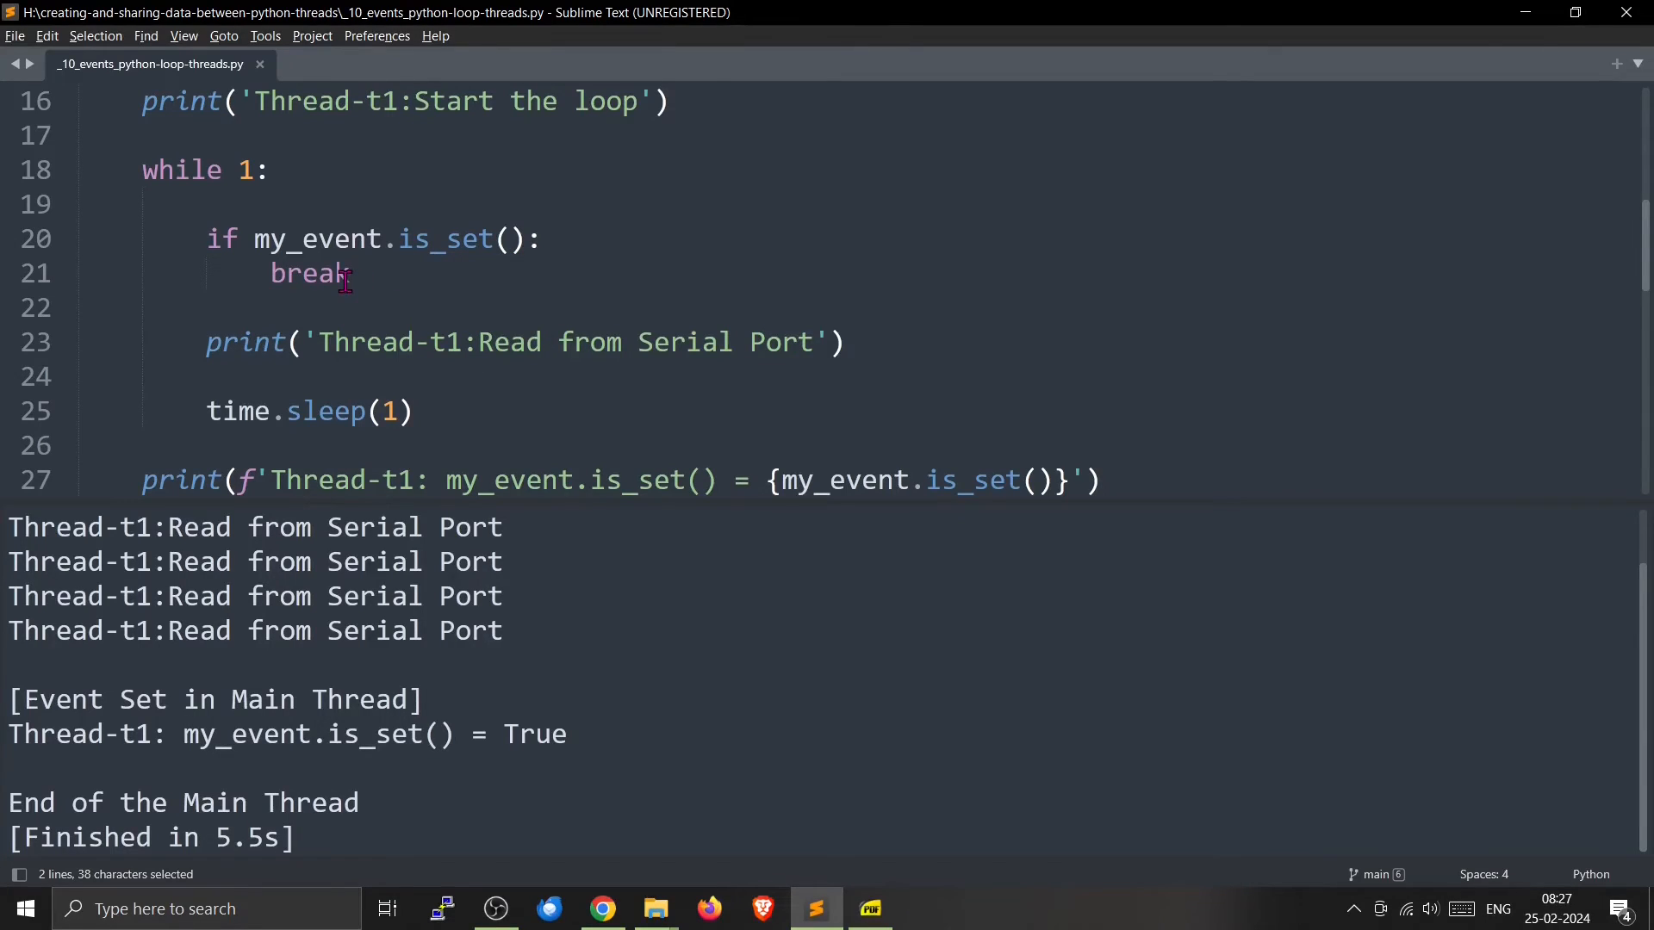
{"action": "scroll", "scroll_direction": "down", "scroll_amount": 3}
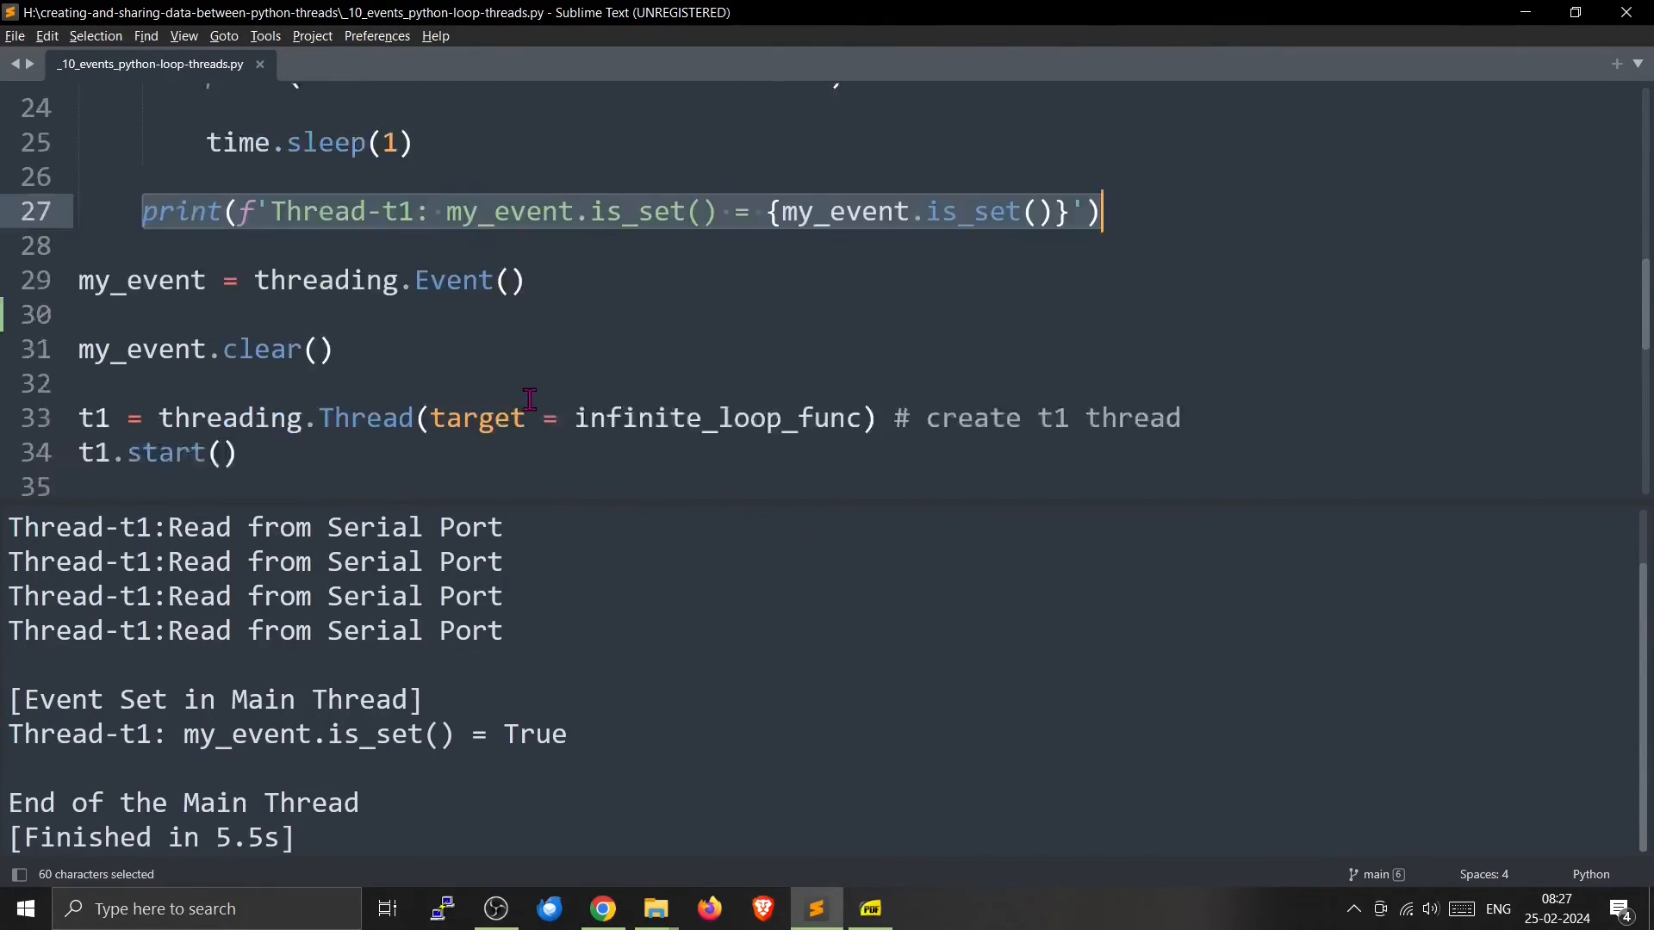
{"action": "scroll", "scroll_direction": "down", "scroll_amount": 3}
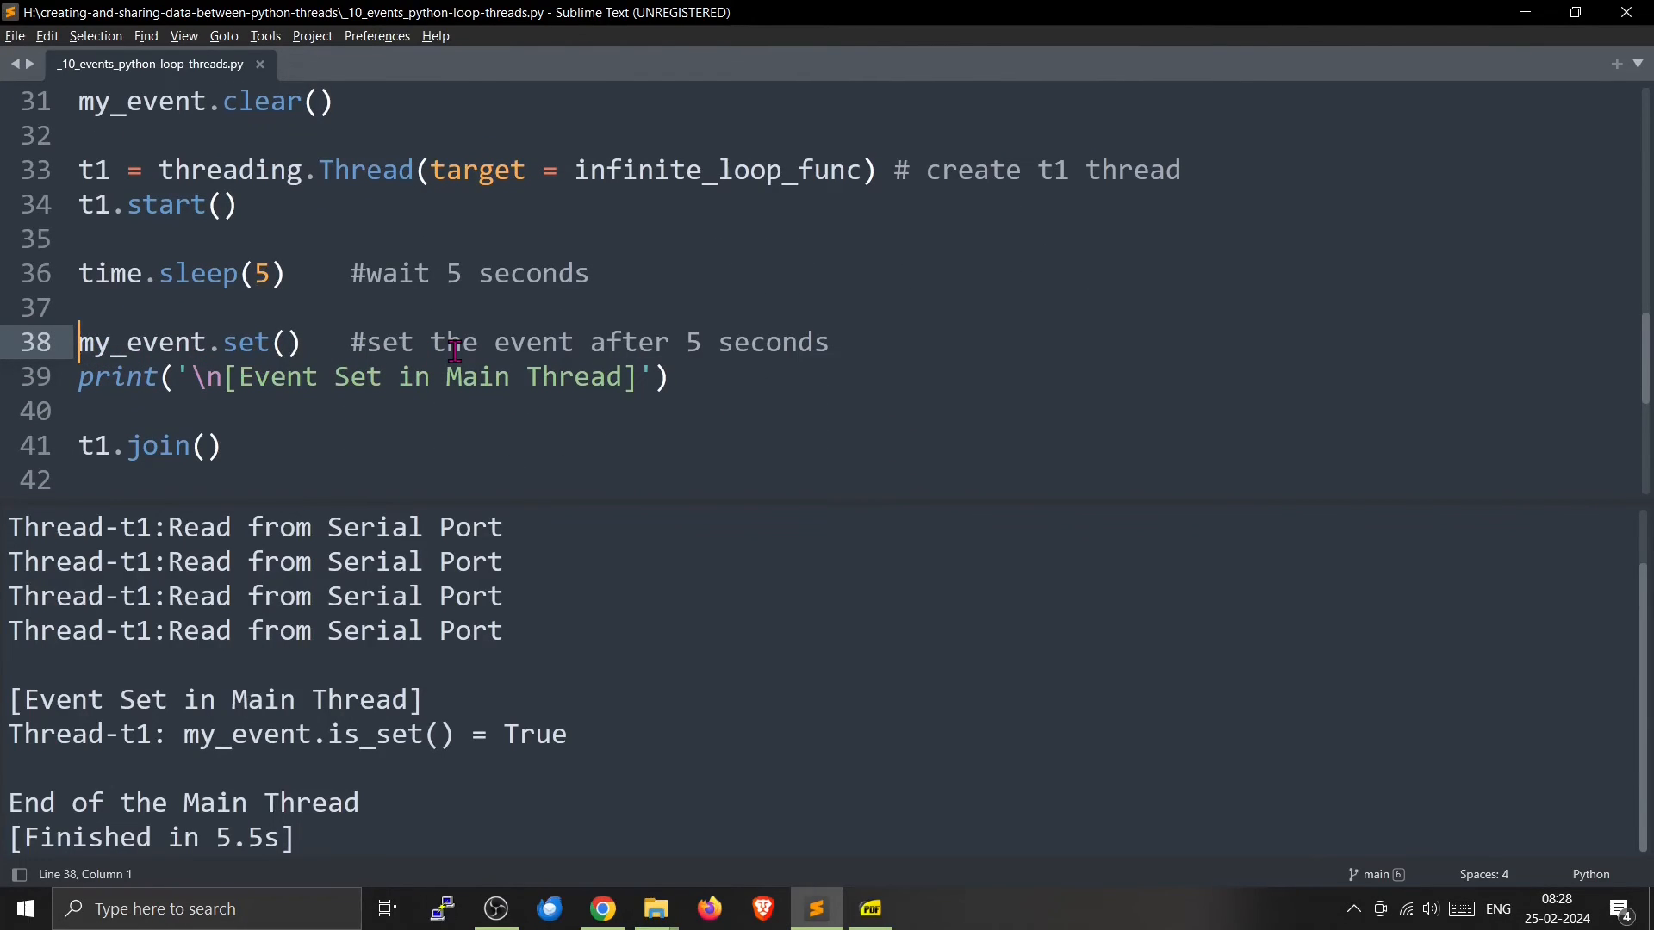
- Comment out my_event.set() with #, then switch to the xanthium.in website
{"action": "type", "text": "#"}
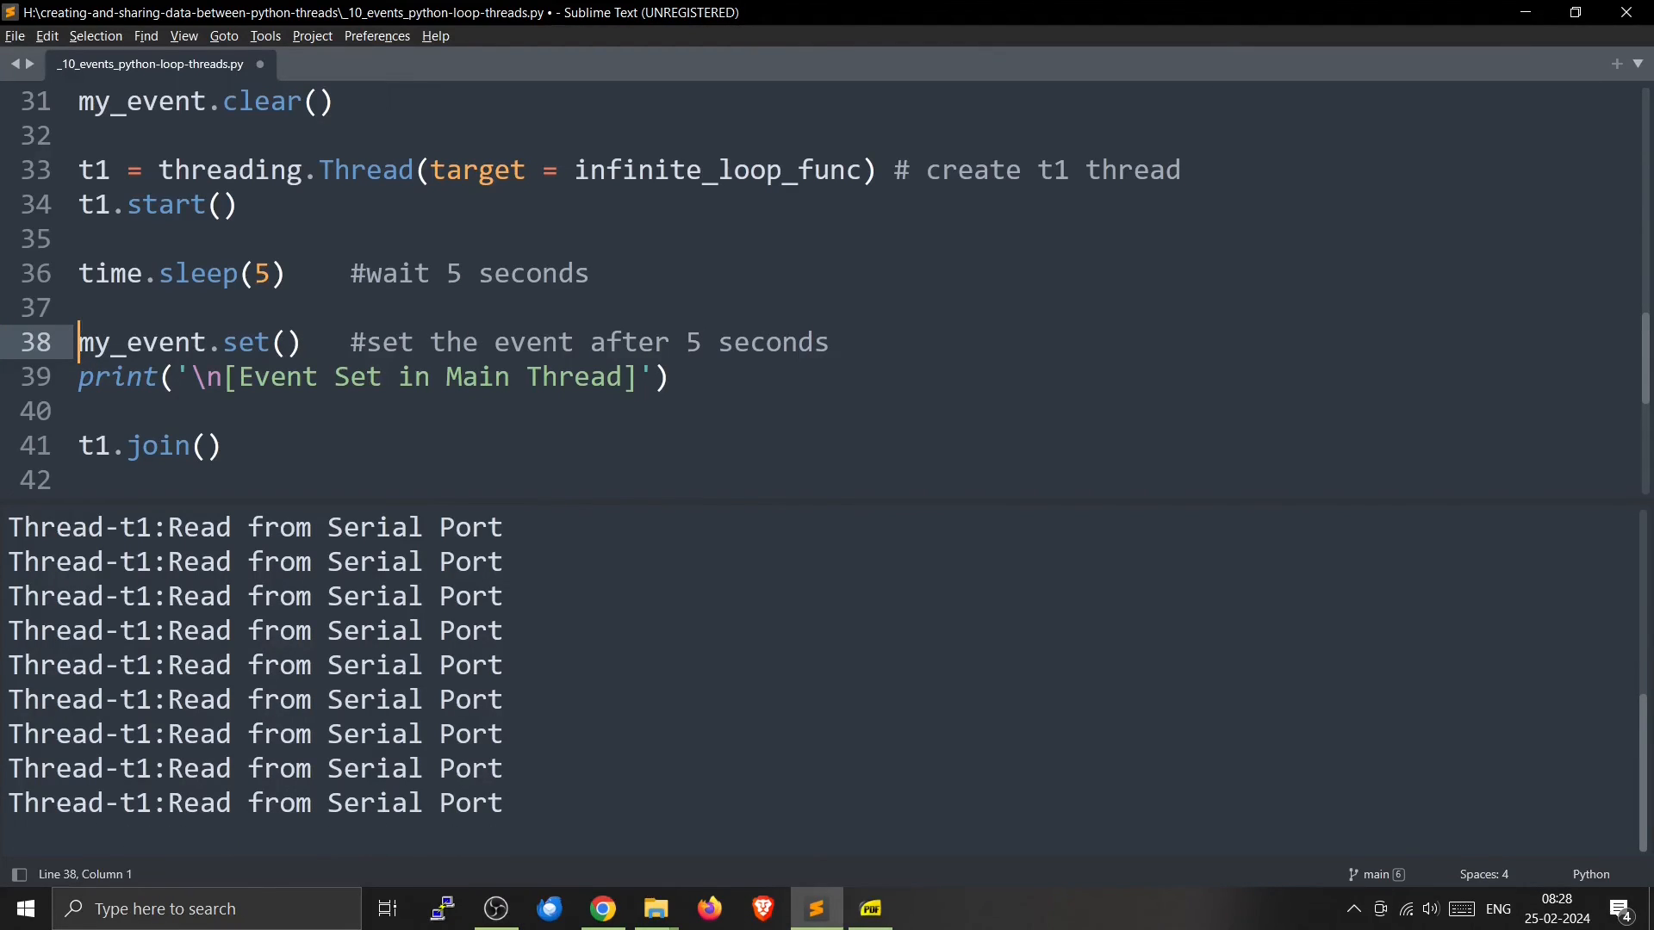
{"action": "left_click", "coordinate": [708, 908]}
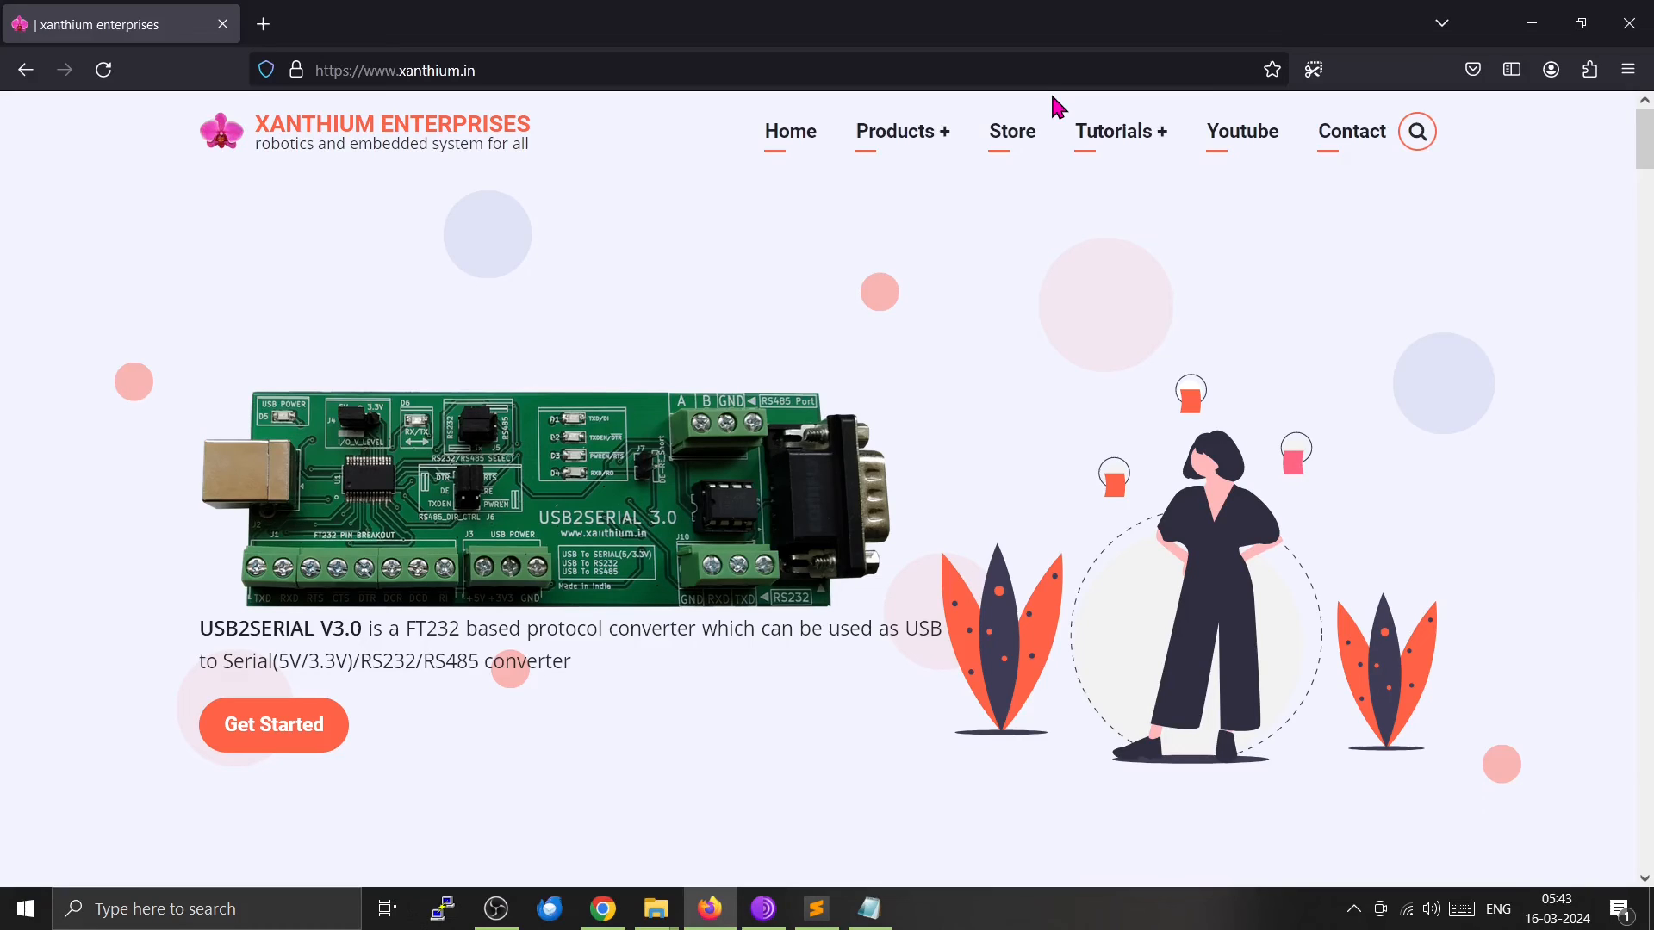